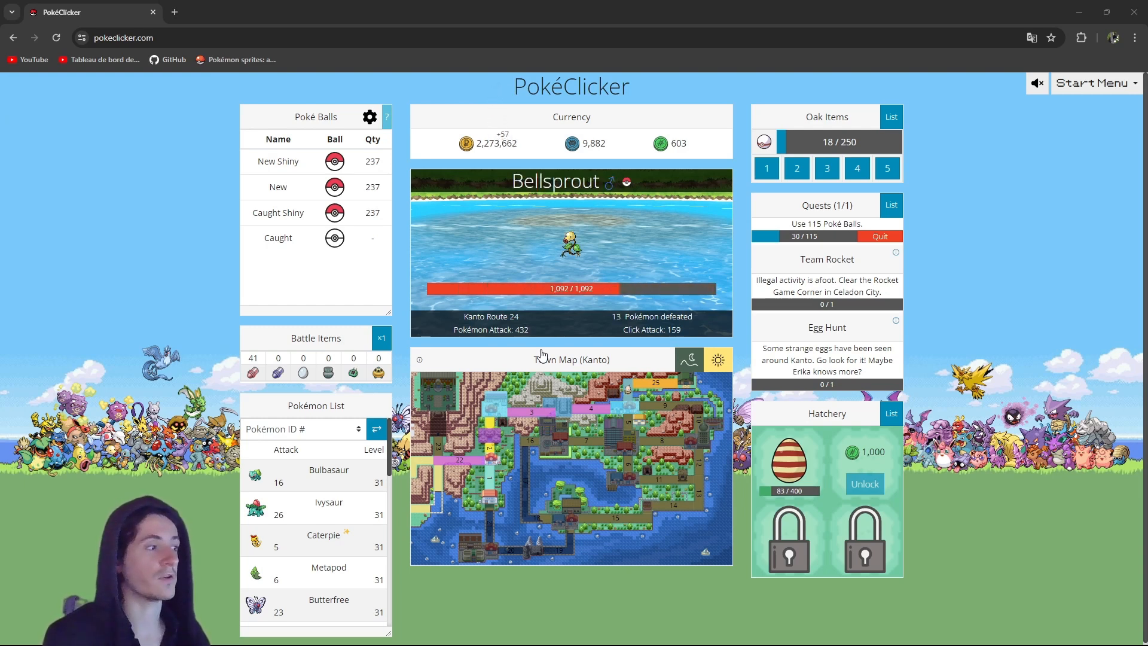
Switch back to the Godot editor and view the user_interface scene in the 2D workspace.
{"action": "left_click", "coordinate": [571, 252]}
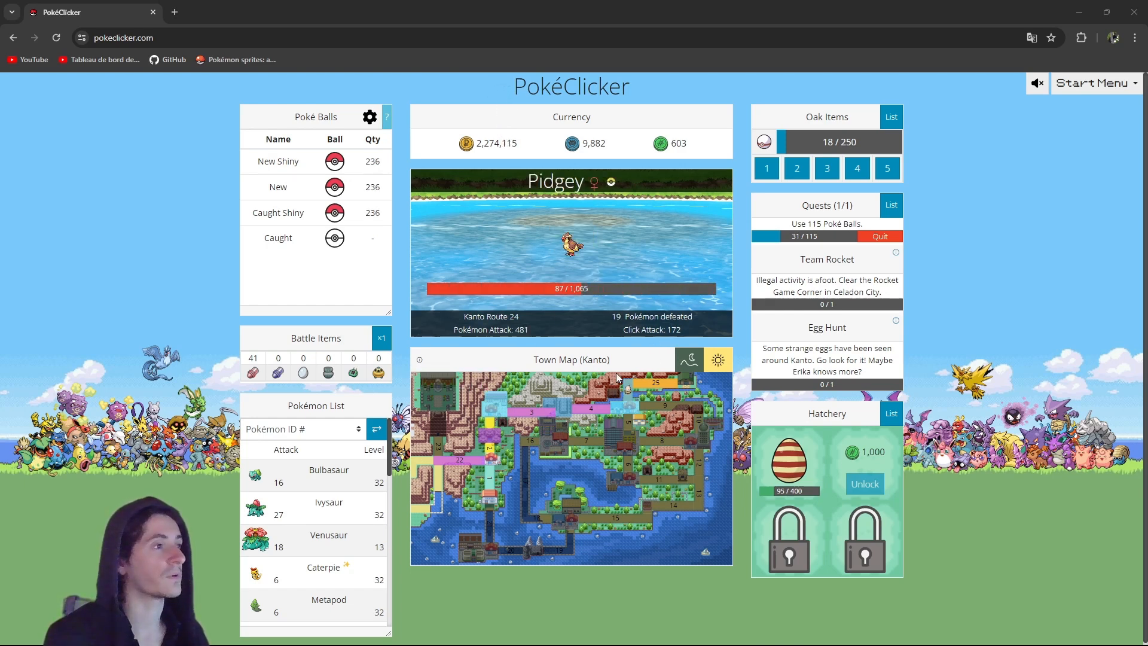
{"action": "key", "text": "alt+tab"}
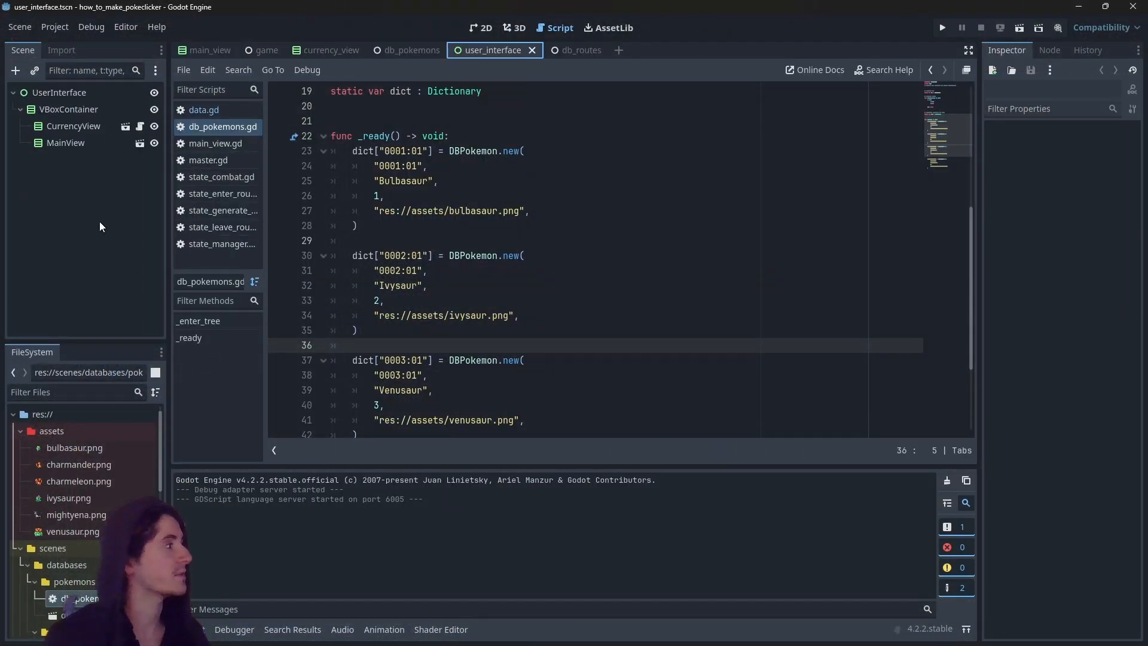
{"action": "mouse_move", "coordinate": [110, 208]}
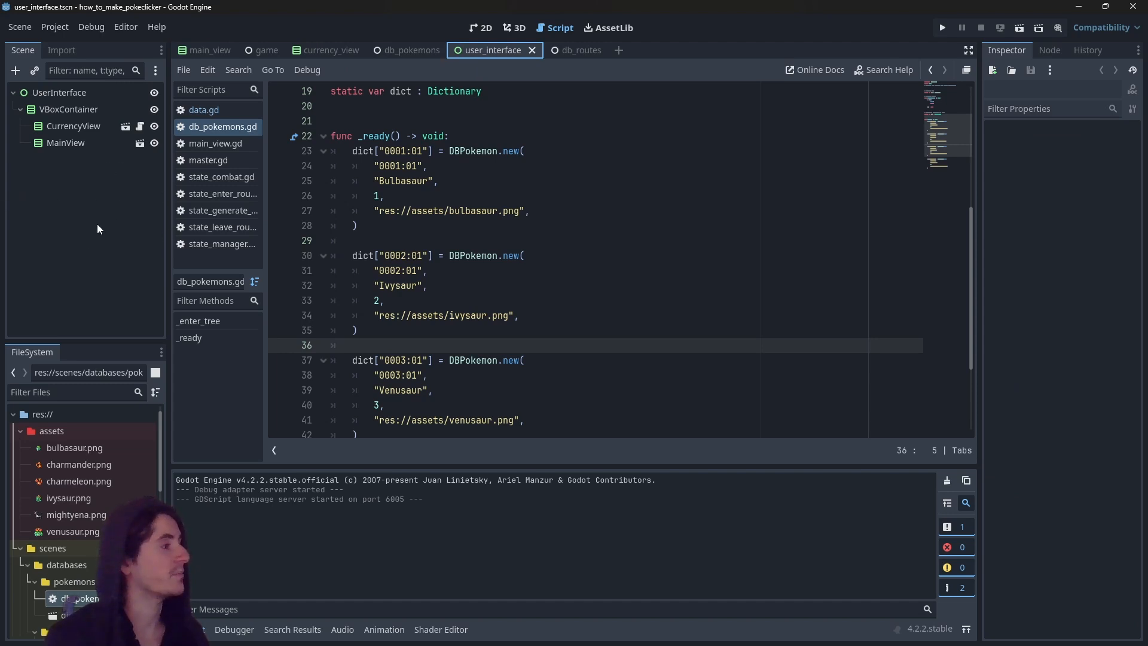
{"action": "mouse_move", "coordinate": [107, 191]}
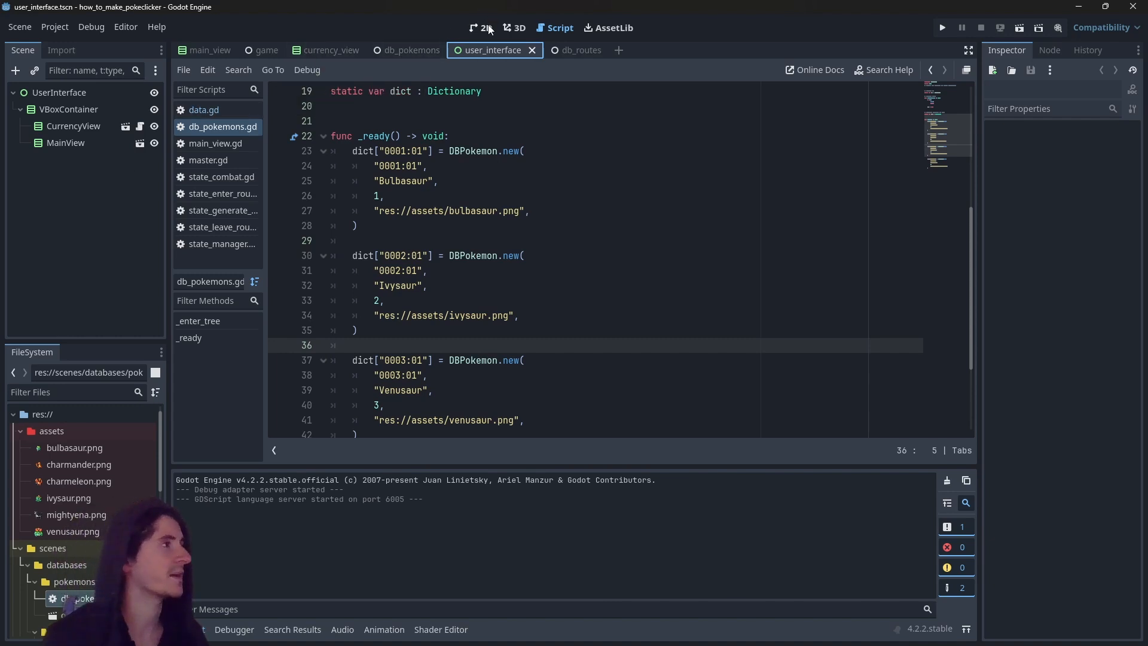
{"action": "left_click", "coordinate": [478, 27]}
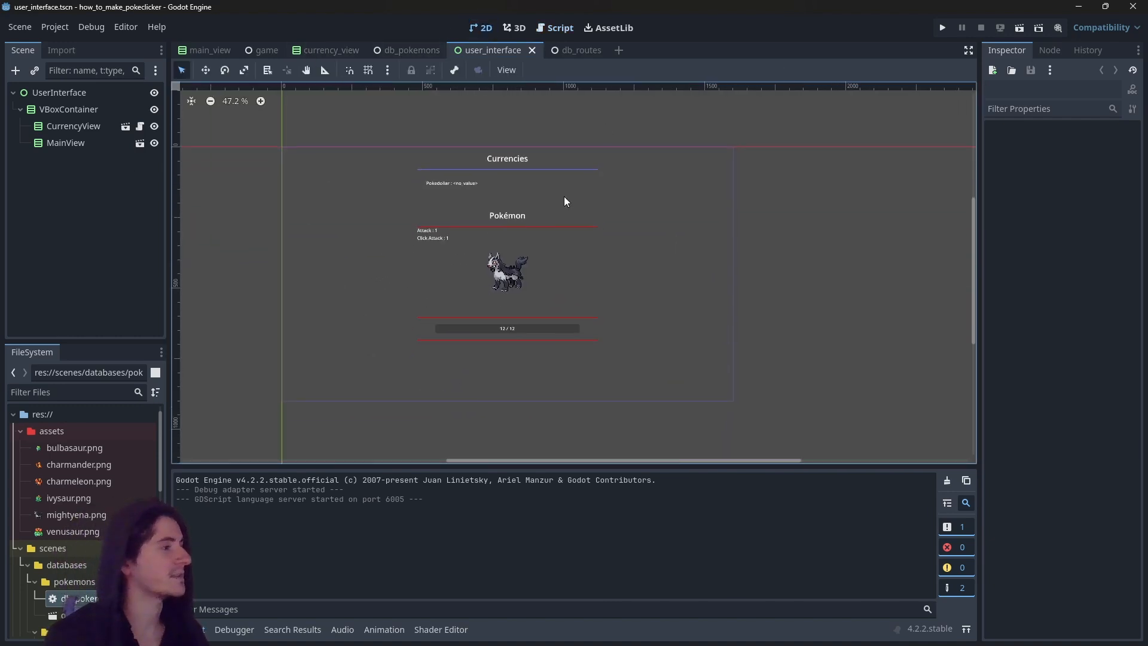
{"action": "mouse_move", "coordinate": [450, 255]}
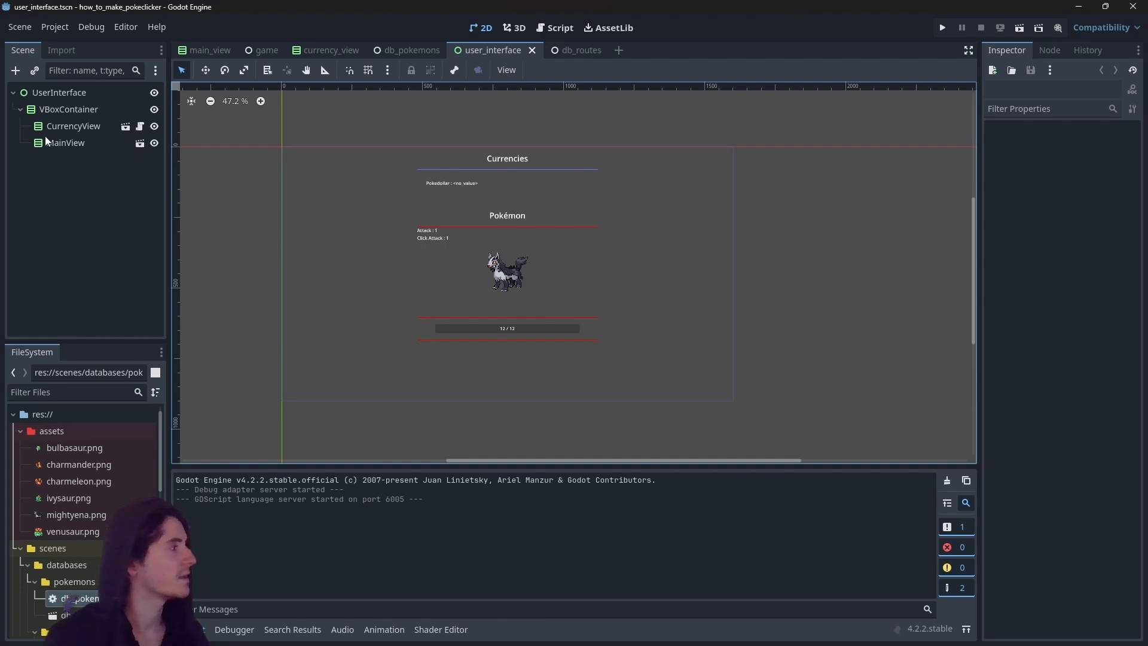
{"action": "mouse_move", "coordinate": [490, 271]}
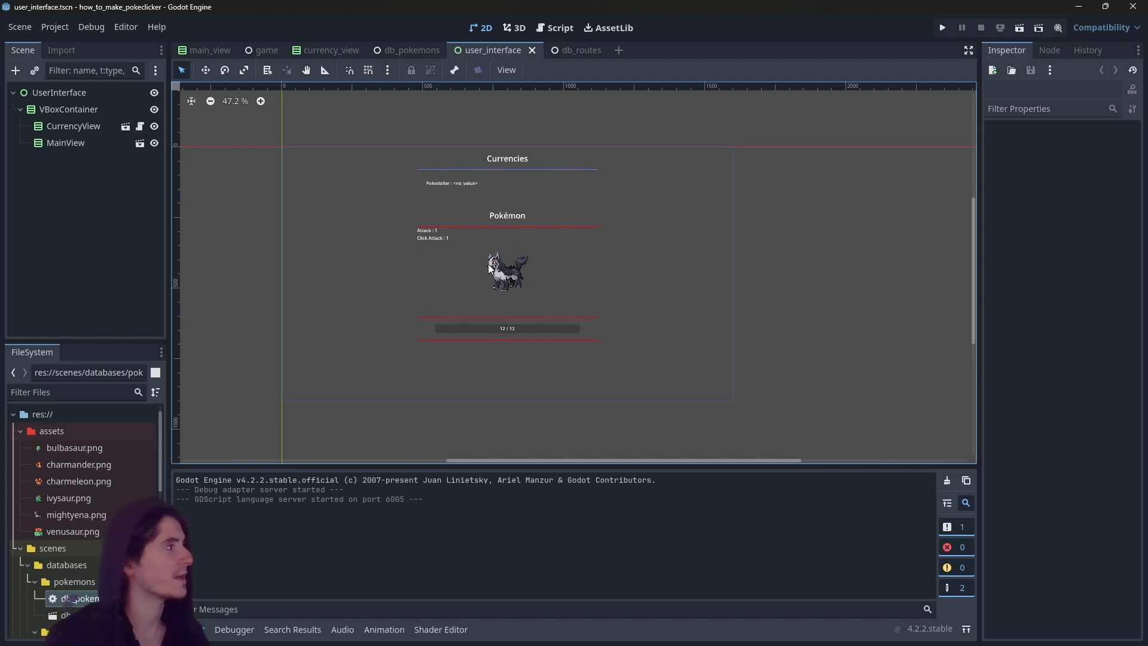
{"action": "mouse_move", "coordinate": [509, 264]}
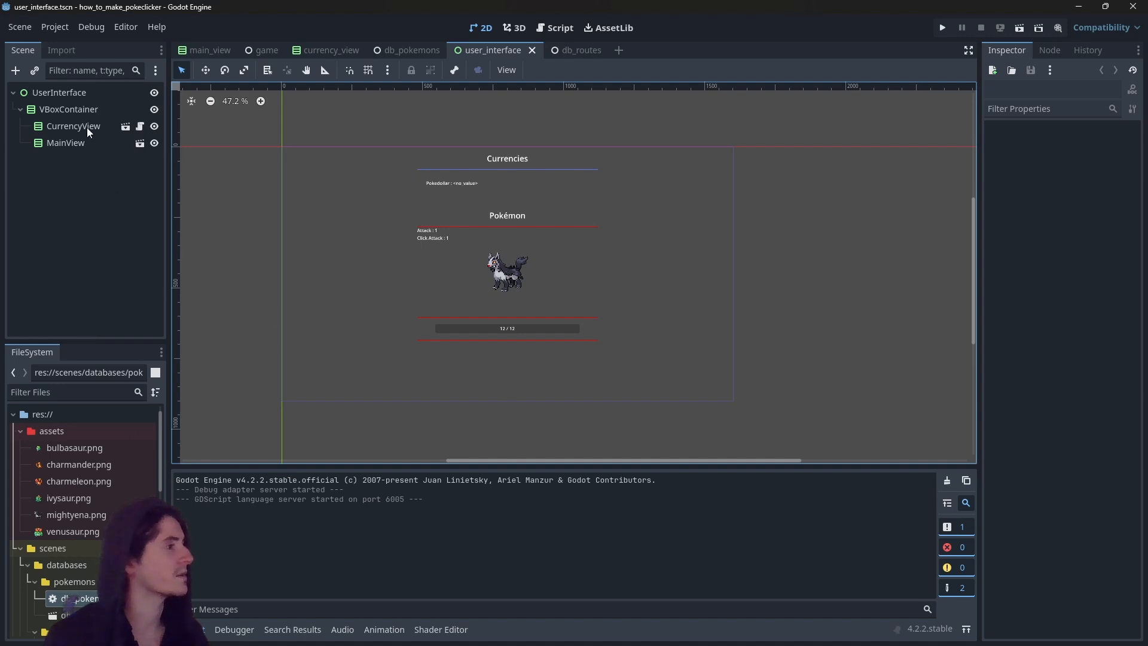
{"action": "mouse_move", "coordinate": [345, 180]}
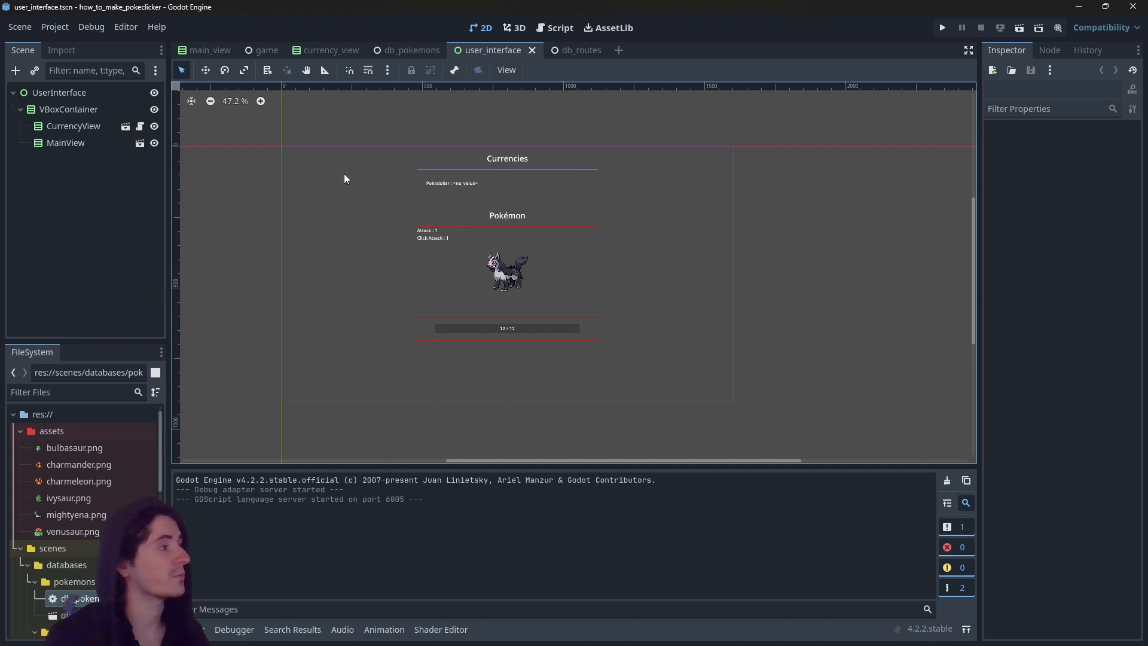
{"action": "mouse_move", "coordinate": [98, 89]}
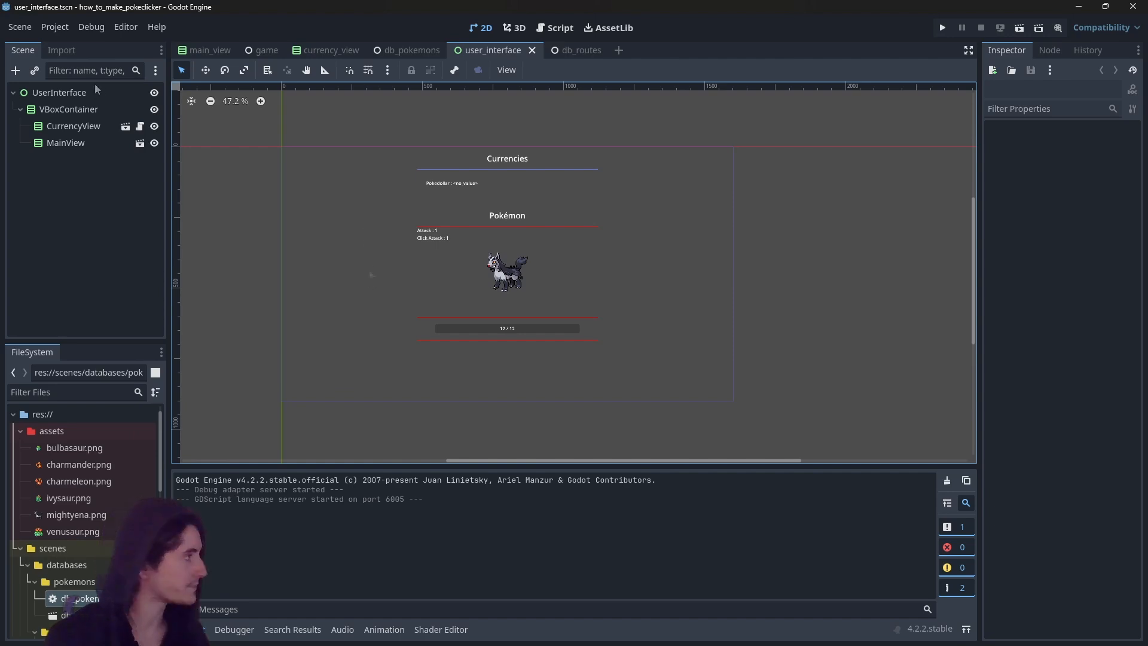
Add a VBoxContainer child to UserInterface and anchor it Left Wide.
{"action": "right_click", "coordinate": [58, 92]}
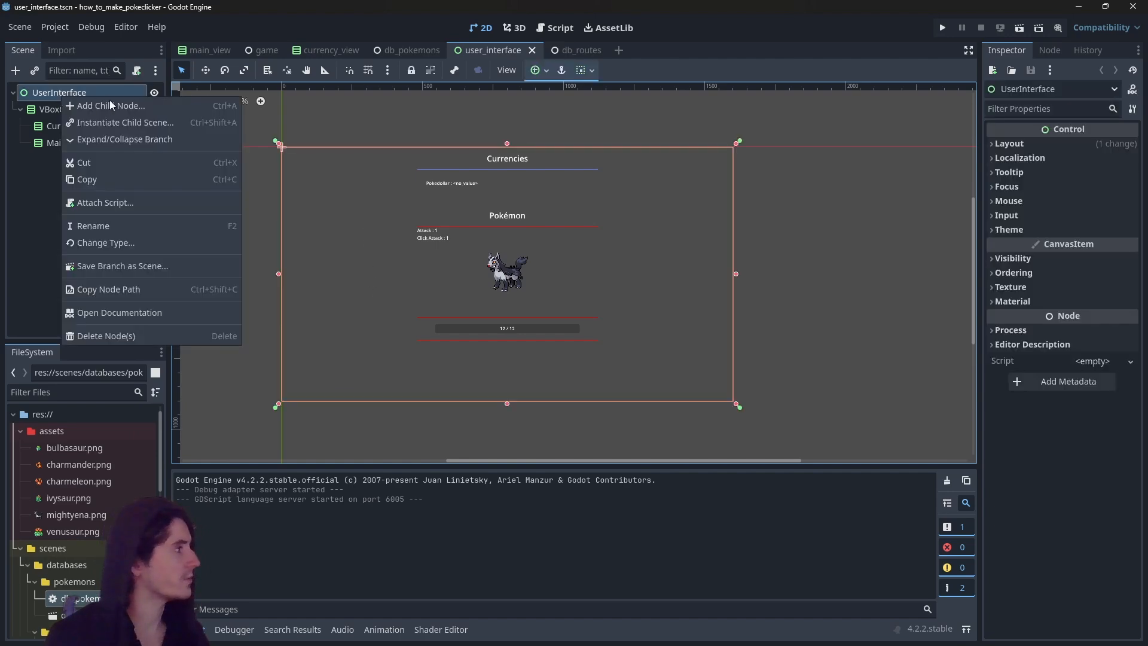
{"action": "left_click", "coordinate": [108, 105]}
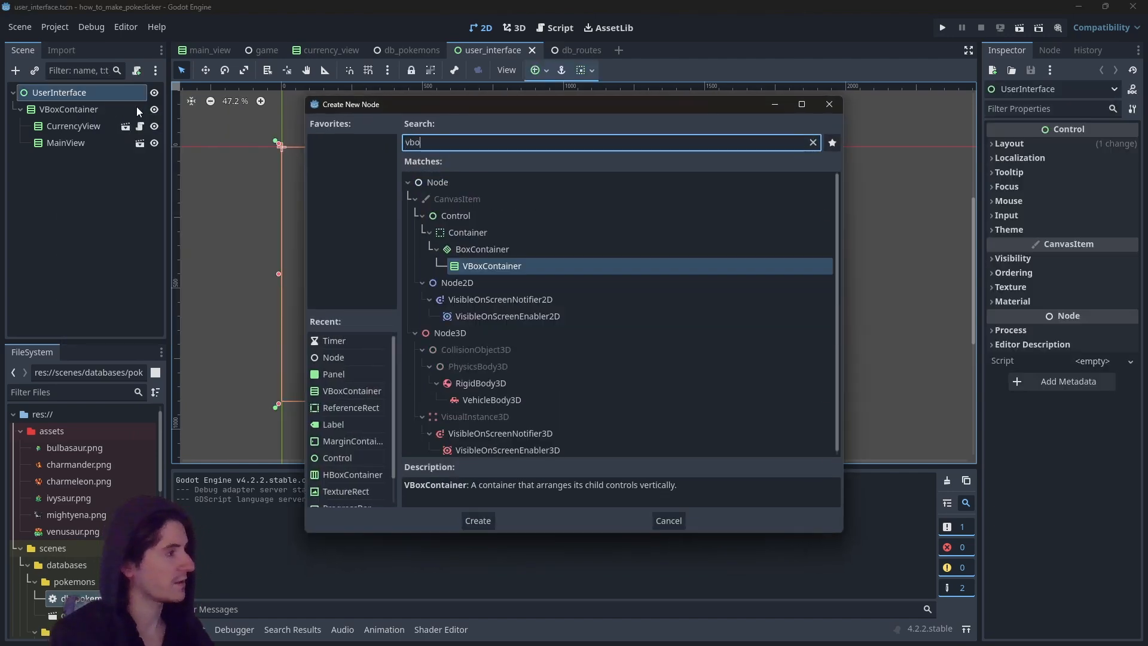
{"action": "left_click", "coordinate": [479, 521]}
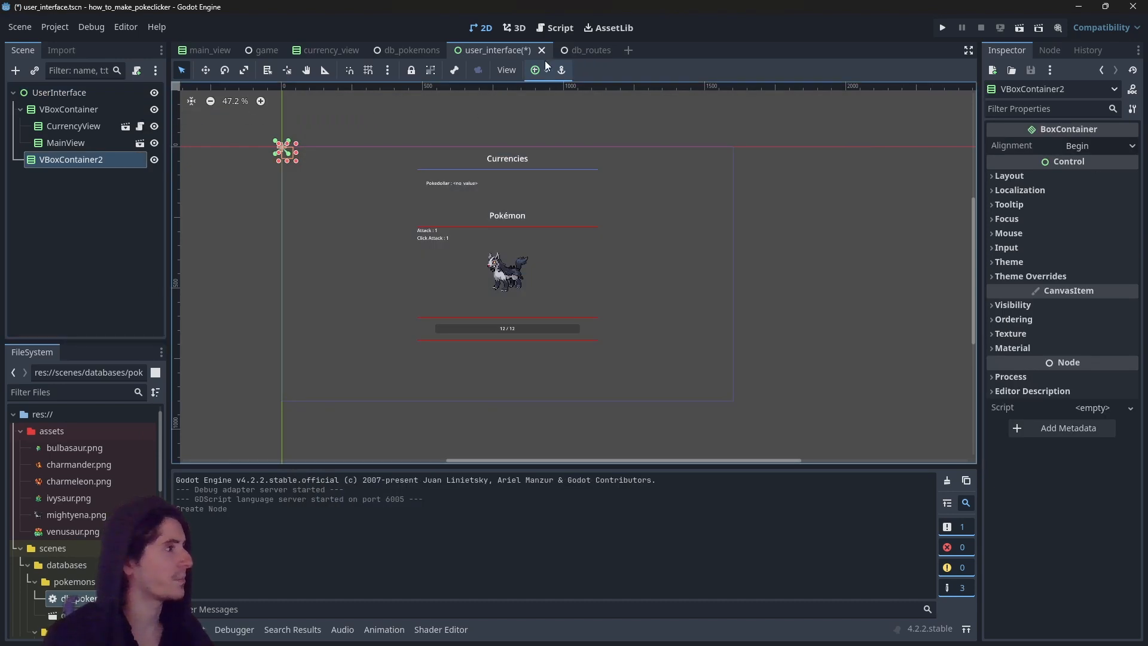
{"action": "left_click", "coordinate": [535, 69]}
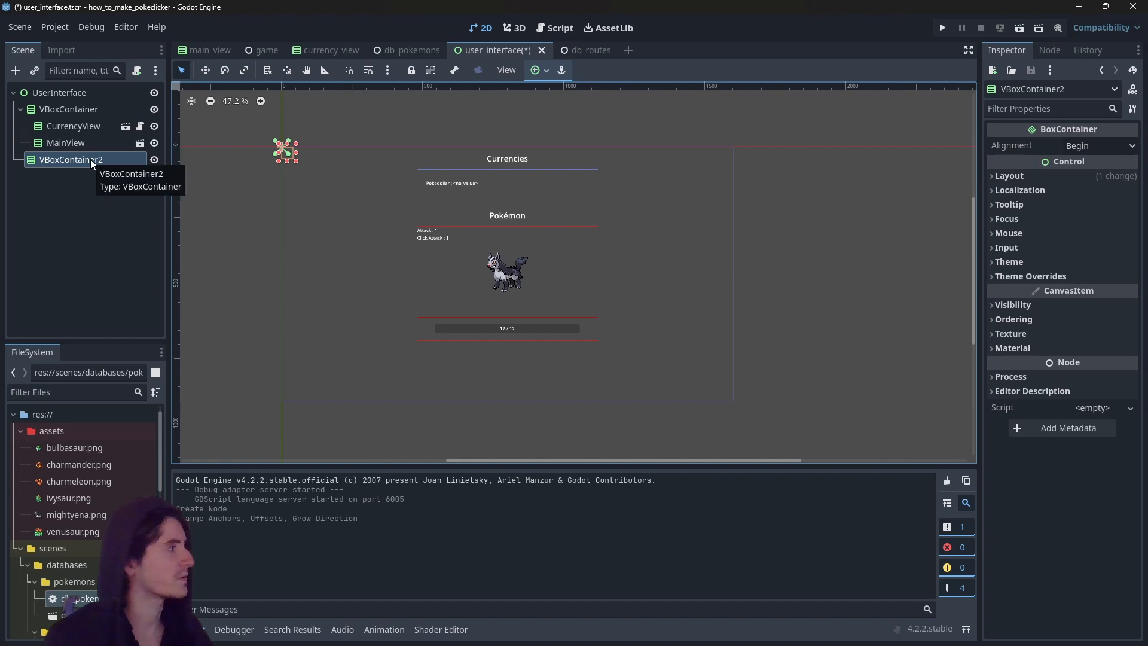
{"action": "mouse_move", "coordinate": [539, 68]}
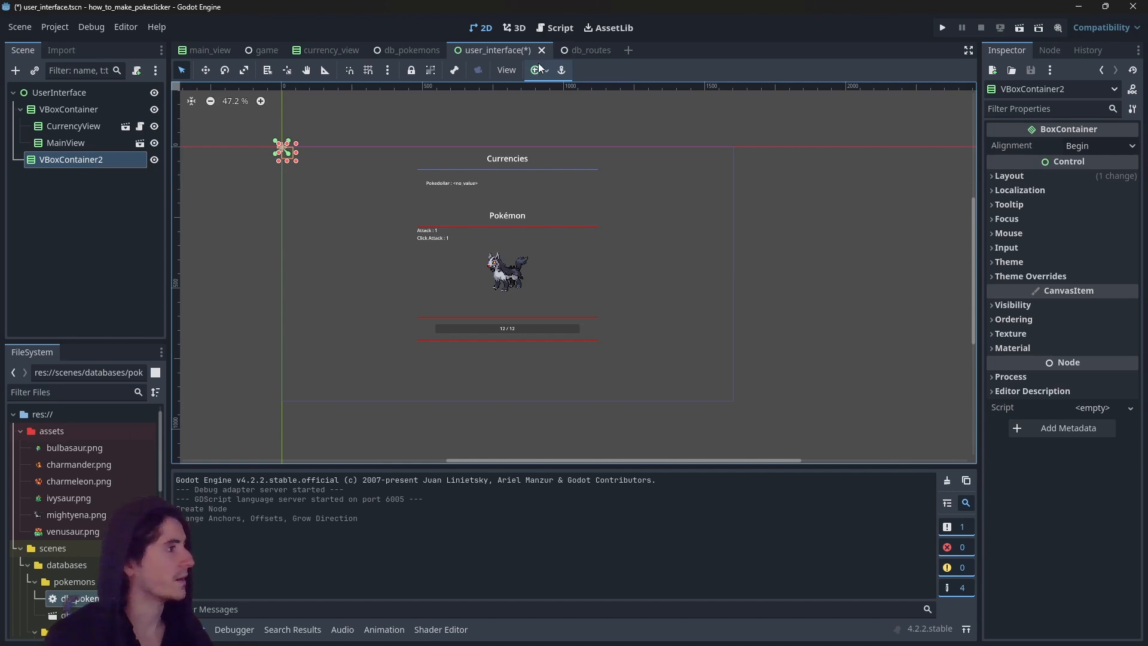
{"action": "left_click", "coordinate": [534, 70]}
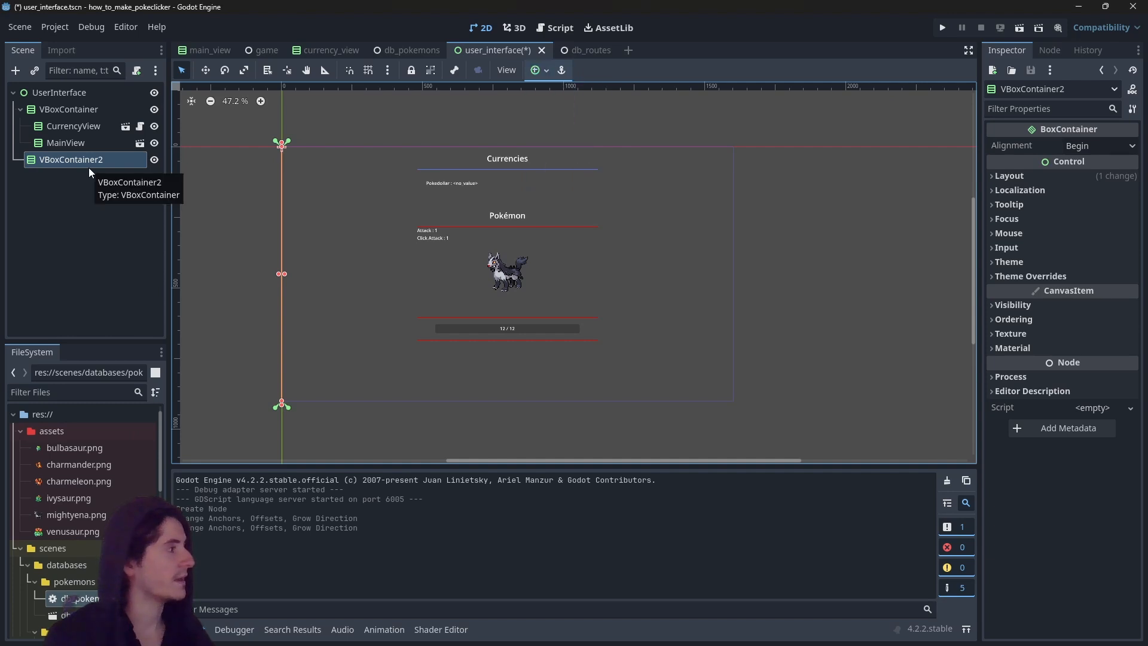
Give the new container a custom minimum width of 320 px.
{"action": "left_click", "coordinate": [1009, 174]}
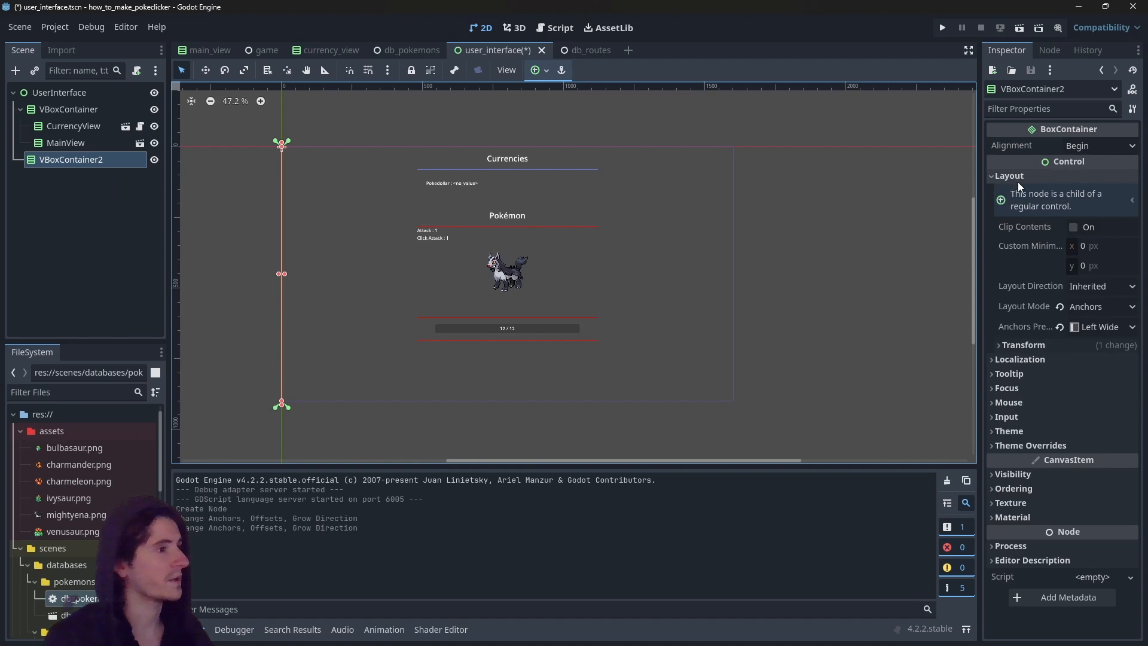
{"action": "left_click", "coordinate": [1101, 246]}
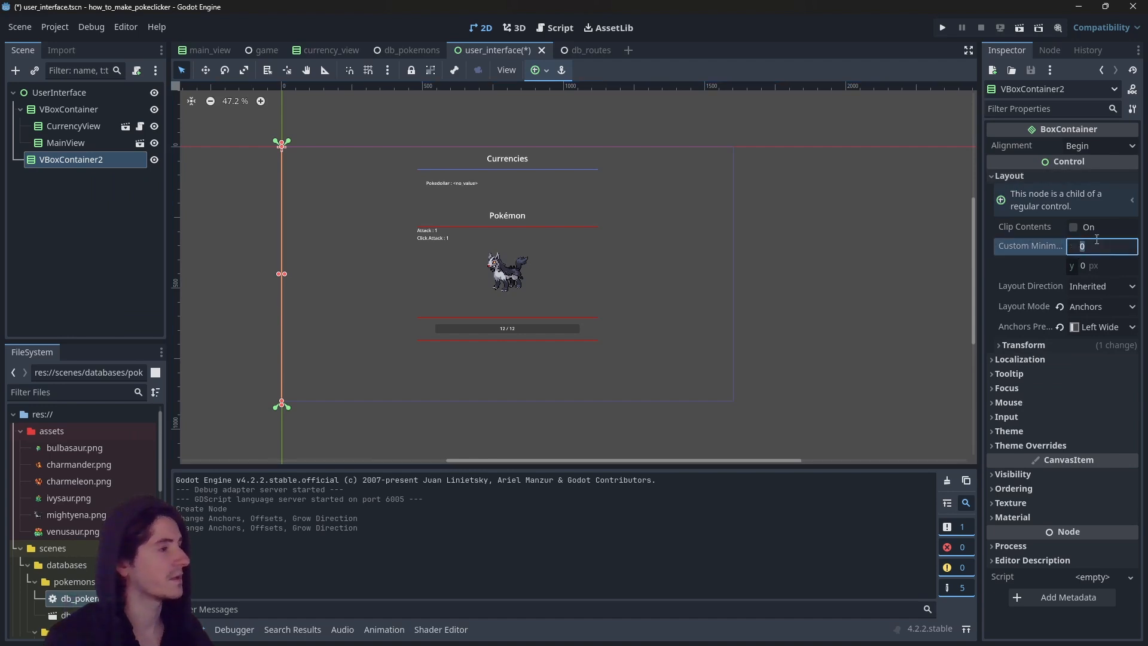
{"action": "type", "text": "3"}
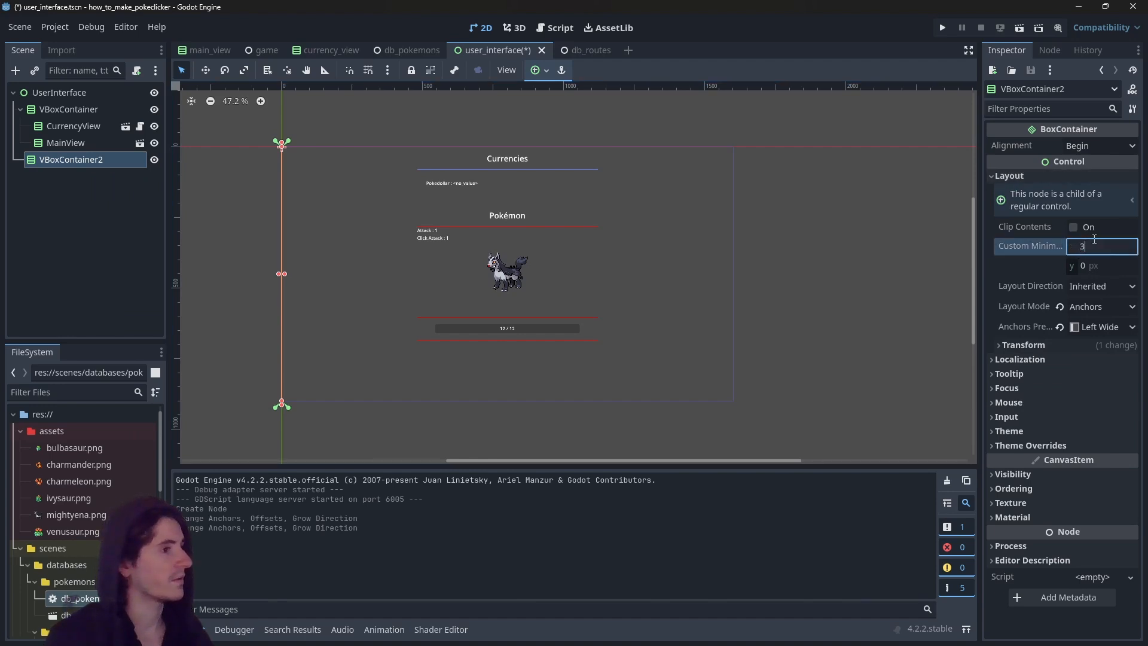
{"action": "type", "text": "320"}
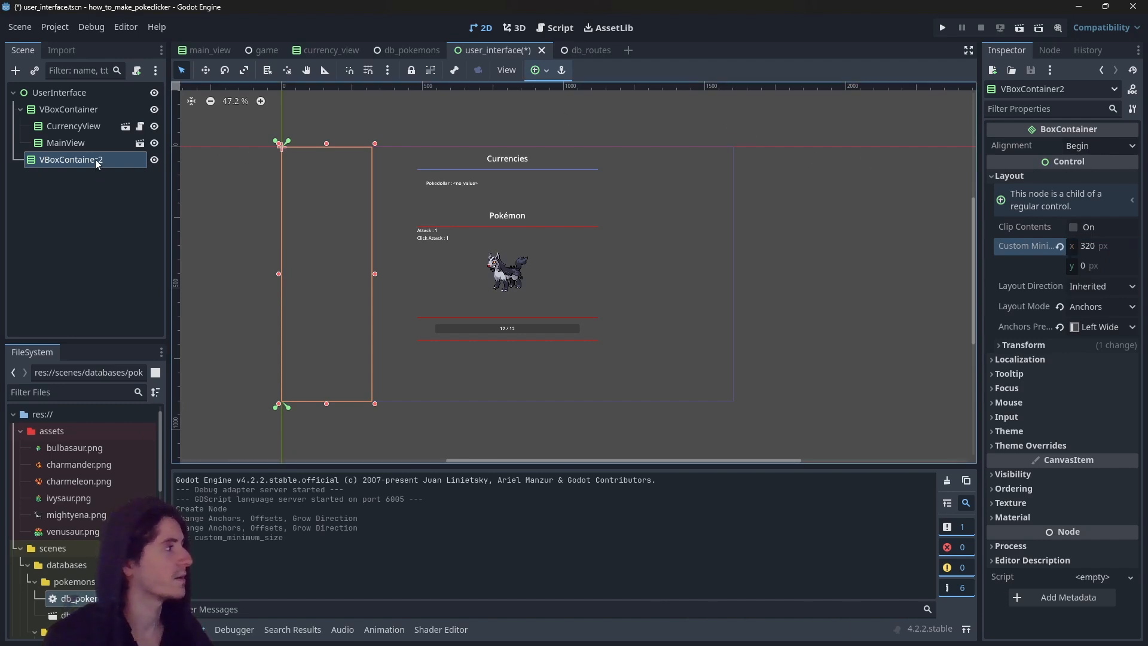
{"action": "mouse_move", "coordinate": [96, 161]}
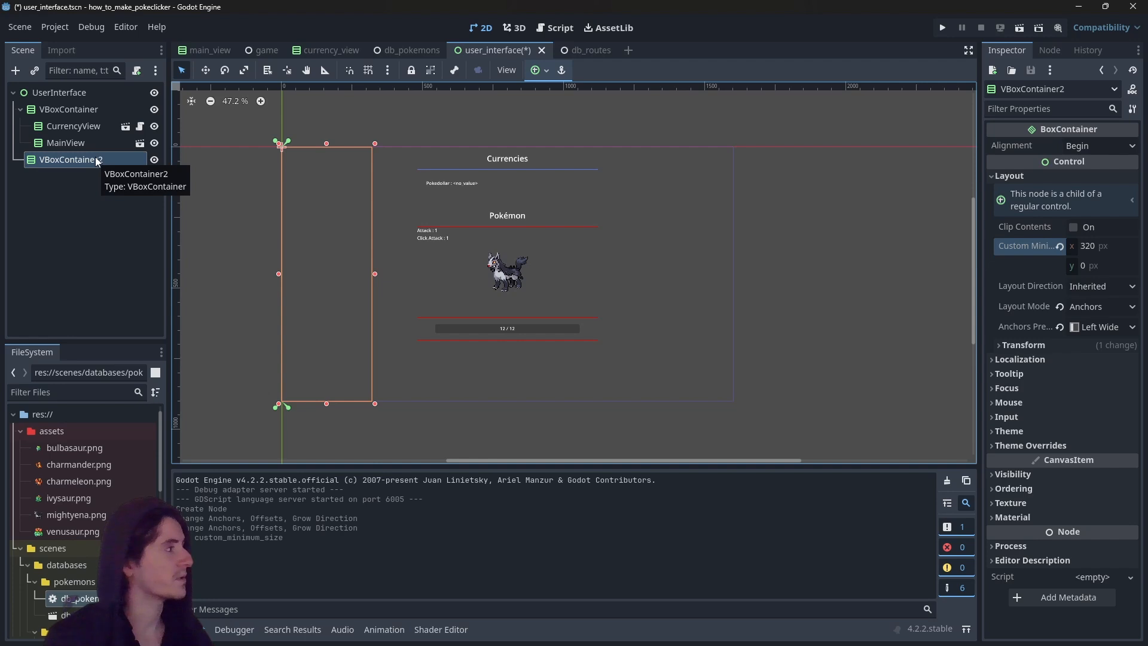
{"action": "mouse_move", "coordinate": [58, 173]}
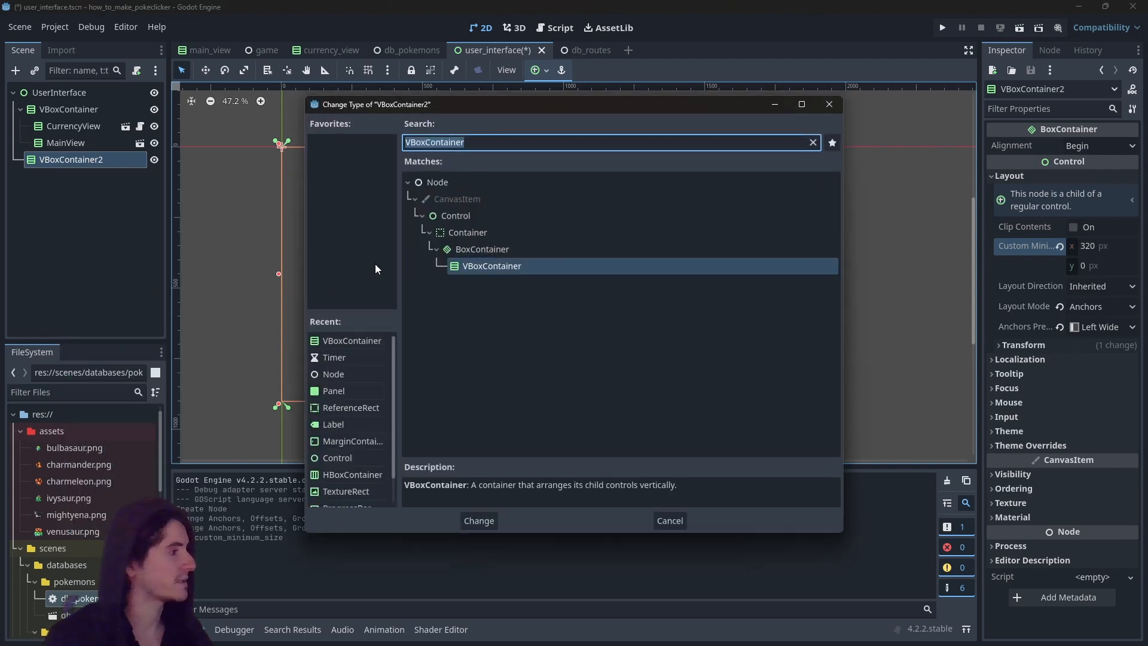
Change the left container's type to MarginContainer and add a VBoxContainer inside it.
{"action": "left_click", "coordinate": [478, 521]}
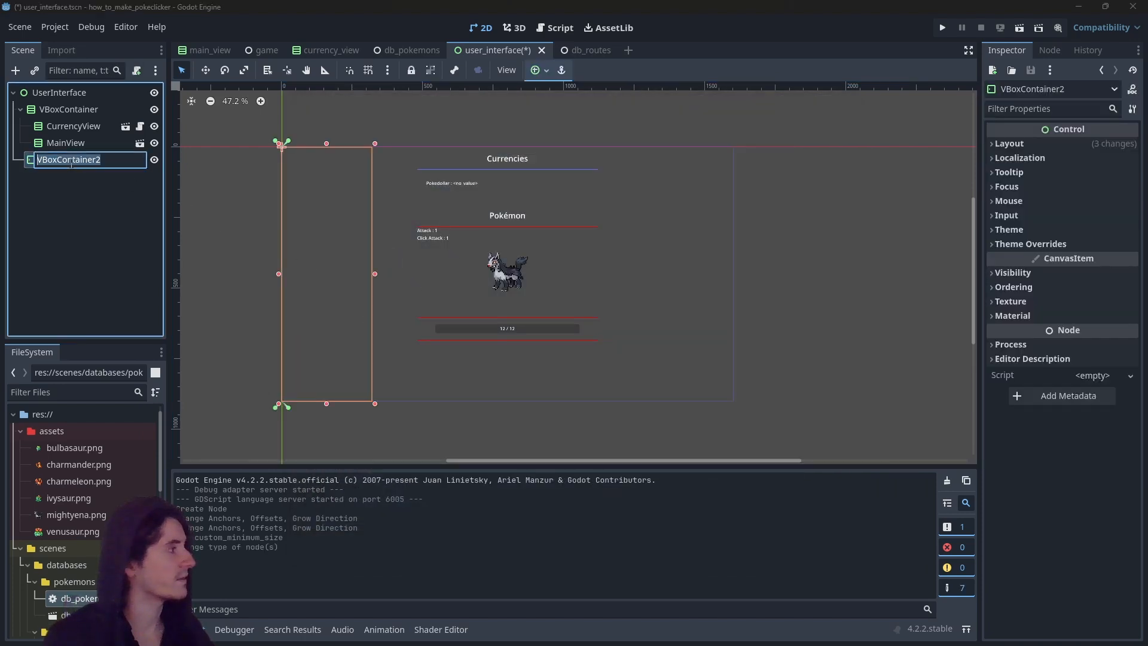
{"action": "type", "text": "MarginC"}
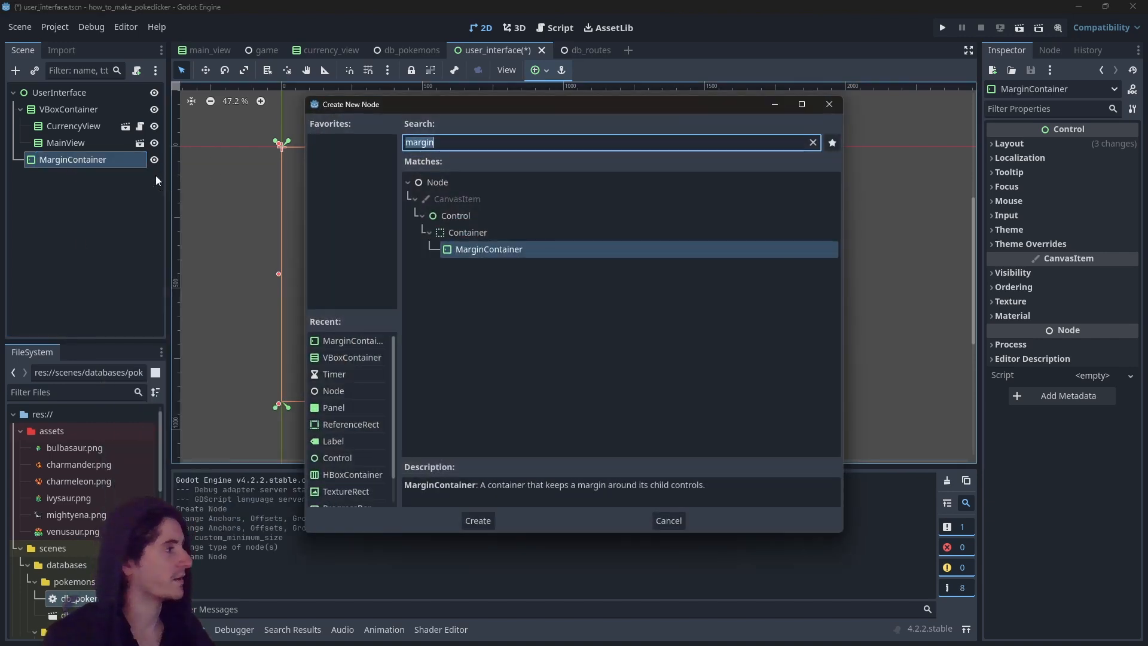
{"action": "left_click", "coordinate": [478, 520]}
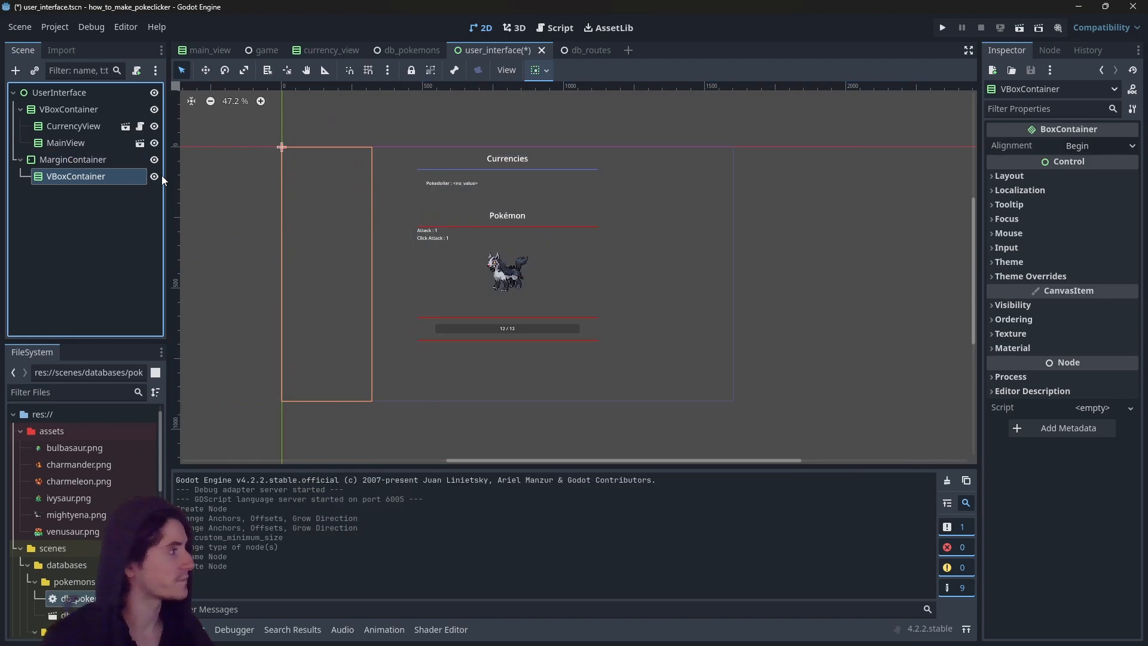
Make the inner VBoxContainer fill both directions and select the MarginContainer for its 16 px margins.
{"action": "left_click", "coordinate": [533, 69]}
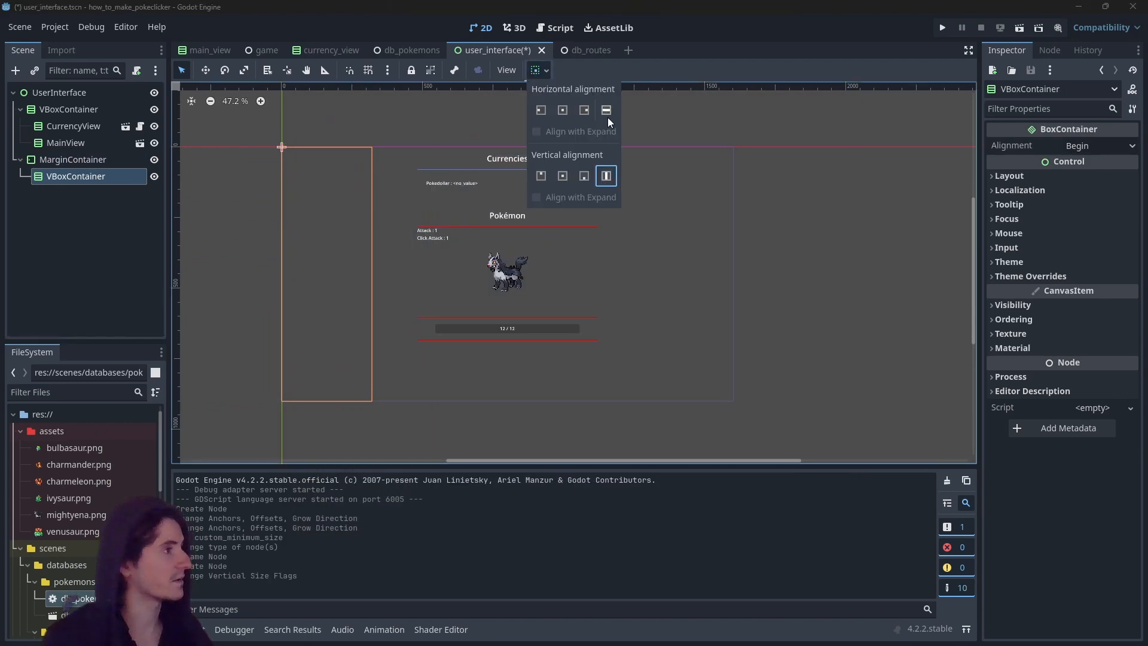
{"action": "left_click", "coordinate": [605, 108]}
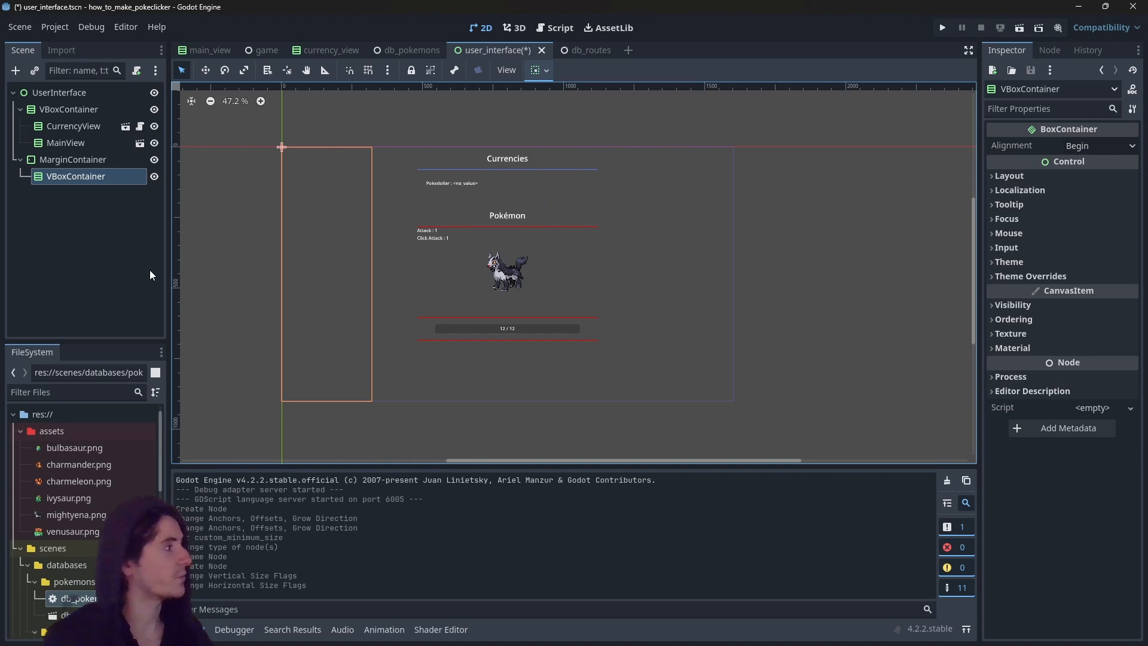
{"action": "left_click", "coordinate": [71, 159]}
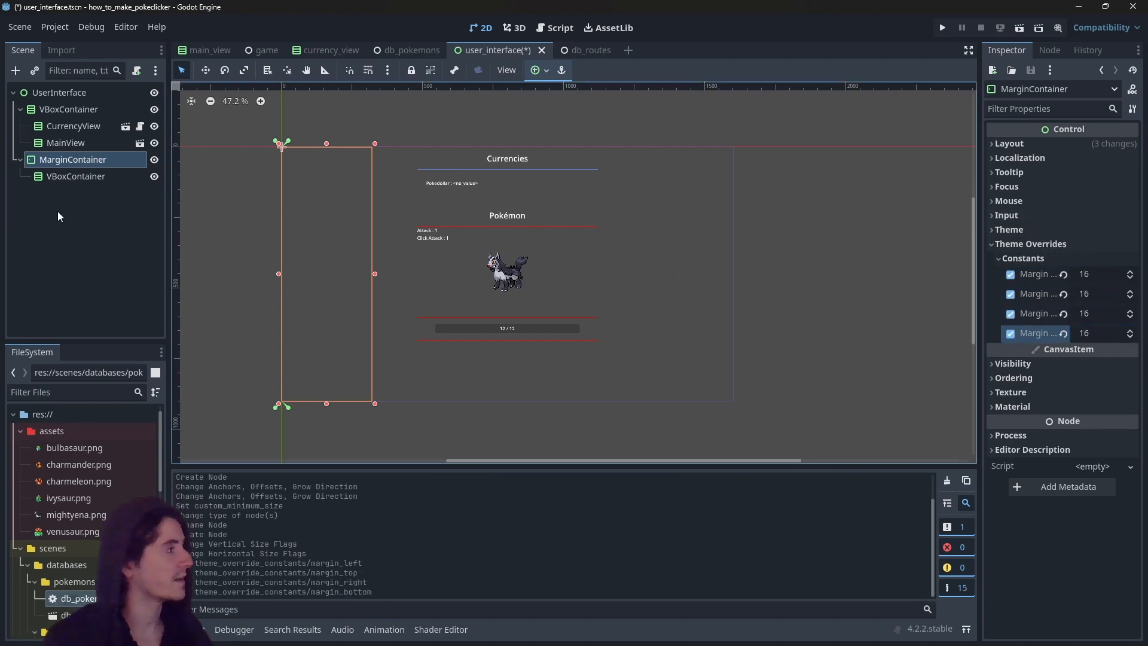
Add a Button labelled 'Route 1' under the inner VBoxContainer and rename the node Route1.
{"action": "right_click", "coordinate": [75, 176]}
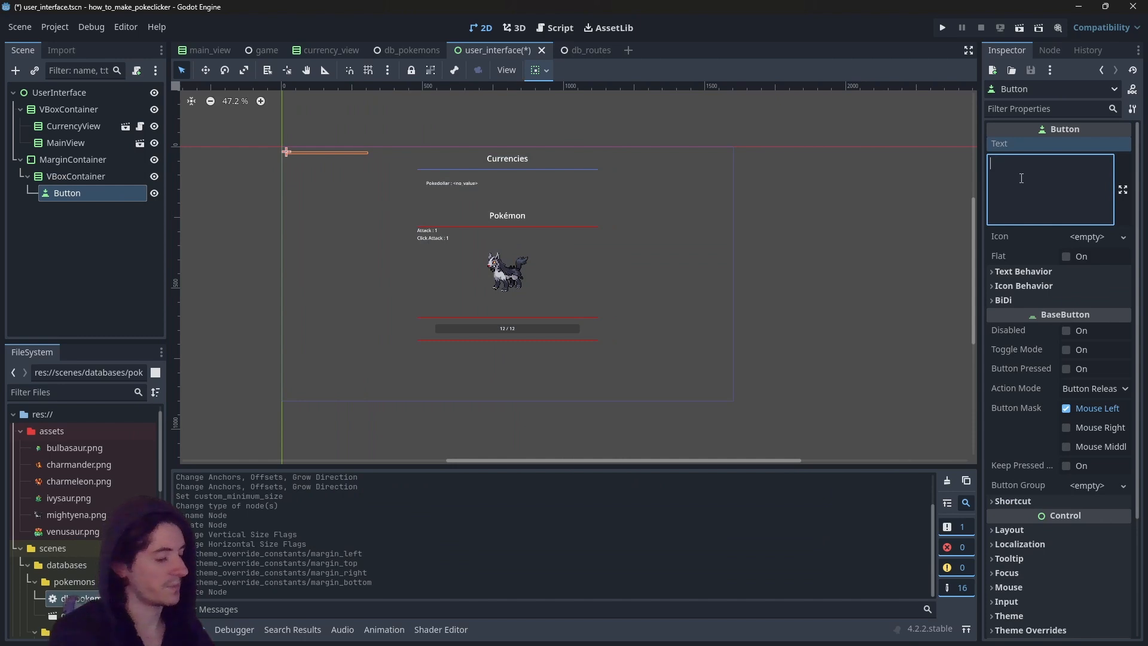
{"action": "type", "text": "Route 1"}
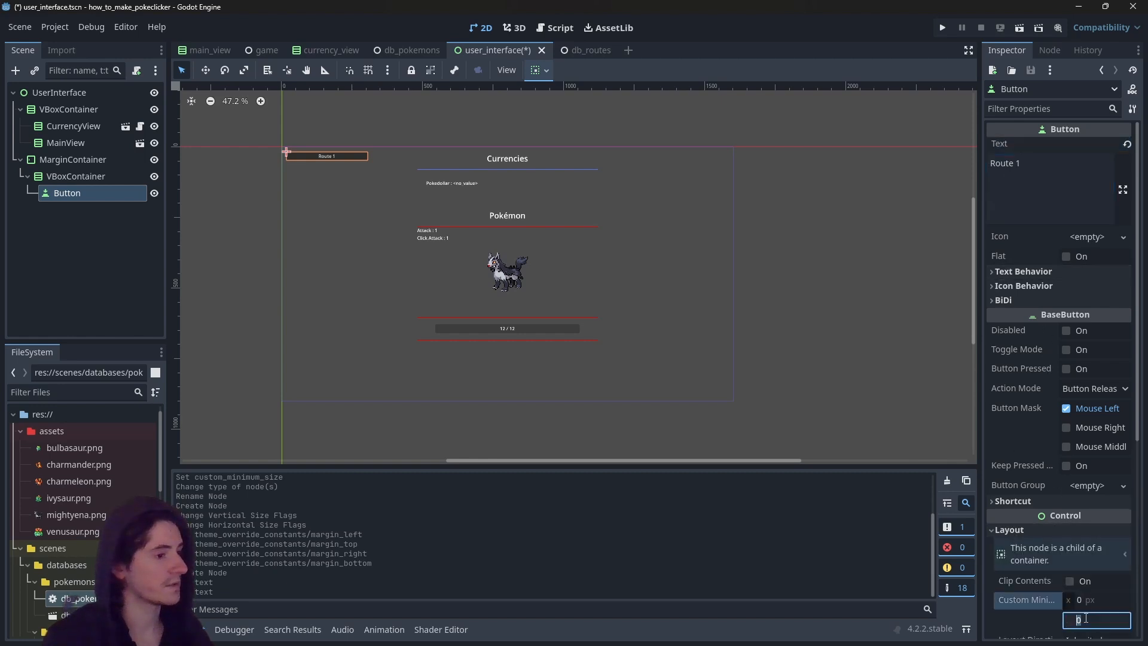
{"action": "type", "text": "80"}
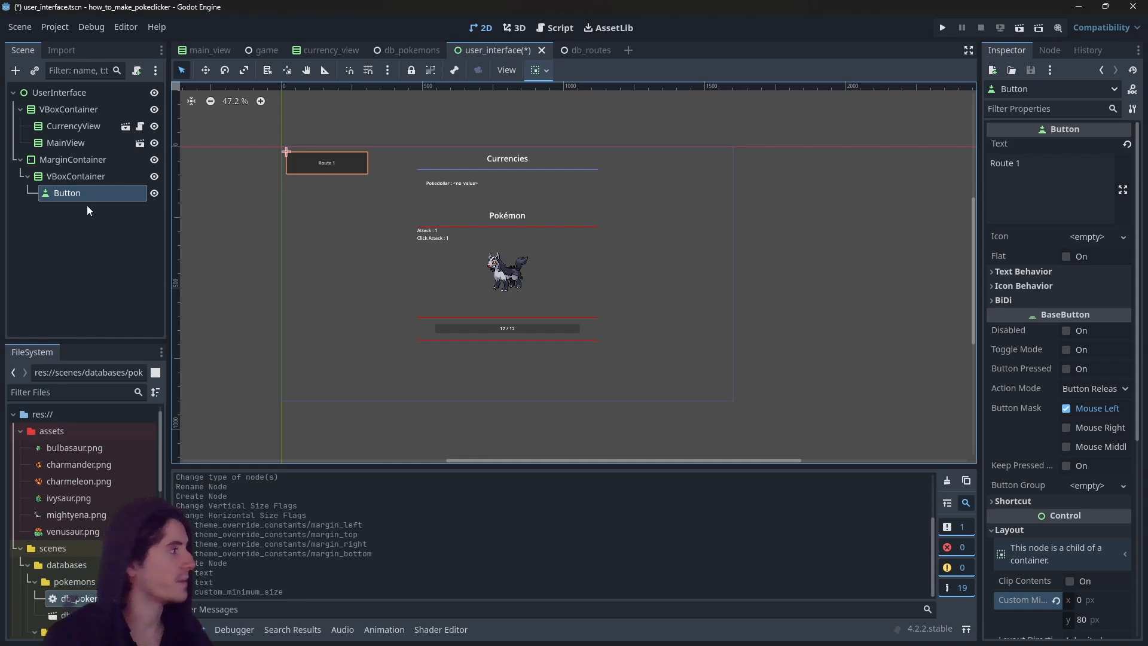
{"action": "double_click", "coordinate": [67, 193]}
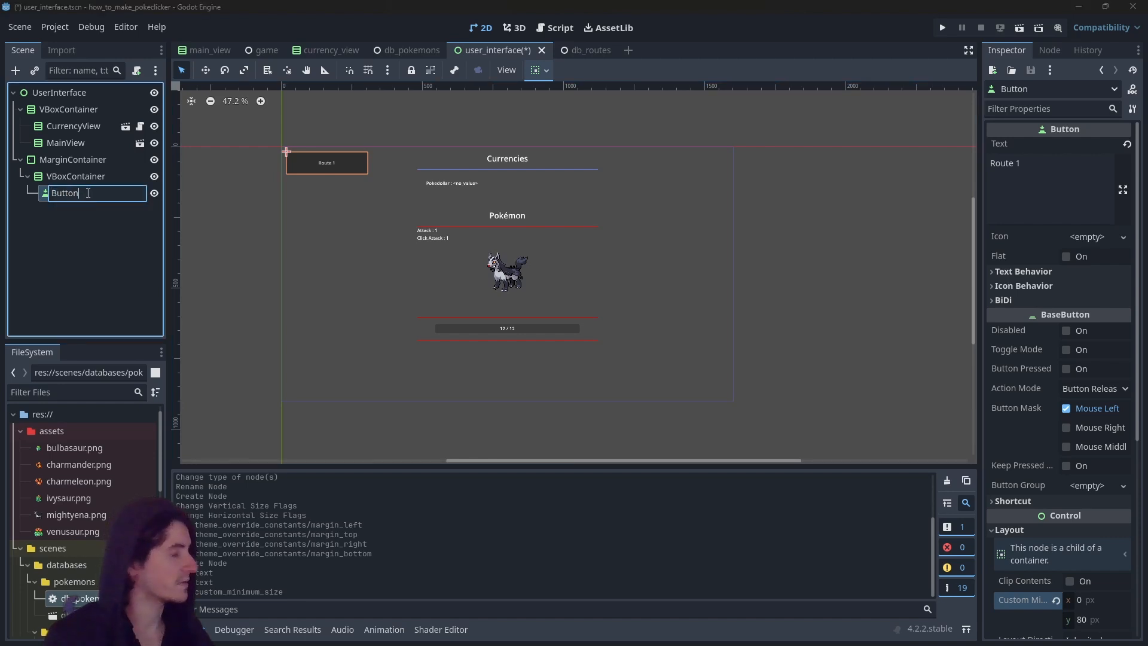
{"action": "type", "text": "Route1"}
{"action": "key", "text": "Enter"}
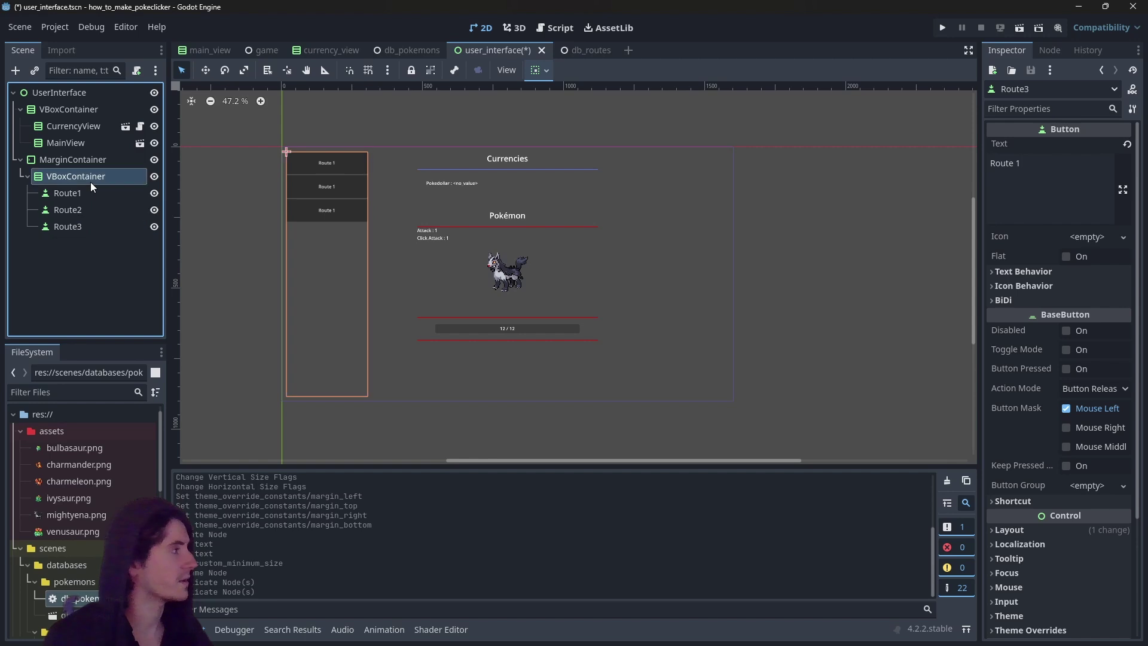
Set the button container's separation override to 16.
{"action": "left_click", "coordinate": [76, 176]}
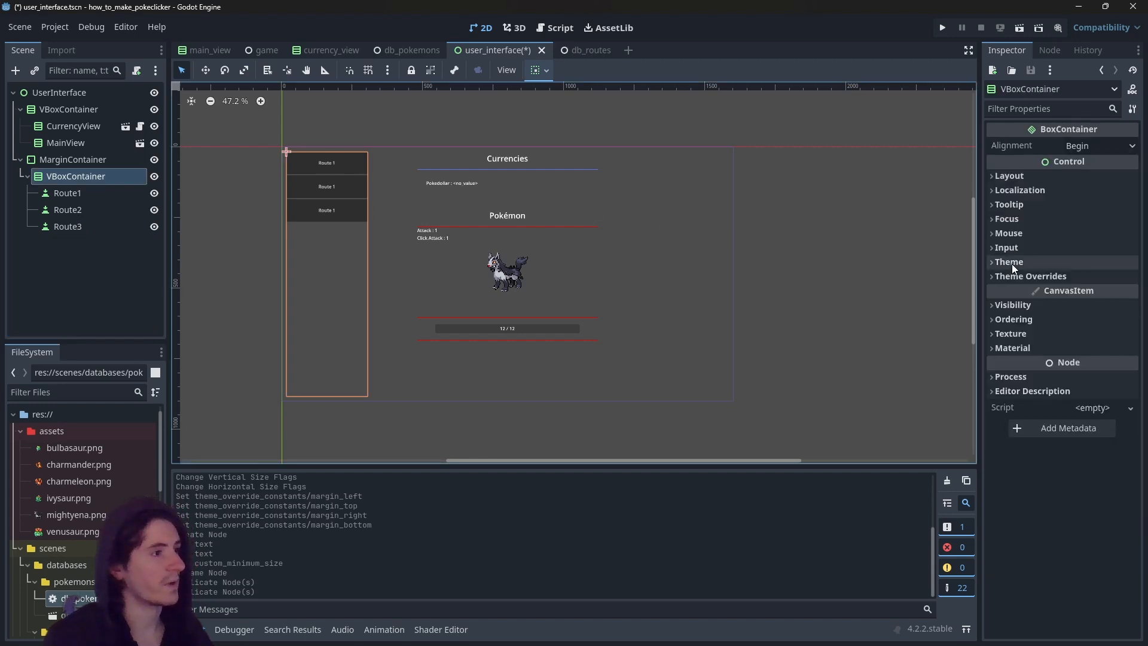
{"action": "left_click", "coordinate": [1031, 275]}
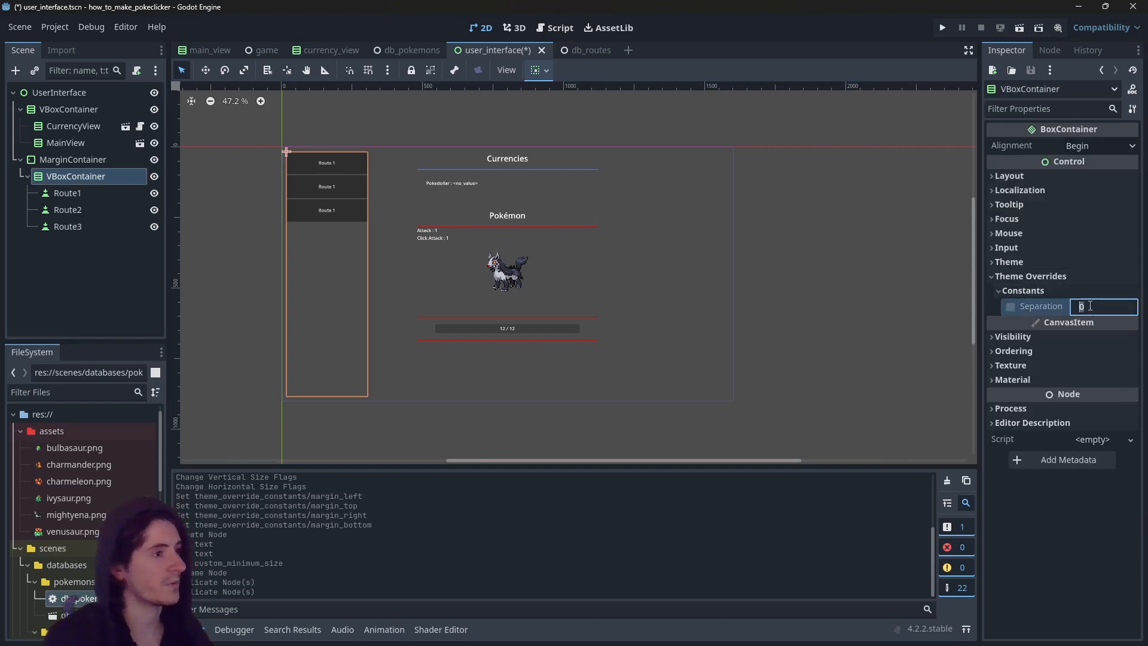
{"action": "type", "text": "16"}
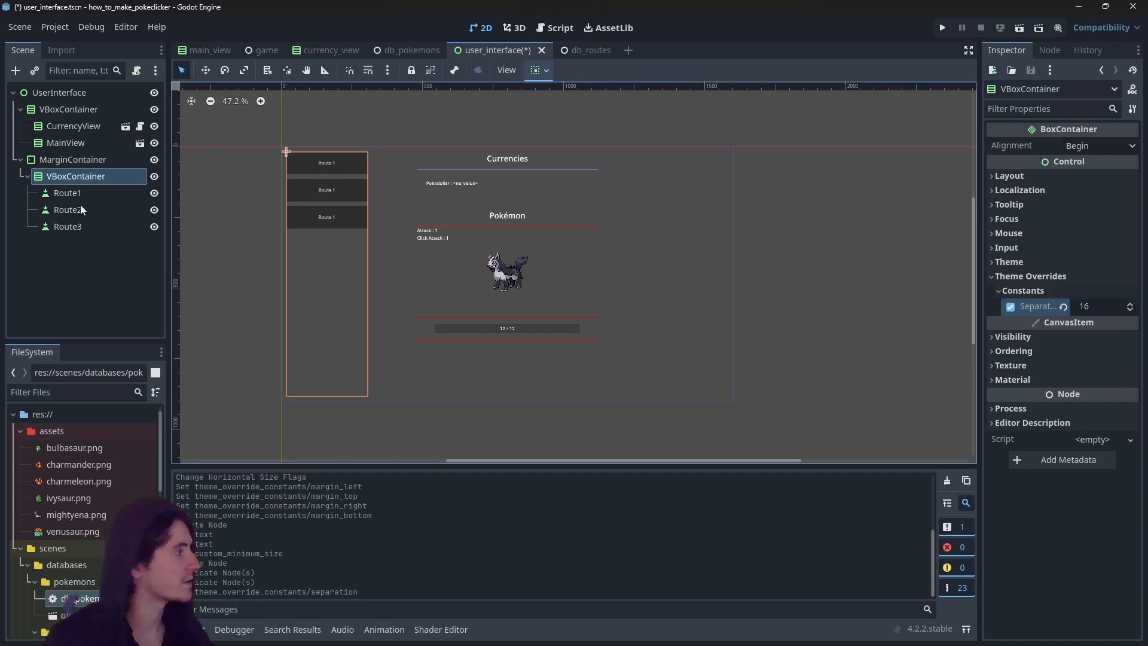
Relabel the duplicated Route2 and Route3 buttons, ending with 'Route 3'.
{"action": "left_click", "coordinate": [67, 209]}
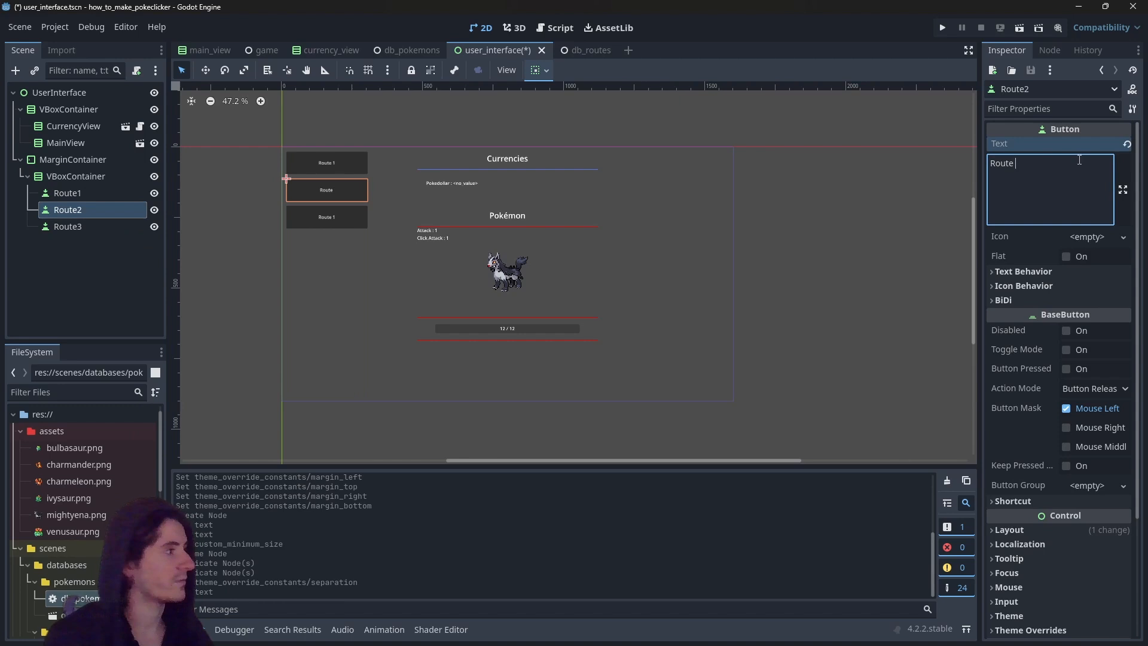
{"action": "left_click", "coordinate": [67, 226]}
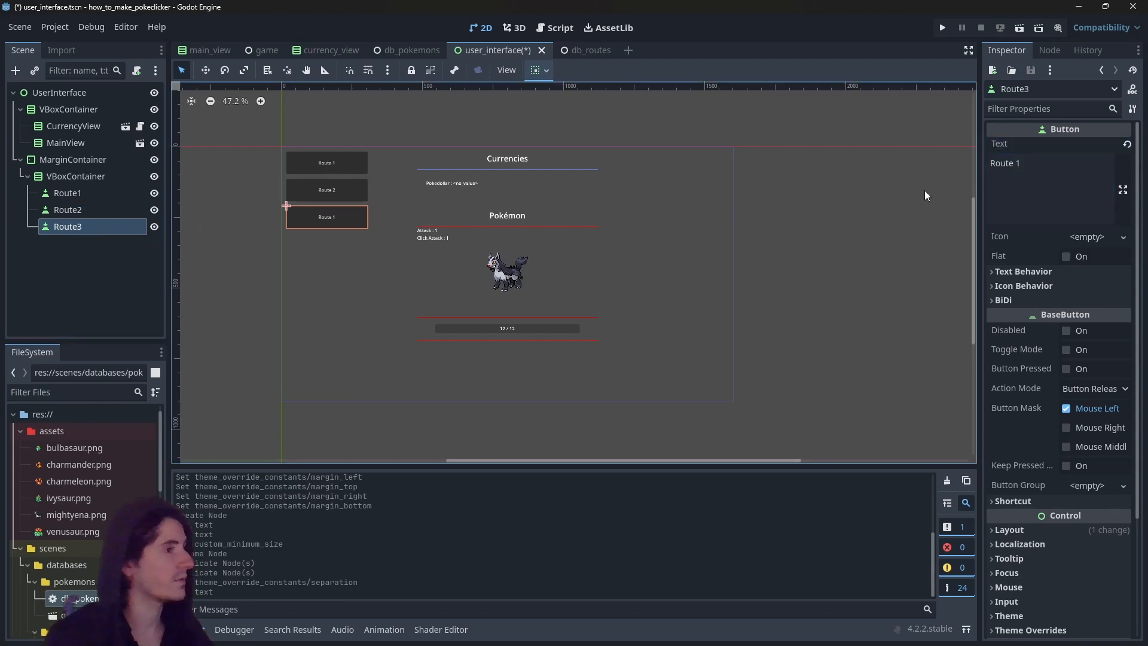
{"action": "type", "text": "Route 3"}
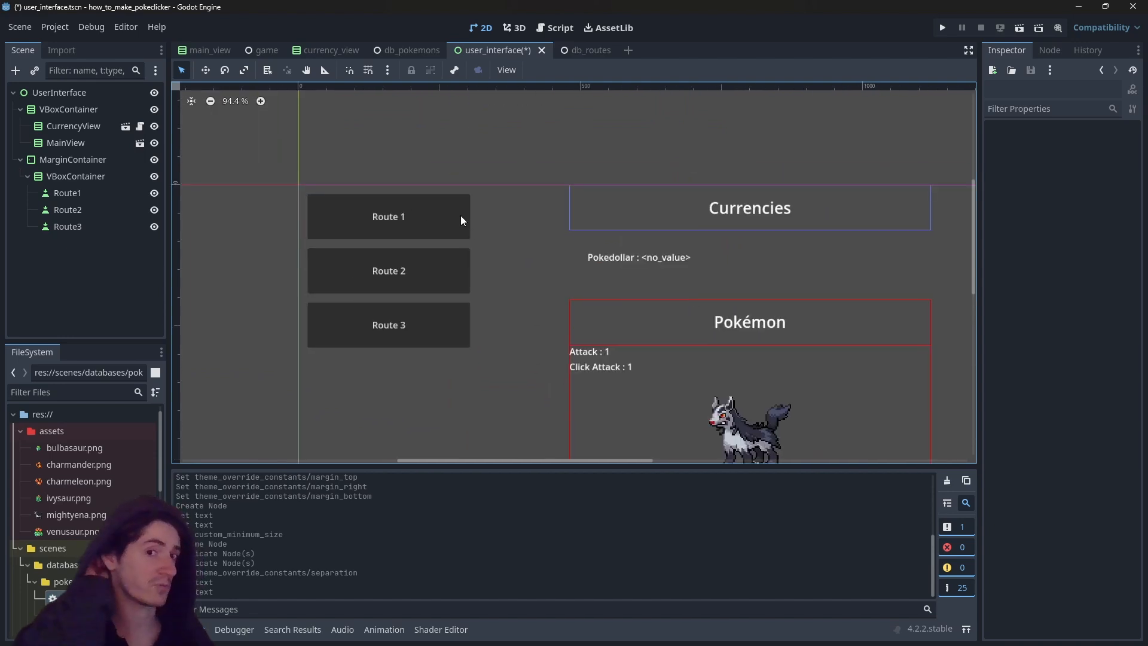
{"action": "mouse_move", "coordinate": [409, 203]}
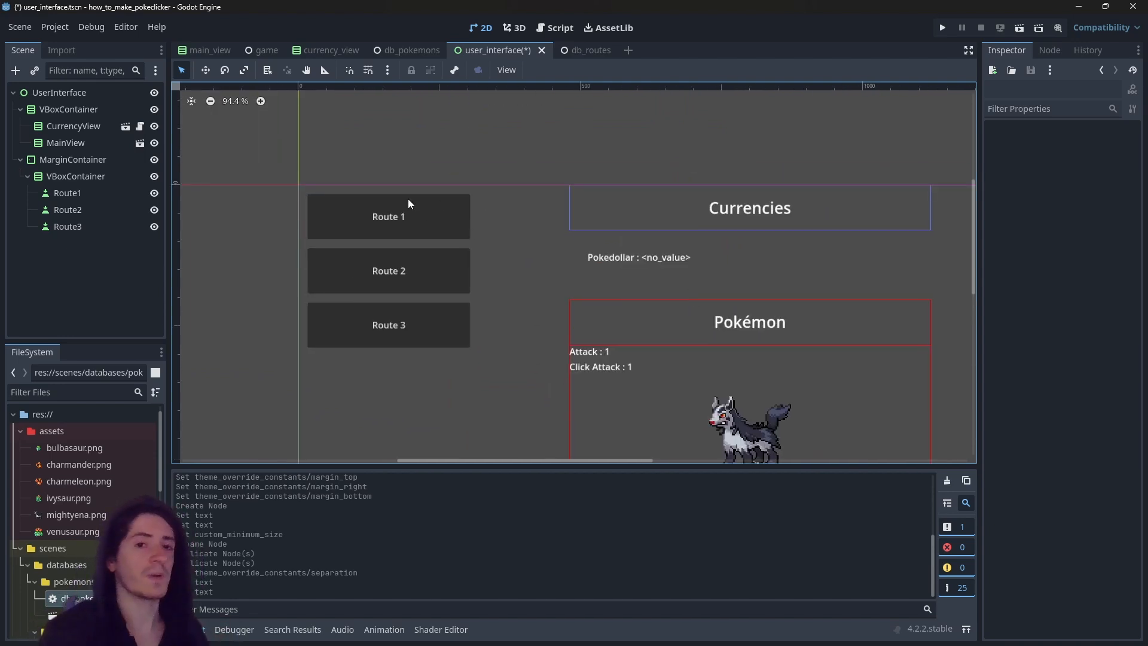
{"action": "scroll", "scroll_direction": "down", "scroll_amount": 3}
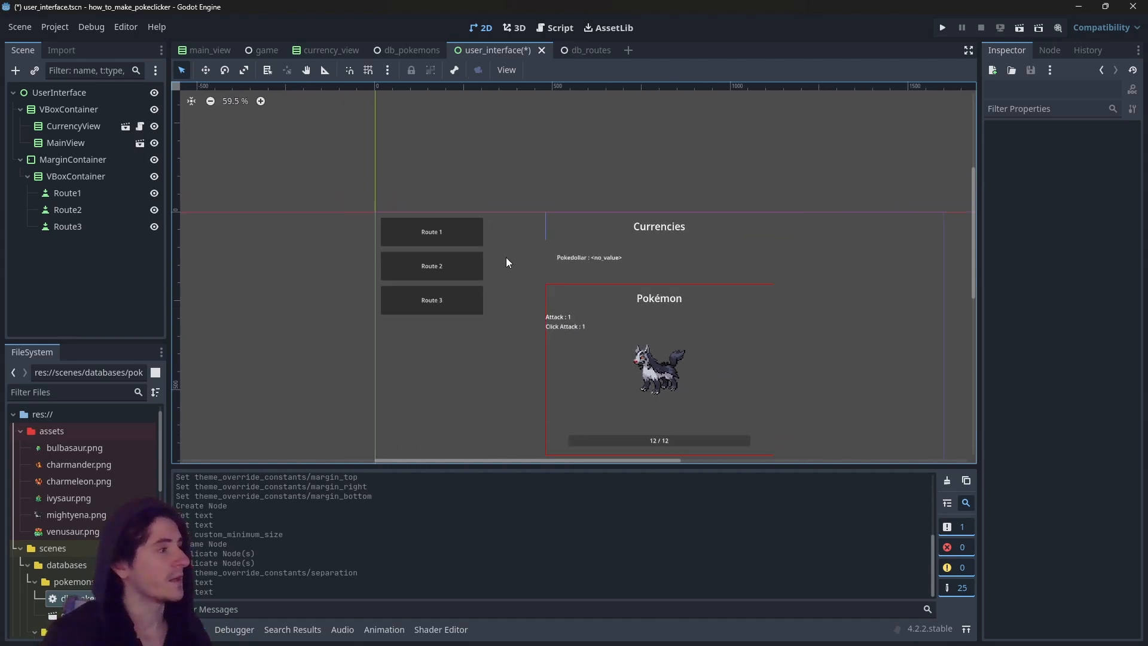
{"action": "scroll", "scroll_direction": "down", "scroll_amount": 3}
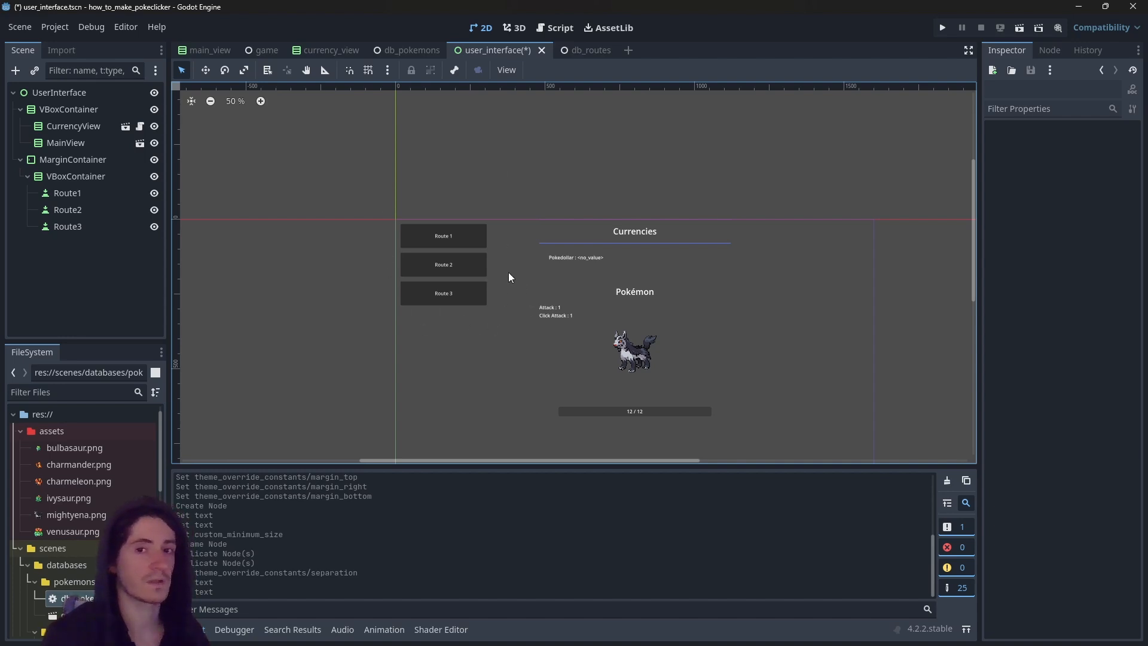
{"action": "mouse_move", "coordinate": [393, 172]}
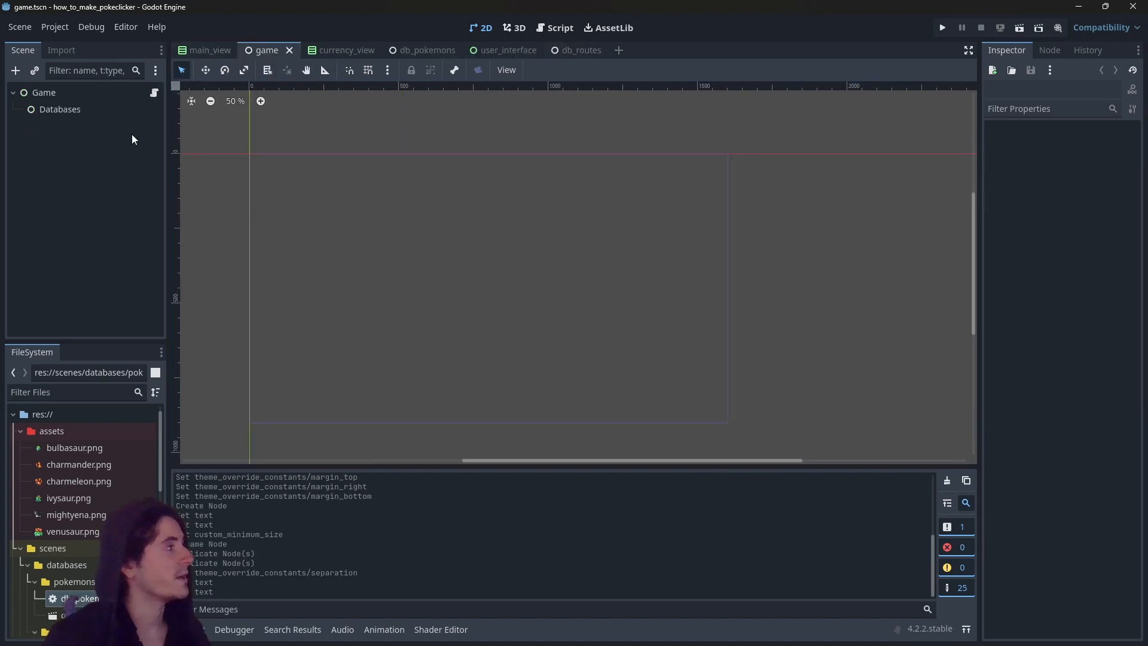
Add a plain Node child under Game and name it Managers.
{"action": "right_click", "coordinate": [44, 94]}
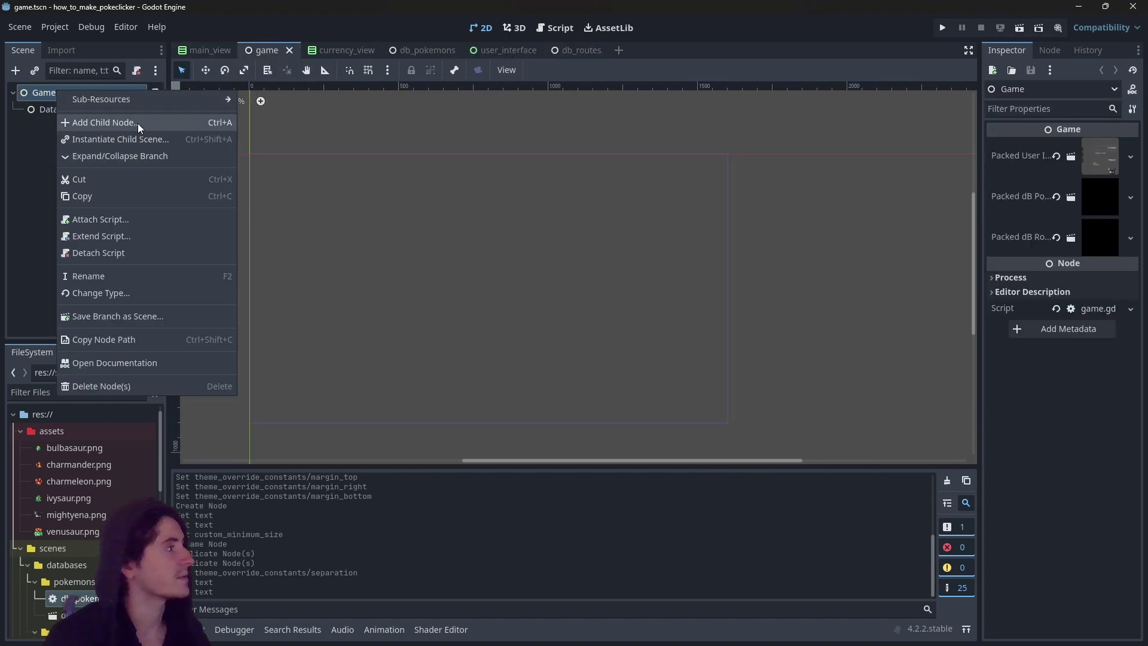
{"action": "left_click", "coordinate": [103, 122]}
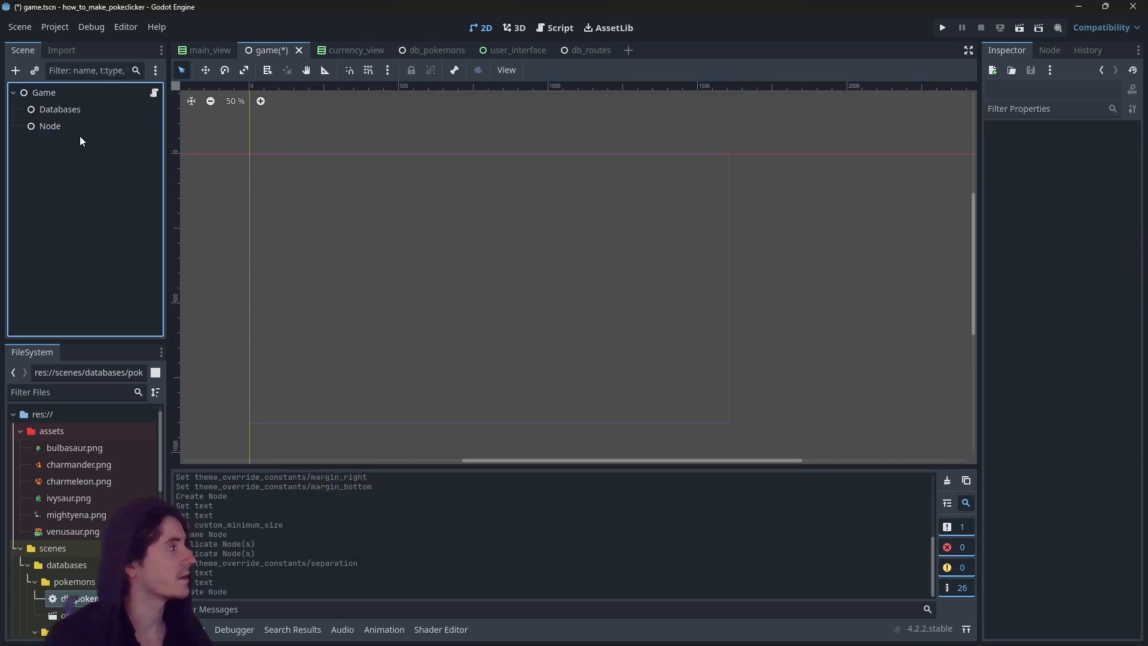
{"action": "type", "text": "Managers"}
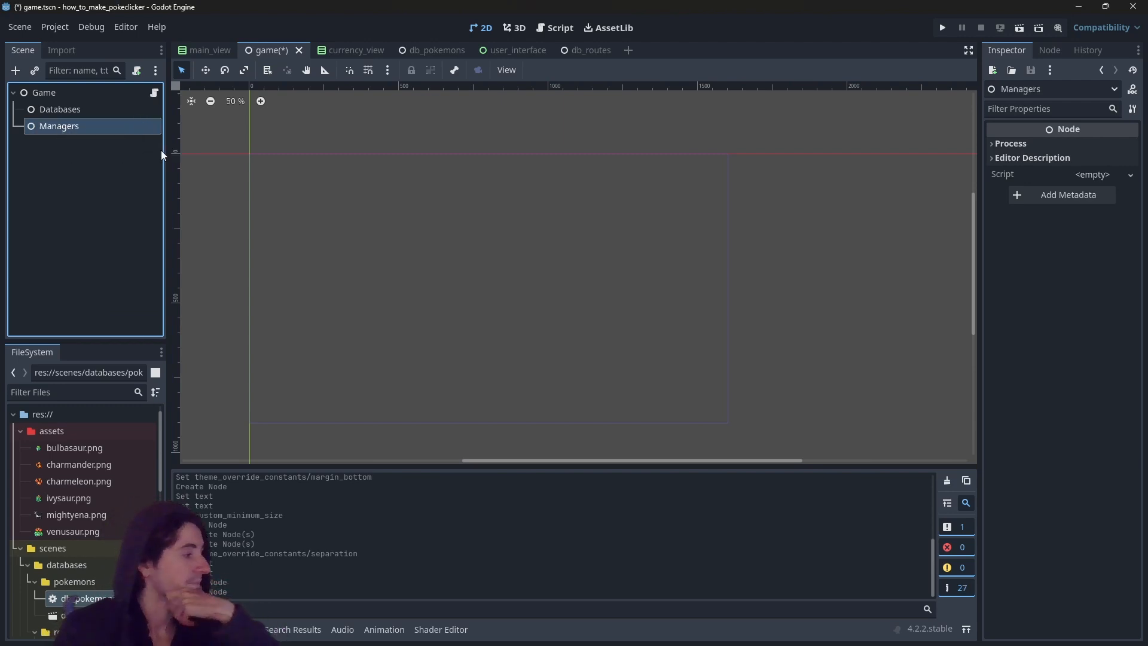
Create a new scene with a plain Node root named RoutesManager.
{"action": "left_click", "coordinate": [628, 50]}
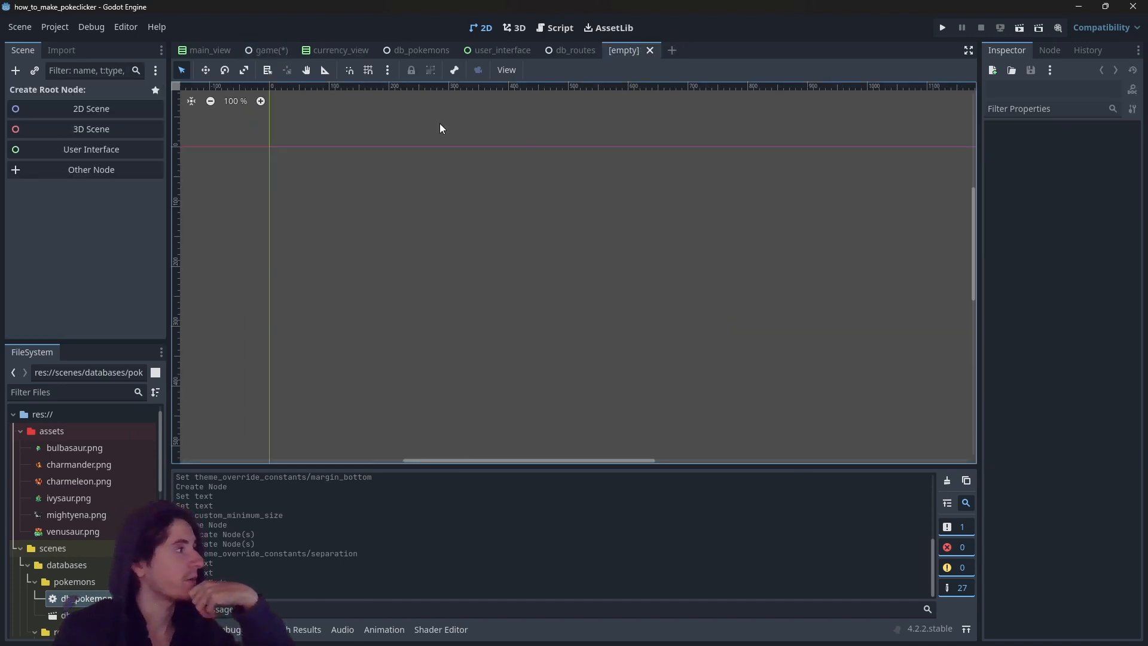
{"action": "left_click", "coordinate": [91, 170]}
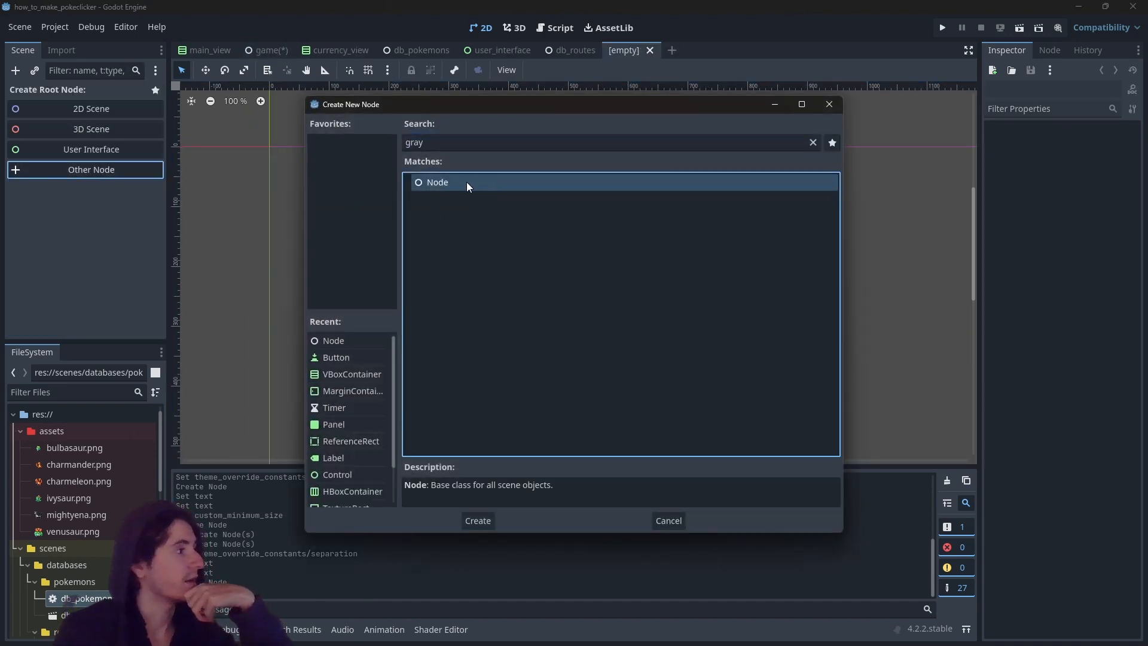
{"action": "left_click", "coordinate": [478, 521]}
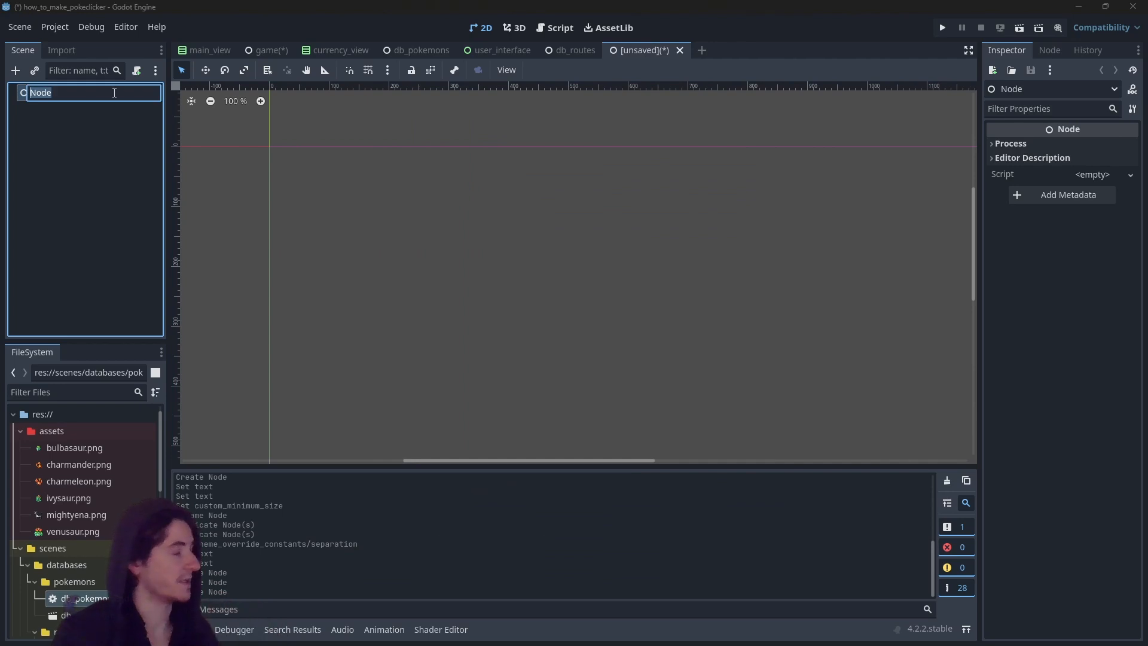
{"action": "type", "text": "RoutesManager"}
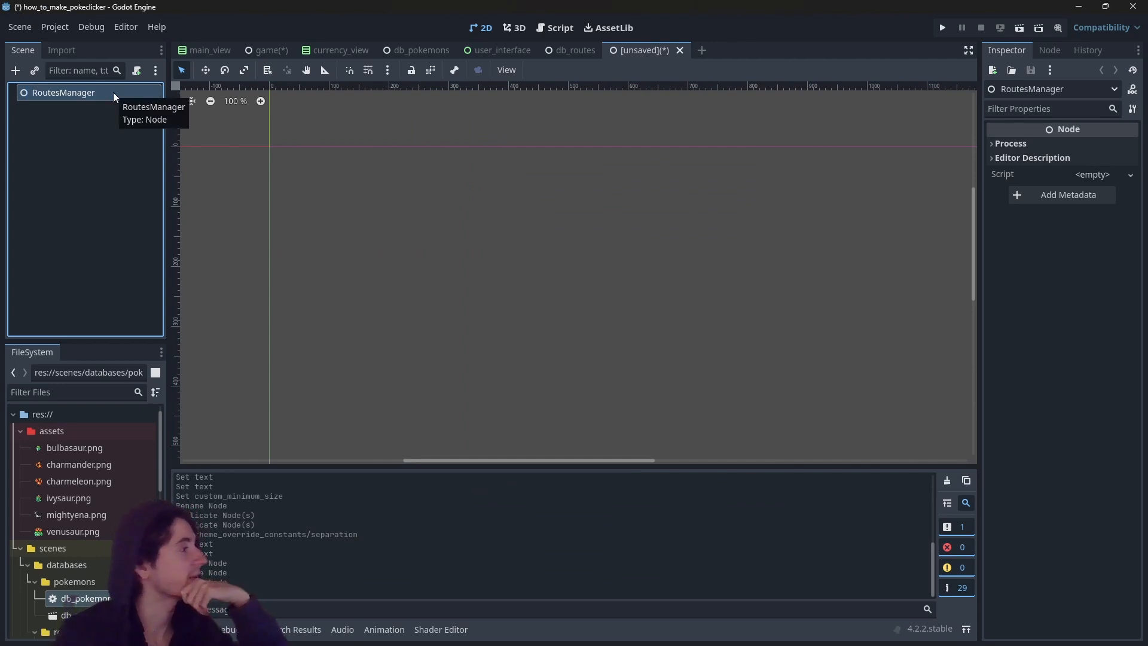
{"action": "mouse_move", "coordinate": [440, 187]}
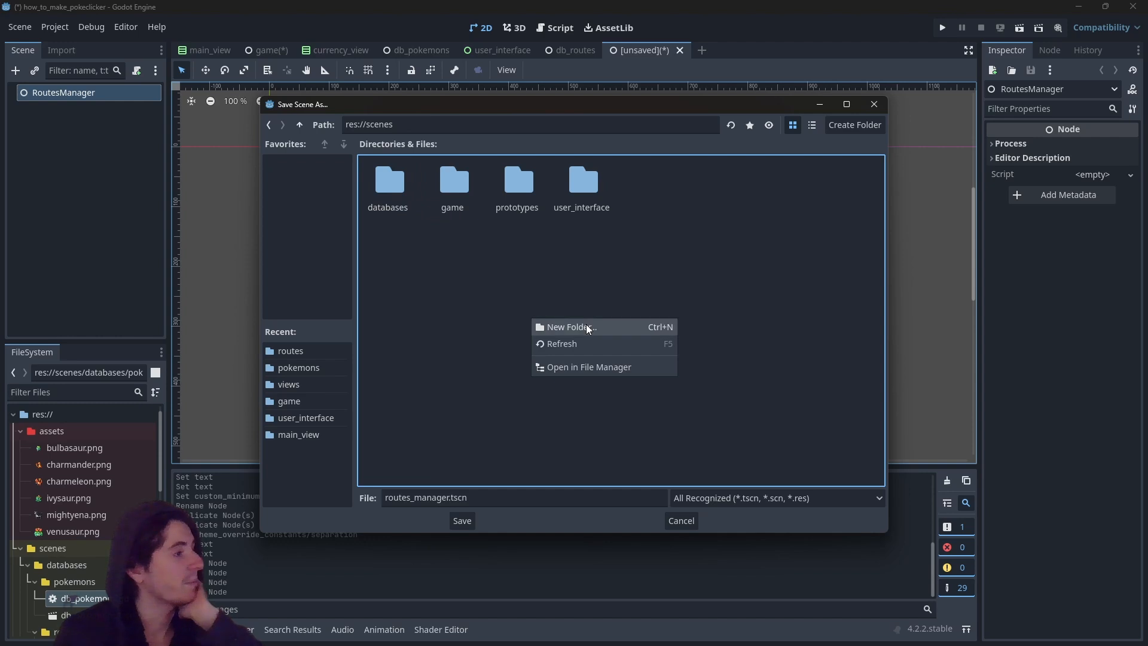
Create scenes/managers/routes folders and save the scene there as routes_manager.tscn.
{"action": "left_click", "coordinate": [572, 326]}
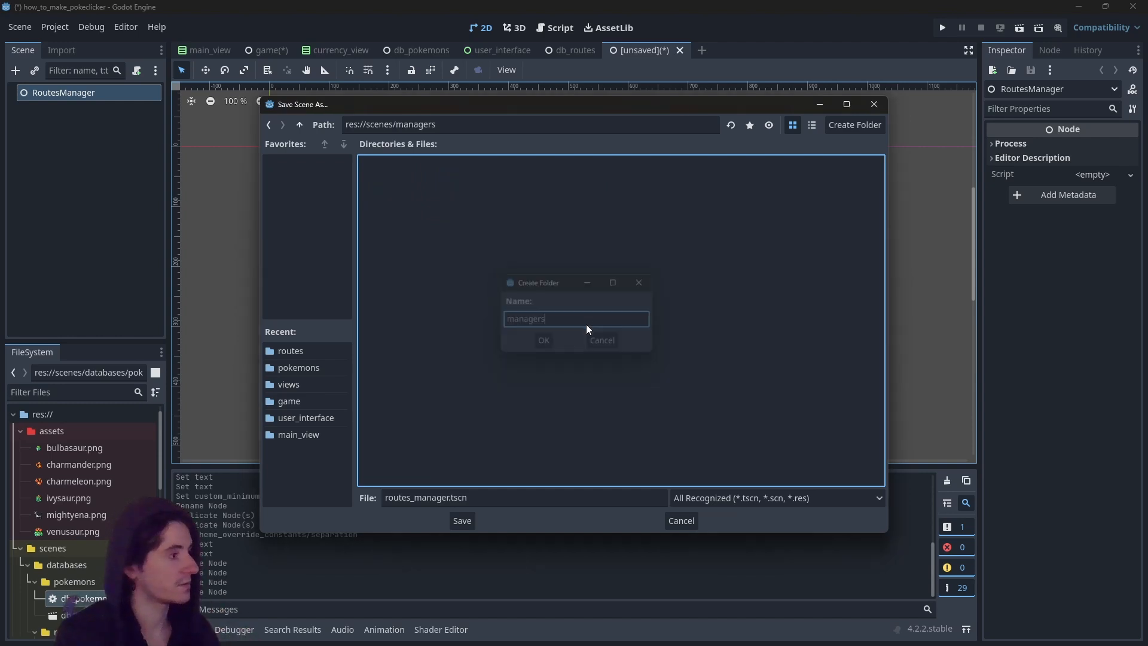
{"action": "left_click", "coordinate": [543, 339]}
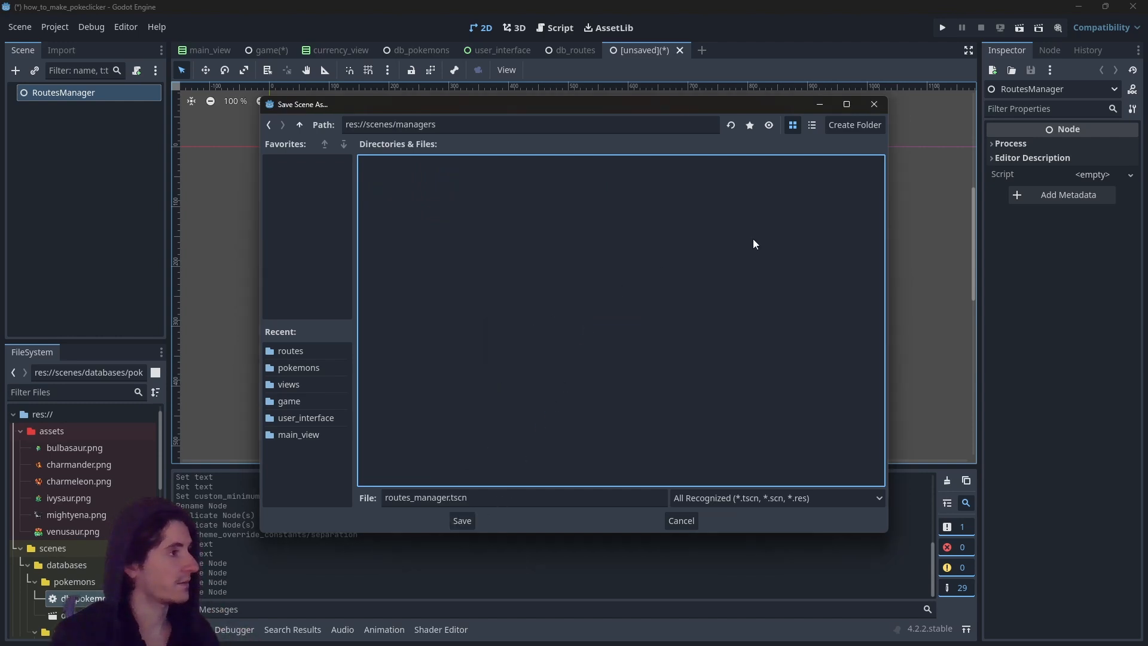
{"action": "left_click", "coordinate": [854, 125]}
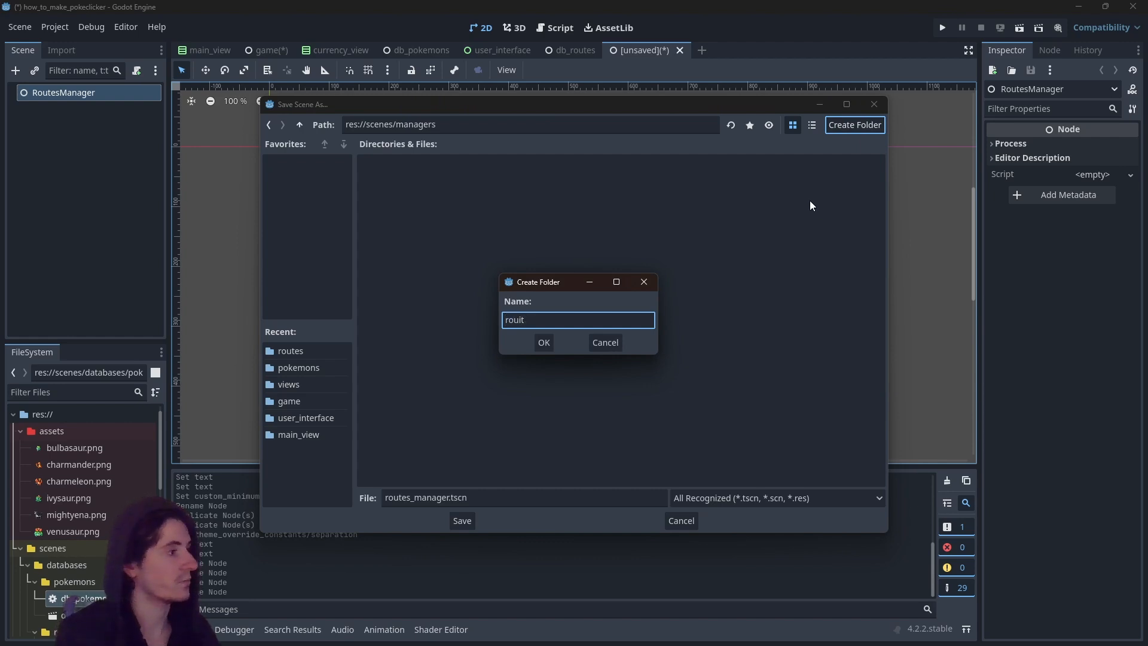
{"action": "left_click", "coordinate": [543, 342]}
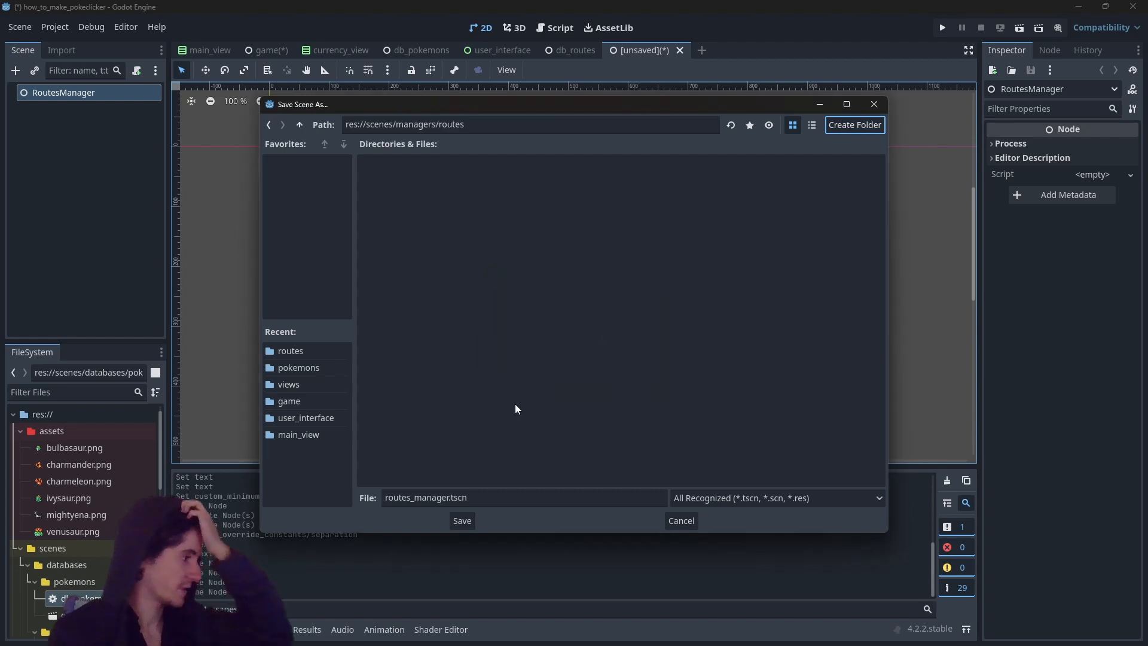
{"action": "left_click", "coordinate": [462, 522]}
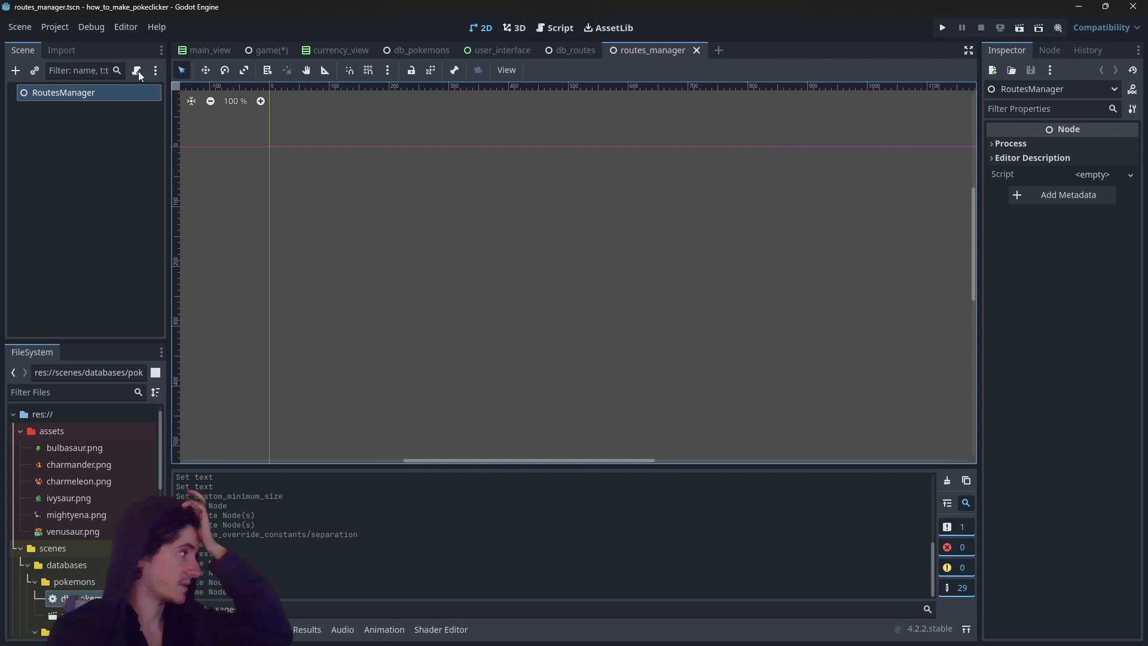
Attach a new routes_manager.gd script with class_name ManagerRoutes and save it.
{"action": "left_click", "coordinate": [136, 70]}
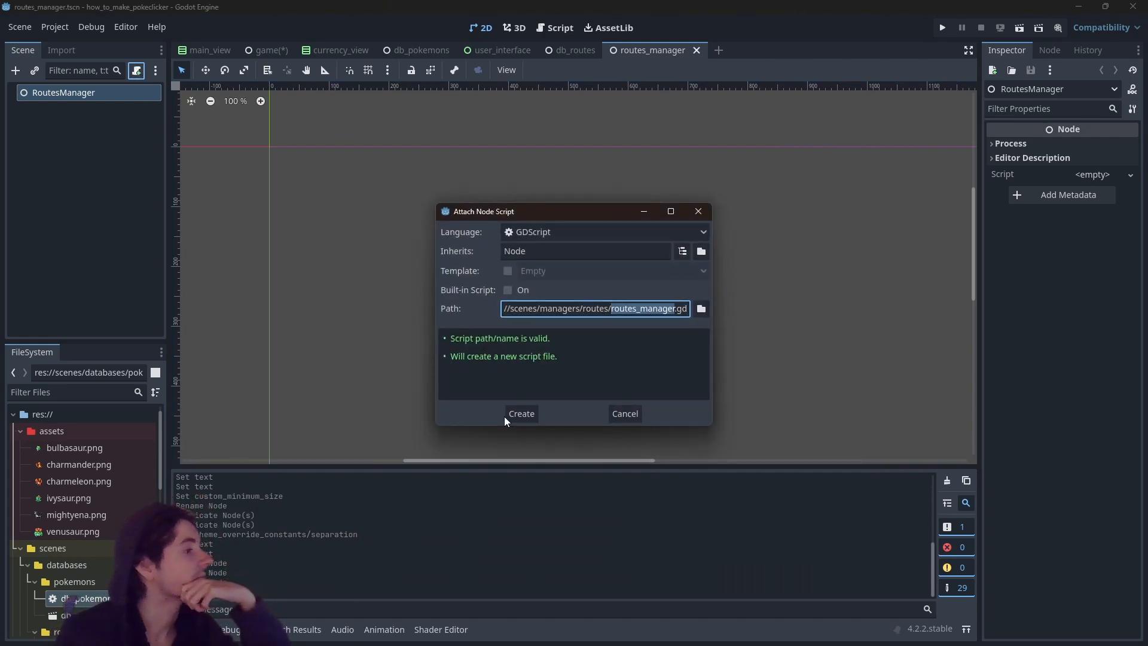
{"action": "left_click", "coordinate": [522, 413]}
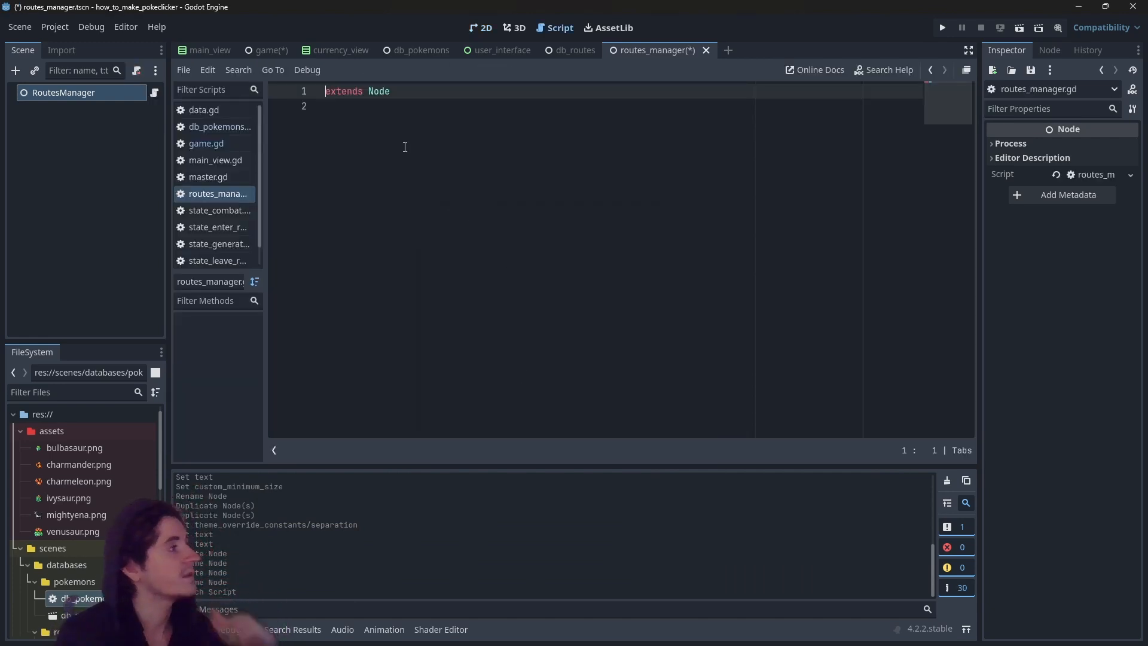
{"action": "type", "text": "class_name"}
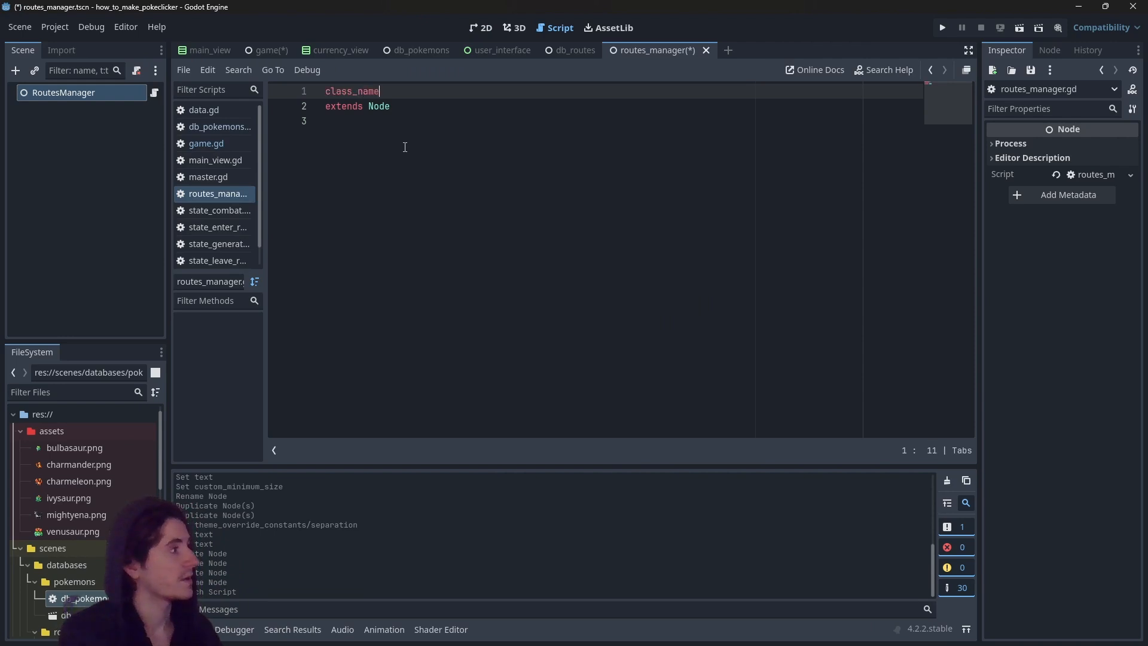
{"action": "type", "text": "ManagerRoutes"}
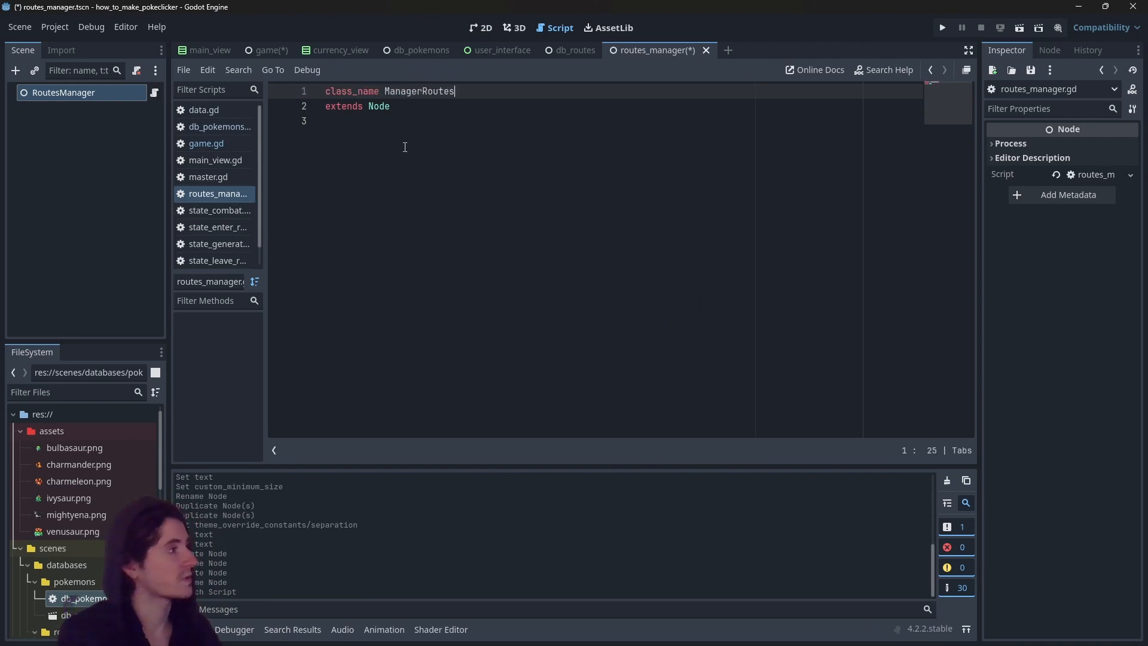
{"action": "key", "text": "ctrl+s"}
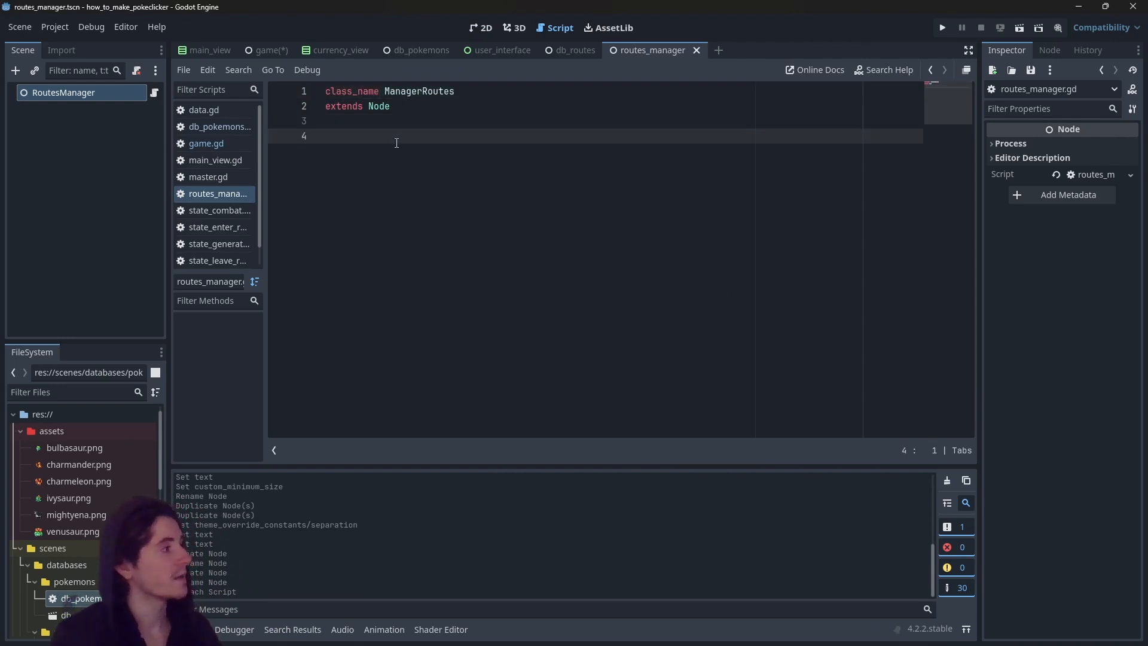
Declare 'static var ref : ManagerRoutes' in the script.
{"action": "type", "text": "stat"}
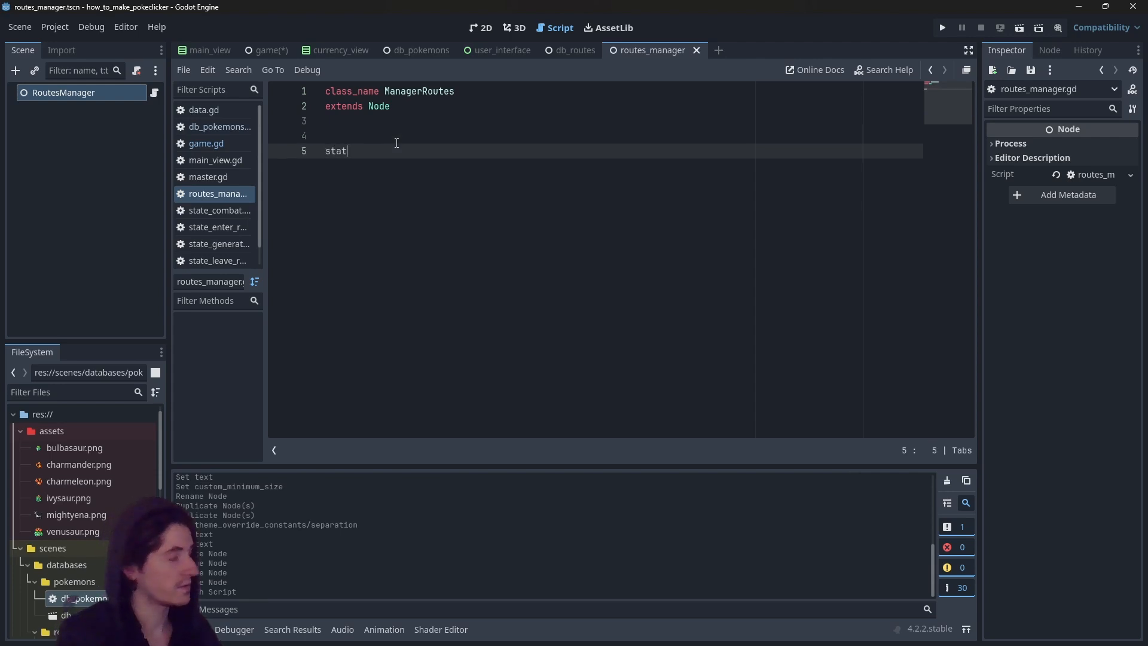
{"action": "type", "text": "ic var ref :"}
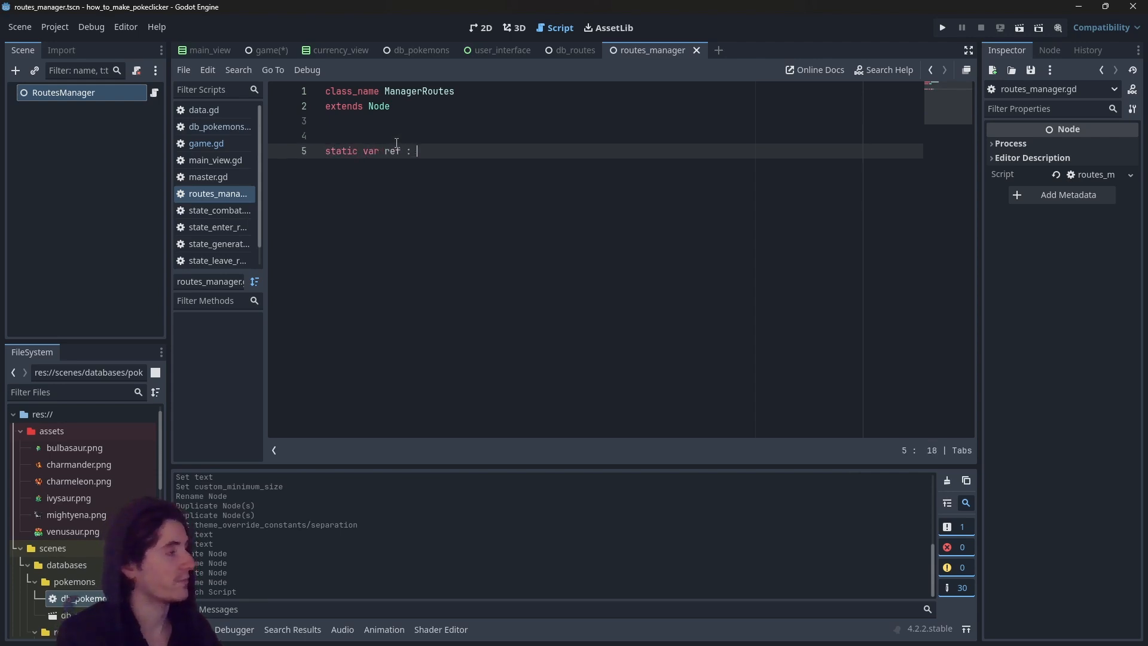
{"action": "type", "text": "Man"}
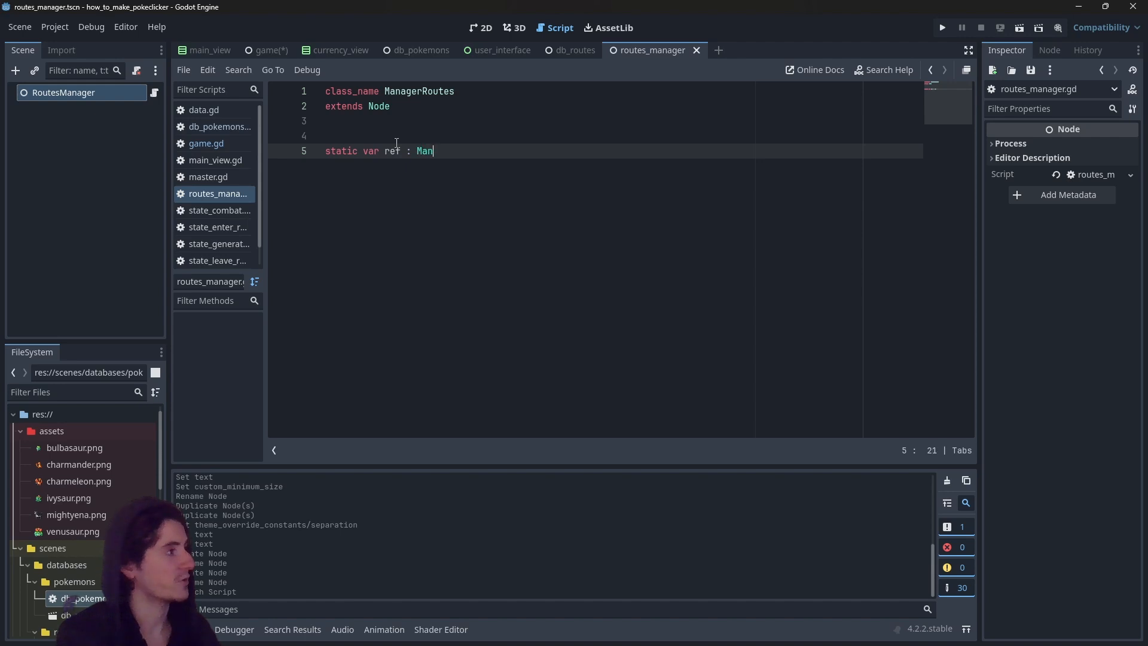
{"action": "type", "text": "agerRoutes"}
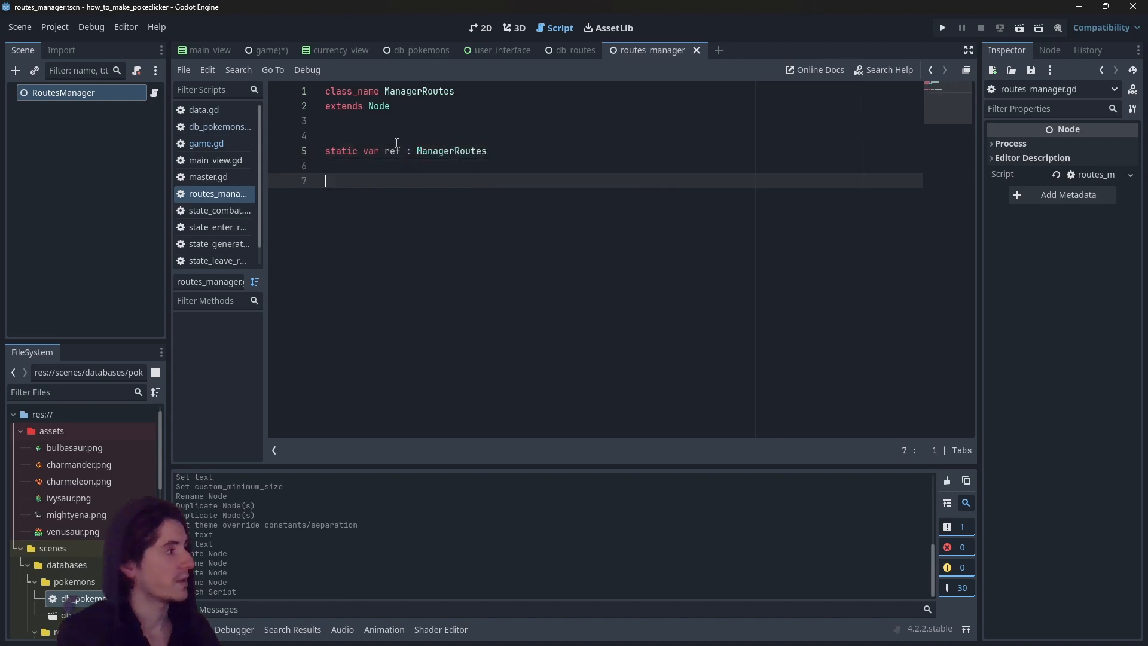
Write _enter_tree to queue_free when ref exists, otherwise set ref = self.
{"action": "type", "text": "func _enter_tree() -> void:"}
{"action": "type", "text": "if"}
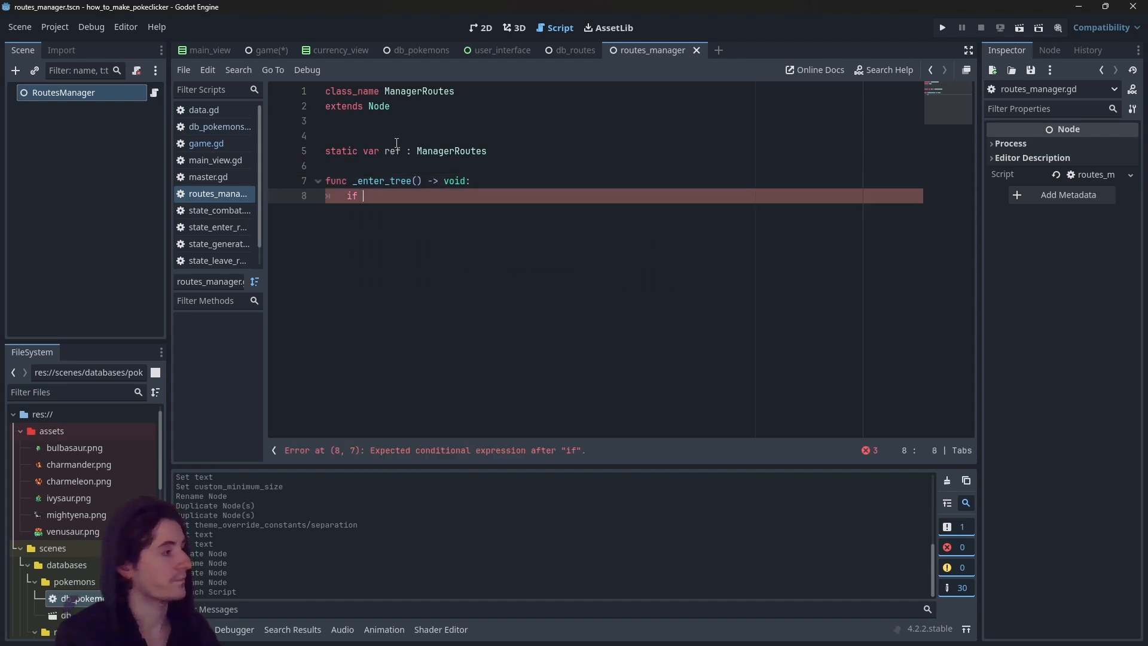
{"action": "type", "text": "ref:"}
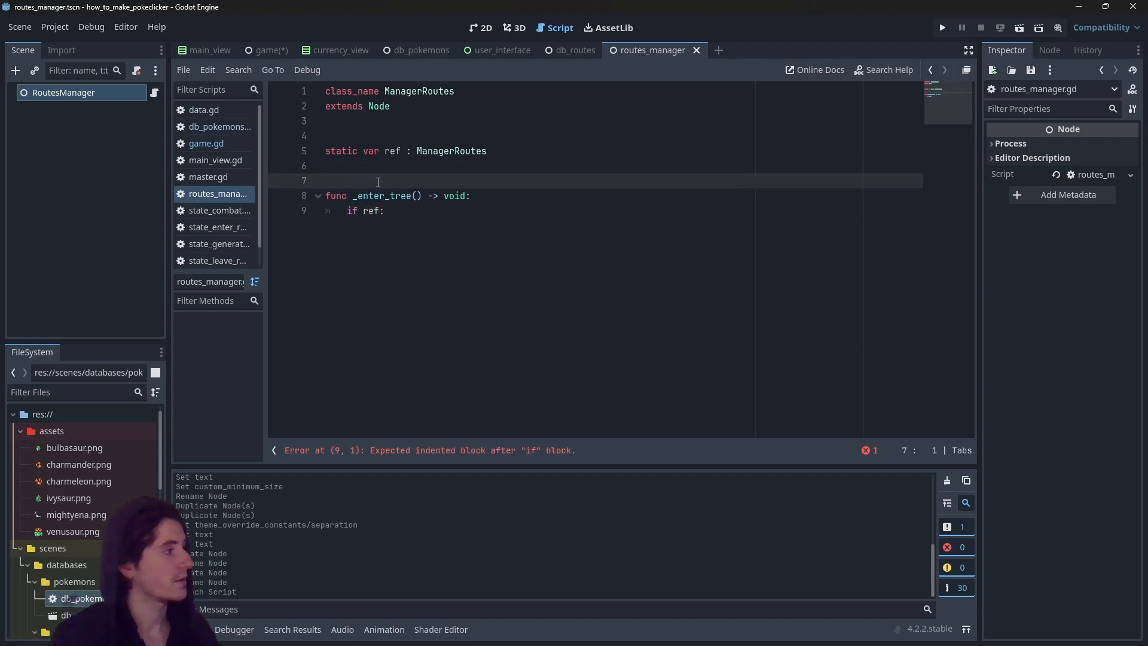
{"action": "key", "text": "Return"}
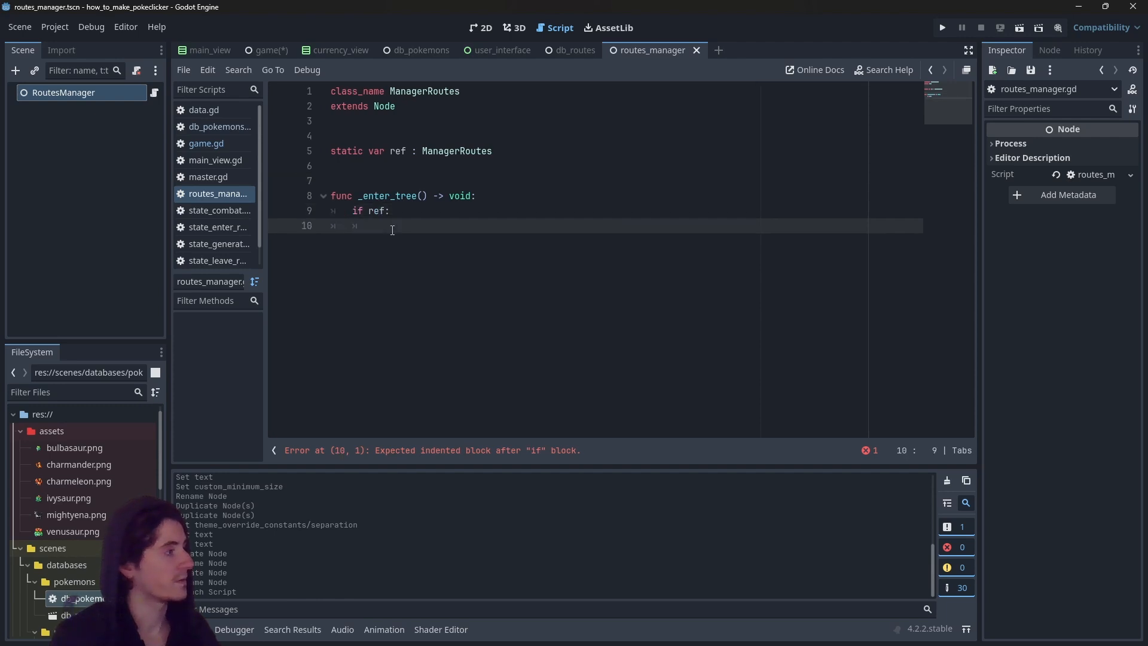
{"action": "type", "text": "free("}
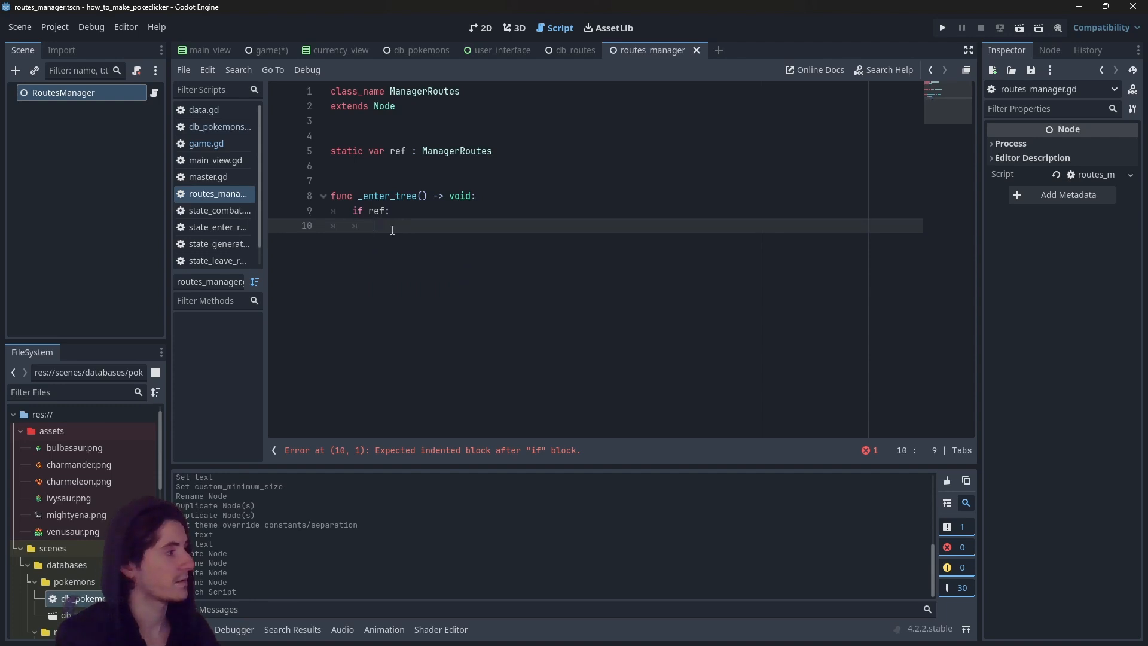
{"action": "type", "text": "free()"}
{"action": "type", "text": "return"}
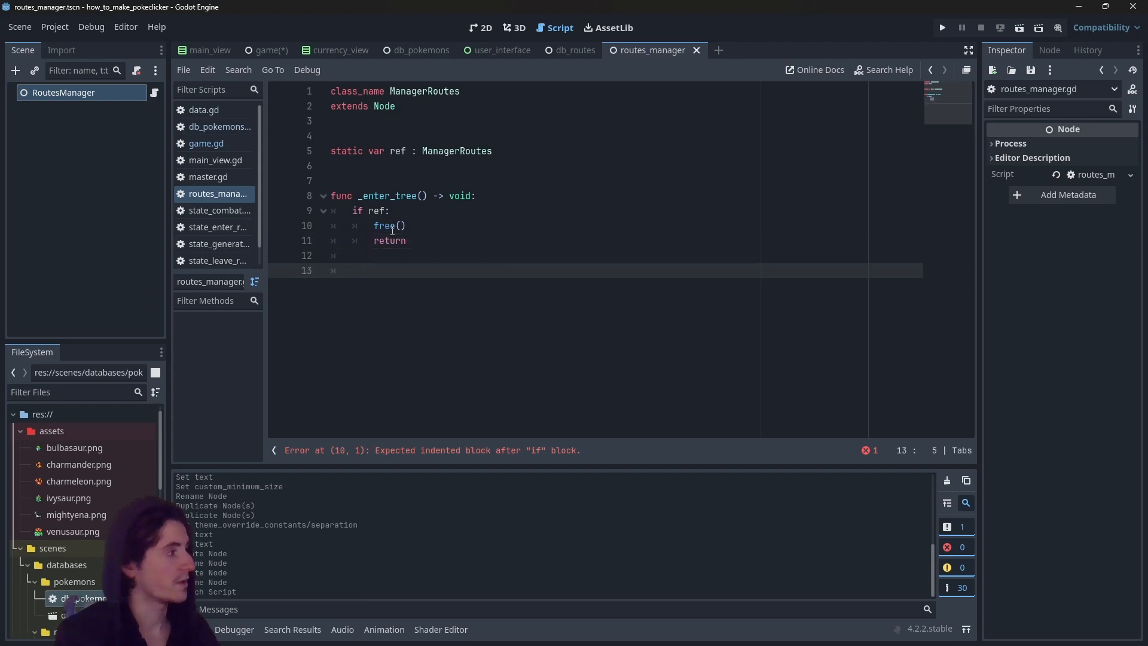
{"action": "type", "text": "ref ="}
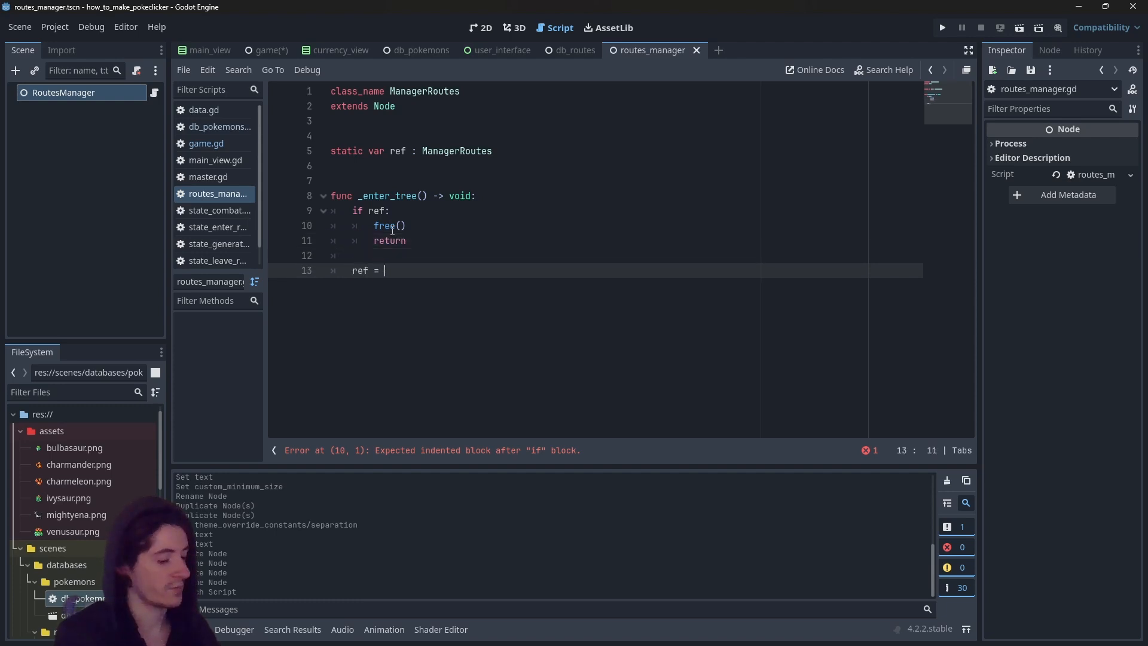
{"action": "type", "text": "self"}
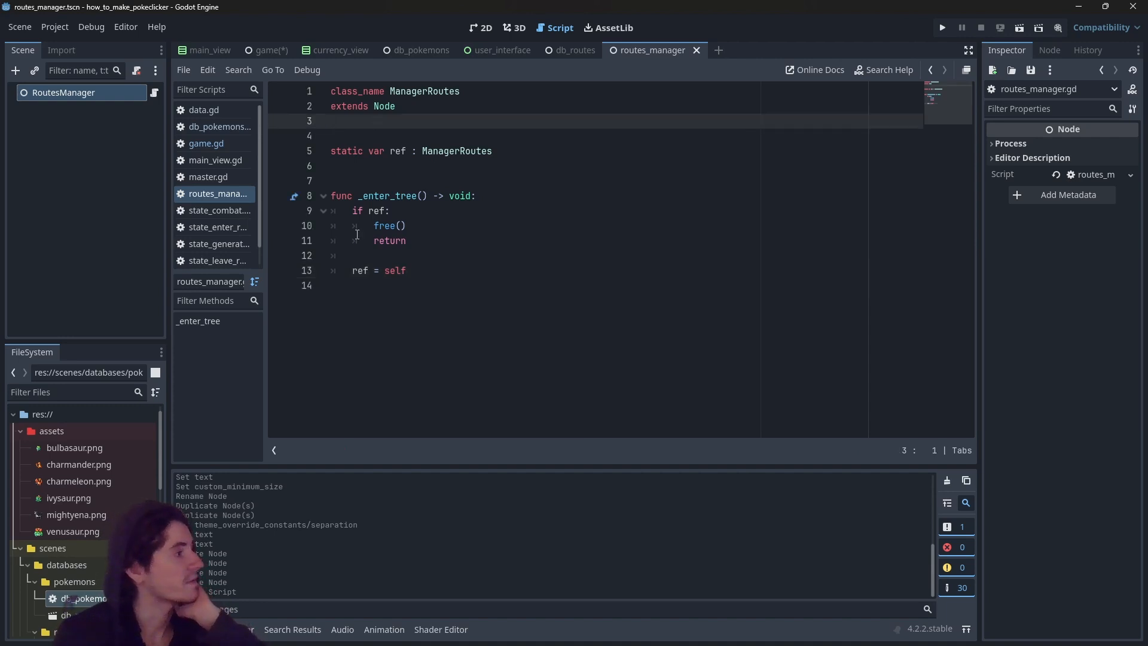
Declare 'signal route_updated' on a new line below _enter_tree.
{"action": "left_click", "coordinate": [365, 285]}
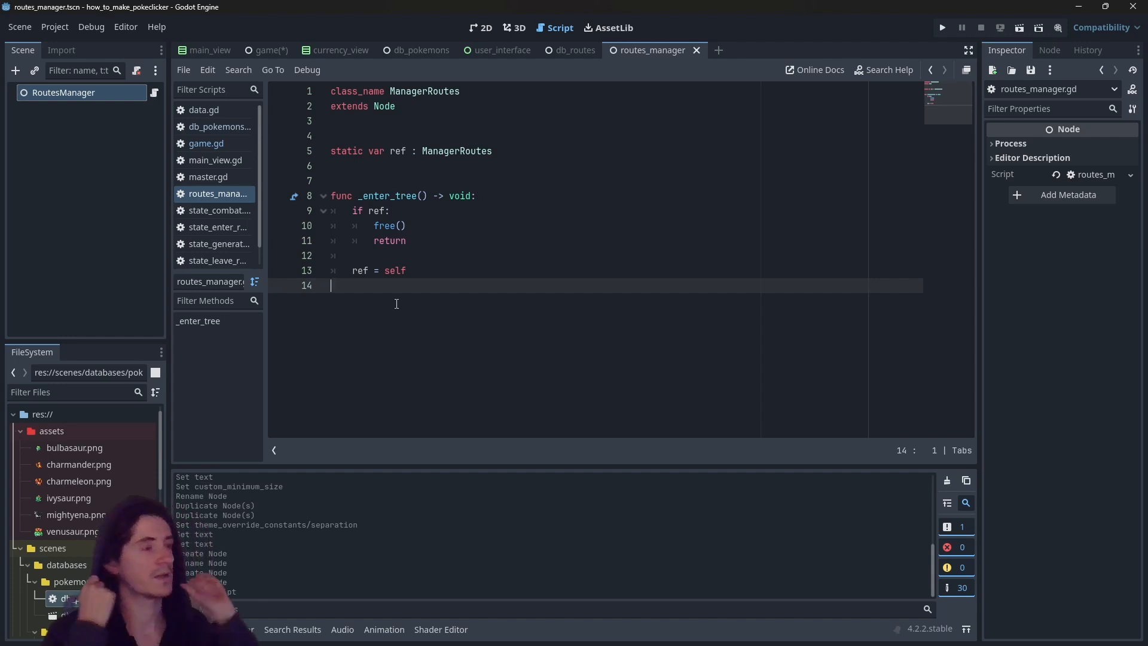
{"action": "key", "text": "Enter"}
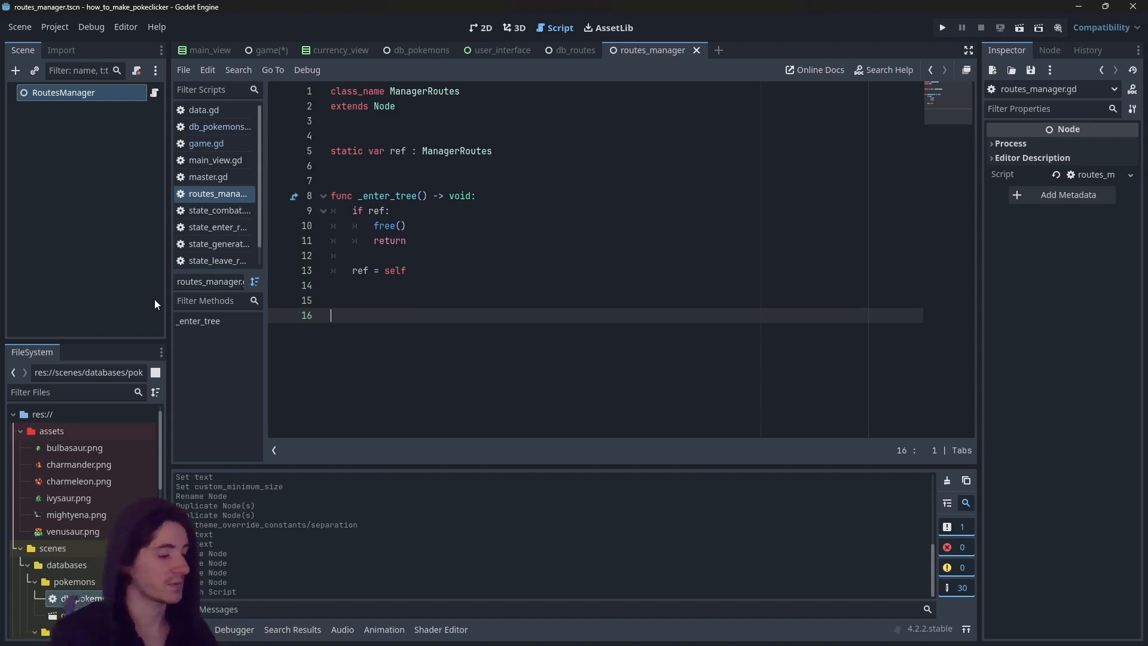
{"action": "type", "text": "signal"}
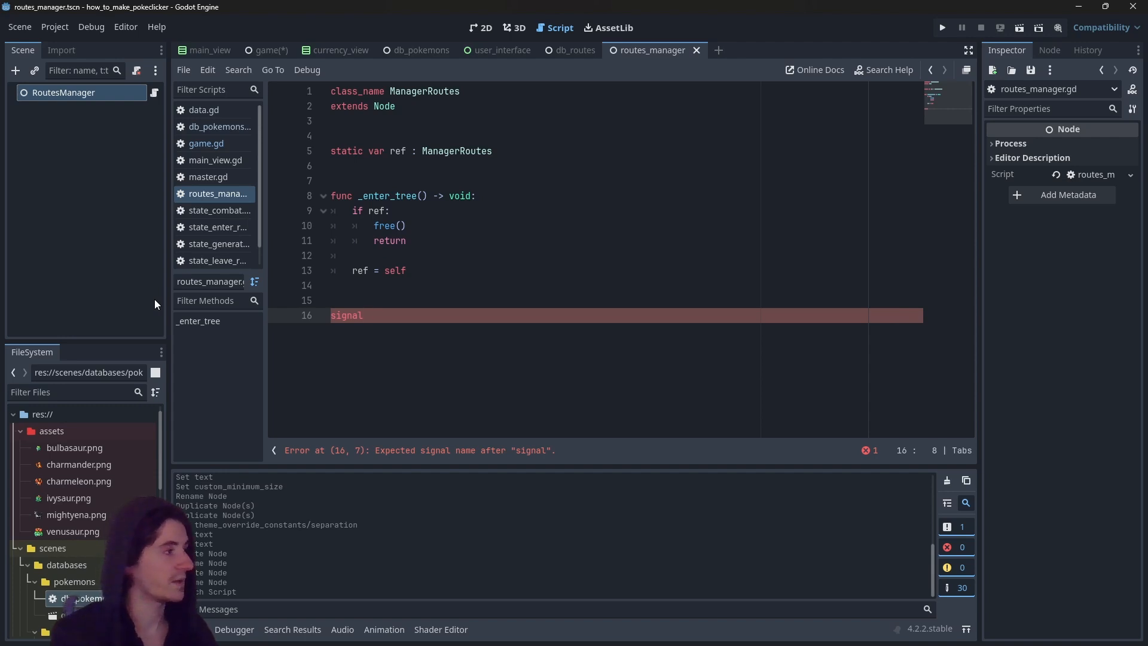
{"action": "type", "text": "changed"}
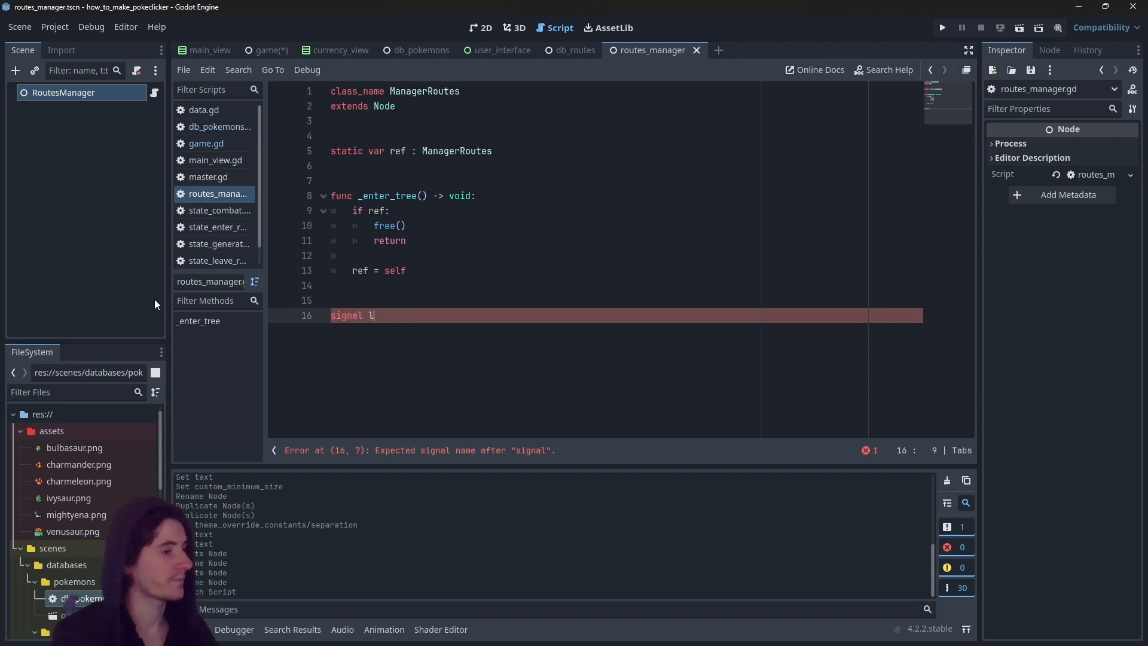
{"action": "type", "text": "ocation_up"}
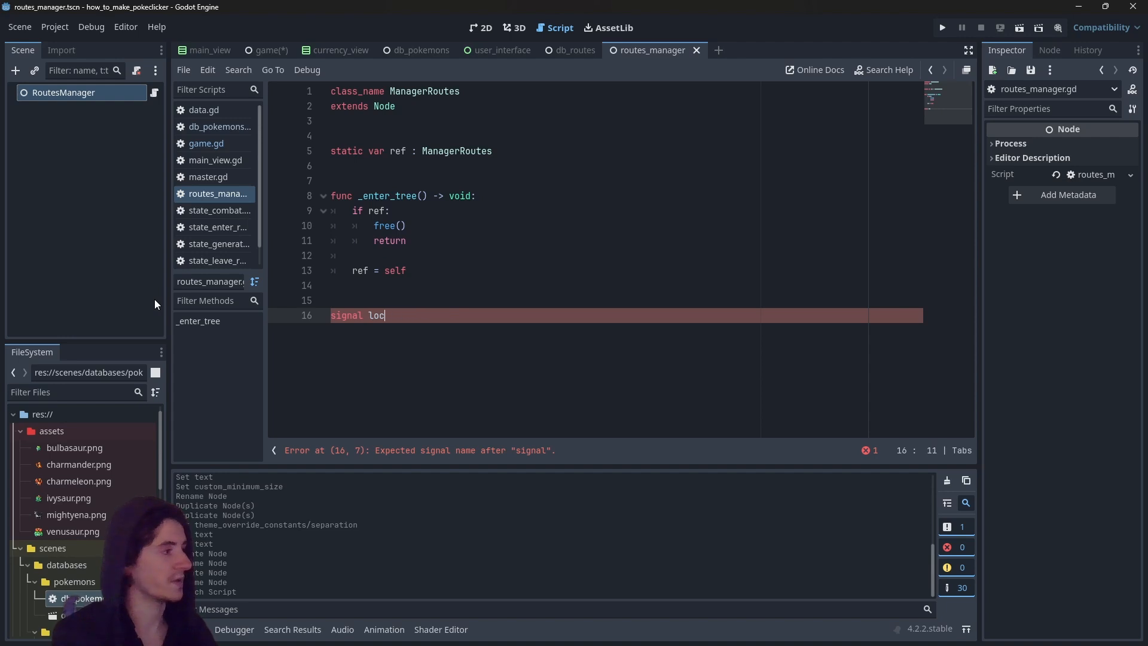
{"action": "type", "text": "route_upda"}
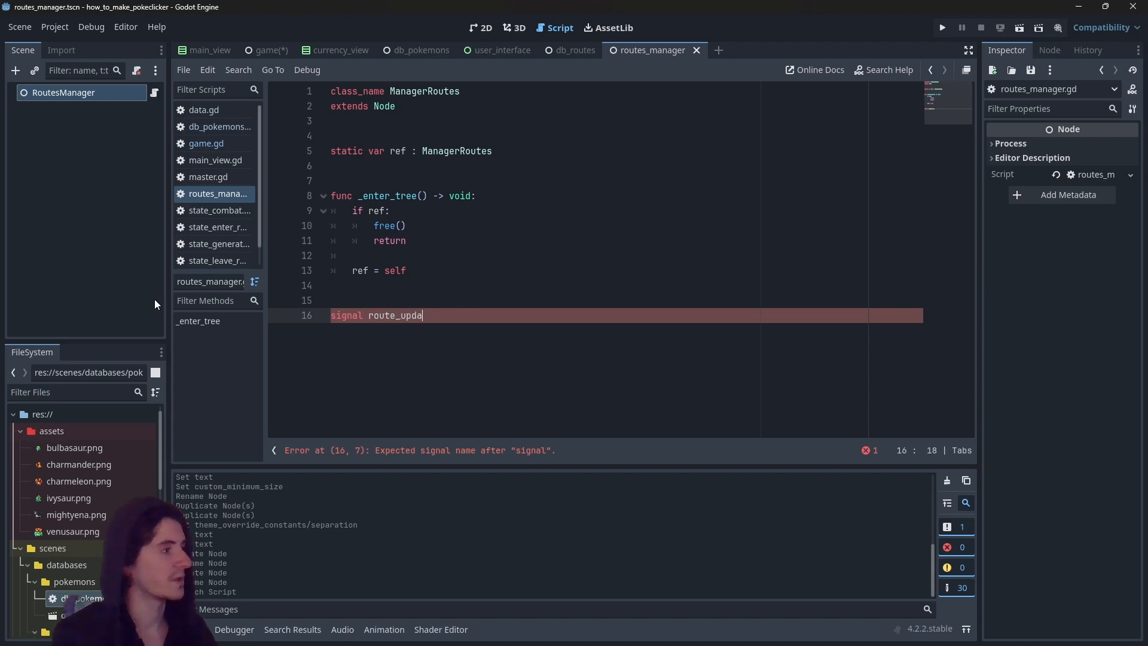
{"action": "type", "text": "ted"}
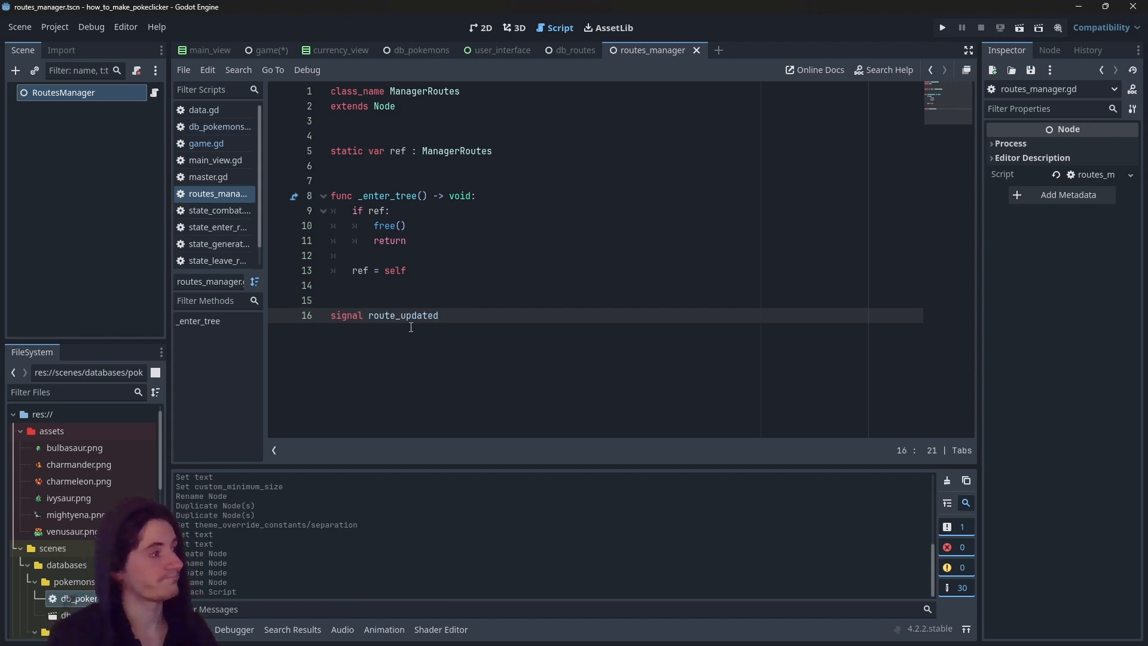
{"action": "mouse_move", "coordinate": [493, 349]}
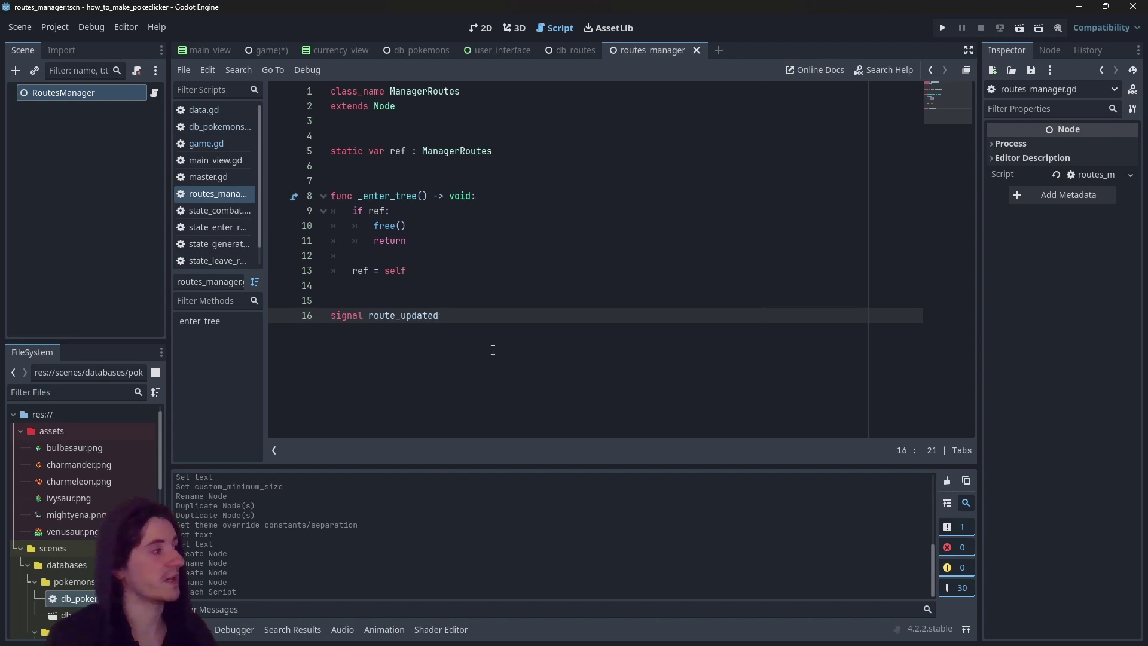
{"action": "mouse_move", "coordinate": [434, 340]}
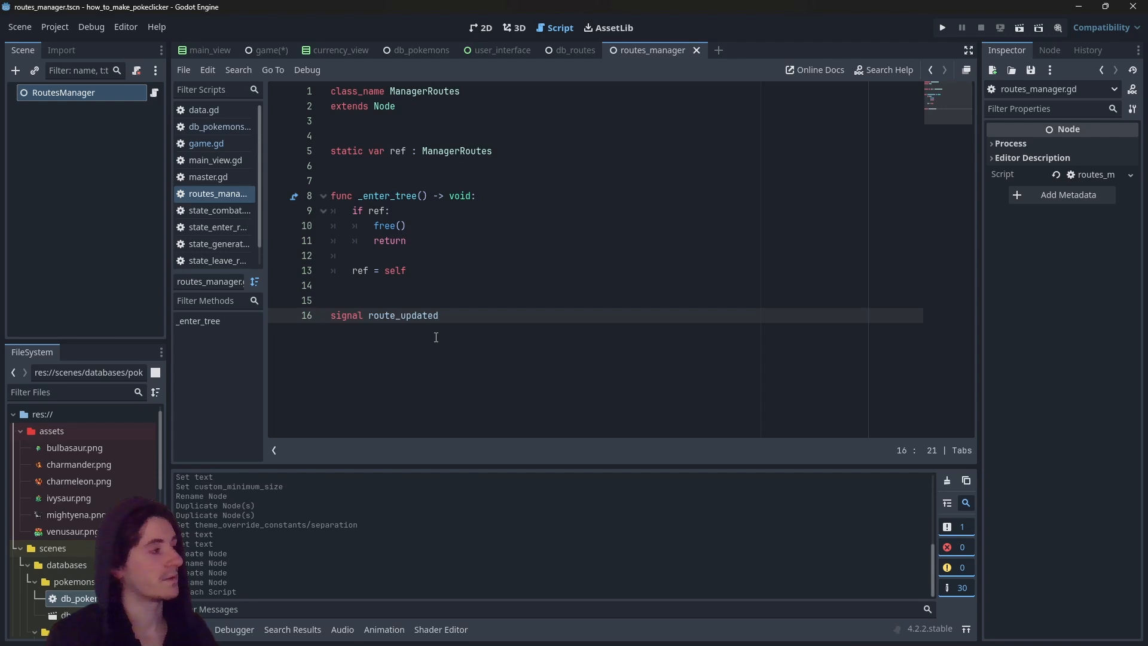
{"action": "mouse_move", "coordinate": [490, 367]}
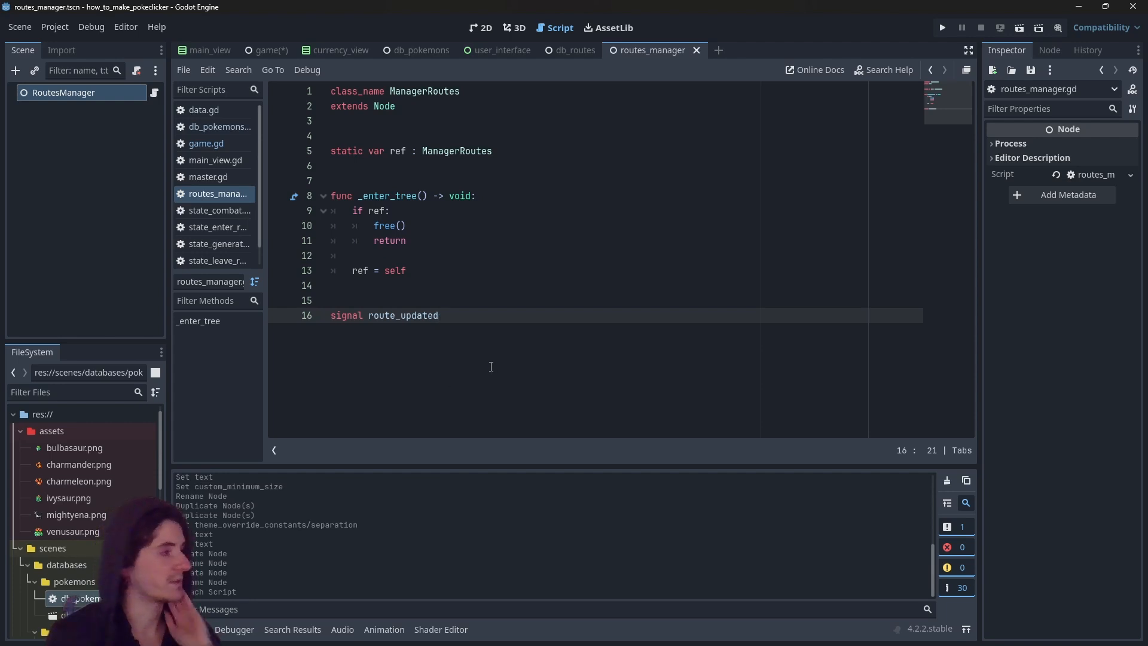
Start func update_route(route_id : String) -> void below the signal.
{"action": "key", "text": "Enter"}
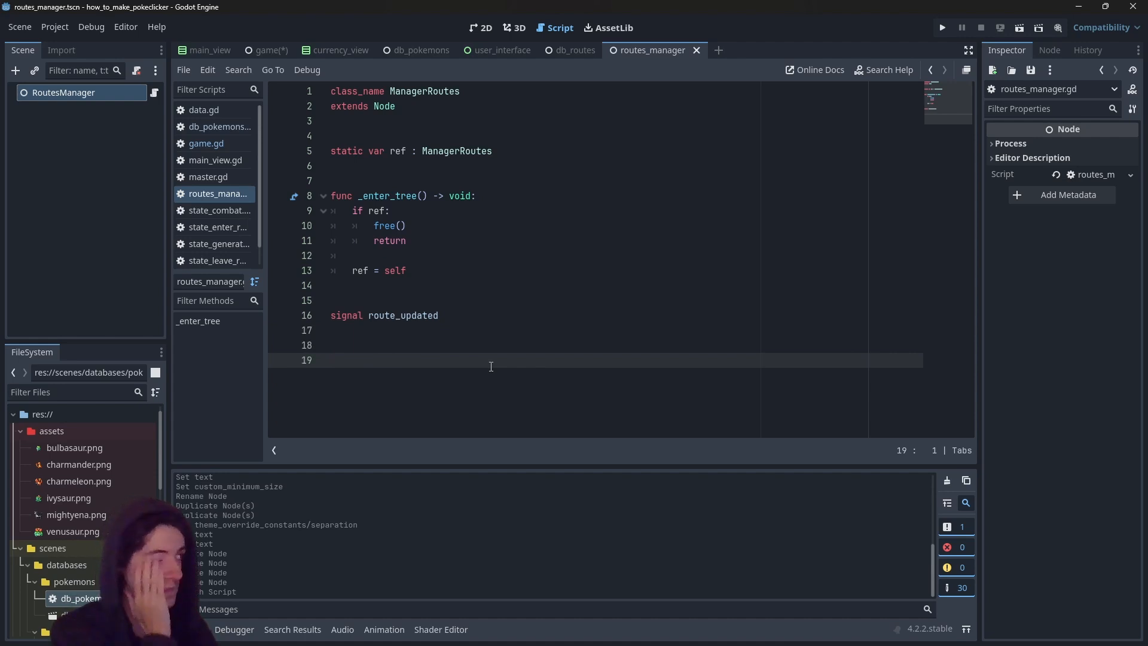
{"action": "type", "text": "func chang"}
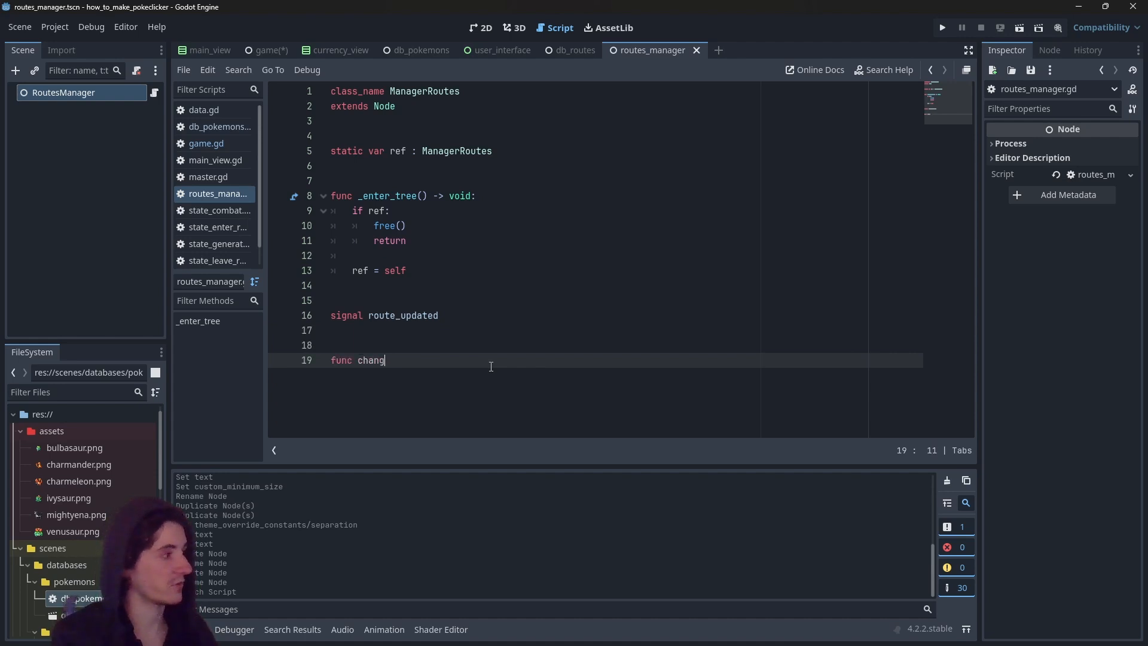
{"action": "type", "text": "ui"}
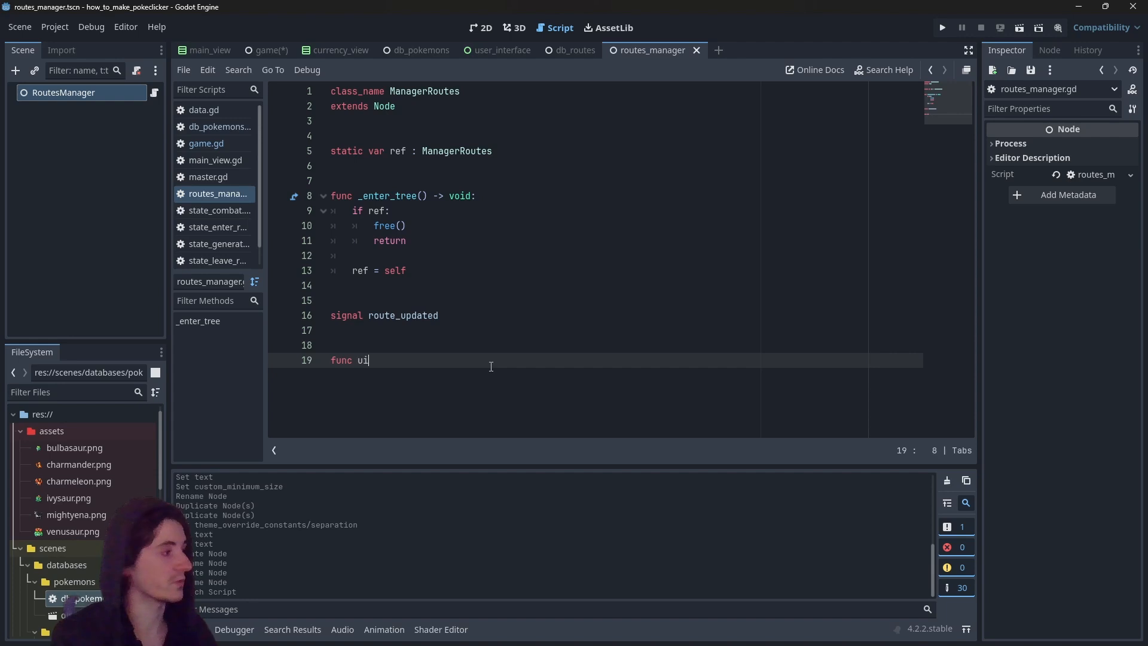
{"action": "type", "text": "pdate_route"}
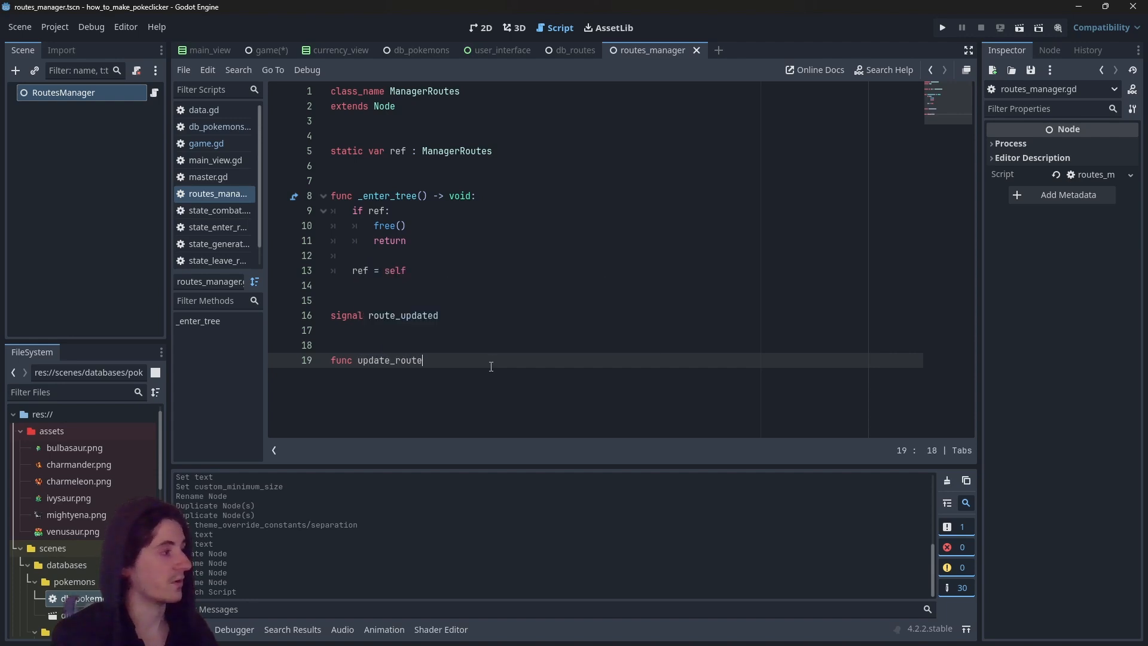
{"action": "type", "text": "(route)"}
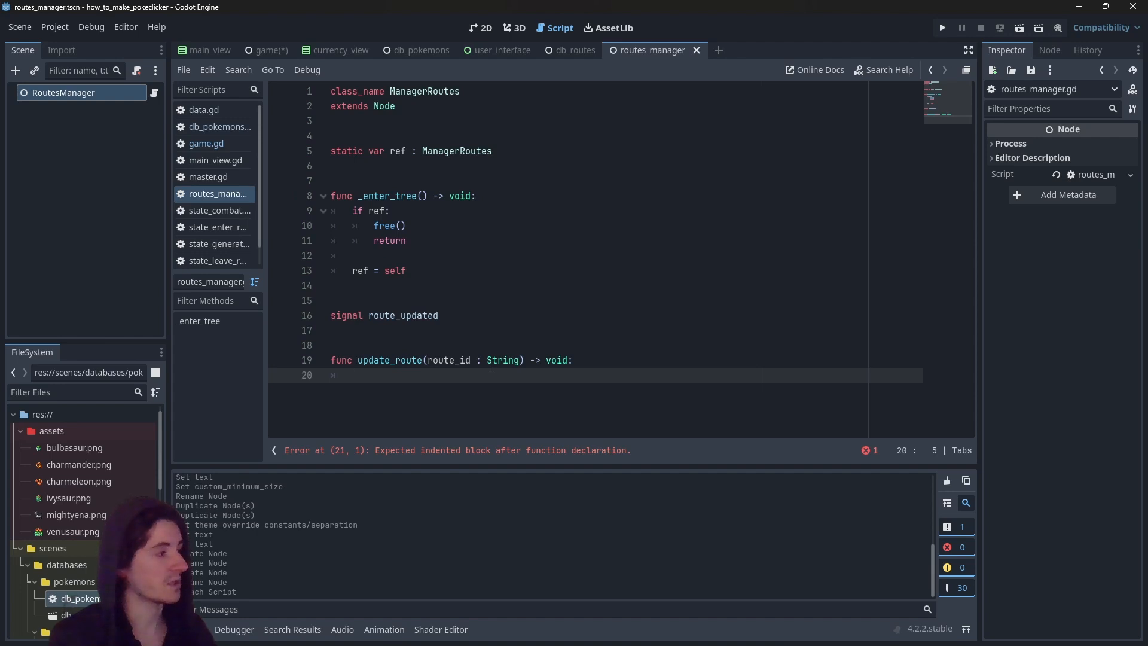
Set Game.ref.data.current_route = route_id and emit route_updated in the function body.
{"action": "type", "text": "Gam"}
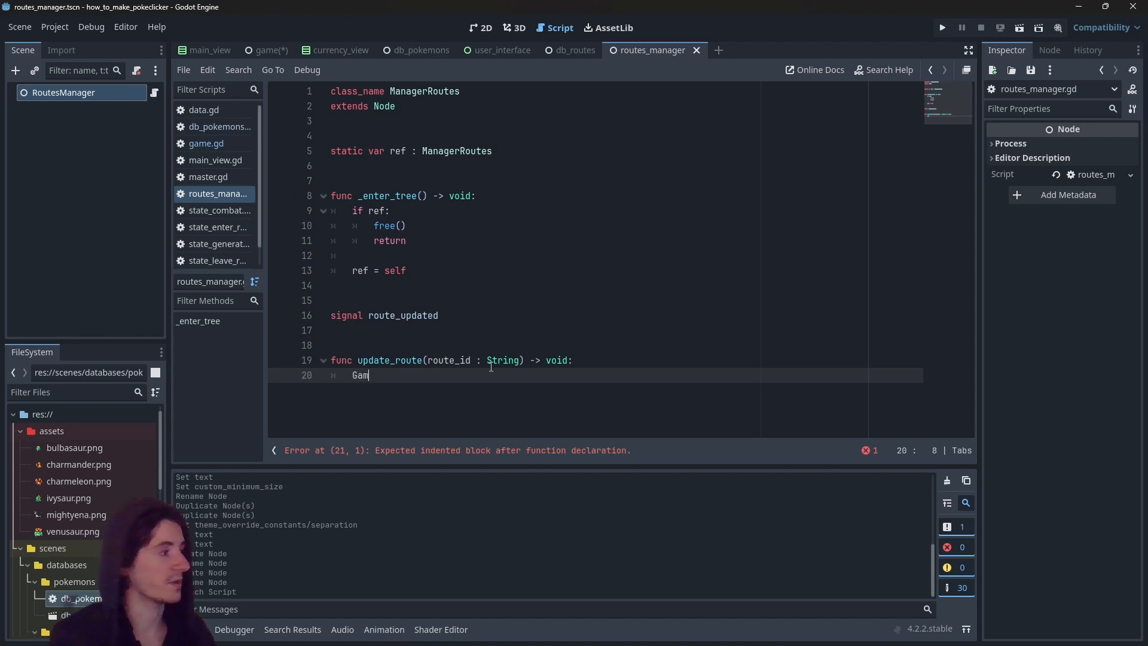
{"action": "type", "text": "e.ref."}
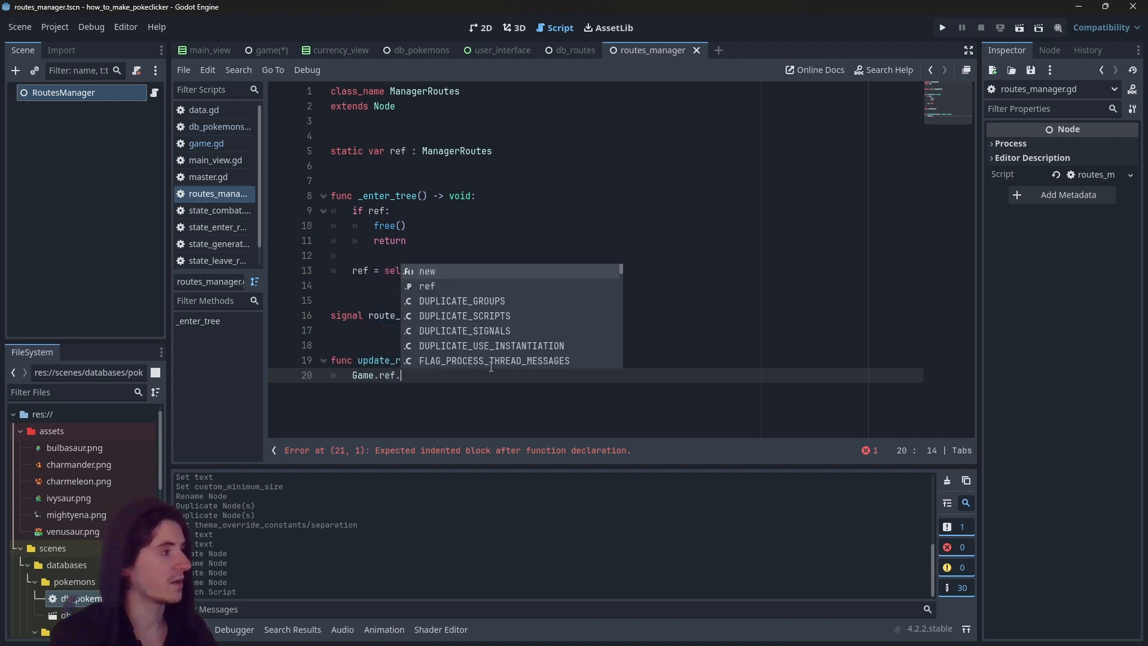
{"action": "type", "text": "data"}
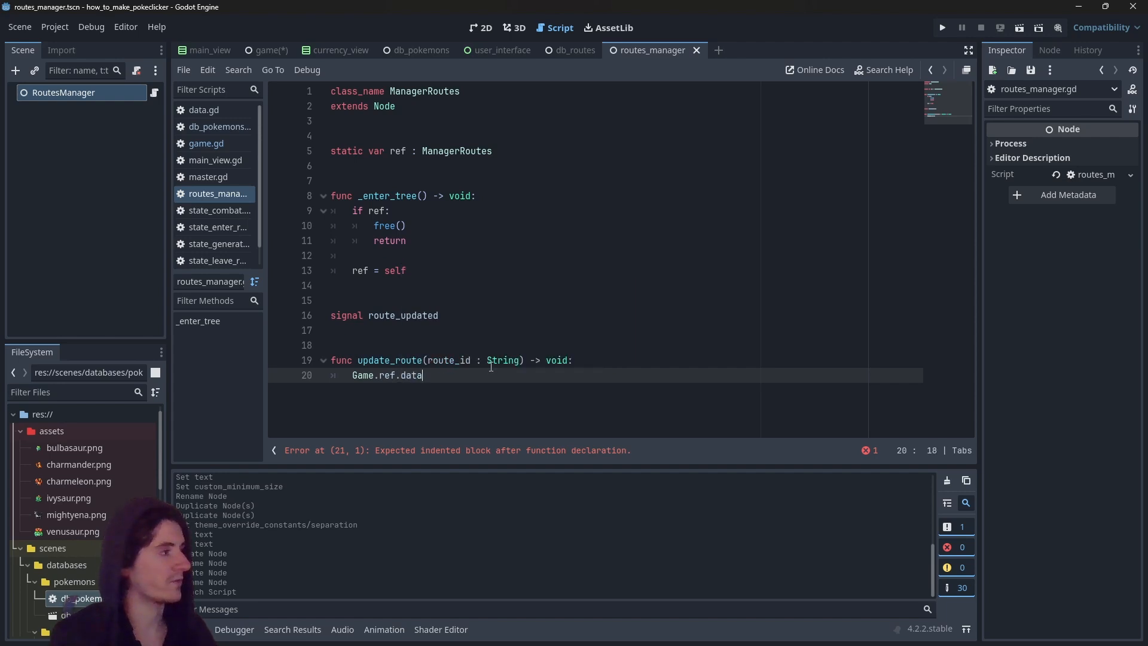
{"action": "type", "text": ".current_route = r"}
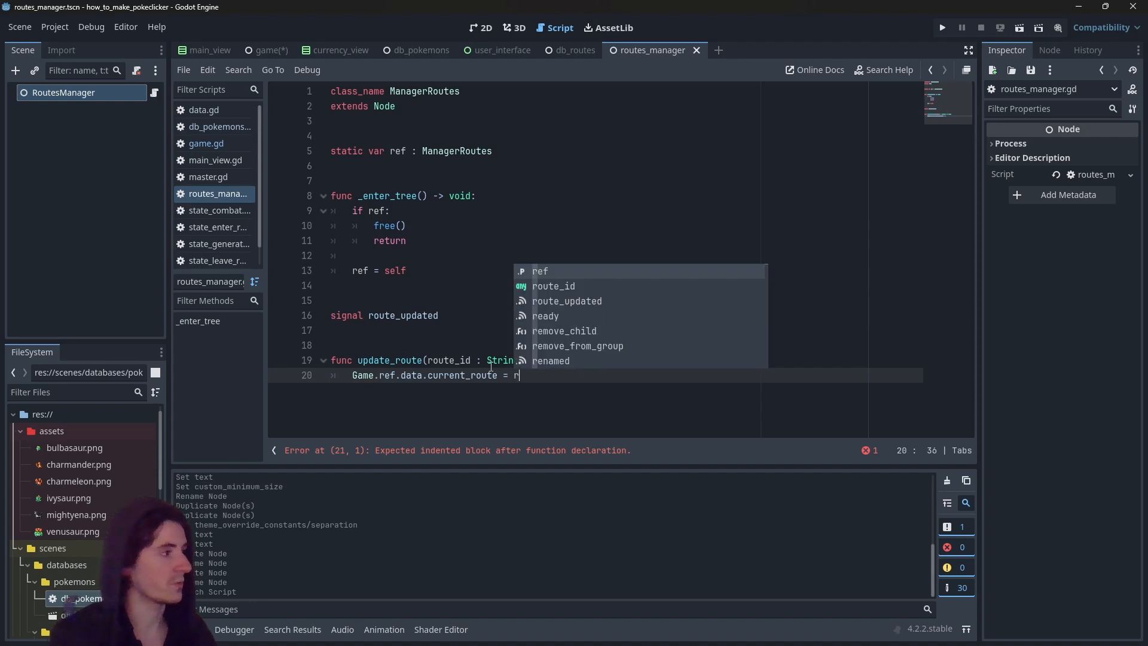
{"action": "type", "text": "oute_id"}
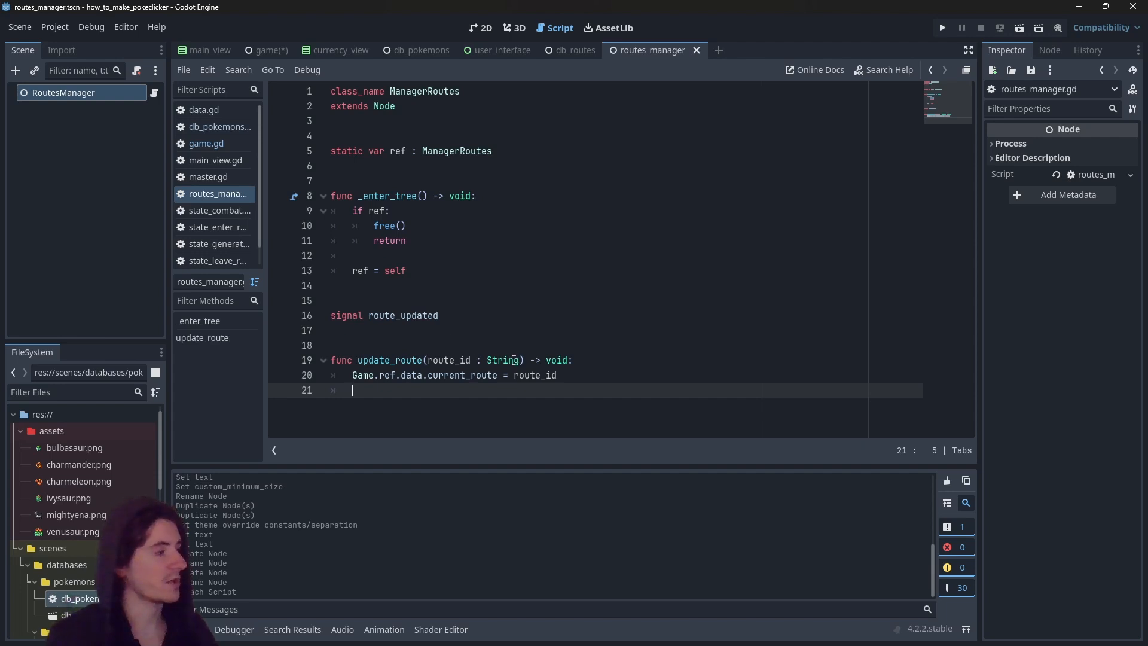
{"action": "mouse_move", "coordinate": [383, 327]}
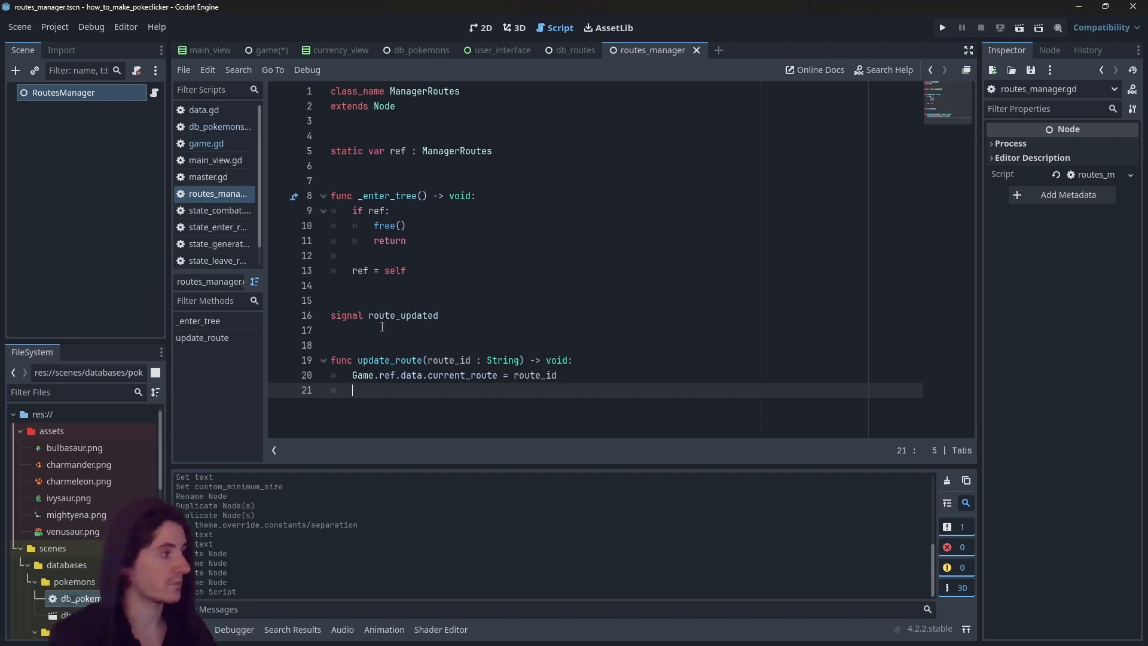
{"action": "type", "text": "route_updated.emit"}
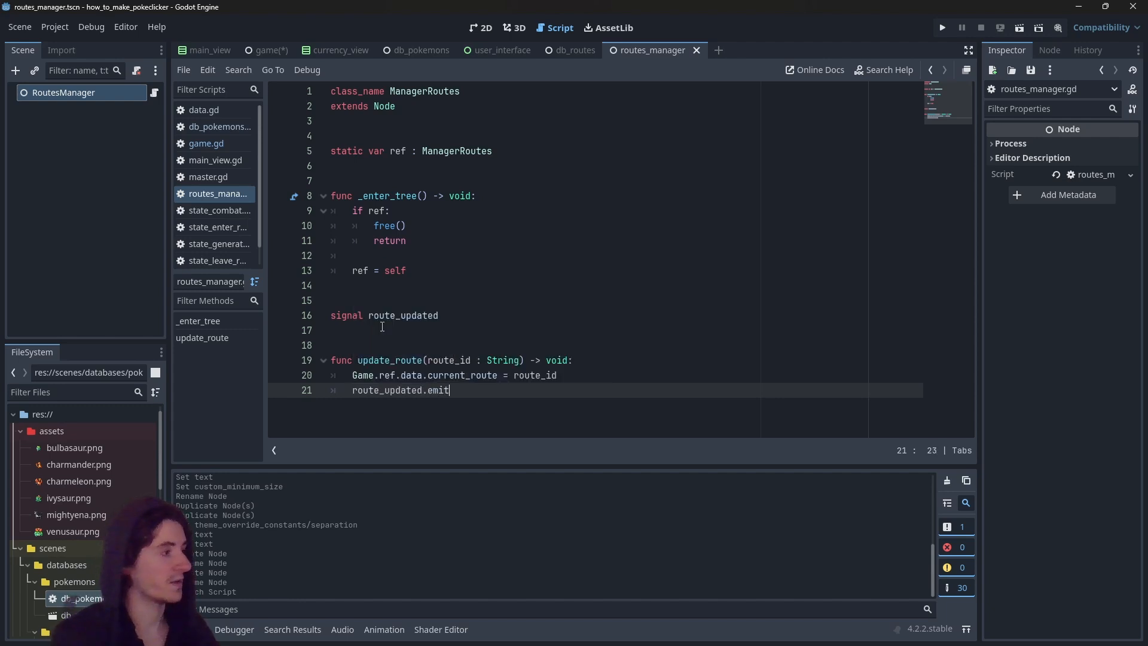
{"action": "type", "text": "("}
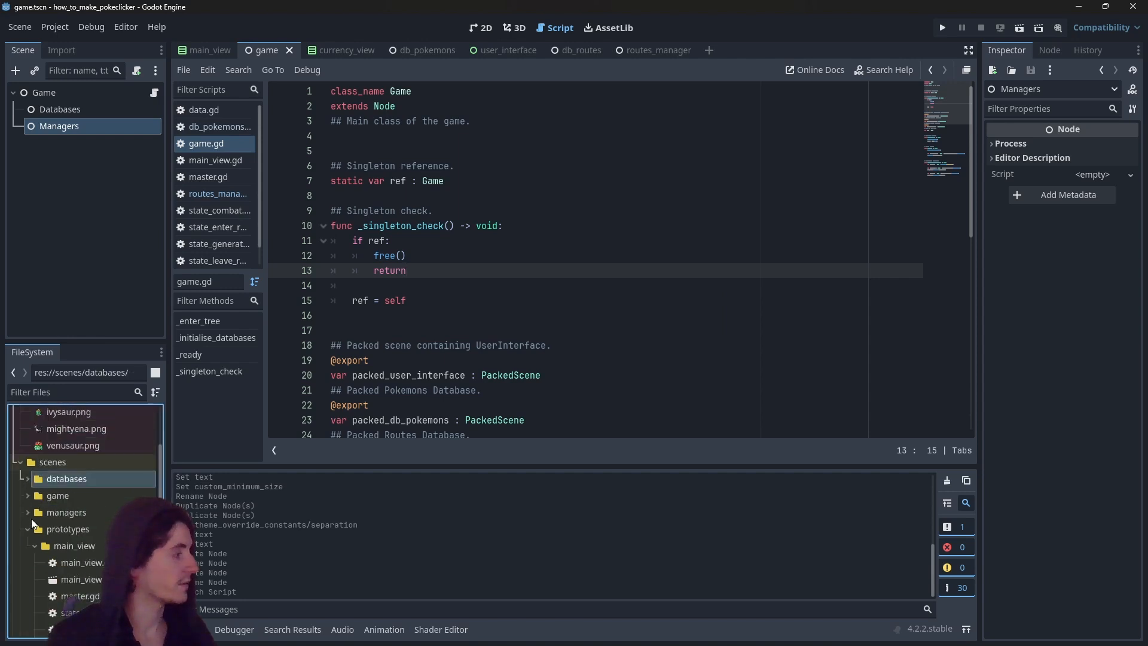
Save the game scene with the new RoutesManager instance under Managers.
{"action": "left_click", "coordinate": [28, 512]}
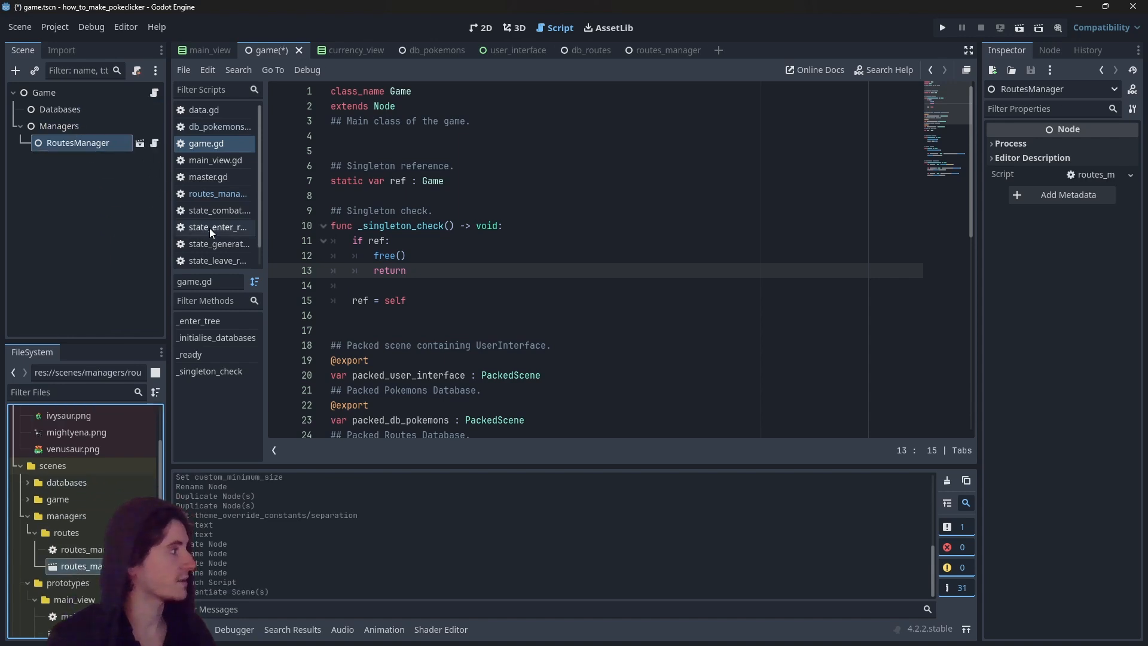
{"action": "mouse_move", "coordinate": [216, 194]}
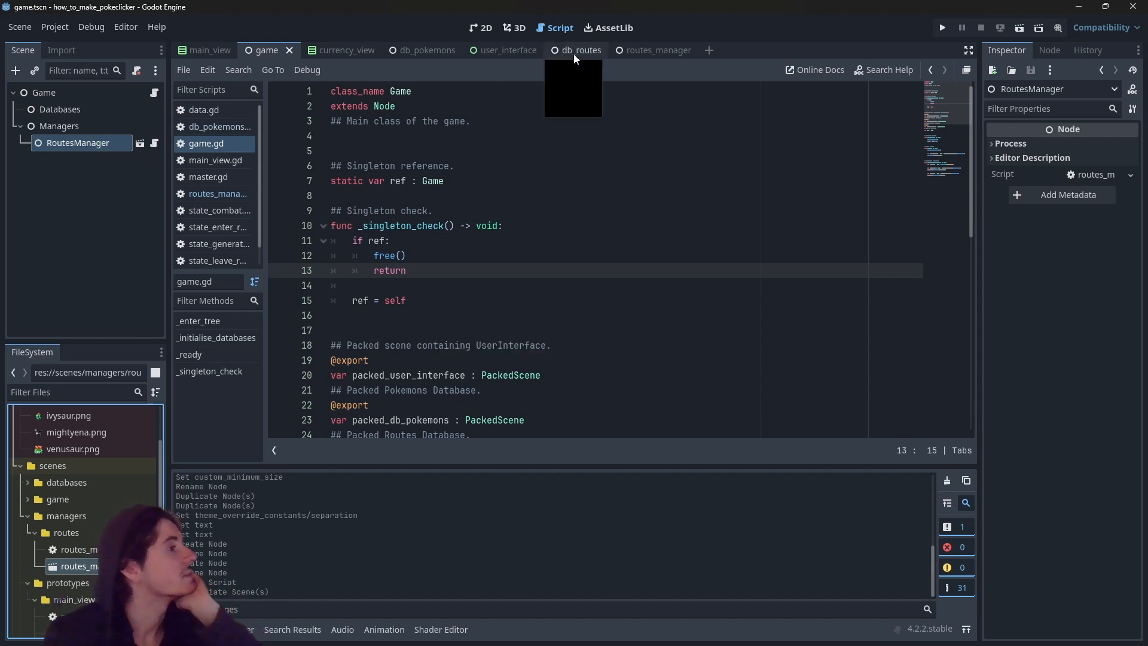
Attach a built-in script named route_buttons to the route buttons' VBoxContainer and tidy its blank lines.
{"action": "left_click", "coordinate": [509, 50]}
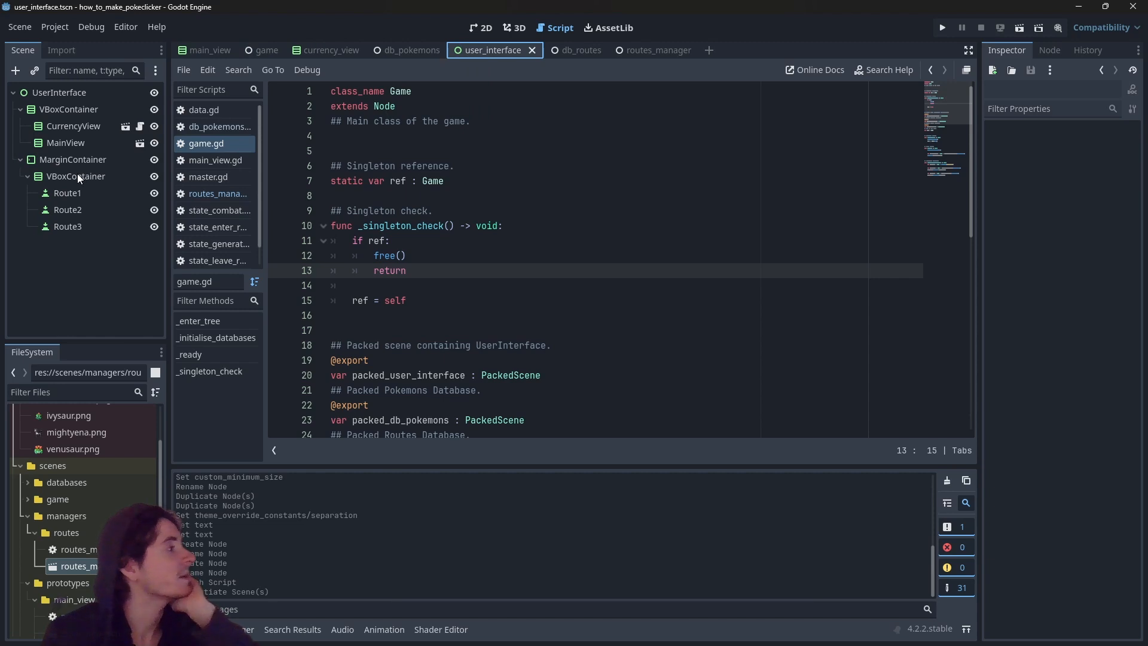
{"action": "left_click", "coordinate": [76, 176]}
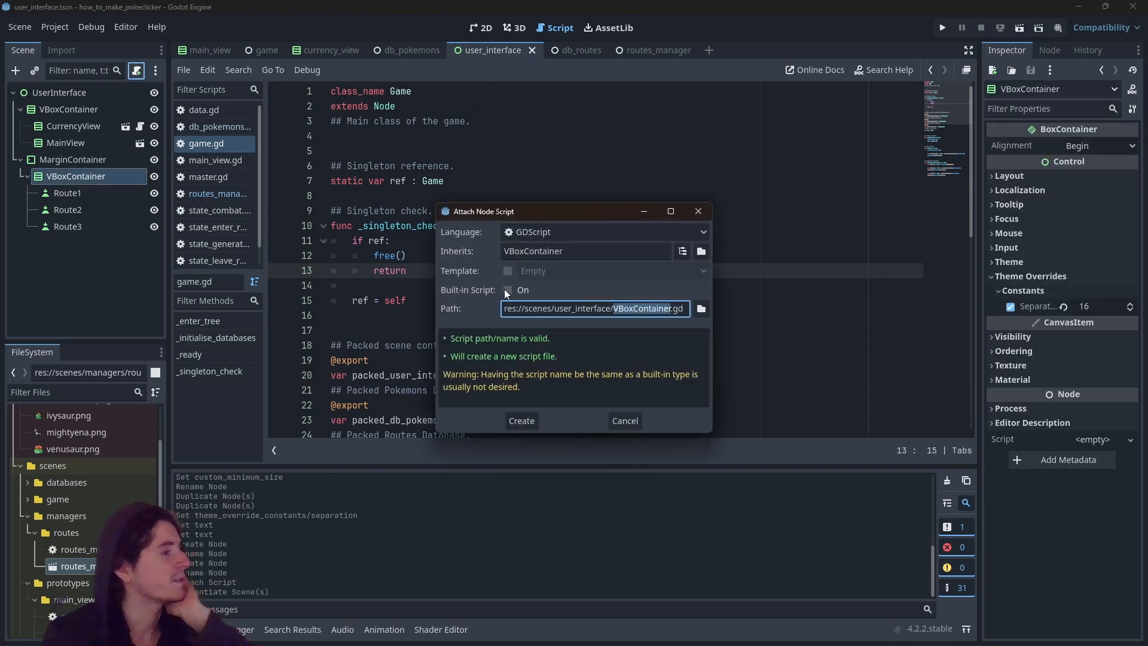
{"action": "left_click", "coordinate": [507, 290]}
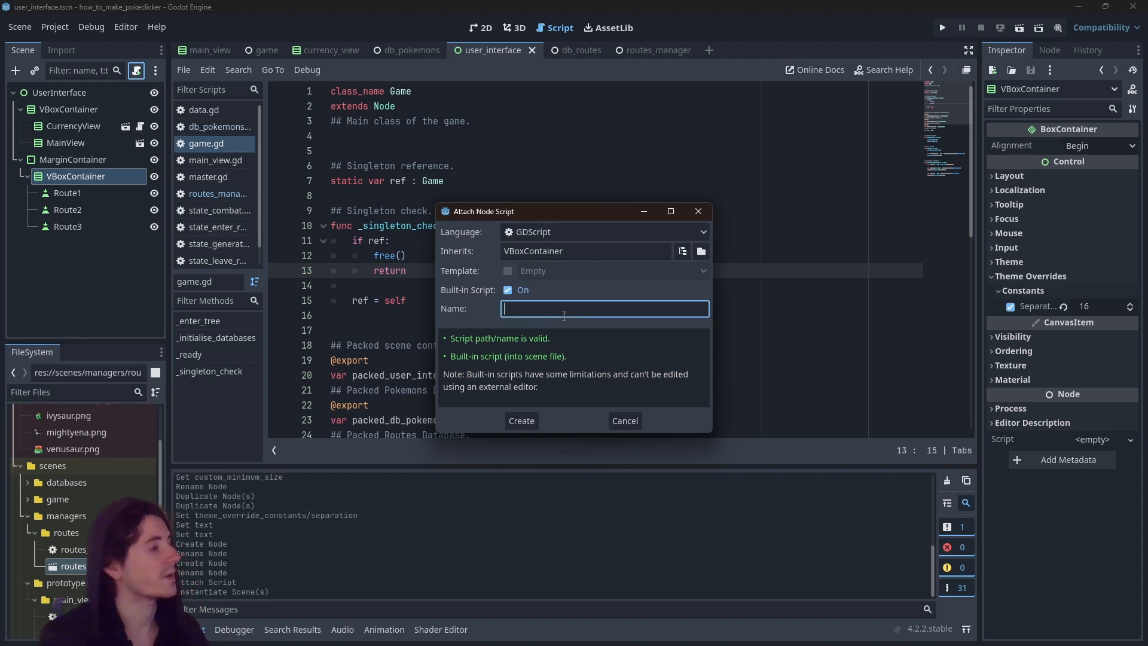
{"action": "type", "text": "route_buttons"}
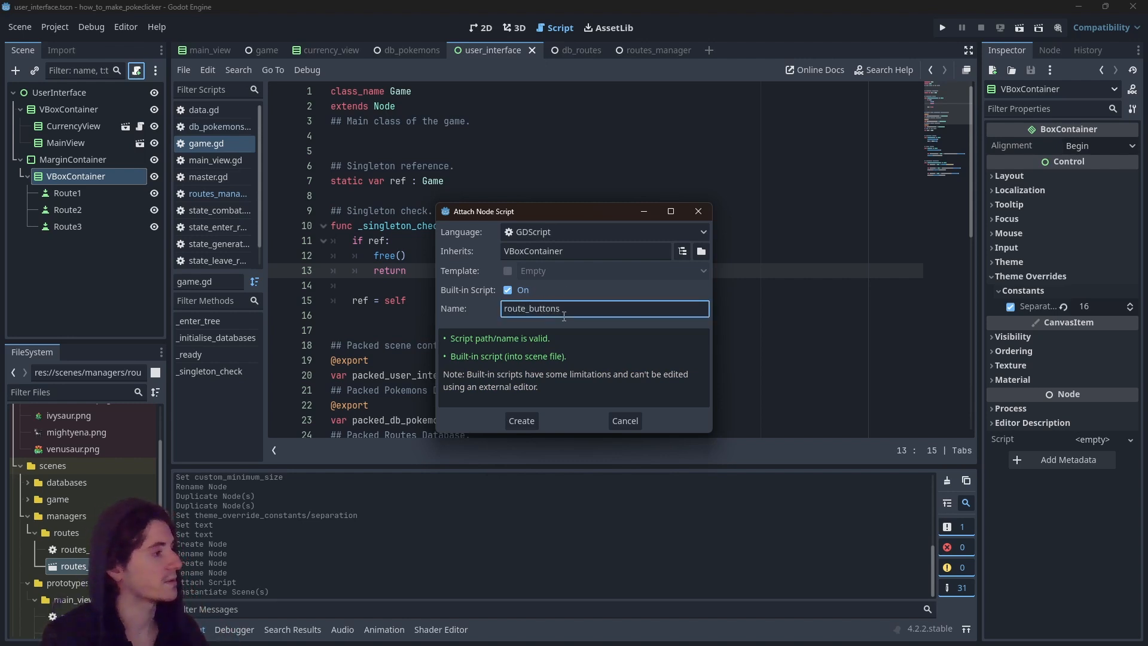
{"action": "left_click", "coordinate": [521, 421]}
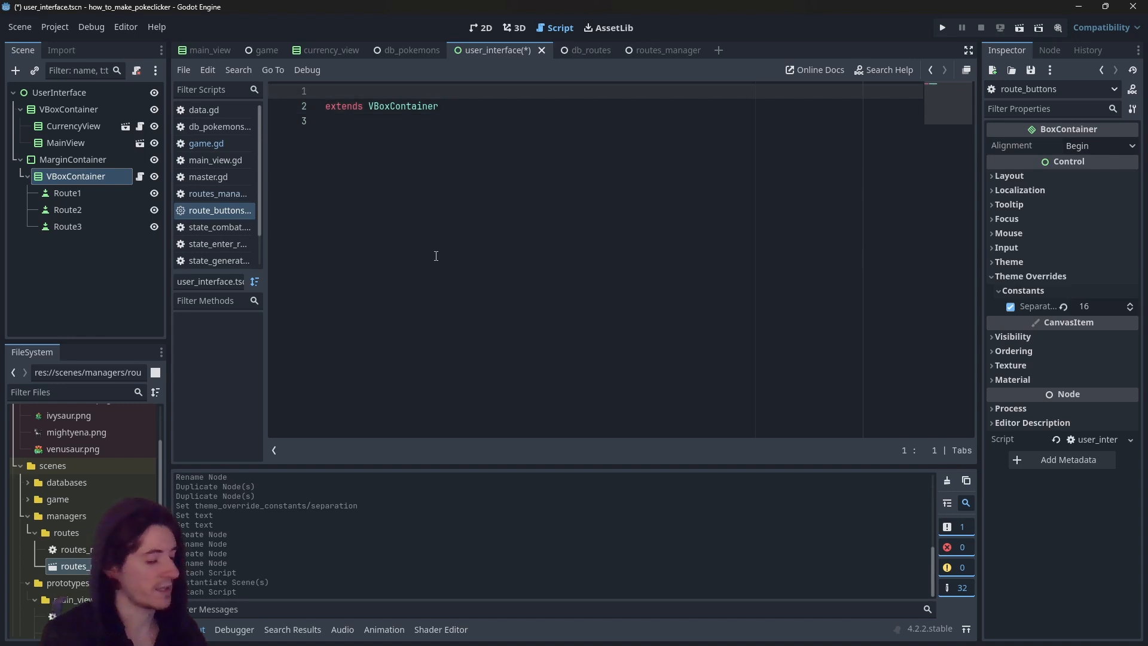
{"action": "key", "text": "Backspace"}
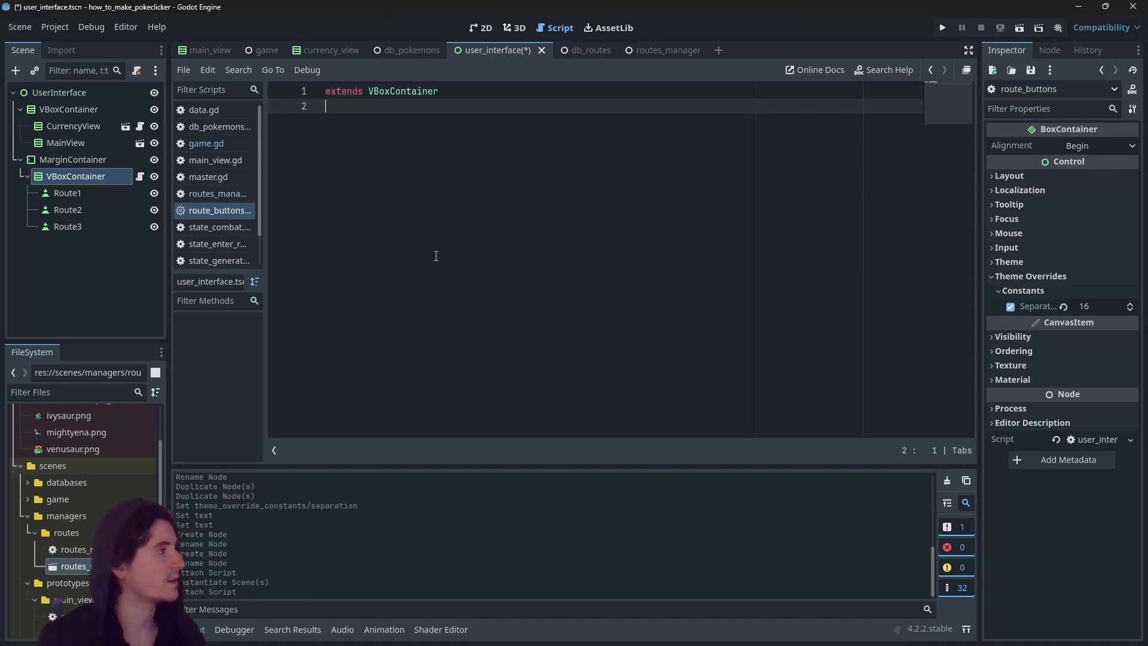
{"action": "key", "text": "enter"}
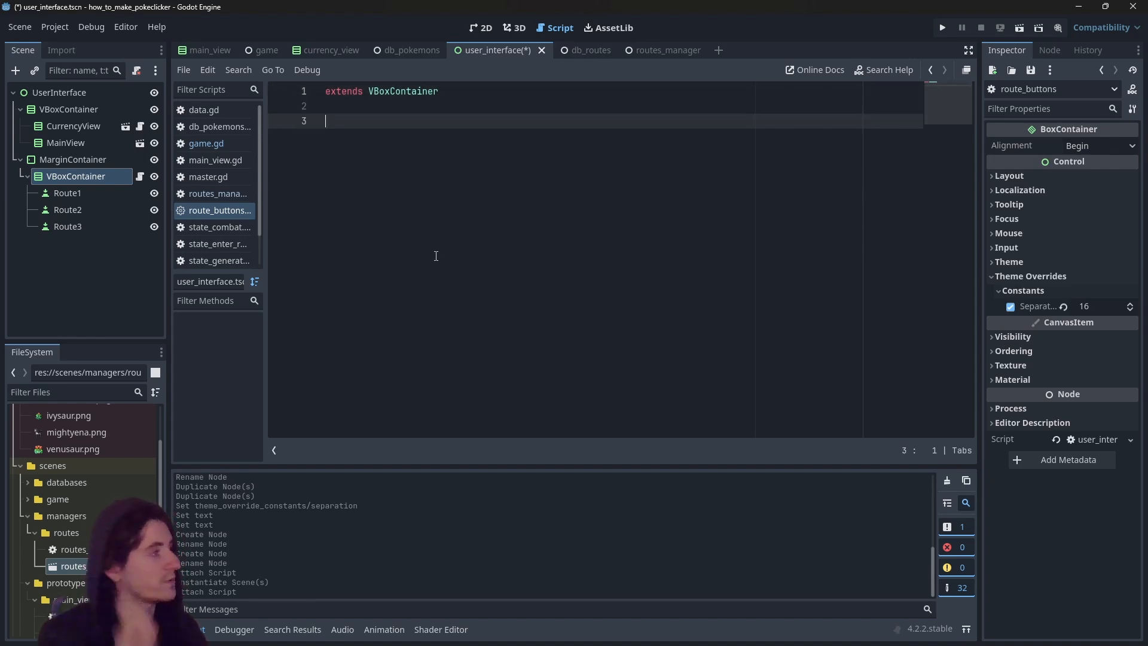
Connect Route1, Route2 and Route3 pressed signals to _on_route_1/2/3_pressed handlers.
{"action": "left_click", "coordinate": [67, 193]}
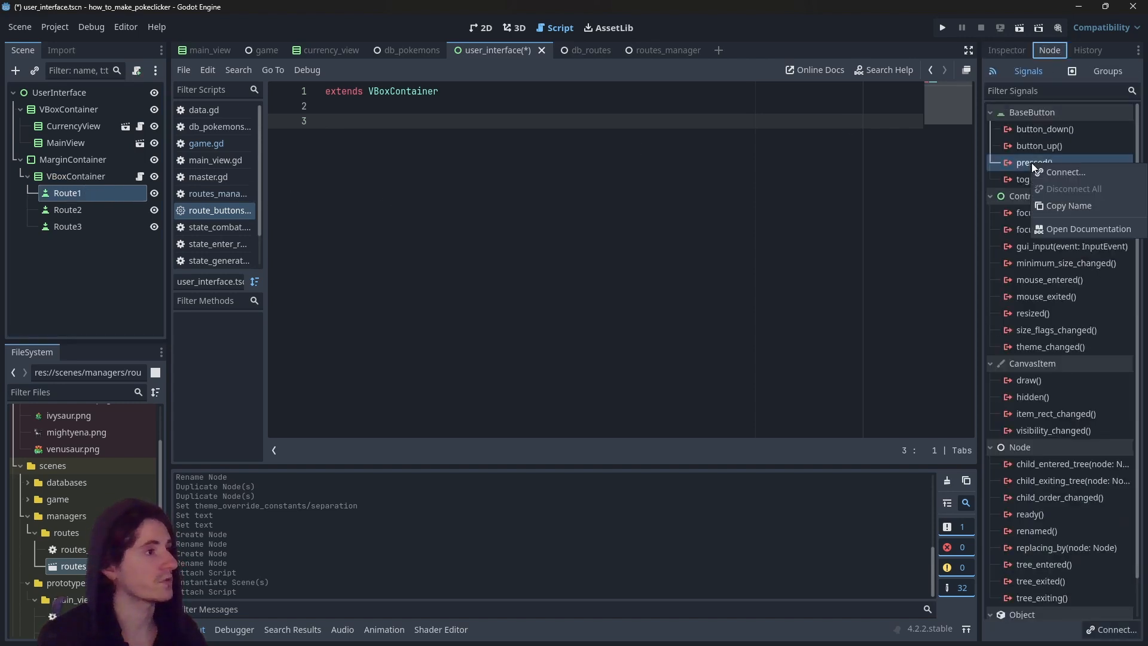
{"action": "left_click", "coordinate": [1066, 172]}
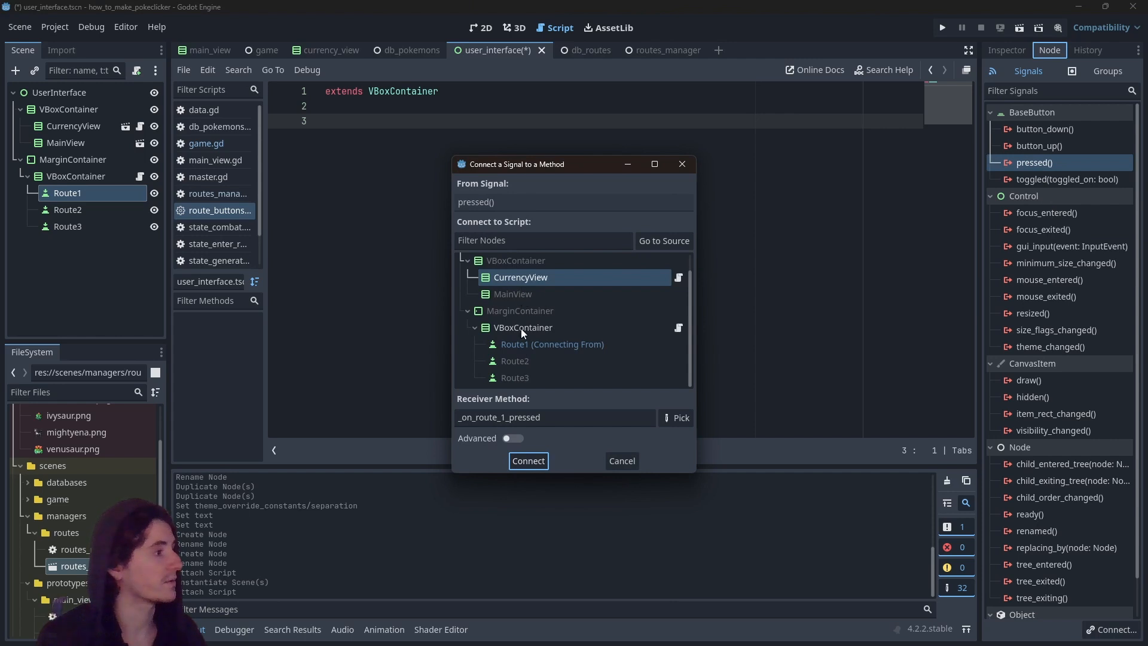
{"action": "left_click", "coordinate": [529, 461]}
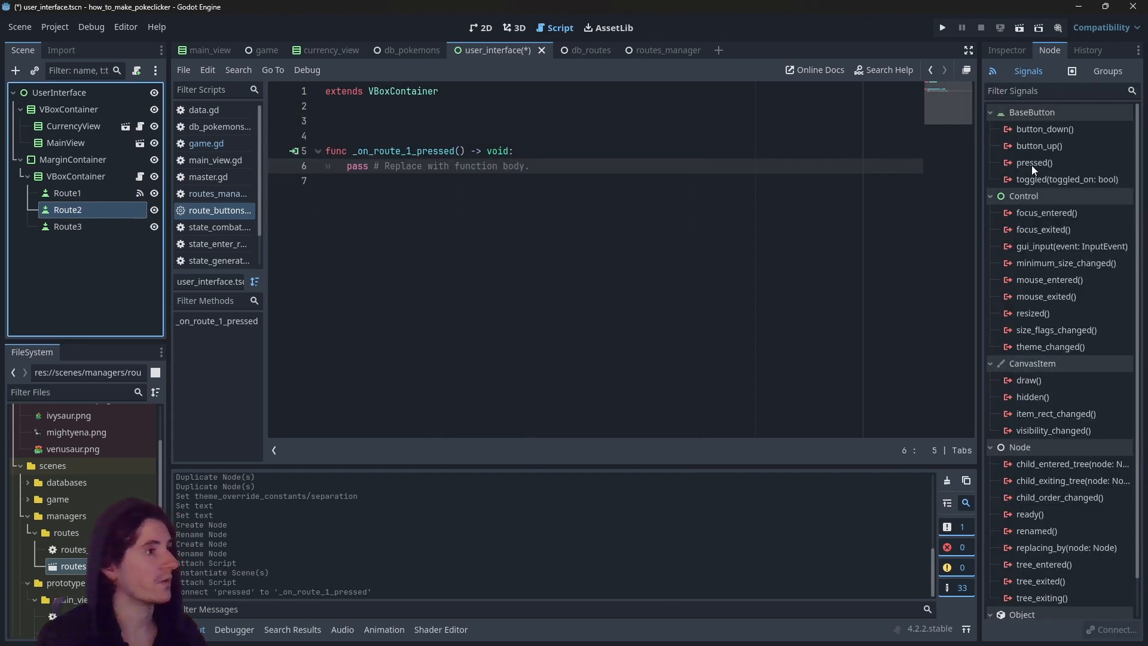
{"action": "double_click", "coordinate": [1033, 163]}
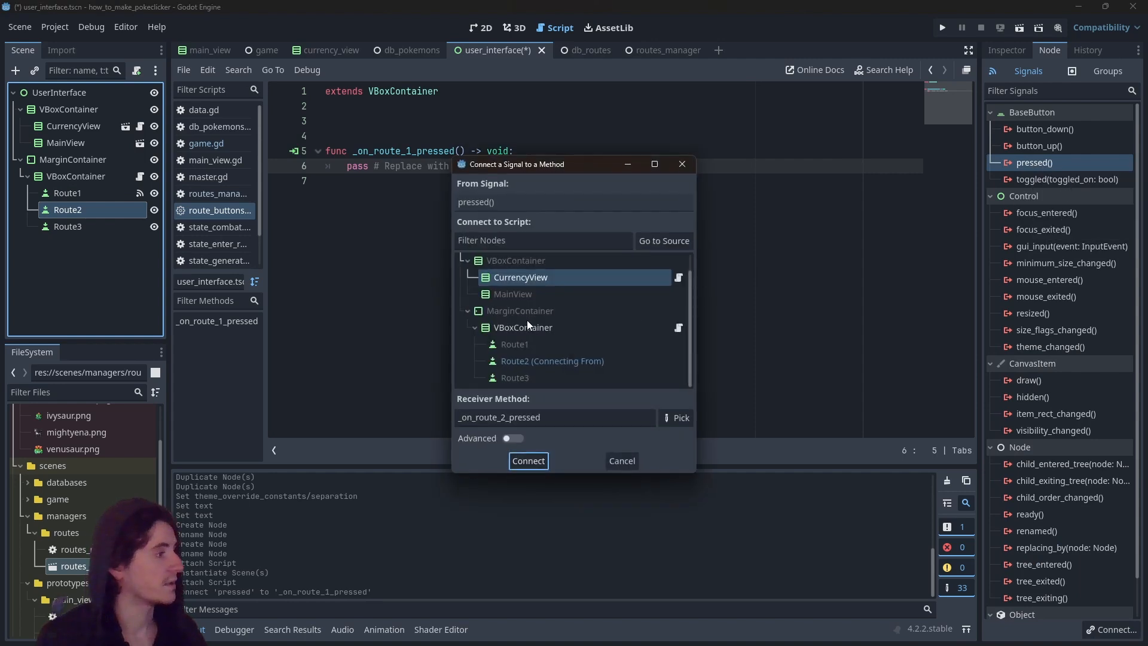
{"action": "left_click", "coordinate": [529, 460]}
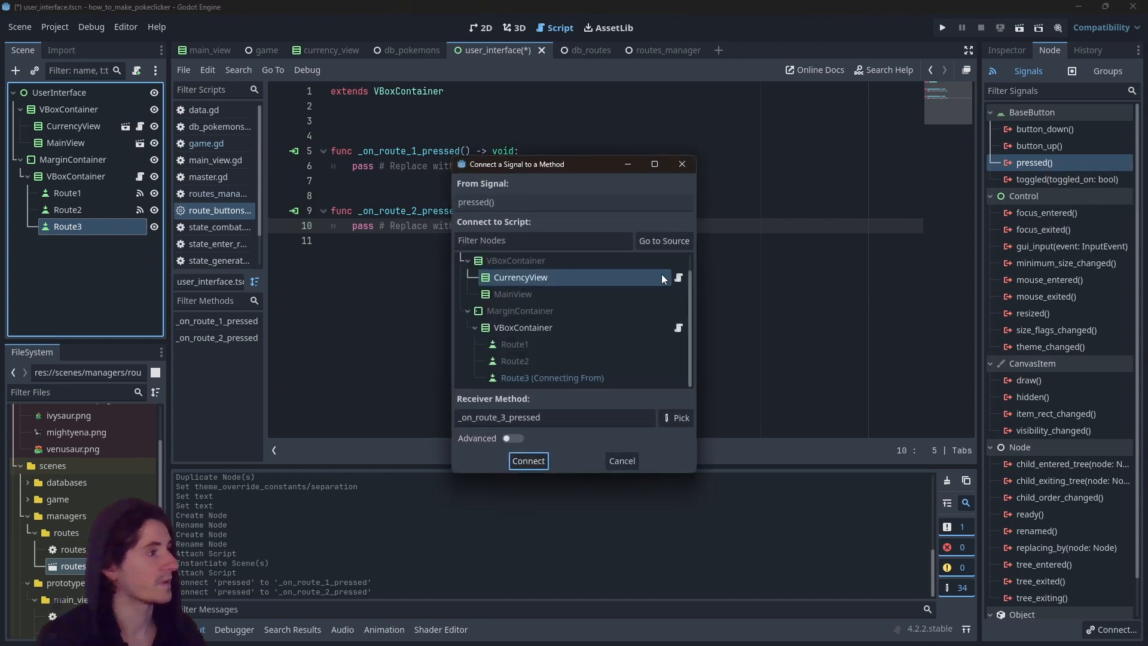
{"action": "left_click", "coordinate": [529, 460]}
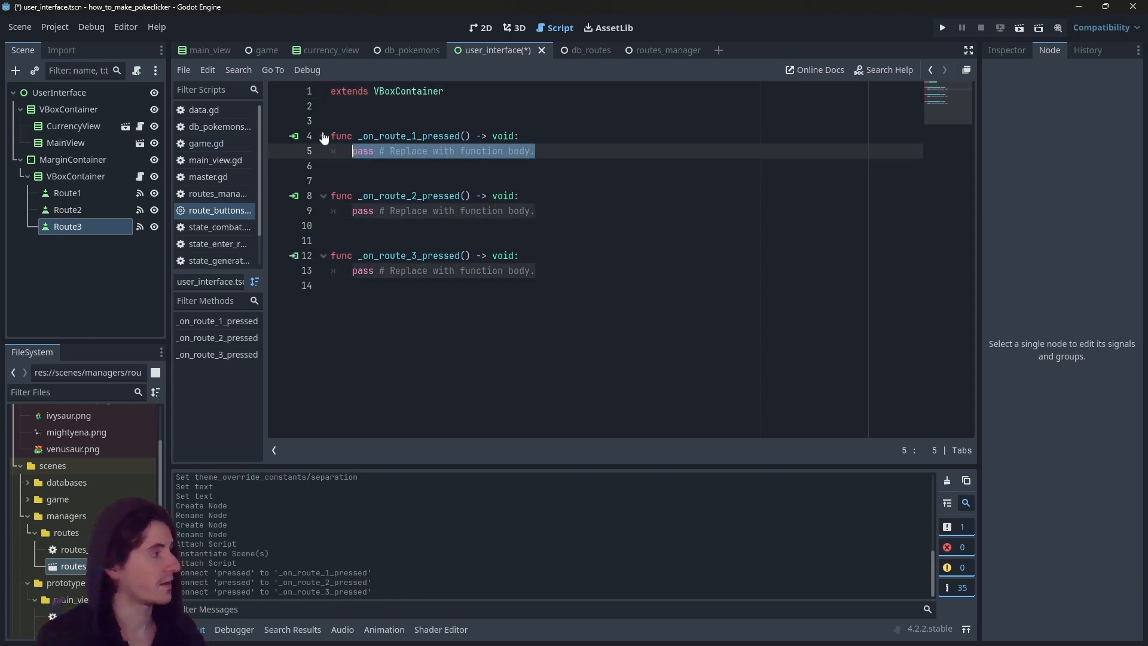
Have the three handlers call ManagerRoutes.ref.update_route with "001", "002" and "003", then save.
{"action": "type", "text": "ManagerRoutes"}
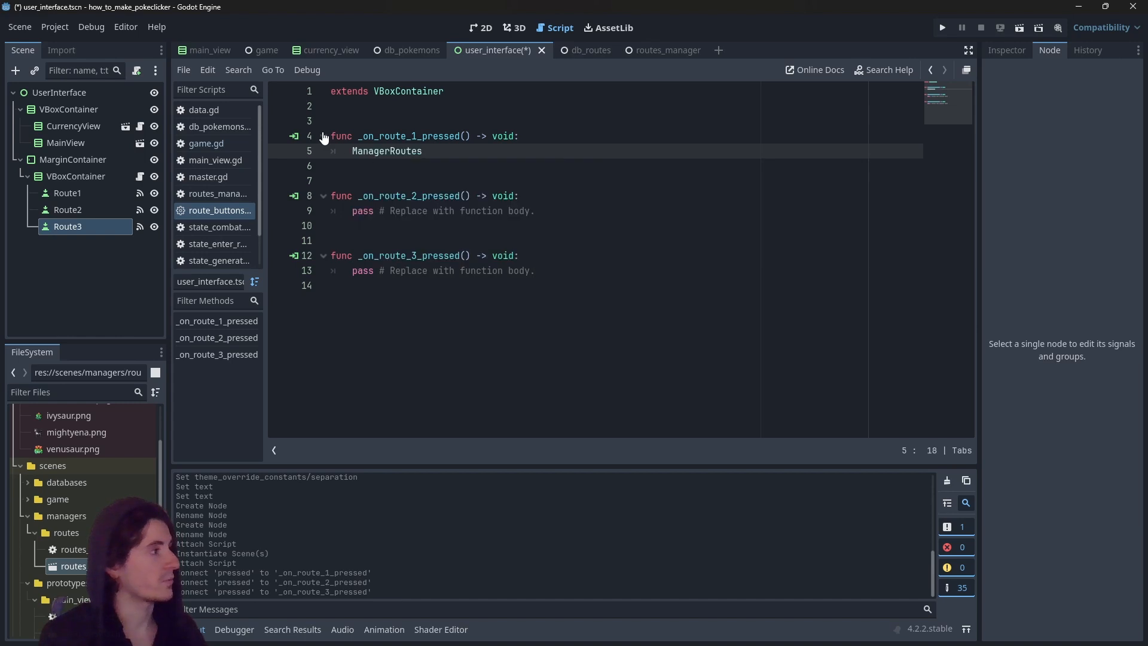
{"action": "type", "text": ".ref.c"}
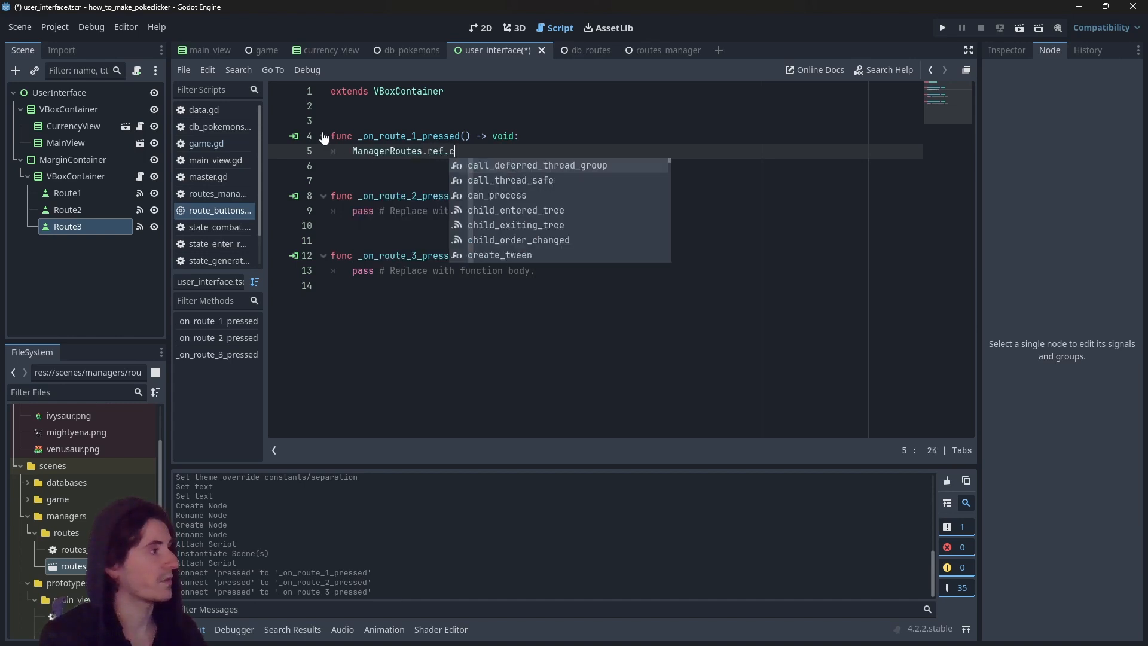
{"action": "key", "text": "Backspace"}
{"action": "type", "text": "update_route(\"001"}
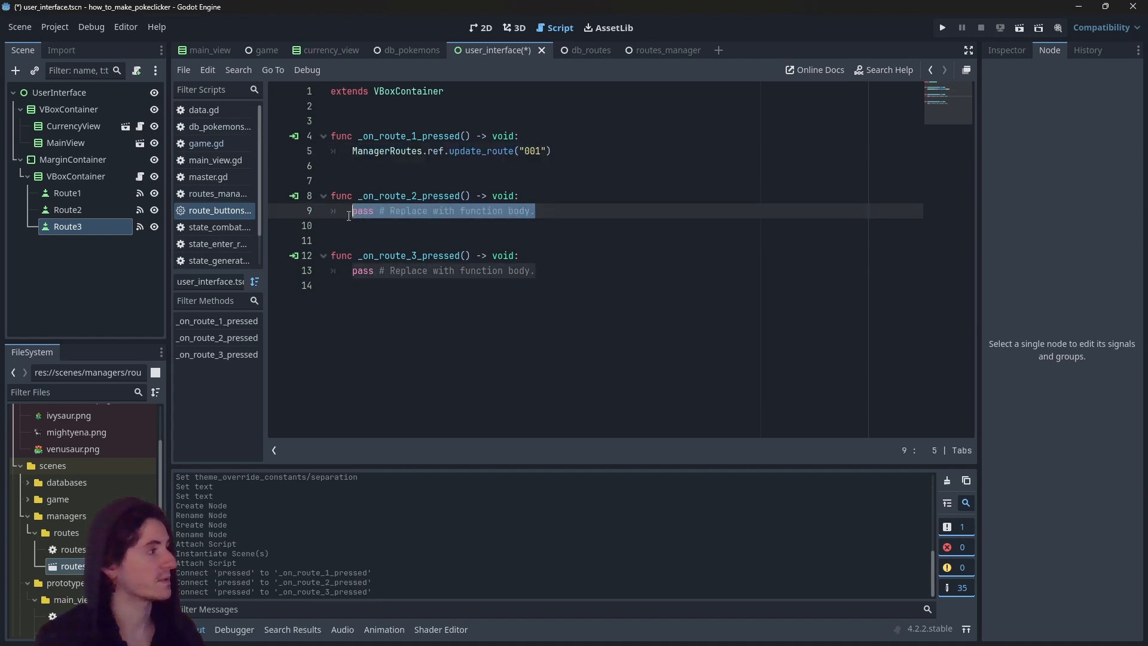
{"action": "type", "text": "ManagerRoutes.ref.update_route(\"001\")"}
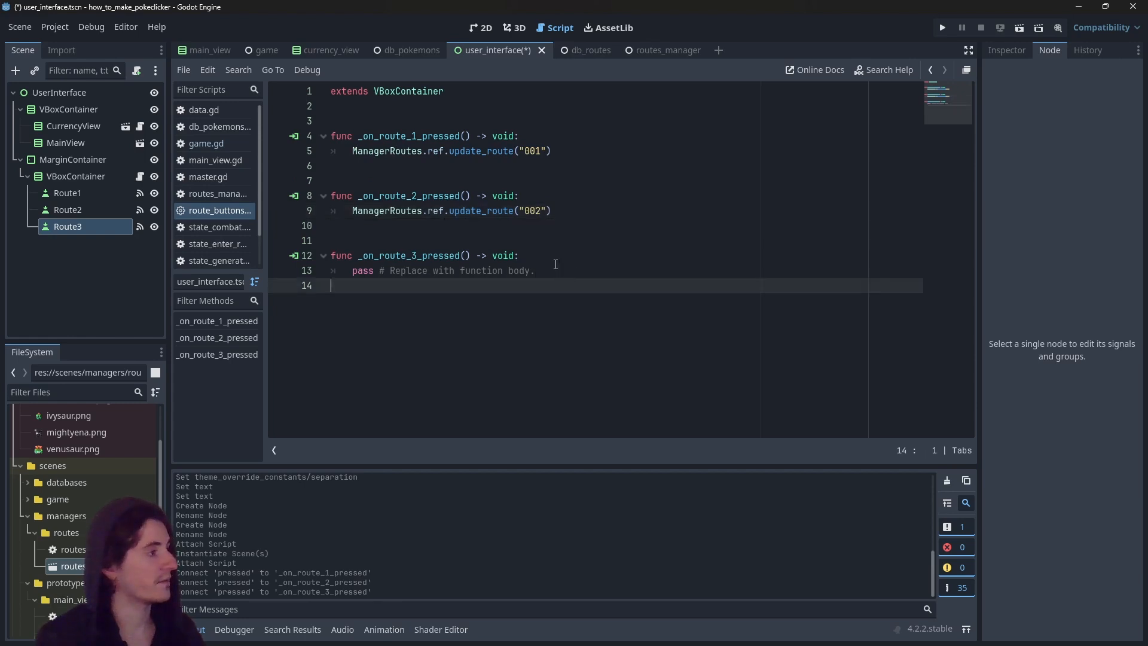
{"action": "type", "text": "ManagerRoutes.ref.update_route(\"001\")"}
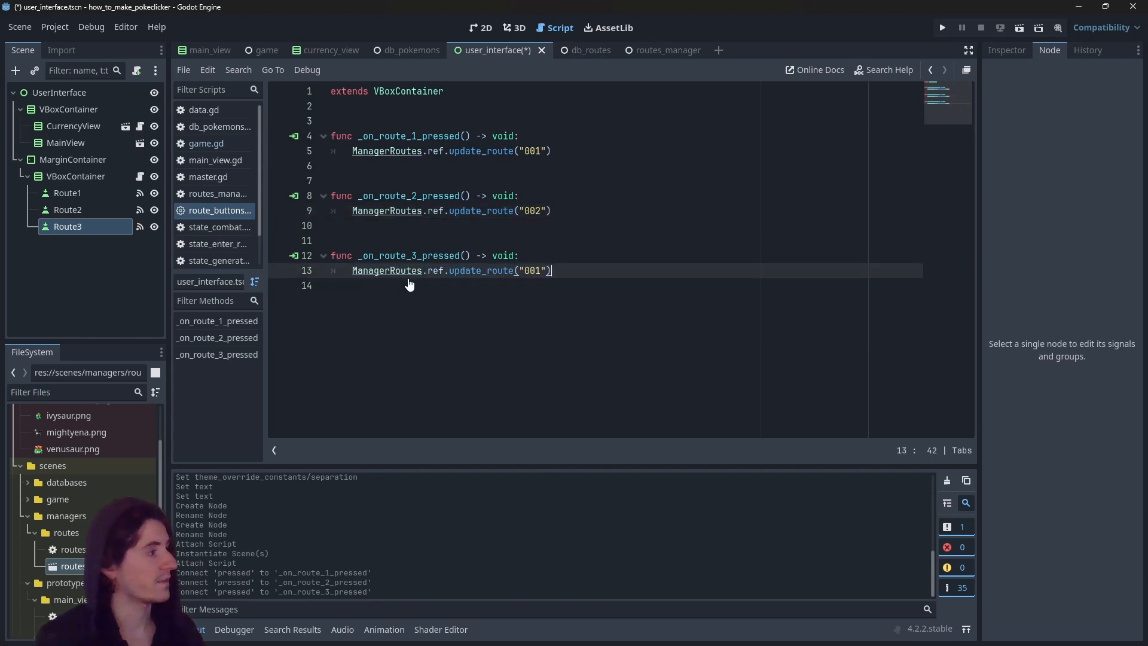
{"action": "type", "text": "003"}
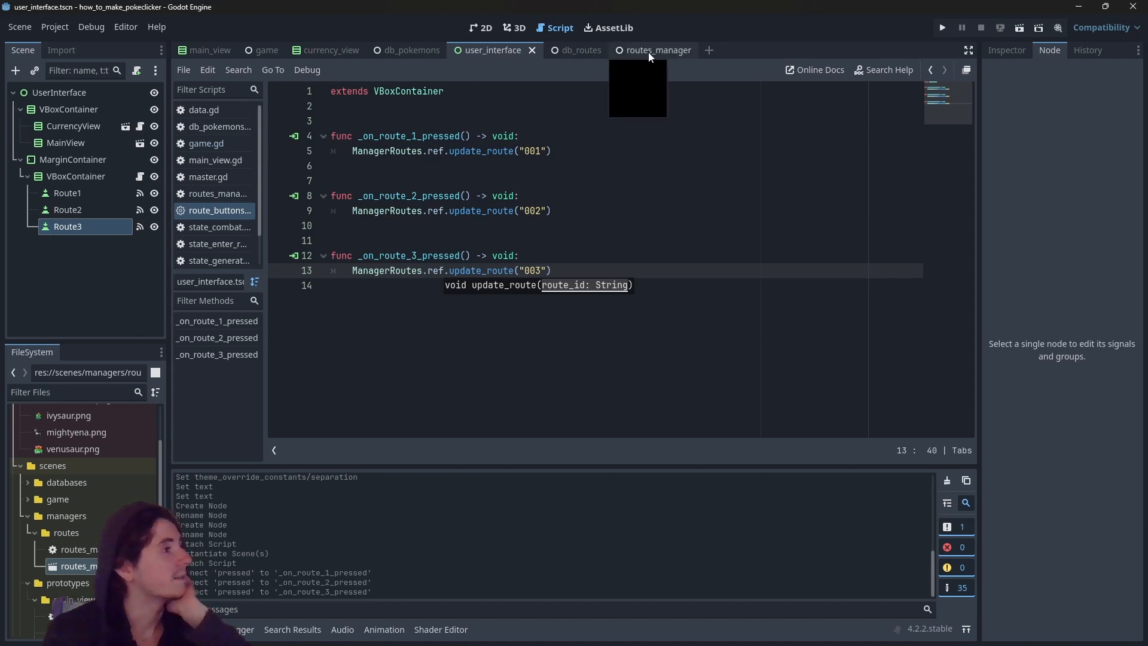
Add 'if Game.ref.data.current_route == route_id: return' at the start of update_route.
{"action": "left_click", "coordinate": [653, 50]}
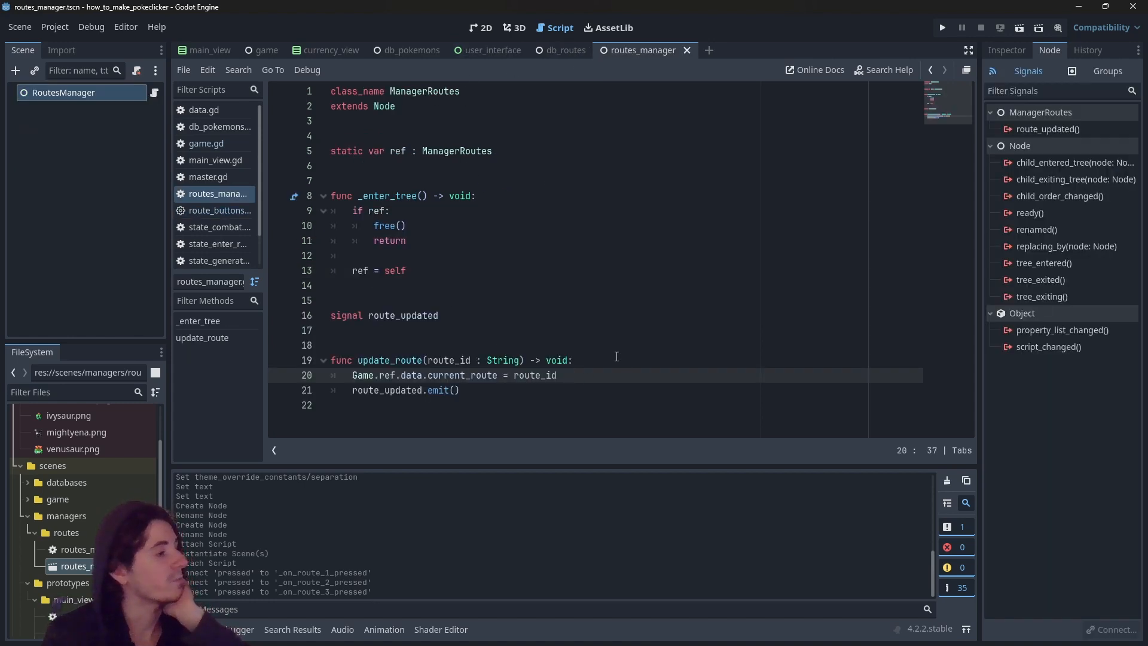
{"action": "key", "text": "Enter"}
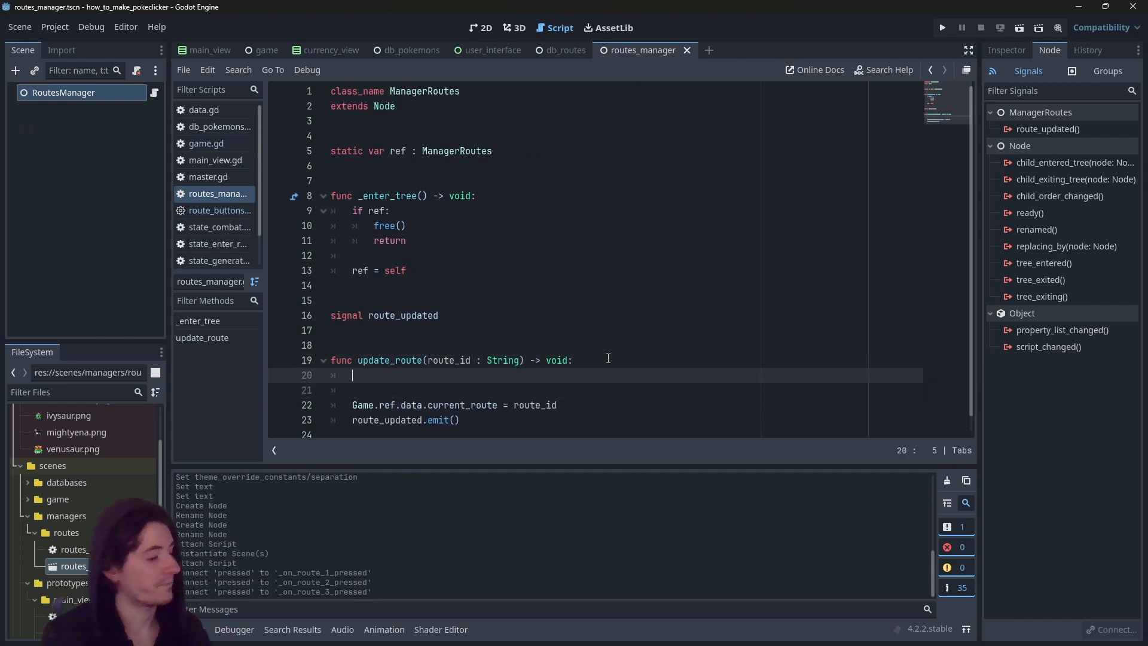
{"action": "type", "text": "if G"}
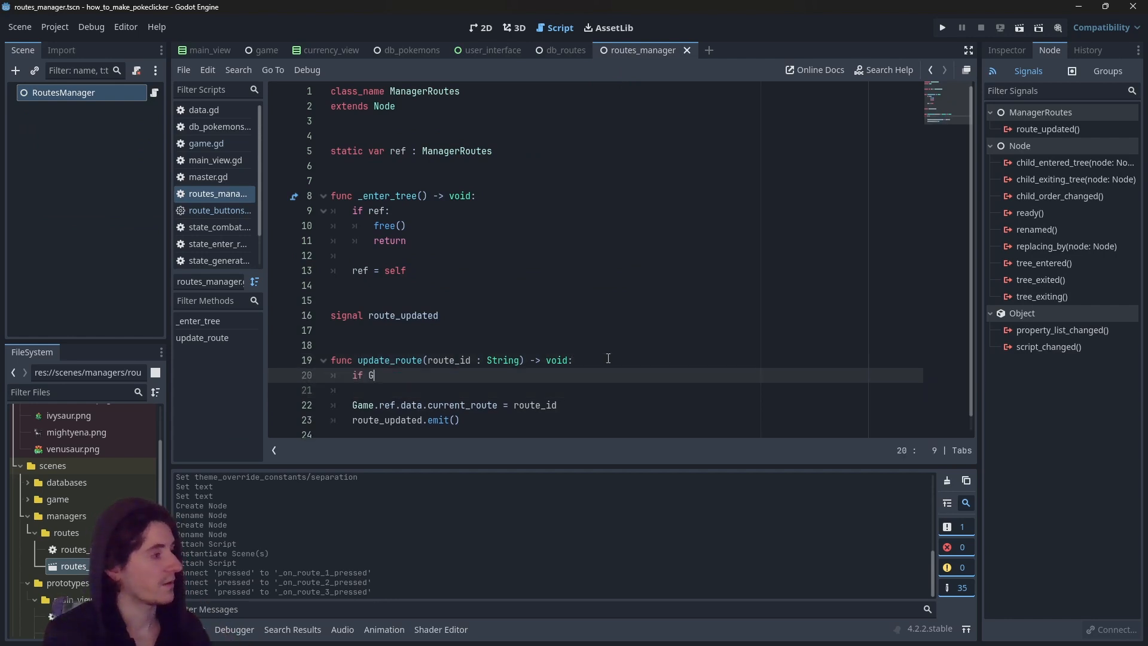
{"action": "type", "text": "ame.ref.data.c"}
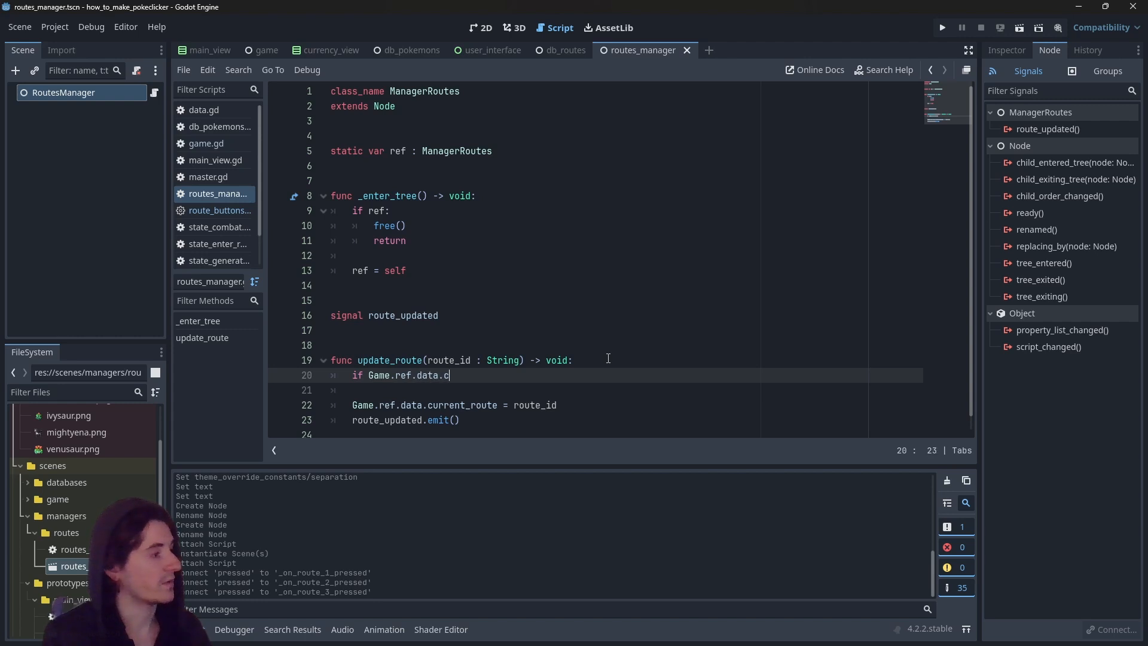
{"action": "type", "text": "urrent_route =="}
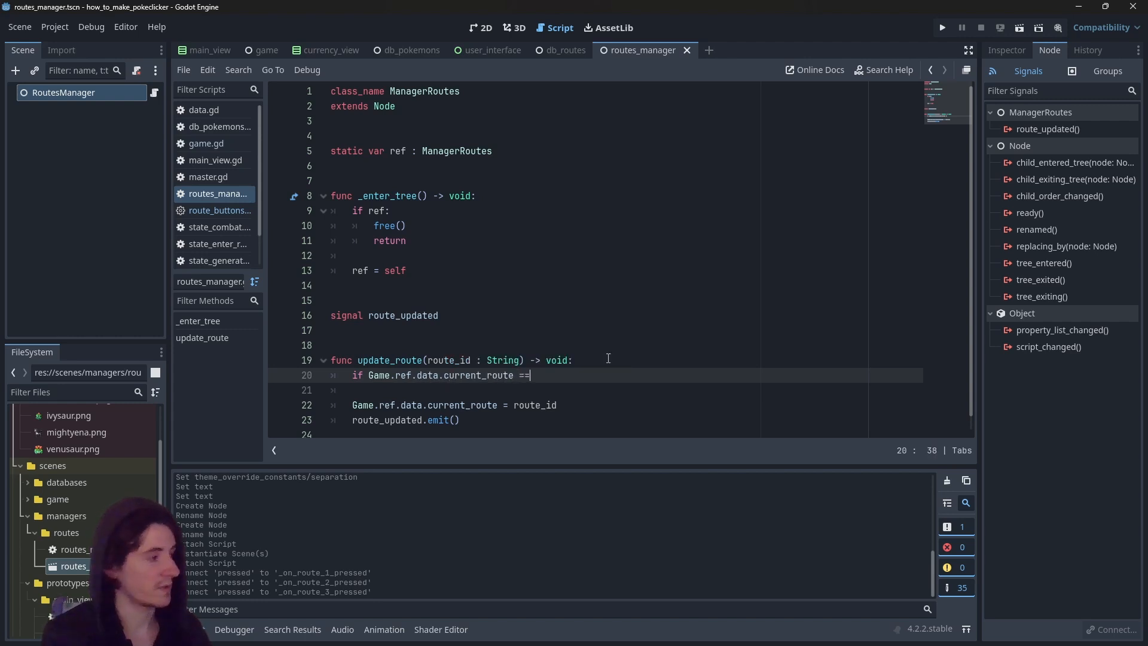
{"action": "type", "text": "\" \""}
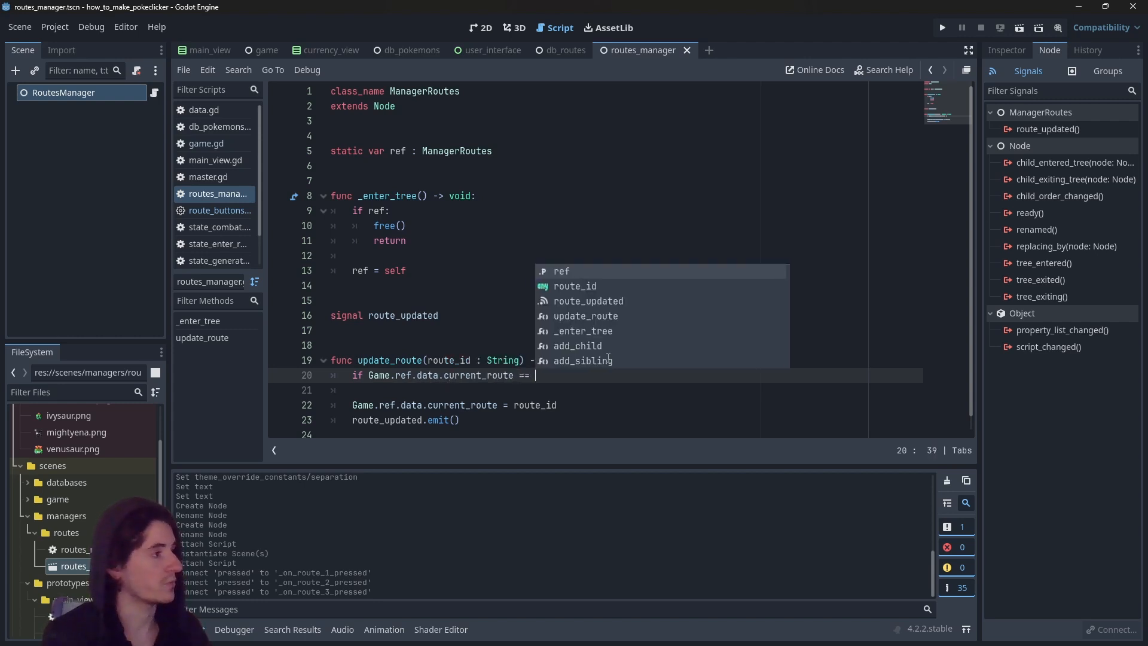
{"action": "type", "text": "route_id:"}
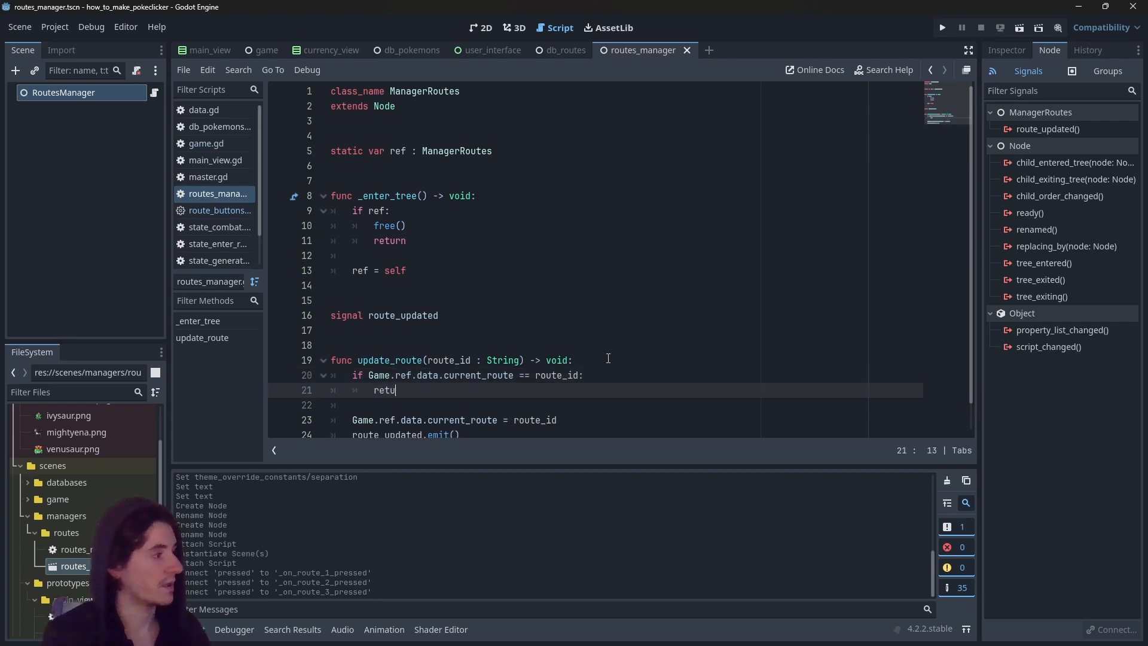
{"action": "type", "text": "rn"}
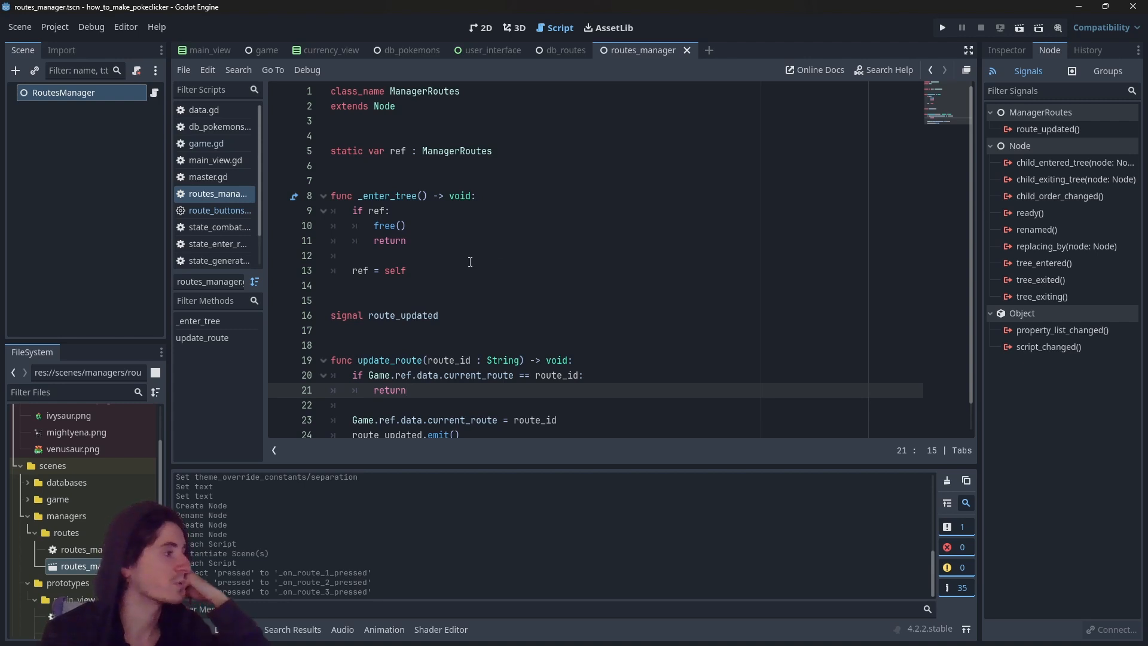
{"action": "scroll", "scroll_direction": "down", "scroll_amount": 3}
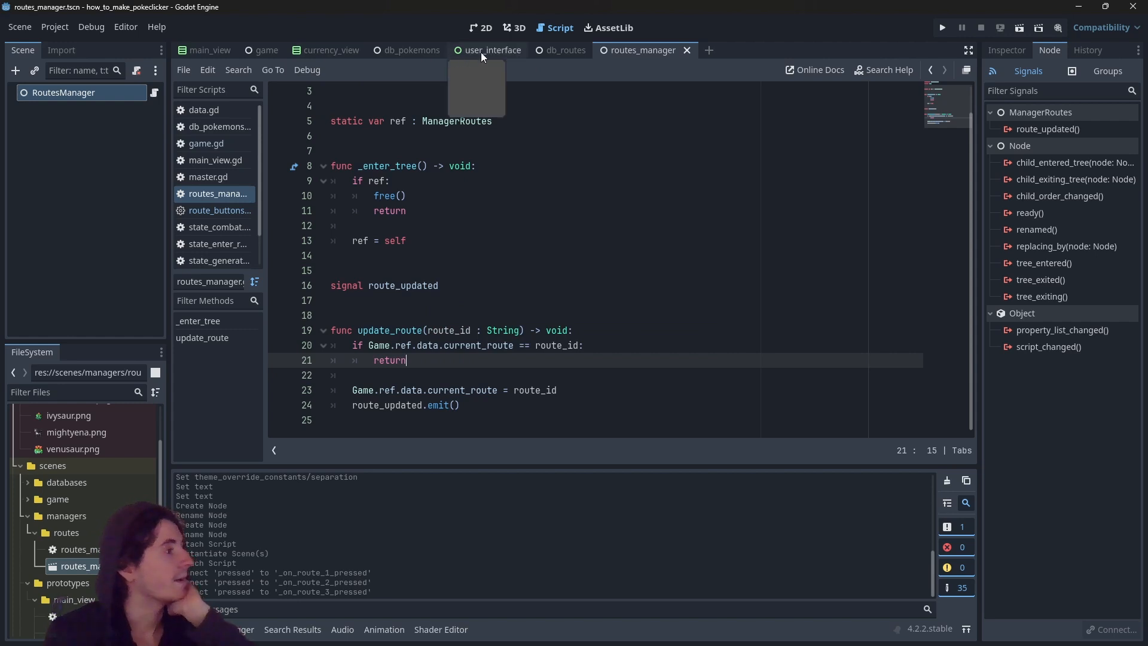
{"action": "mouse_move", "coordinate": [478, 62]}
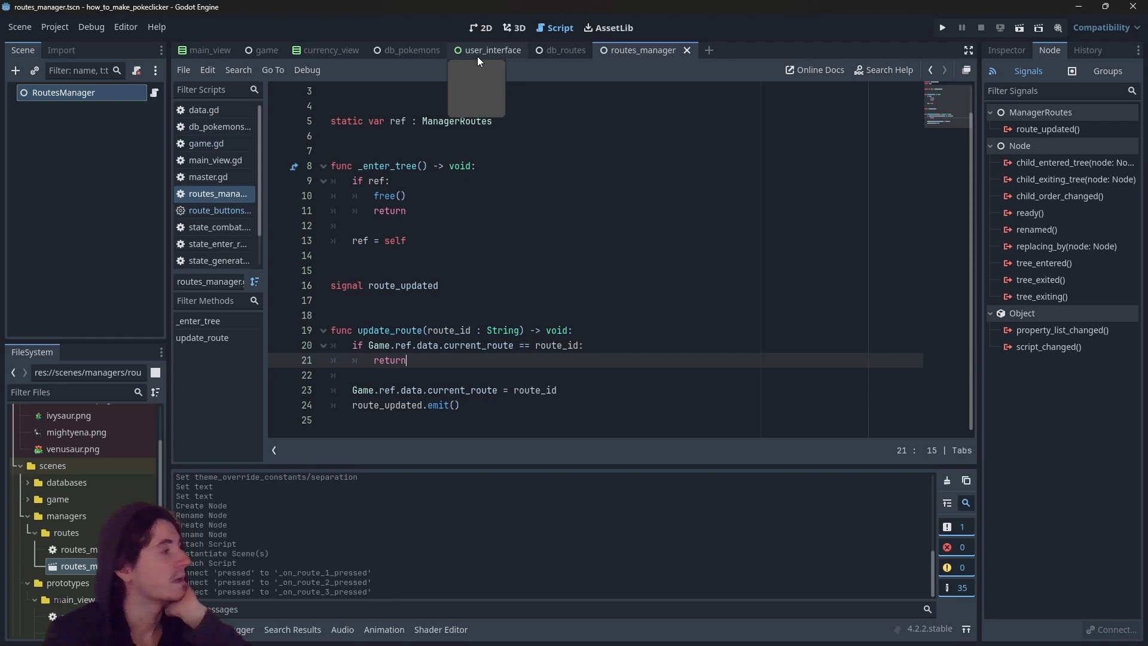
{"action": "left_click", "coordinate": [206, 50]}
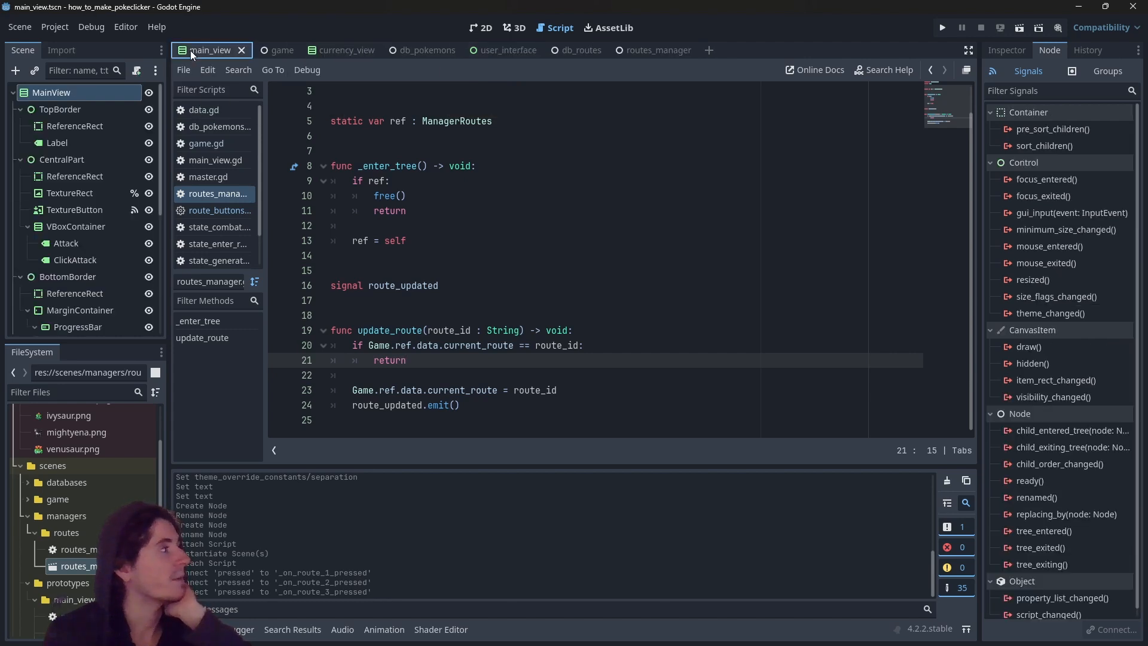
{"action": "scroll", "scroll_direction": "down", "scroll_amount": 3}
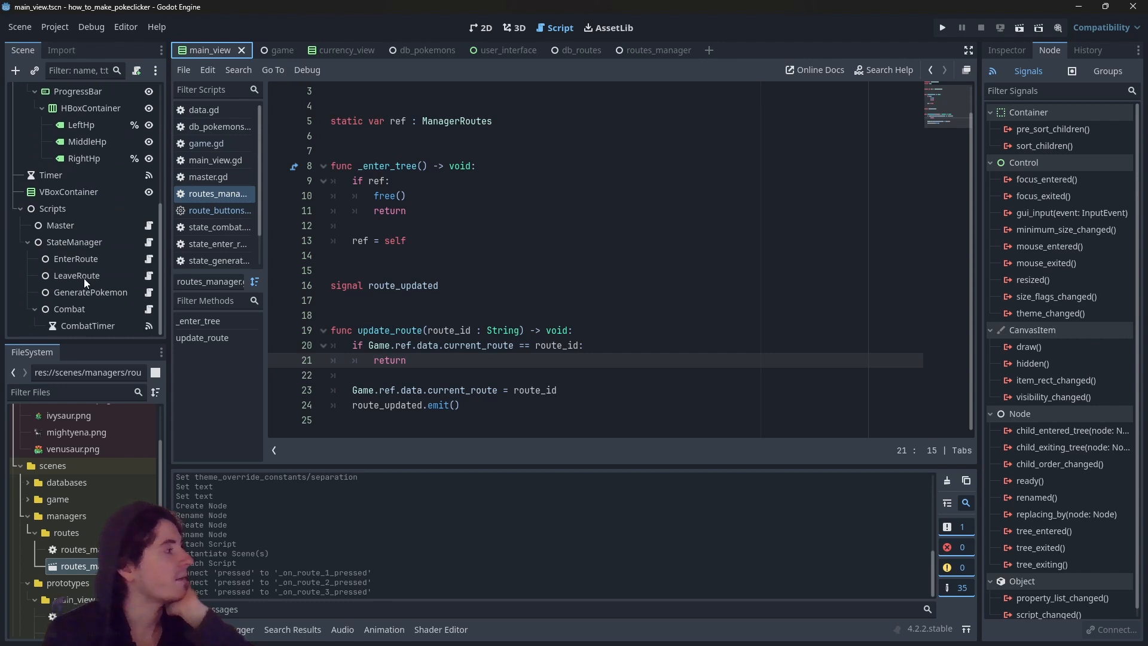
{"action": "left_click", "coordinate": [77, 259]}
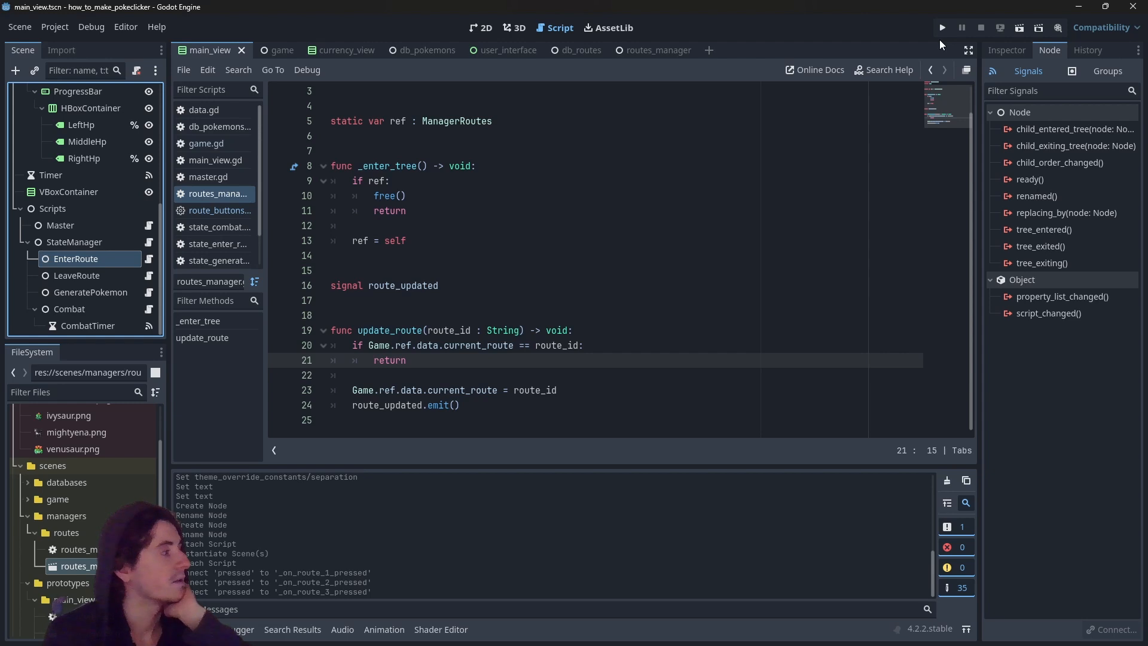
{"action": "mouse_move", "coordinate": [211, 187]}
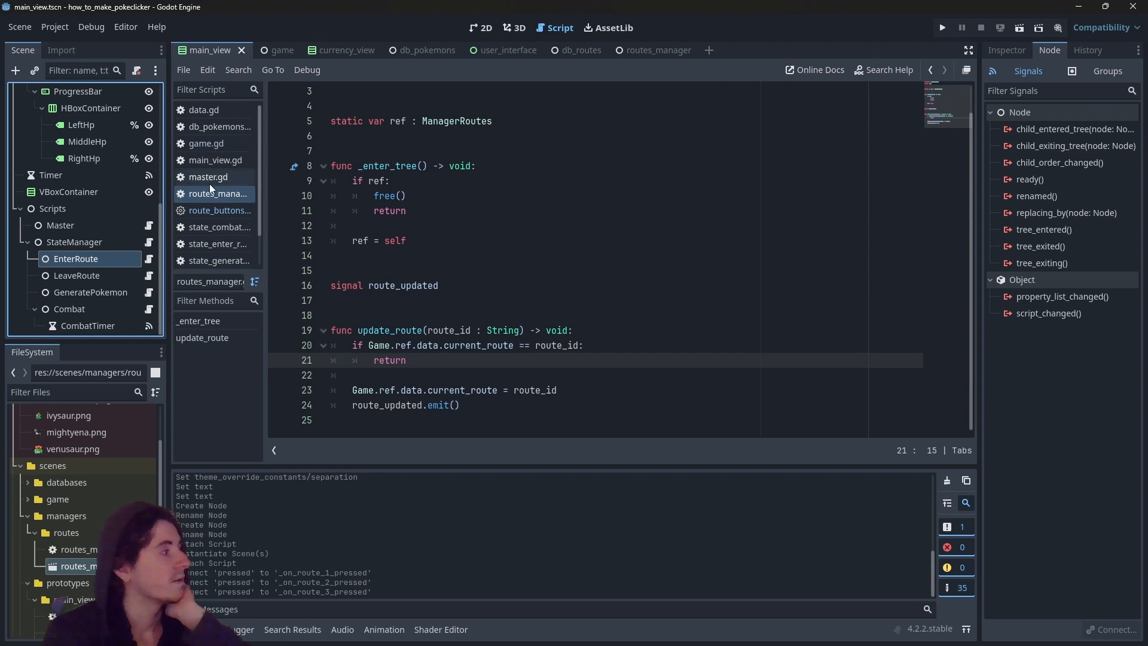
{"action": "left_click", "coordinate": [76, 275]}
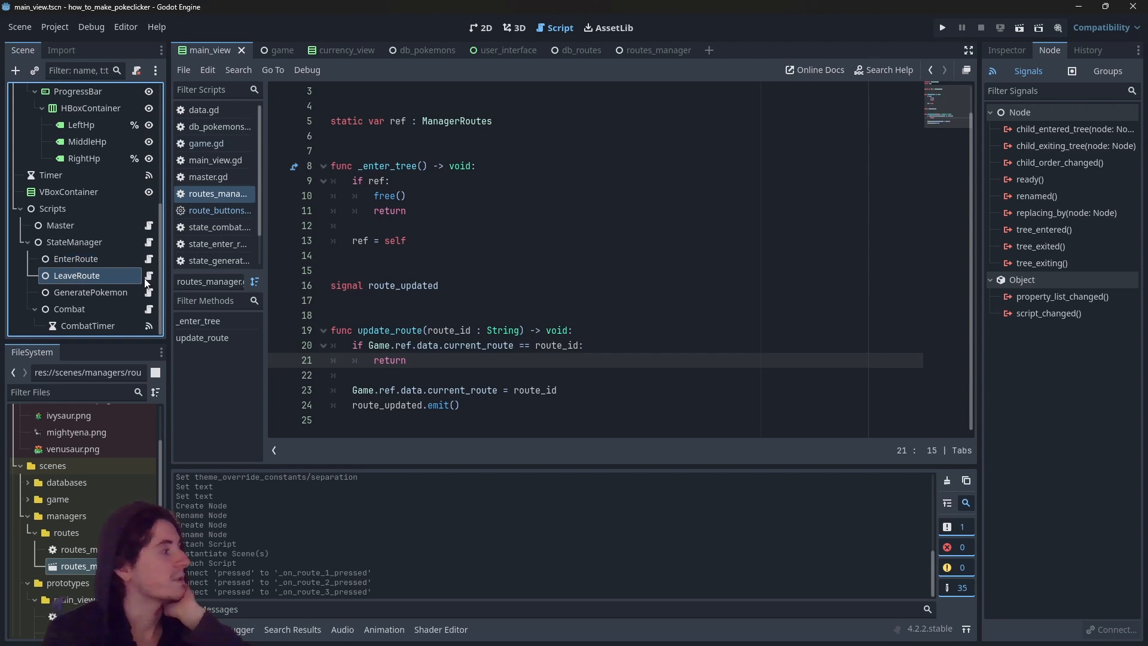
{"action": "mouse_move", "coordinate": [105, 266]}
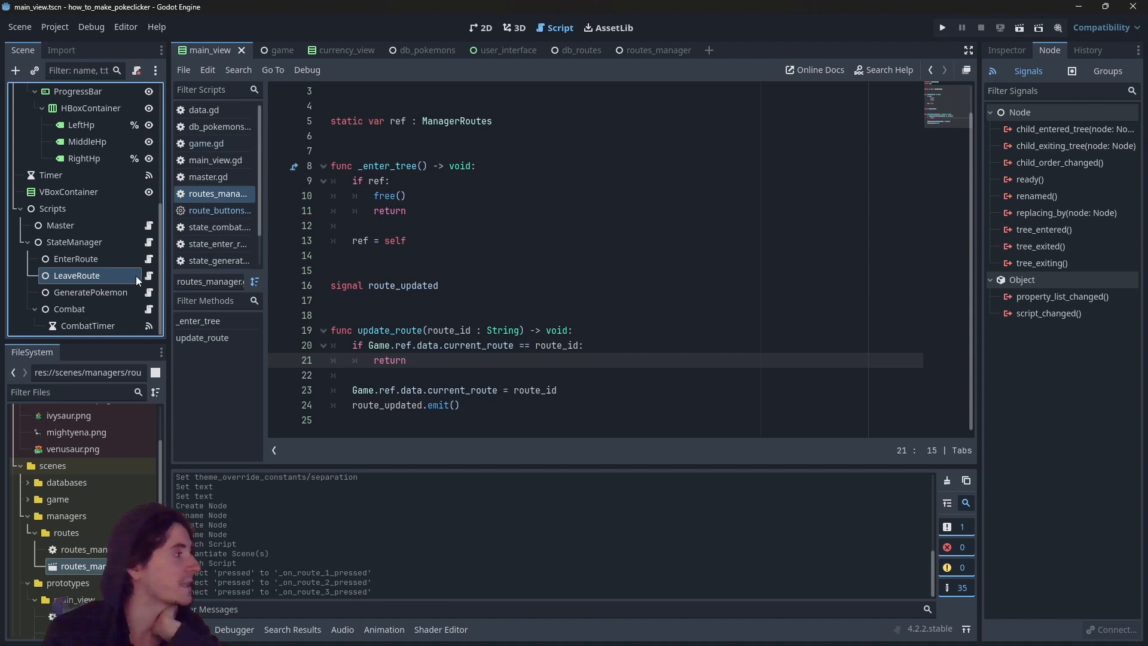
Open state_manager.gd via LeaveRoute and StateManager and start a new 'func _o' below change_state.
{"action": "left_click", "coordinate": [76, 275]}
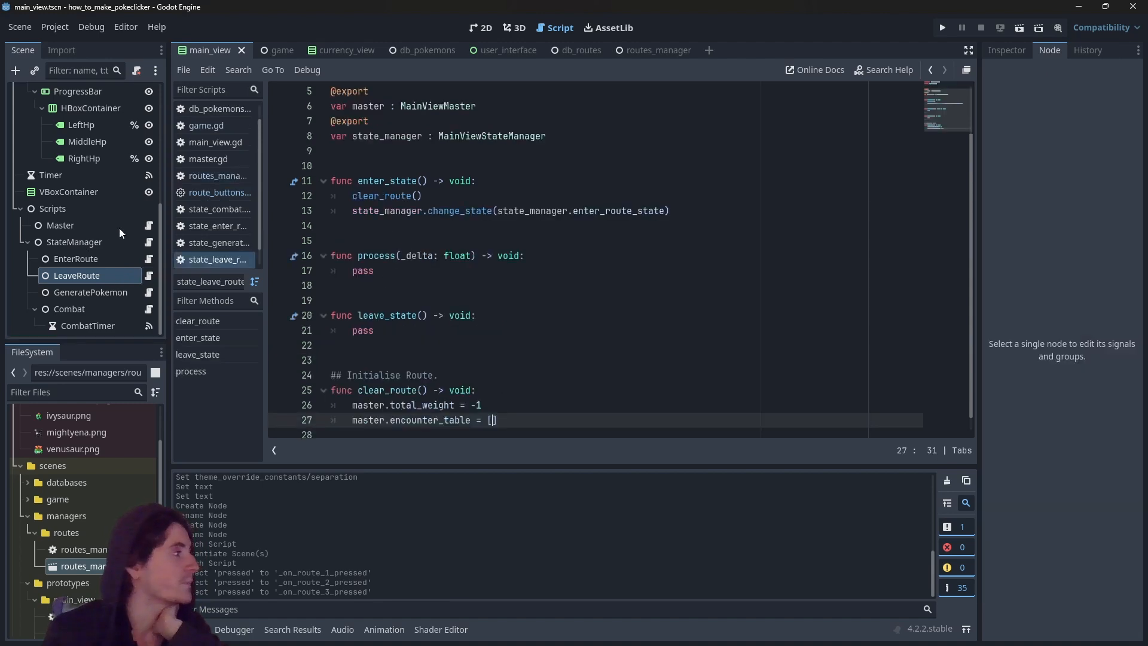
{"action": "left_click", "coordinate": [218, 259]}
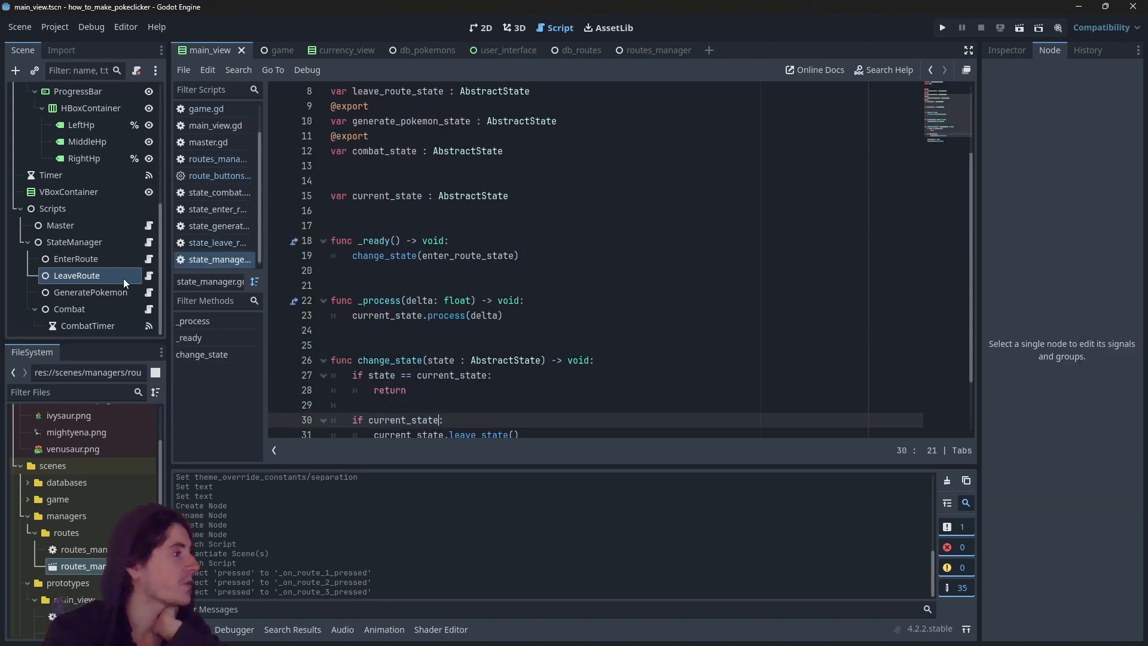
{"action": "mouse_move", "coordinate": [117, 283]}
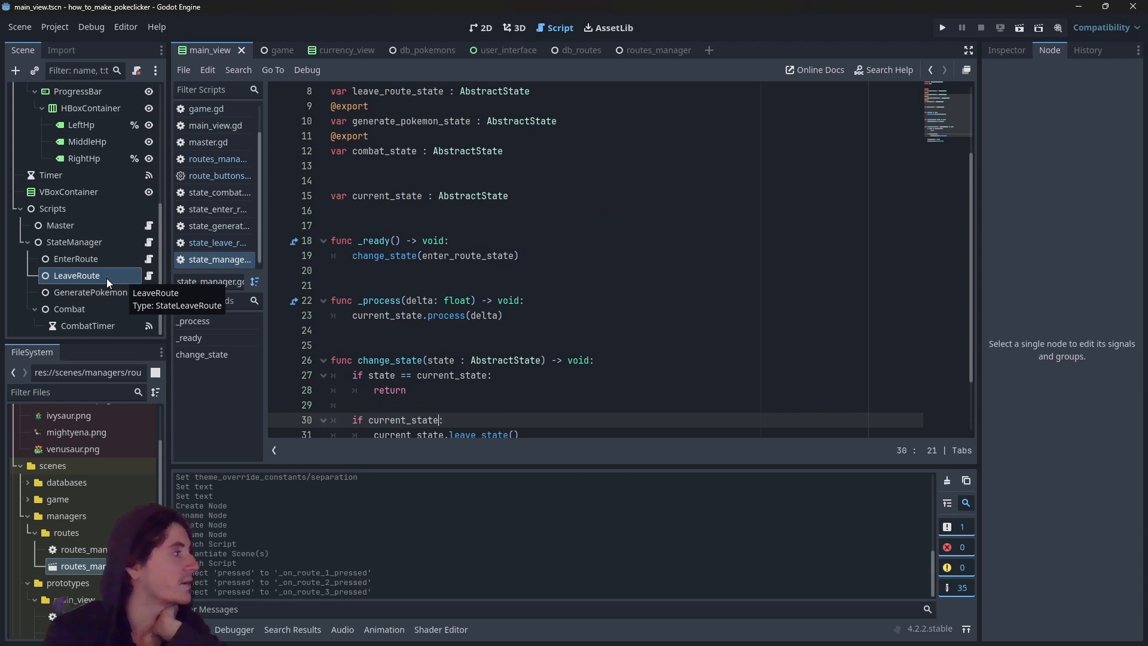
{"action": "mouse_move", "coordinate": [119, 275]}
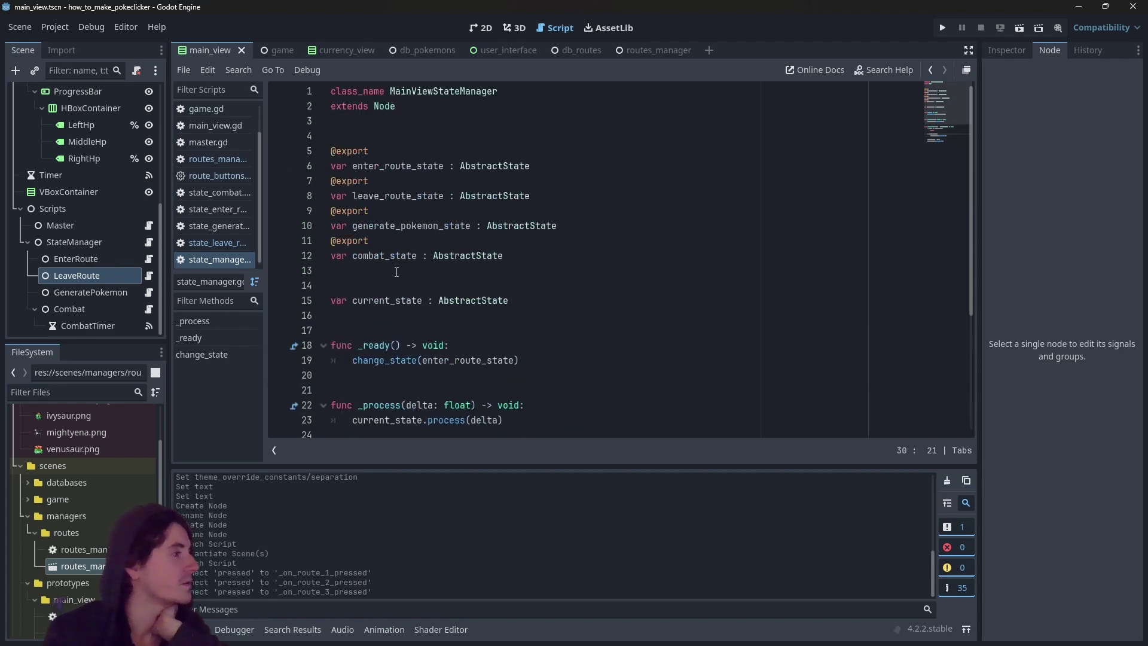
{"action": "scroll", "scroll_direction": "down", "scroll_amount": 3}
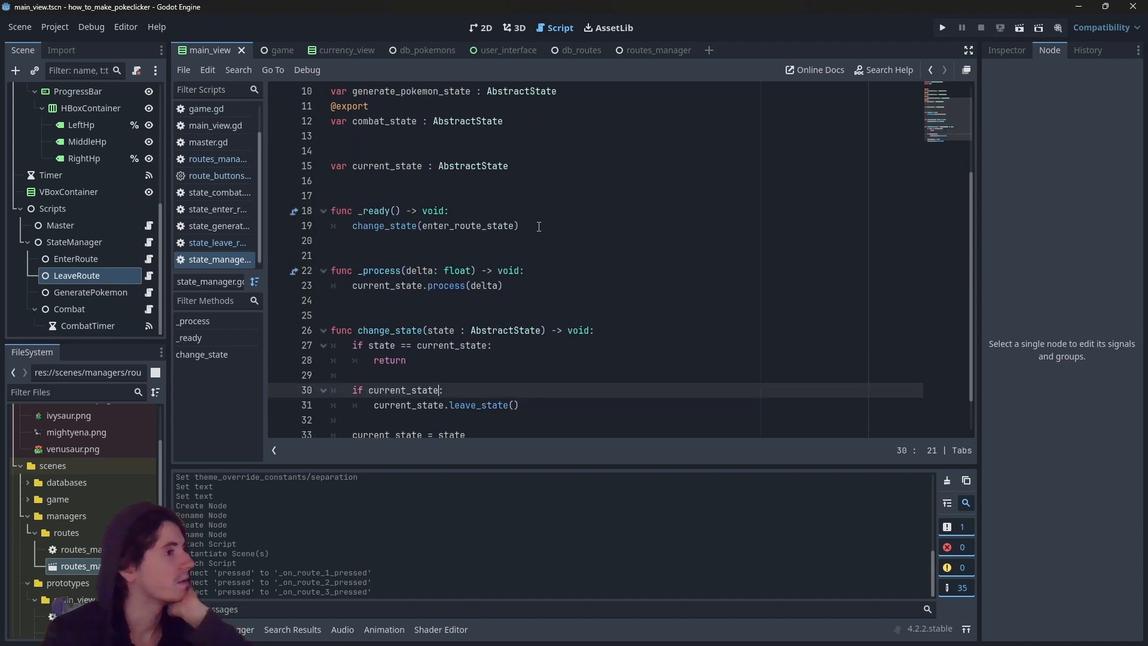
{"action": "left_click", "coordinate": [538, 226]}
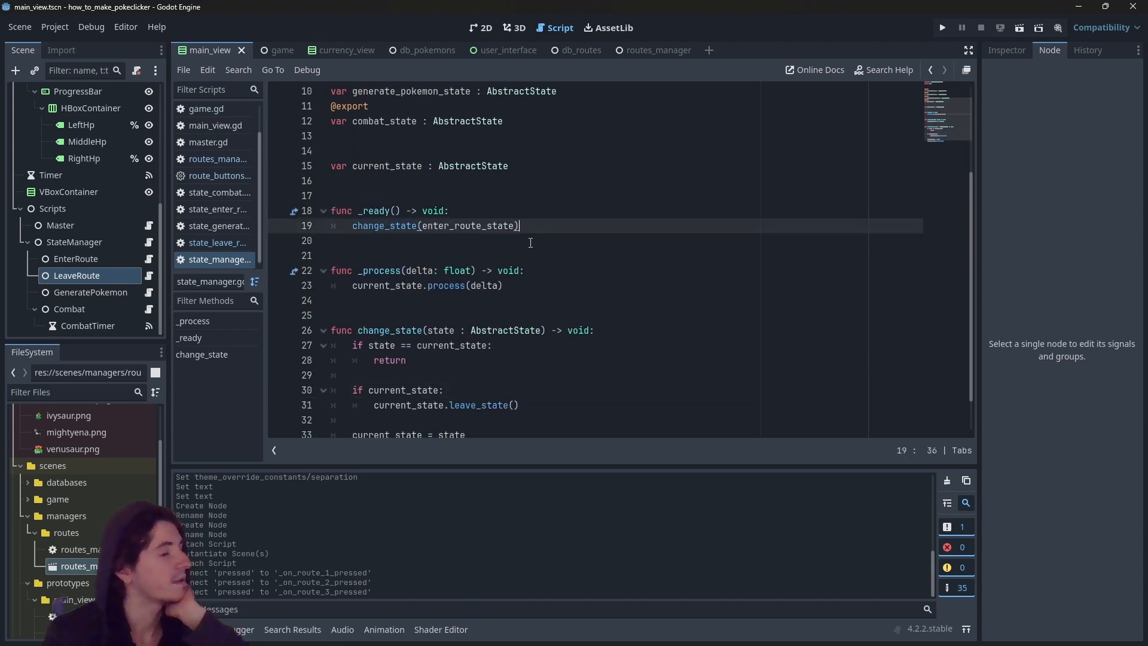
{"action": "mouse_move", "coordinate": [627, 242]}
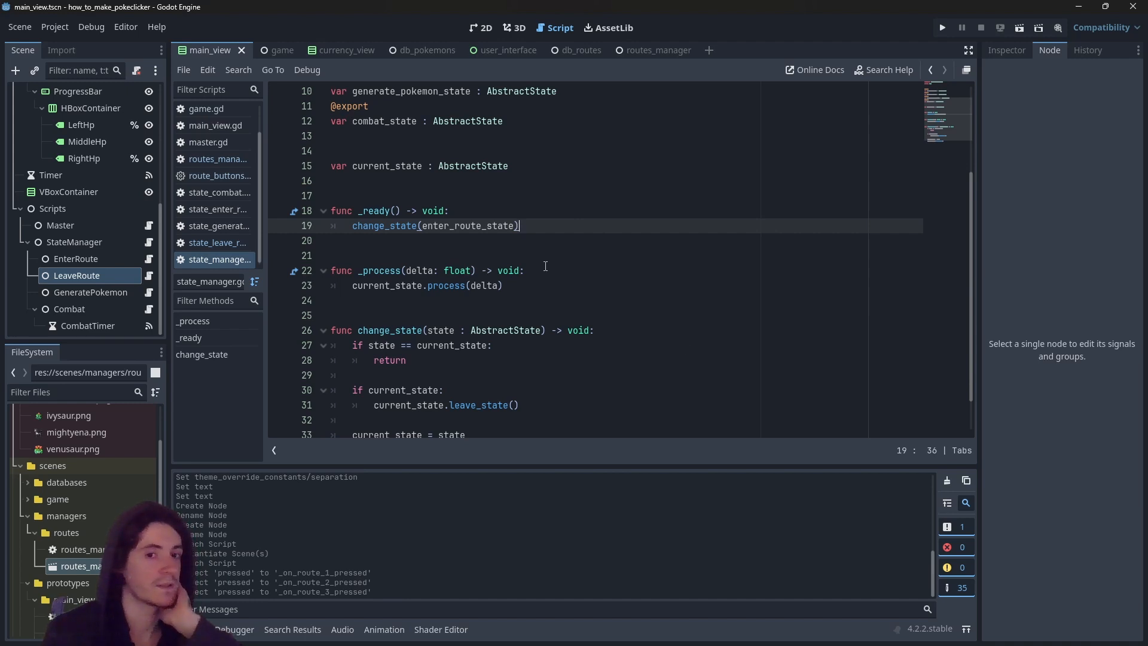
{"action": "mouse_move", "coordinate": [548, 274]}
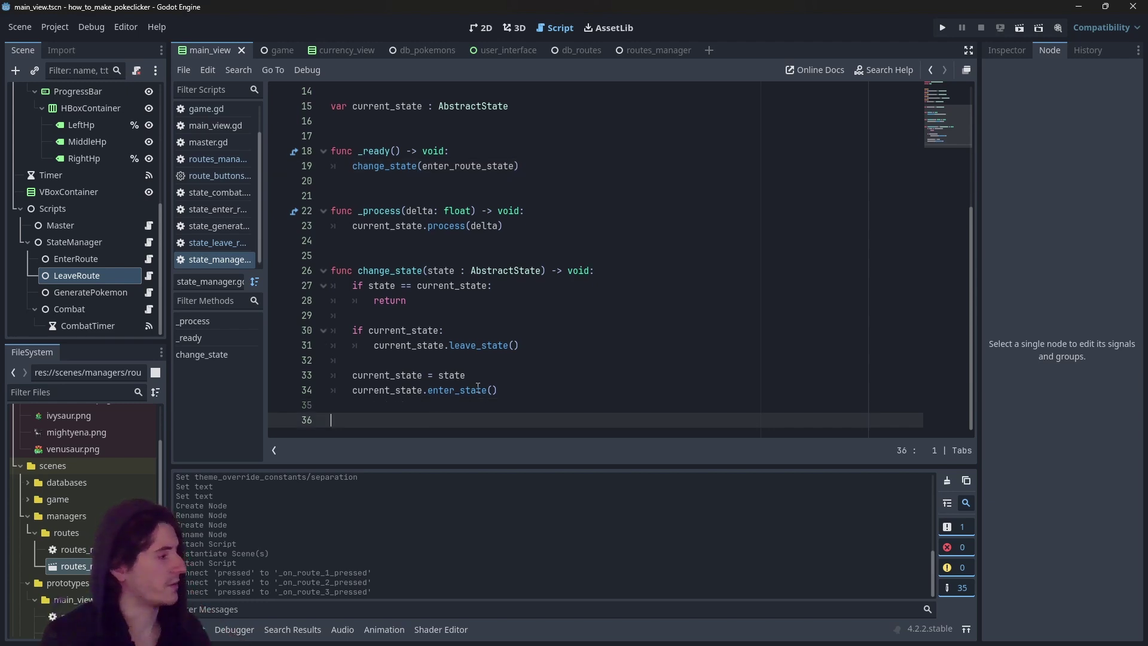
{"action": "type", "text": "func _o"}
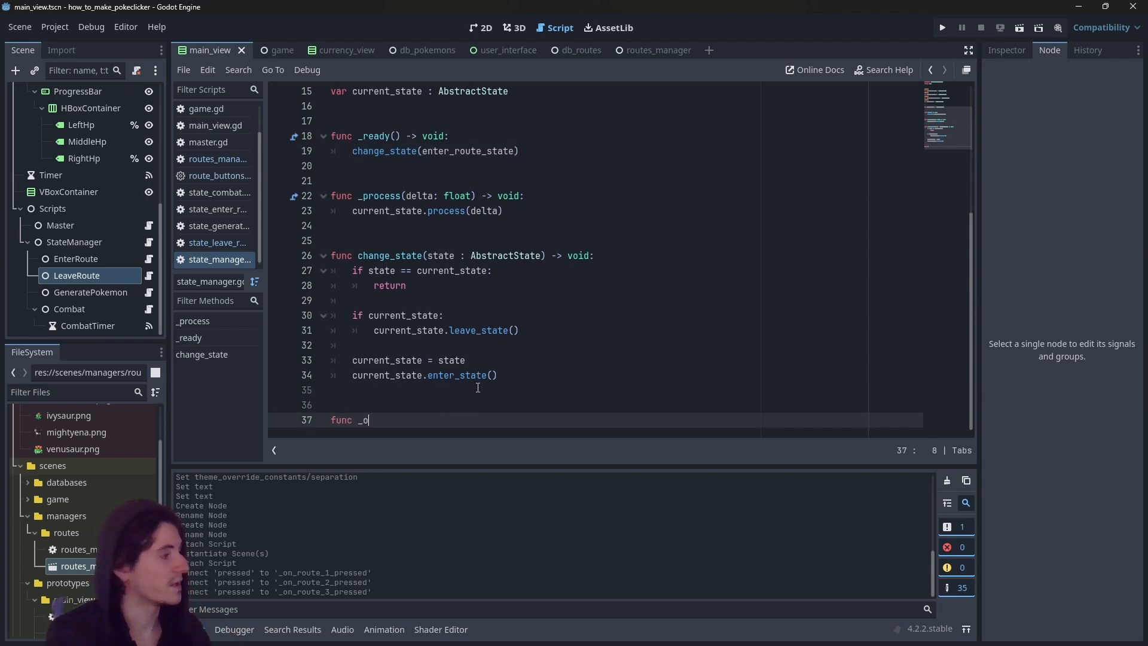
Write func _on_route_updated() -> void: calling change_state(leave_route_state).
{"action": "type", "text": "n_route_"}
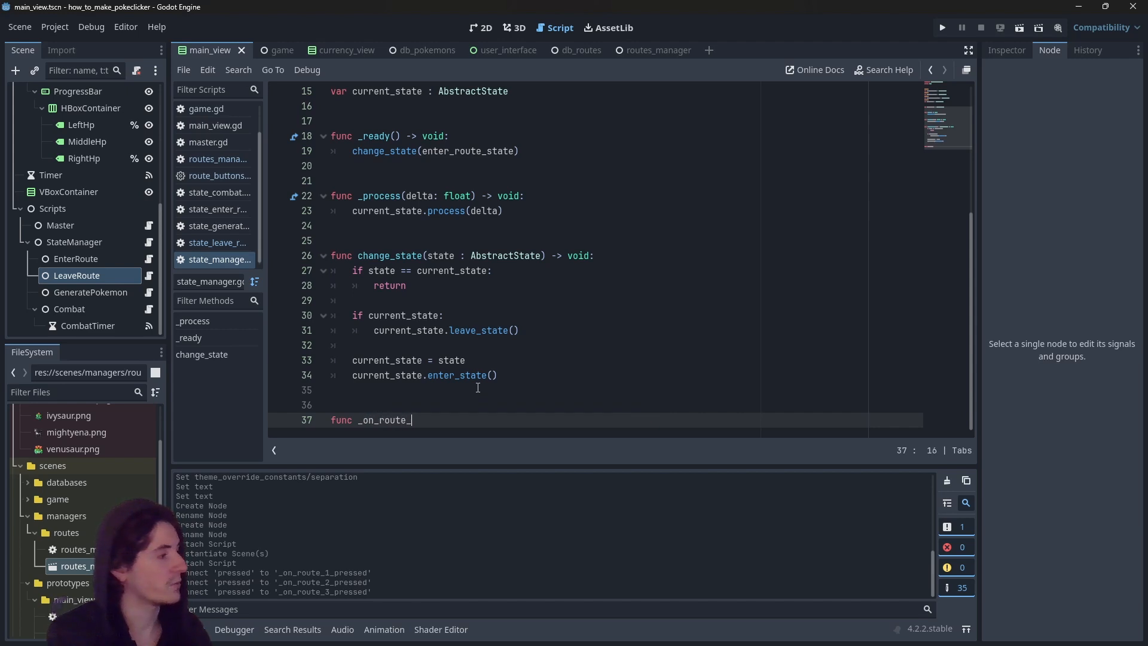
{"action": "type", "text": "updated()"}
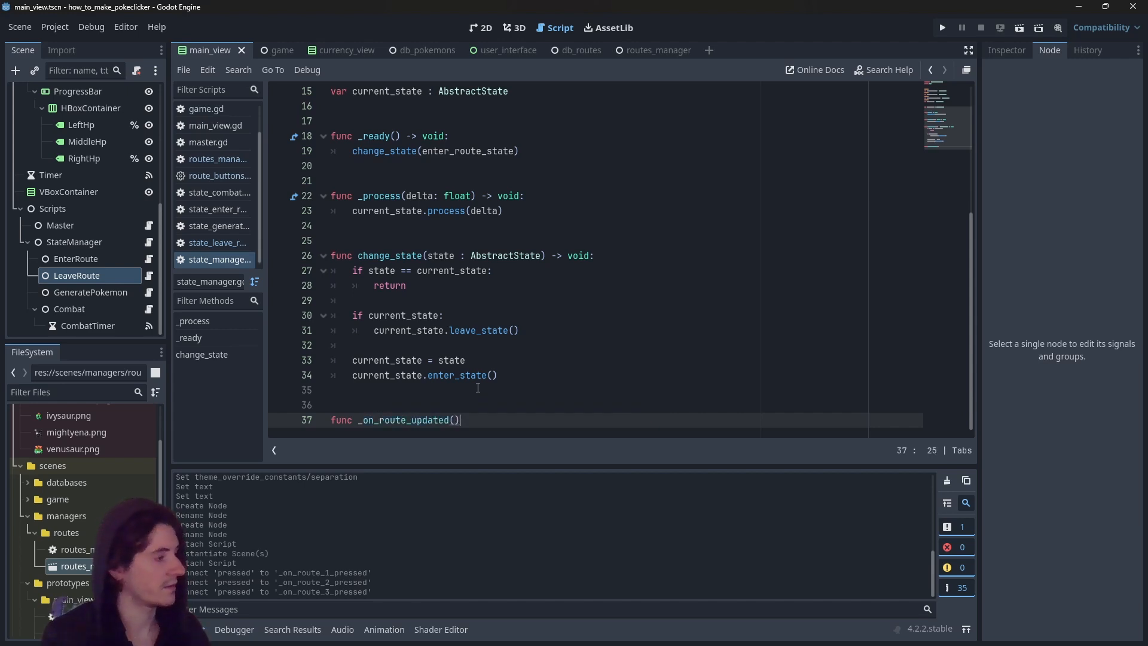
{"action": "type", "text": "-> void:"}
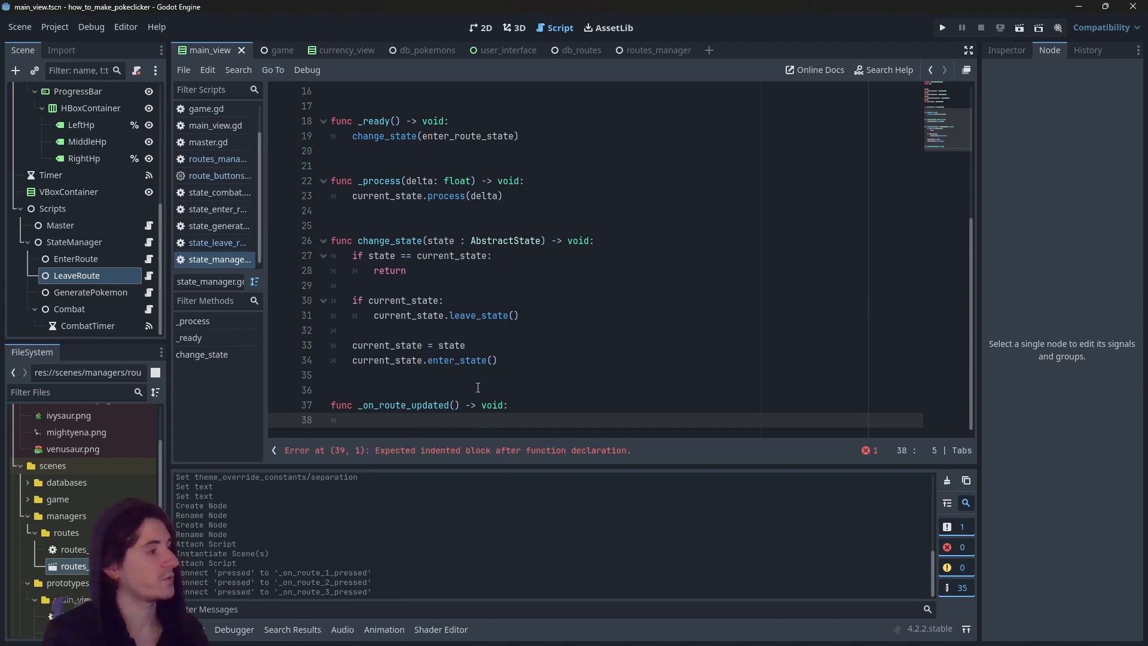
{"action": "type", "text": "cha"}
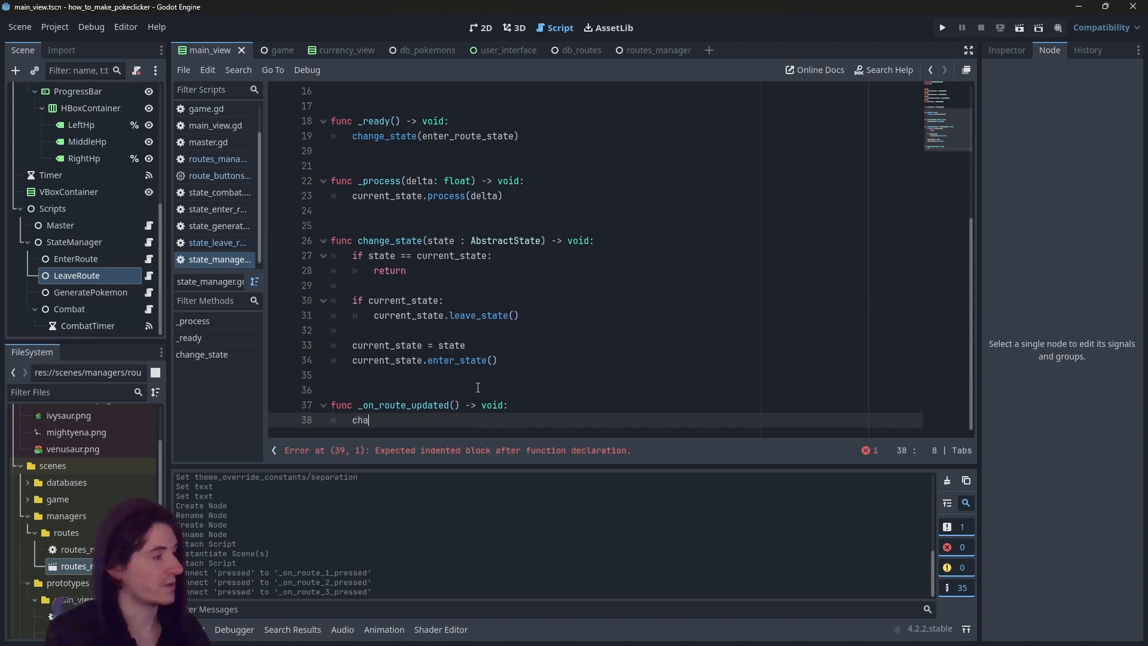
{"action": "type", "text": "nge_state()"}
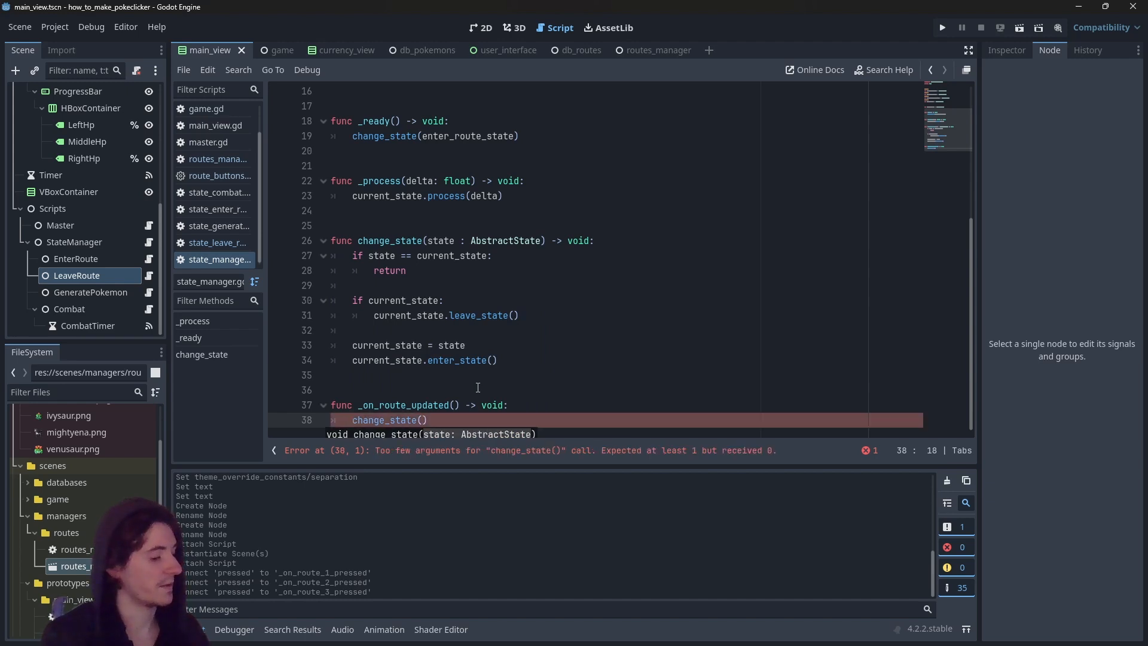
{"action": "type", "text": "l"}
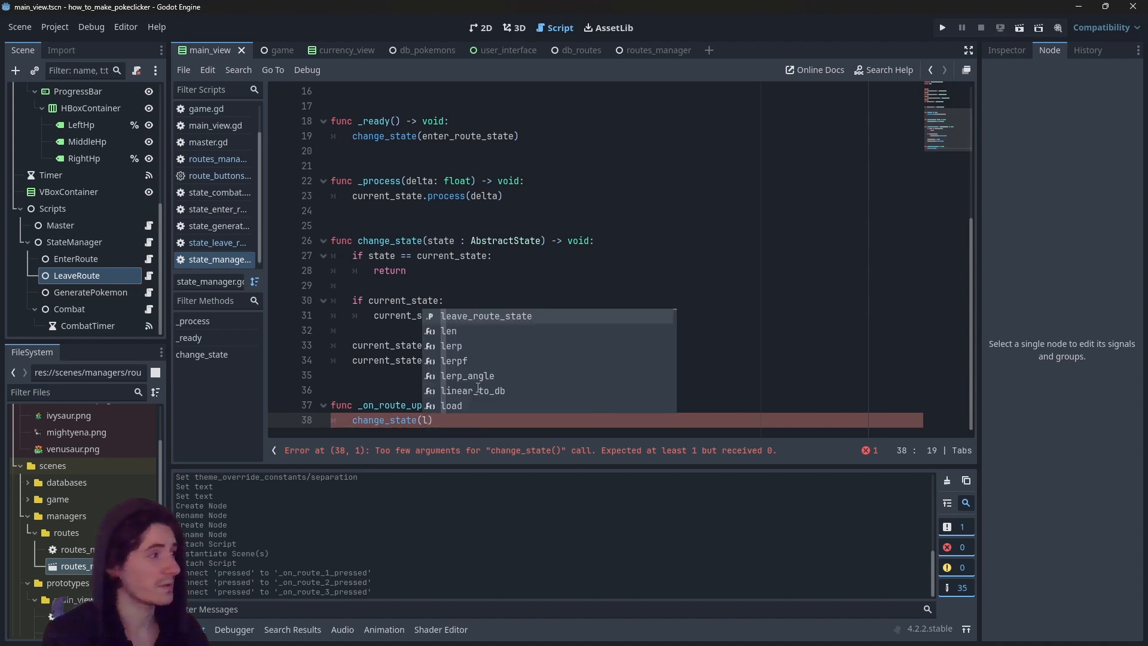
{"action": "left_click", "coordinate": [485, 316]}
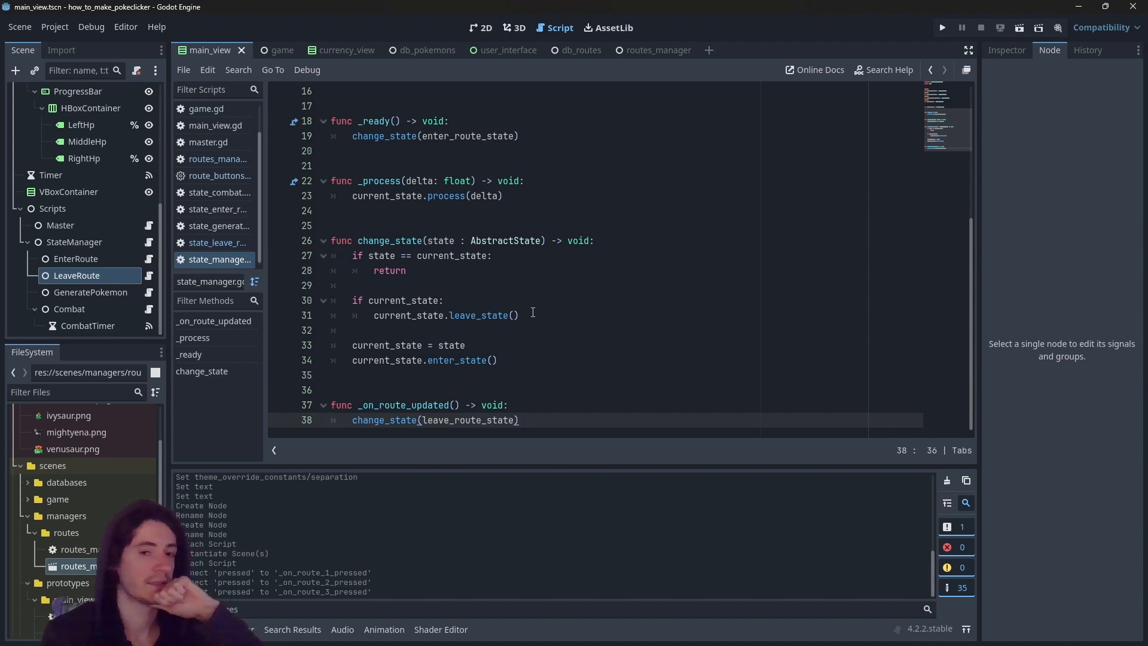
{"action": "mouse_move", "coordinate": [483, 339]}
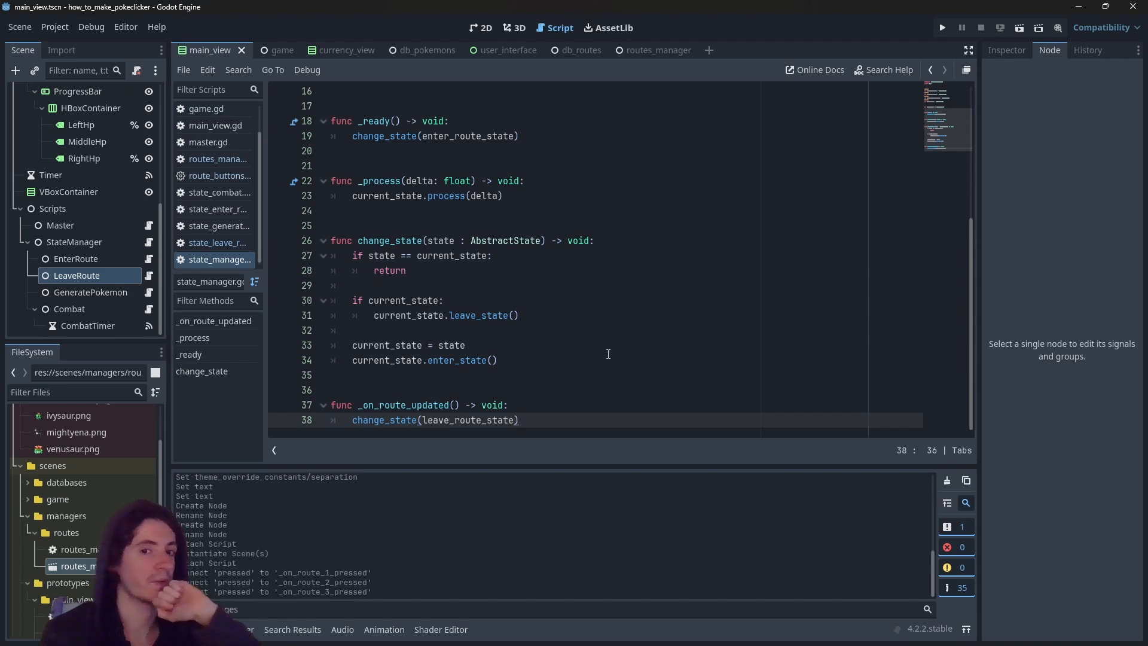
{"action": "mouse_move", "coordinate": [632, 325]}
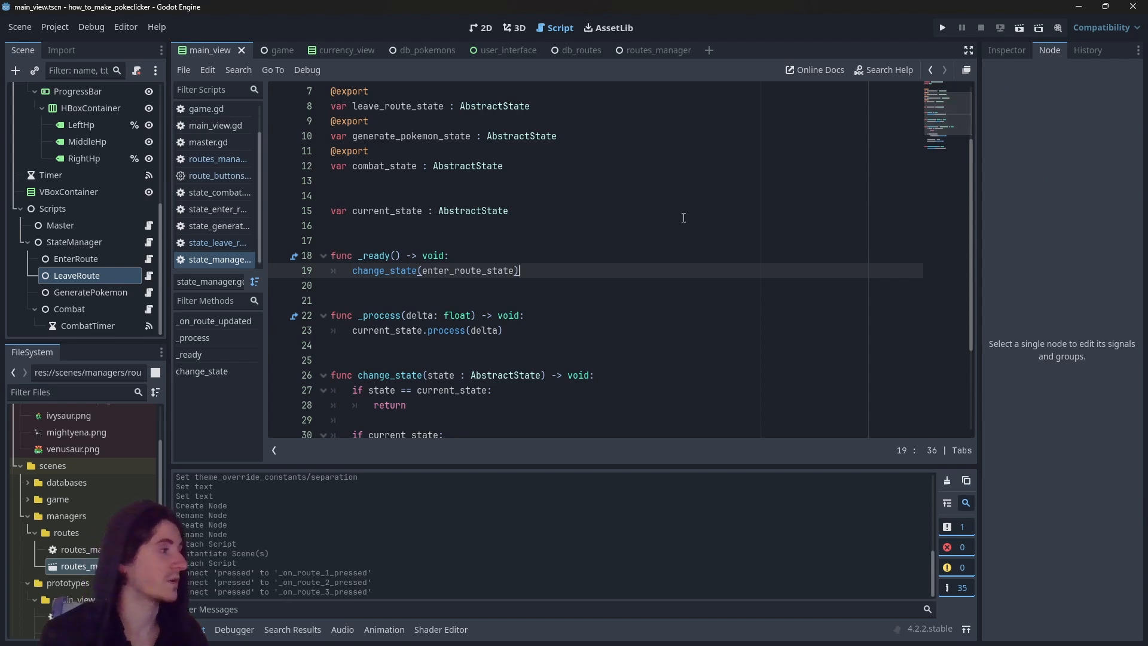
{"action": "mouse_move", "coordinate": [528, 269]}
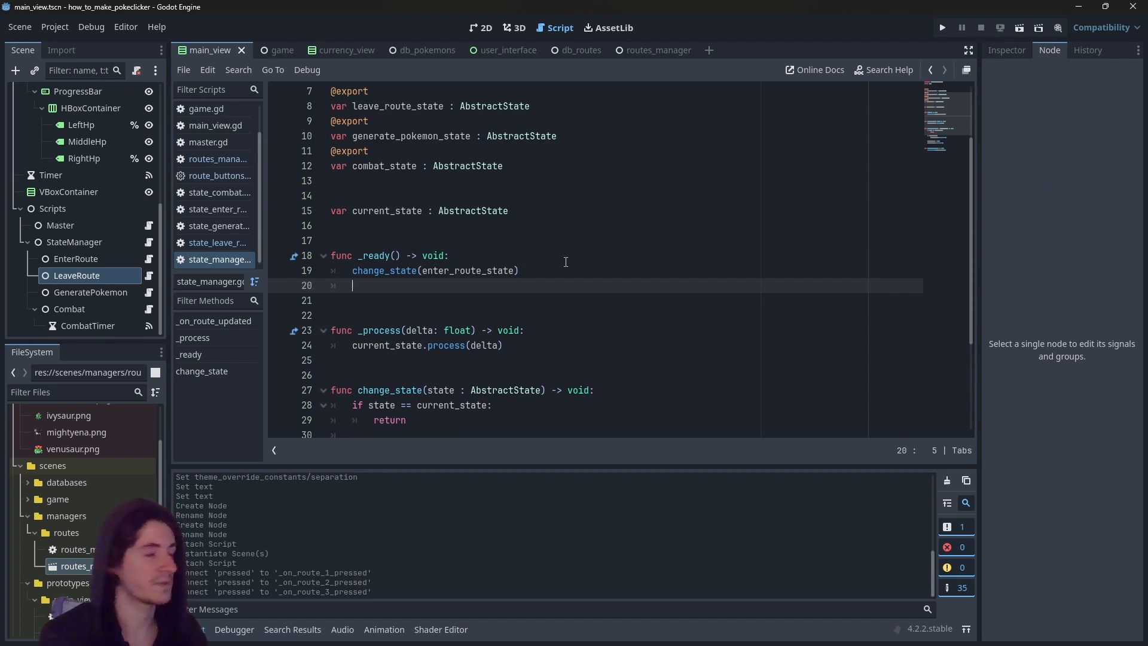
{"action": "mouse_move", "coordinate": [565, 270]}
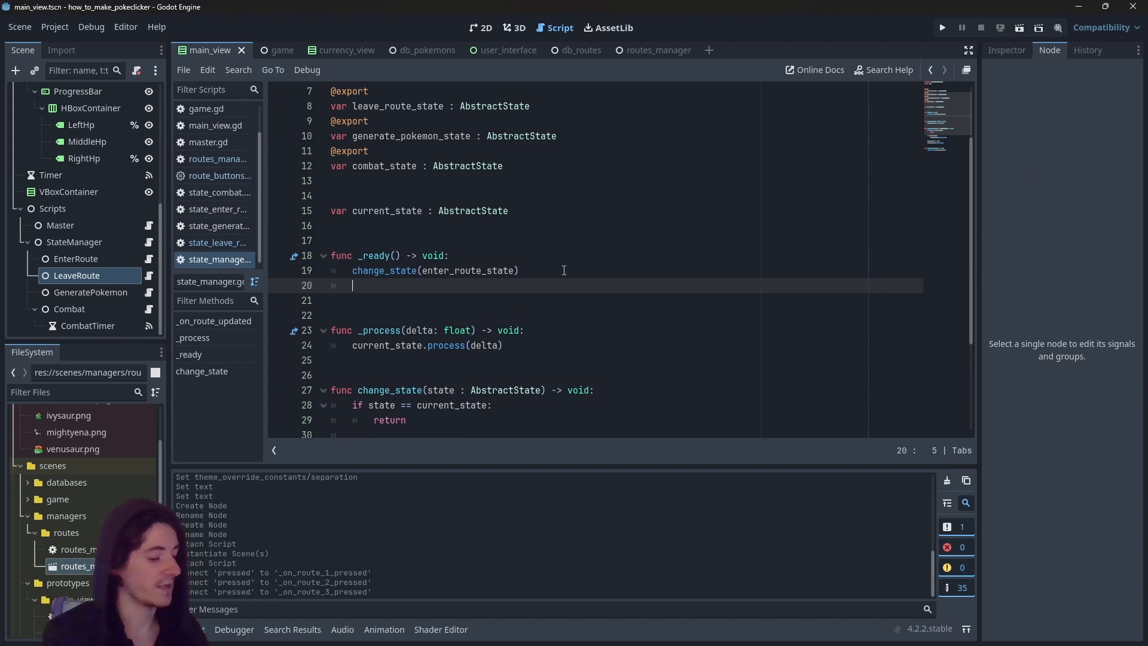
{"action": "type", "text": "Man"}
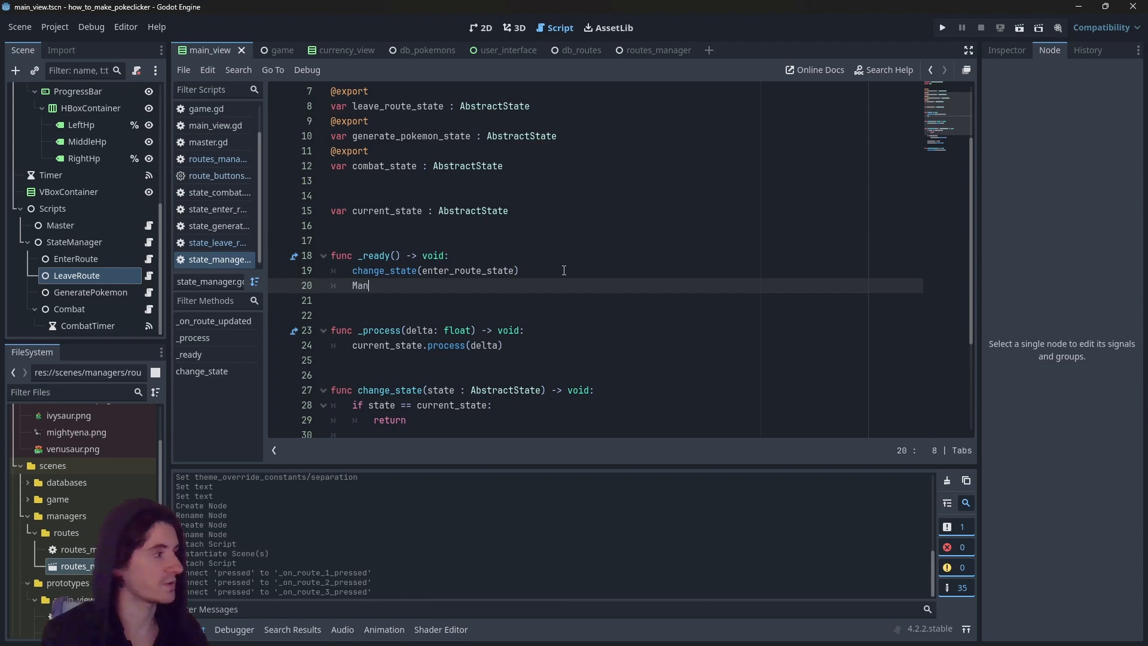
{"action": "type", "text": "agerRoutes"}
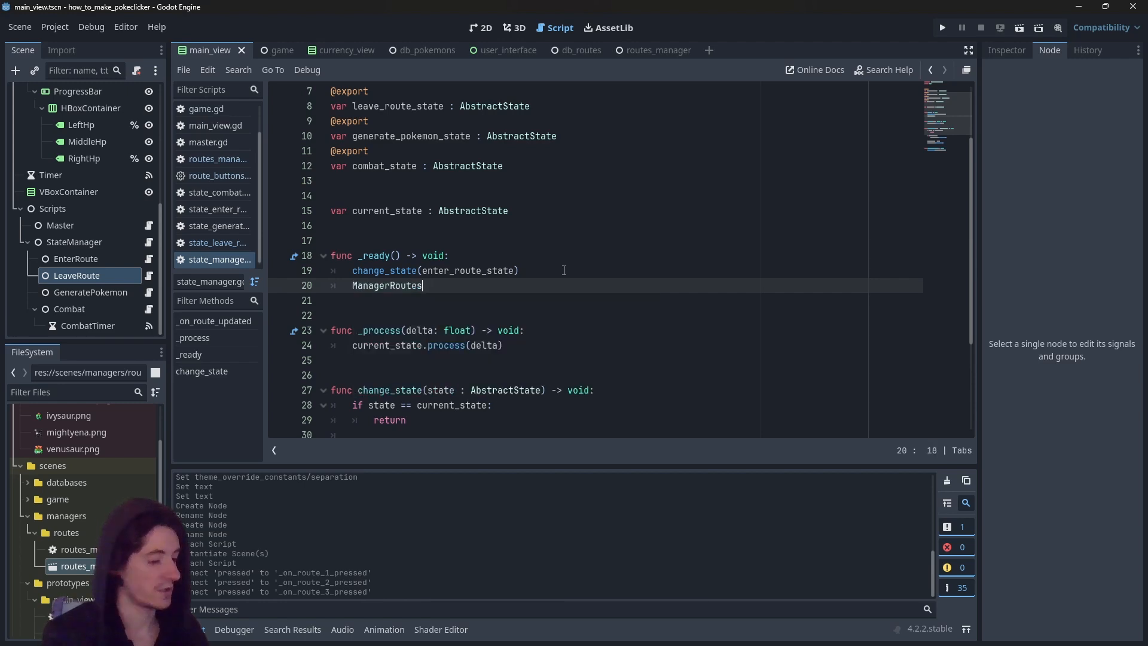
{"action": "type", "text": ".ref.r"}
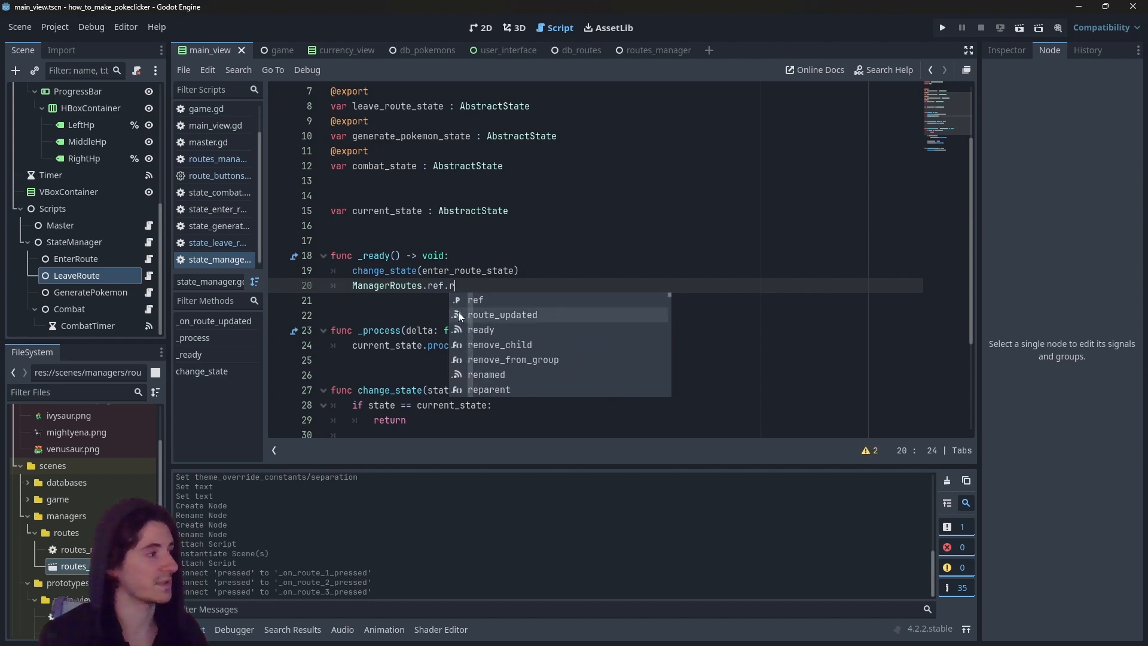
{"action": "left_click", "coordinate": [503, 314]}
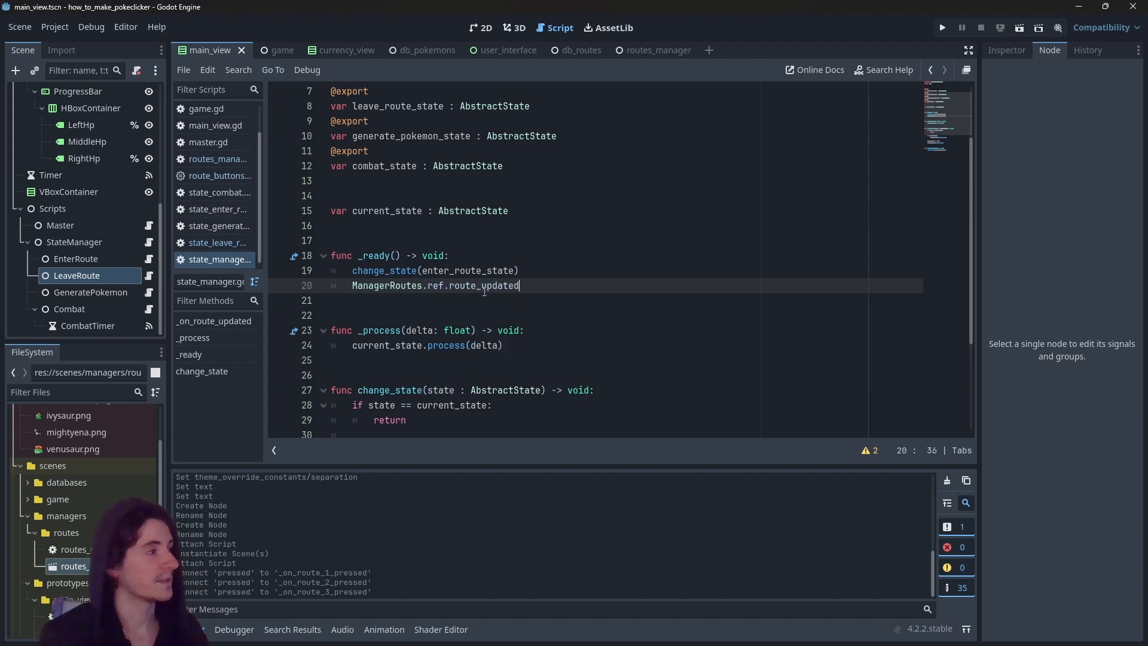
{"action": "type", "text": ".connect("}
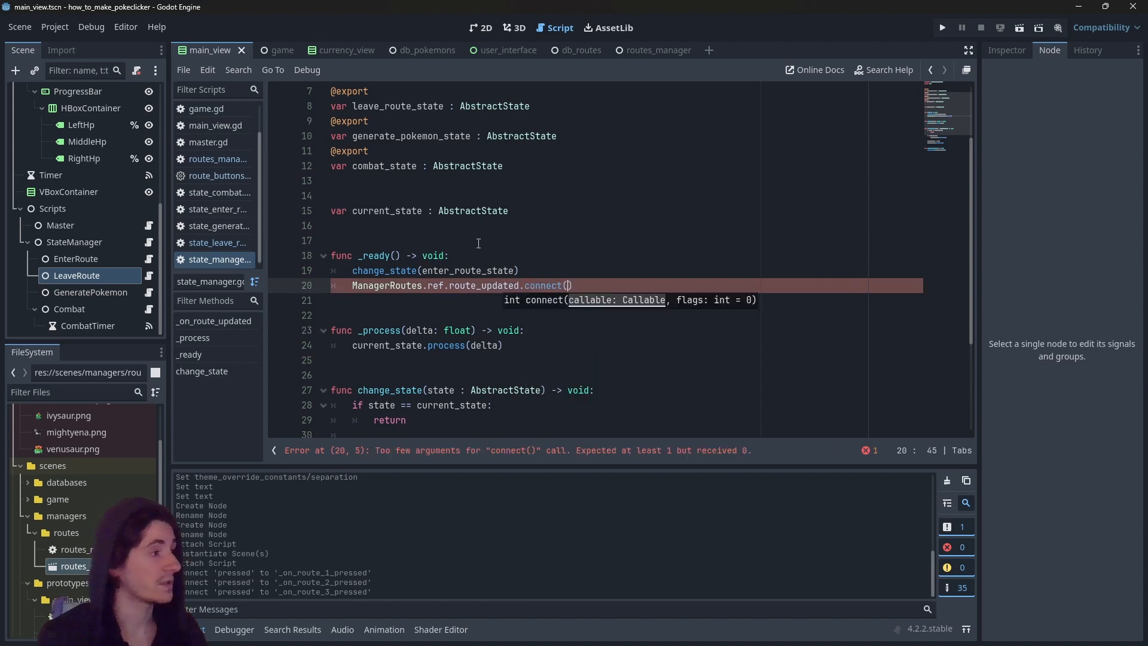
{"action": "scroll", "scroll_direction": "down", "scroll_amount": 3}
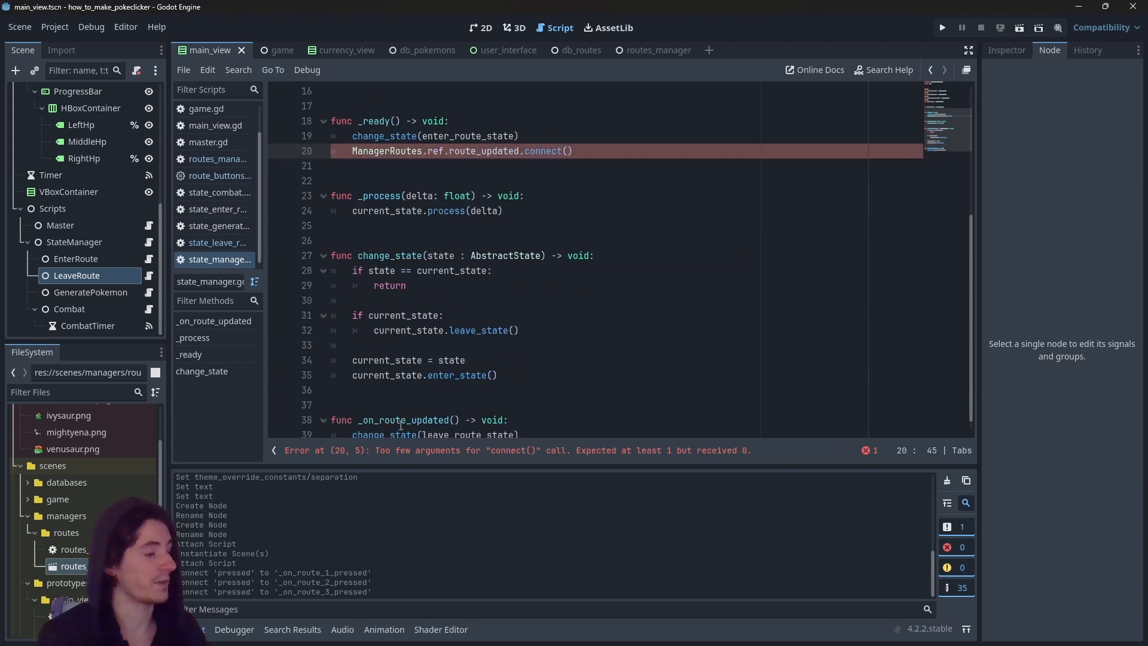
{"action": "type", "text": "_on_route_updated"}
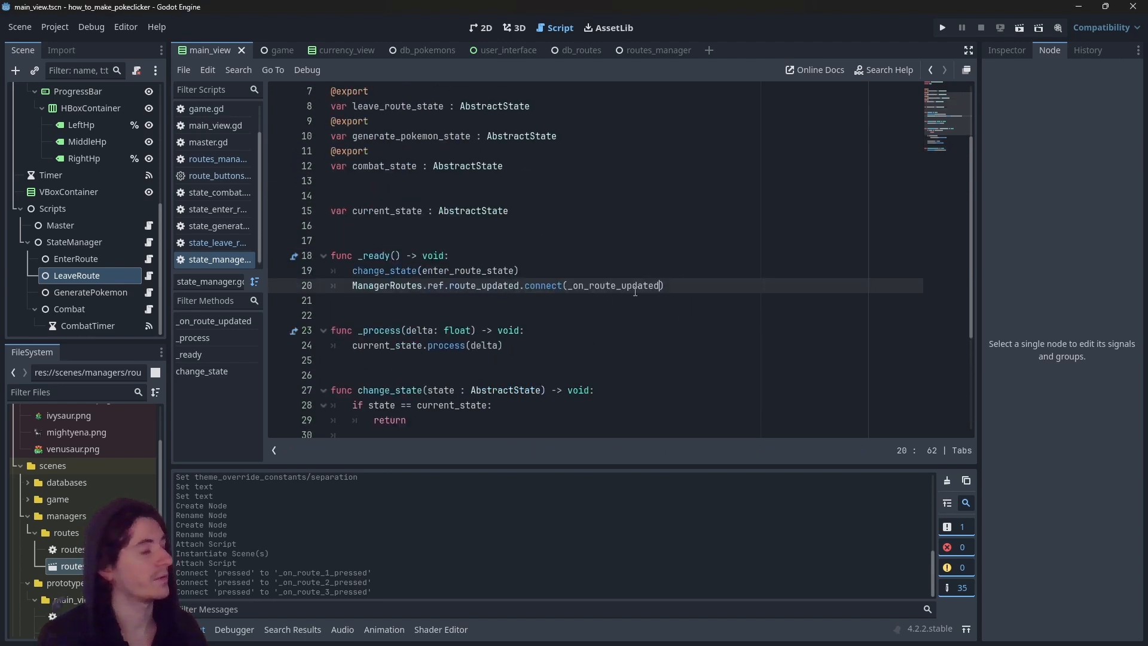
{"action": "mouse_move", "coordinate": [501, 270]}
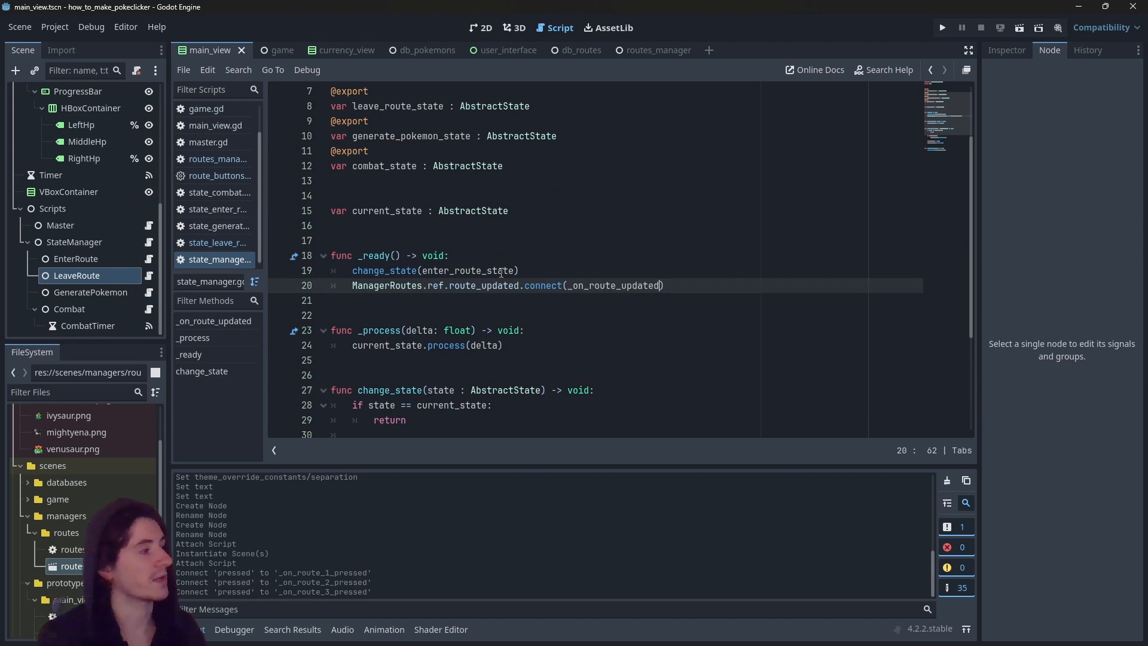
{"action": "mouse_move", "coordinate": [465, 321]}
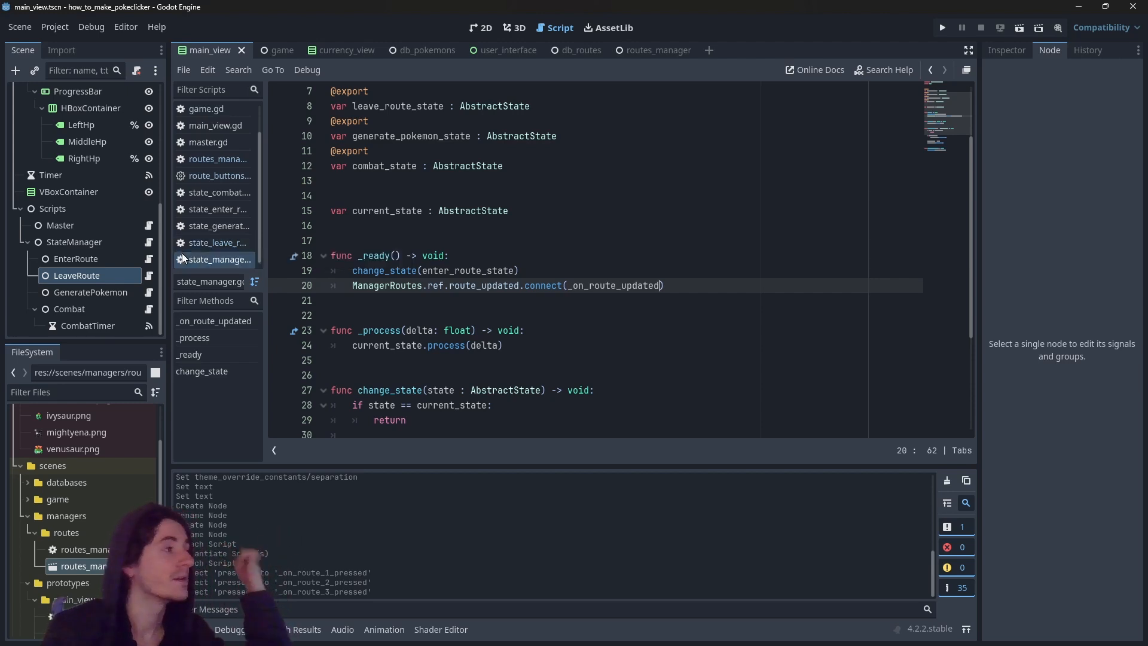
{"action": "mouse_move", "coordinate": [184, 259]}
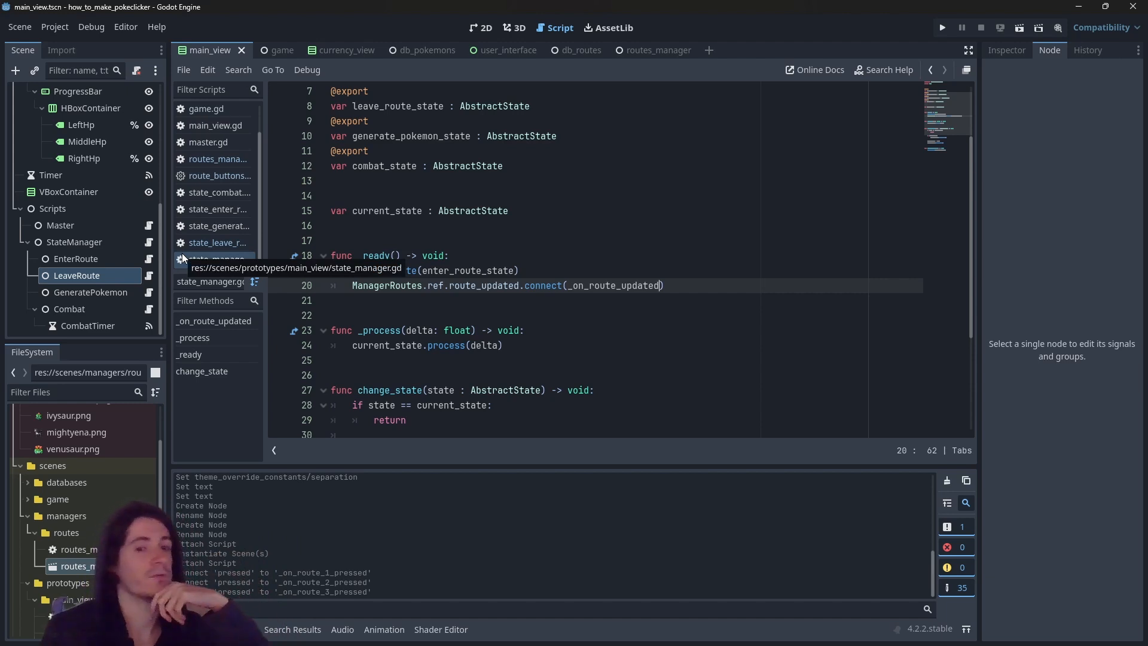
{"action": "mouse_move", "coordinate": [216, 213]}
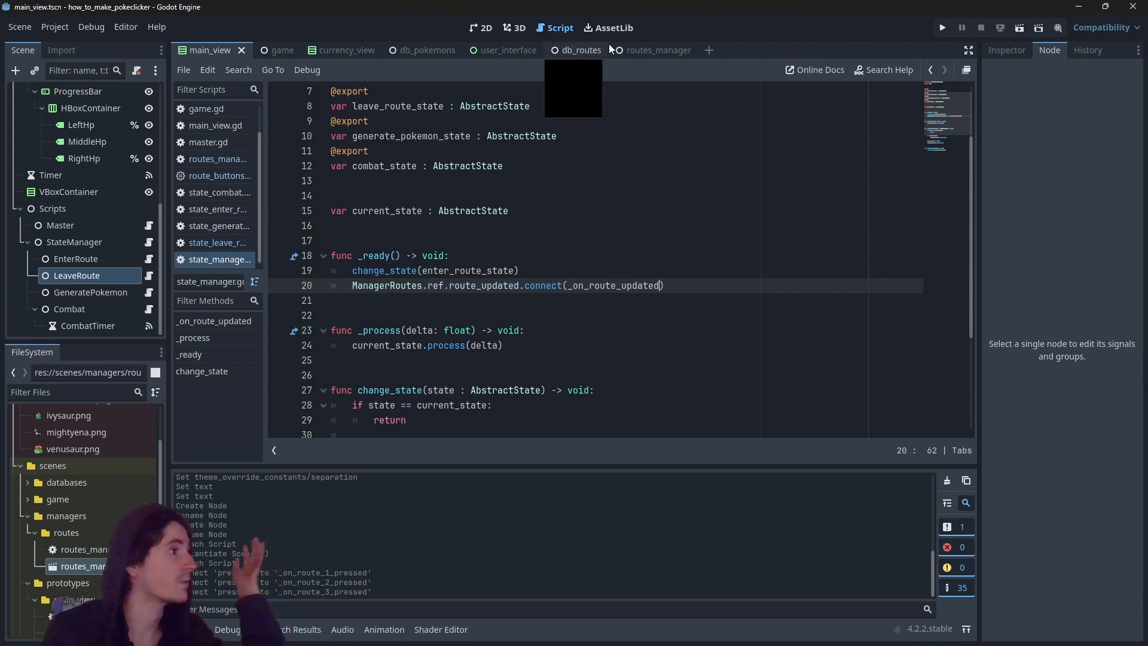
Review Route 1 in db_routes, add DBPokemon entries 0004:01 and 0005:01 to db_pokemons.gd, and return to db_routes.
{"action": "left_click", "coordinate": [583, 51]}
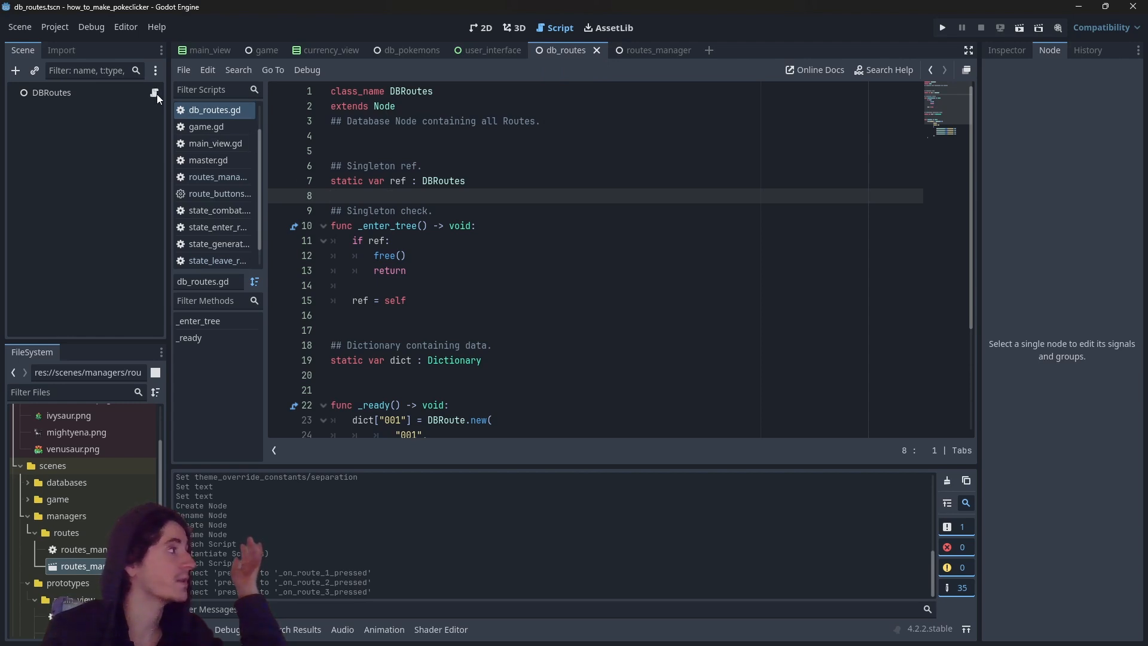
{"action": "scroll", "scroll_direction": "down", "scroll_amount": 3}
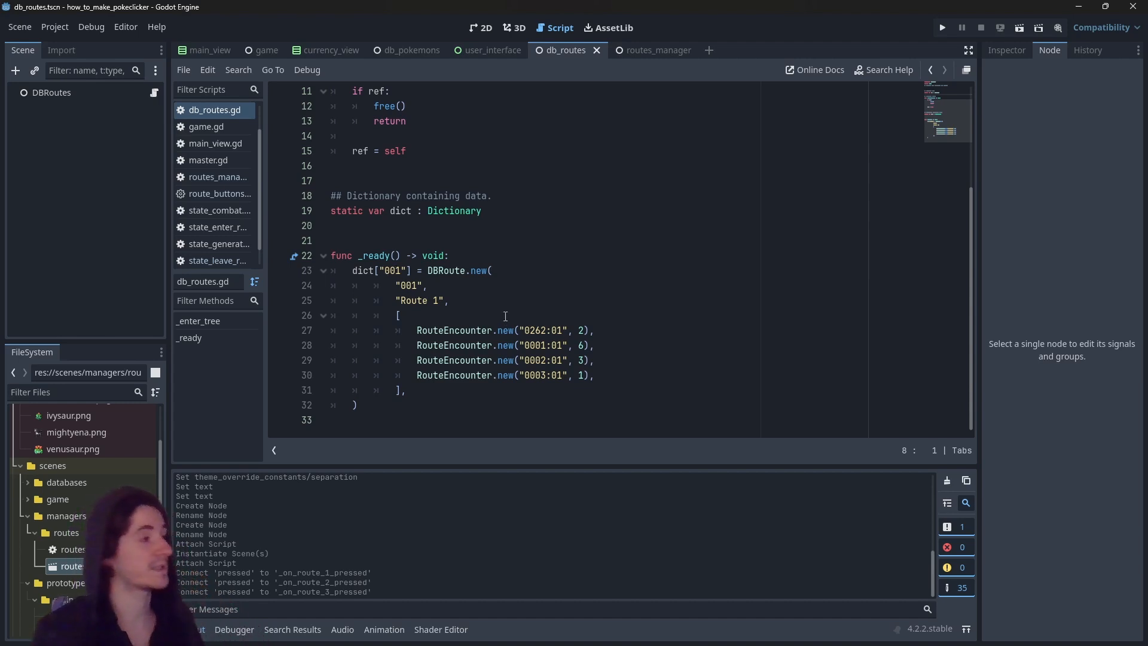
{"action": "left_click", "coordinate": [411, 50]}
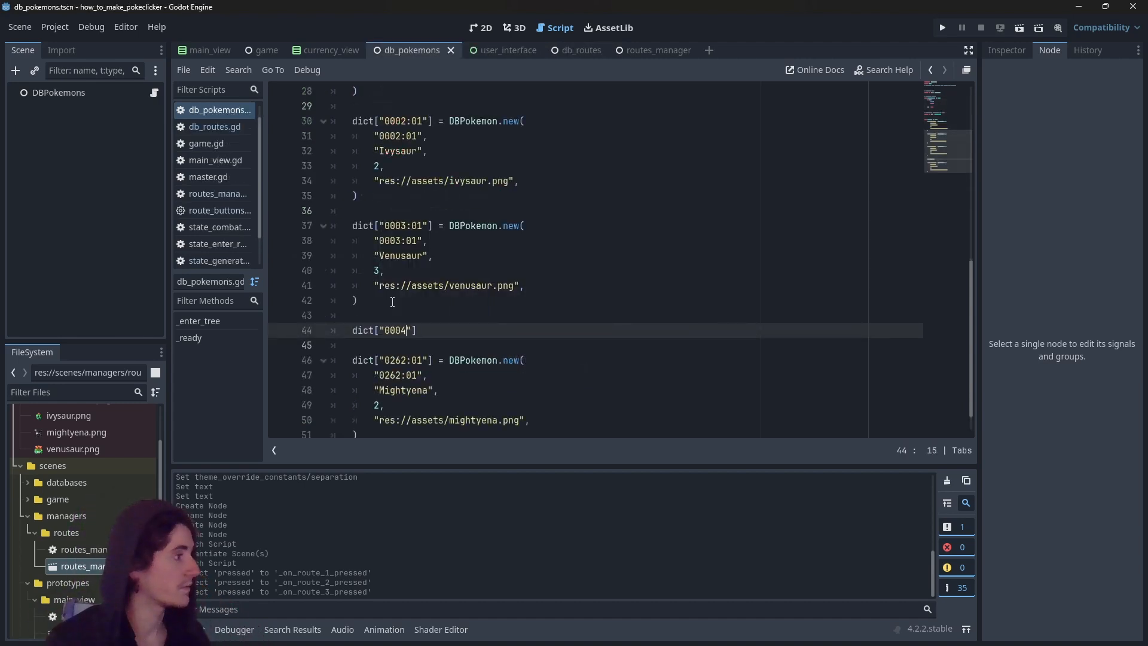
{"action": "type", "text": ":01\"] = DBPokemon.new("}
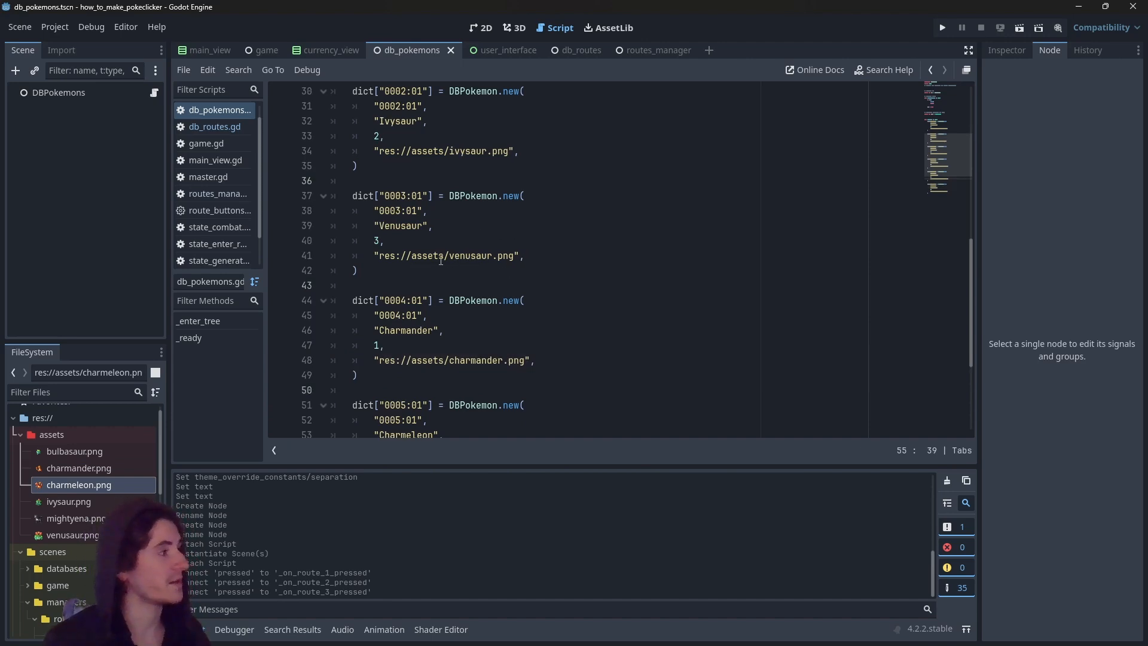
{"action": "scroll", "scroll_direction": "down", "scroll_amount": 3}
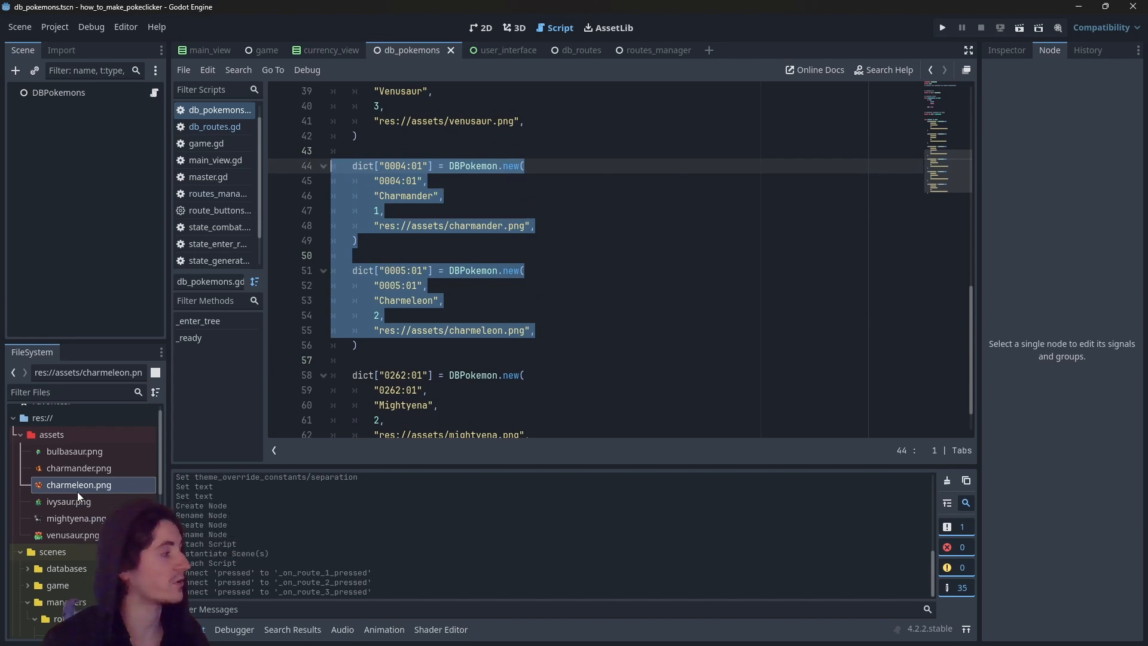
{"action": "mouse_move", "coordinate": [79, 486]}
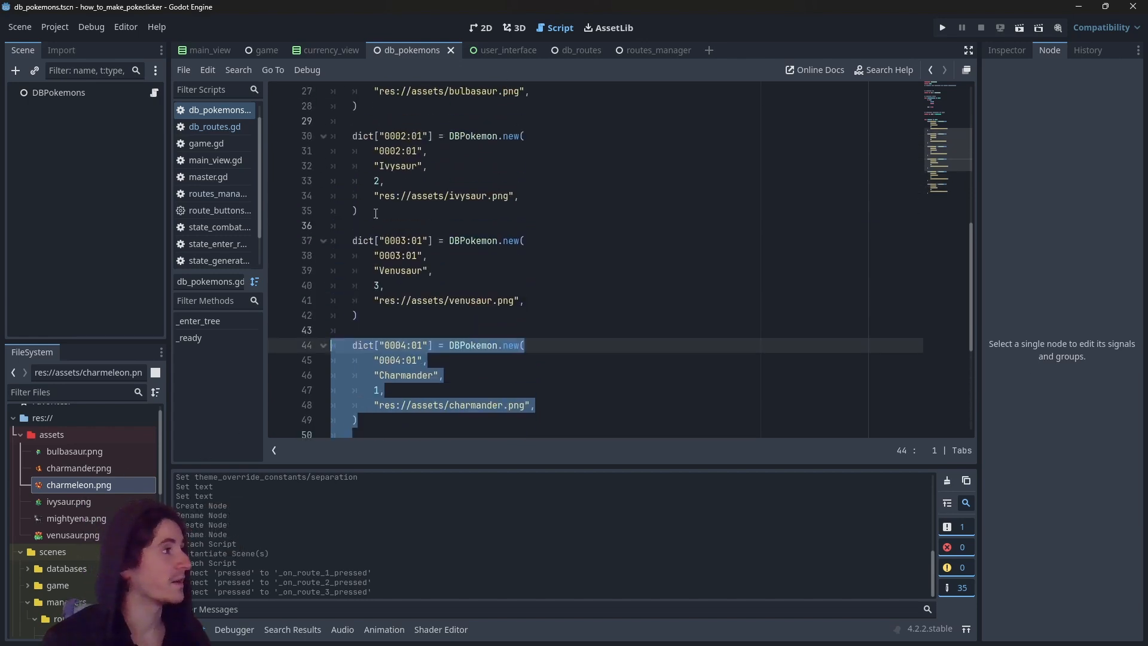
{"action": "scroll", "scroll_direction": "down", "scroll_amount": 3}
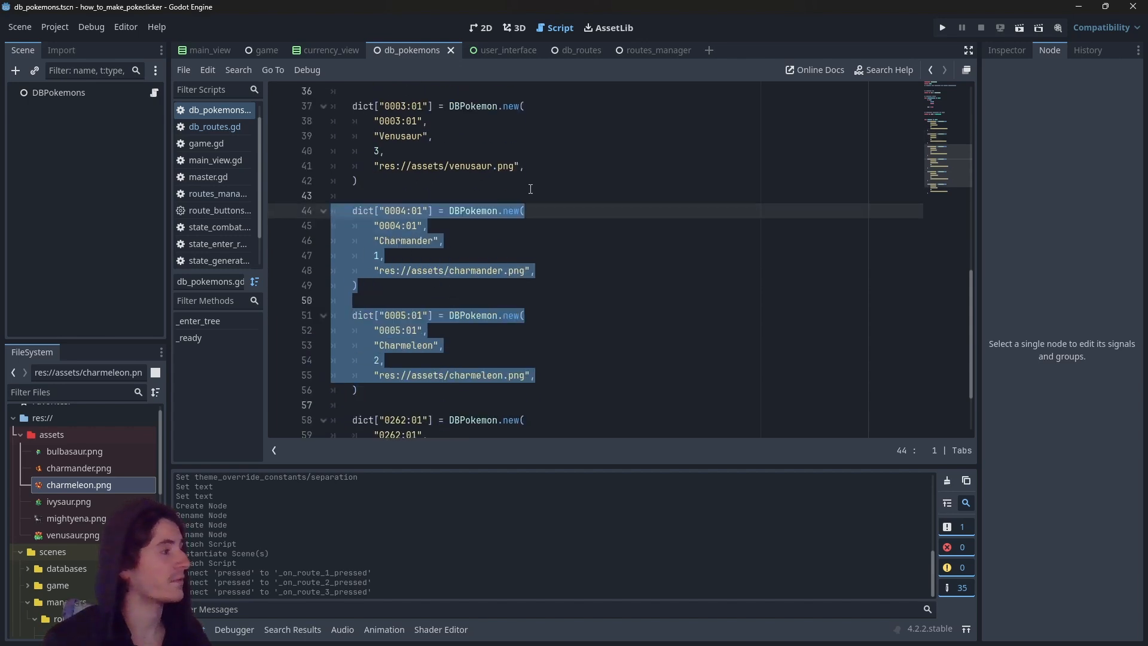
{"action": "left_click", "coordinate": [582, 50]}
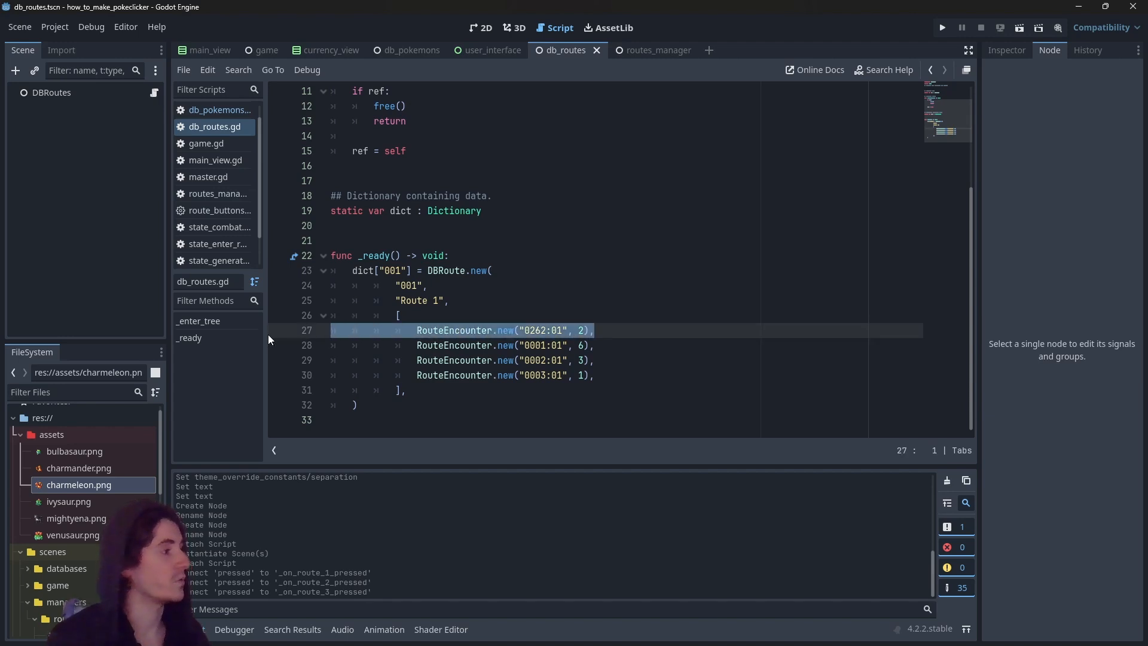
Remove 0262:01 from Route 1 and define Route 2 (0004:01, 0005:01) and Route 3 (0262:01).
{"action": "key", "text": "Delete"}
{"action": "type", "text": "dict[\"002\"] = DBRoute.new("}
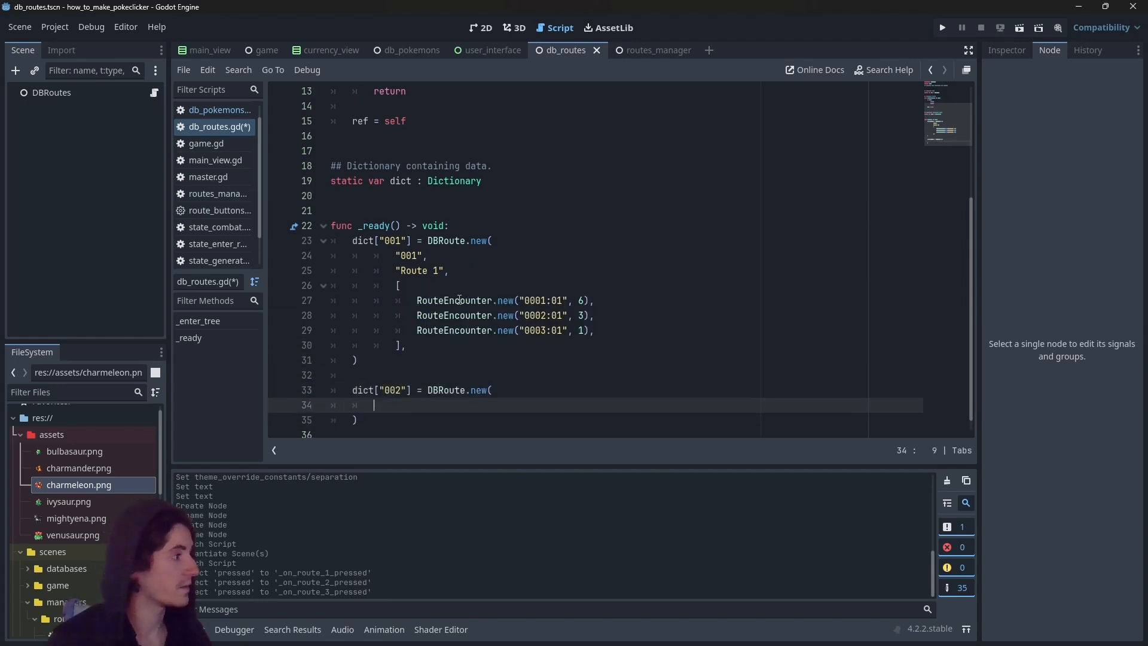
{"action": "type", "text": "\"002\",\\n\"Route 2\",\\n[\\nRou"}
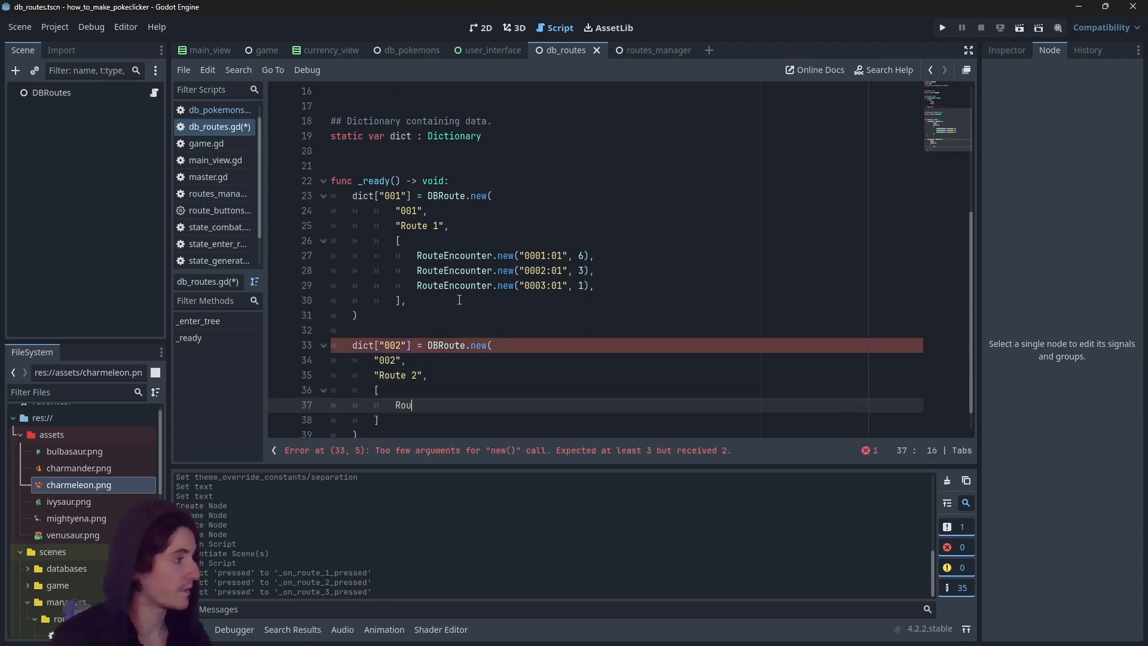
{"action": "type", "text": "teEncounter.new(\"0004:01\", )"}
{"action": "type", "text": "RouteEncounter.new(\"0005"}
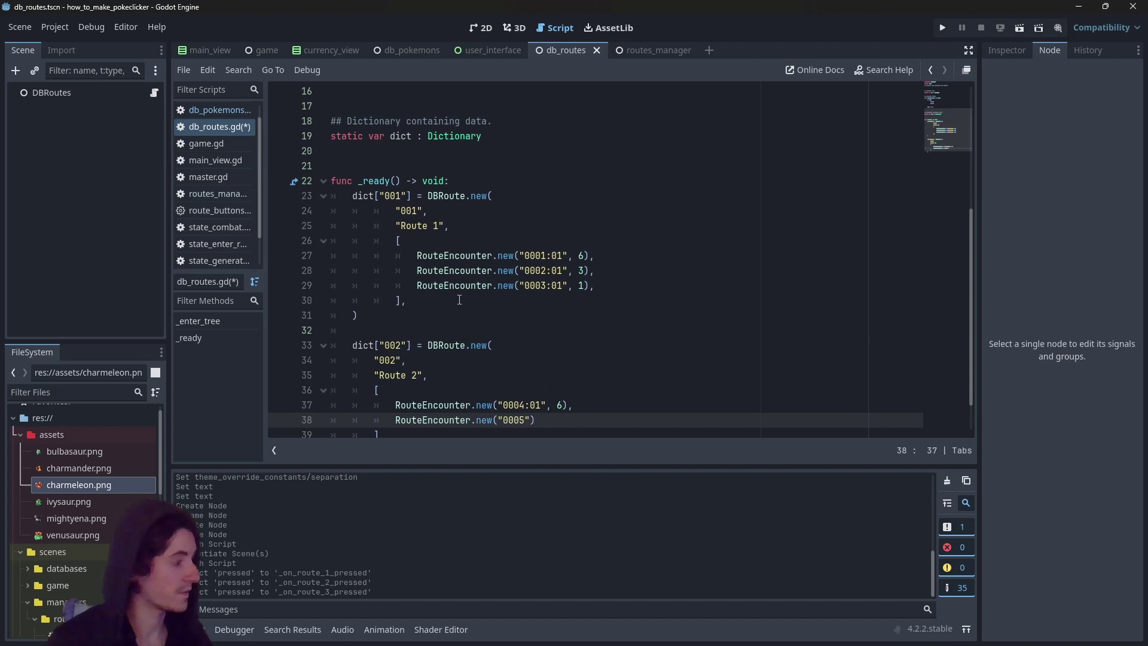
{"action": "type", "text": "dict[\"003\"] = DBRoute.new("}
{"action": "type", "text": "RouteEncounter.new(\""}
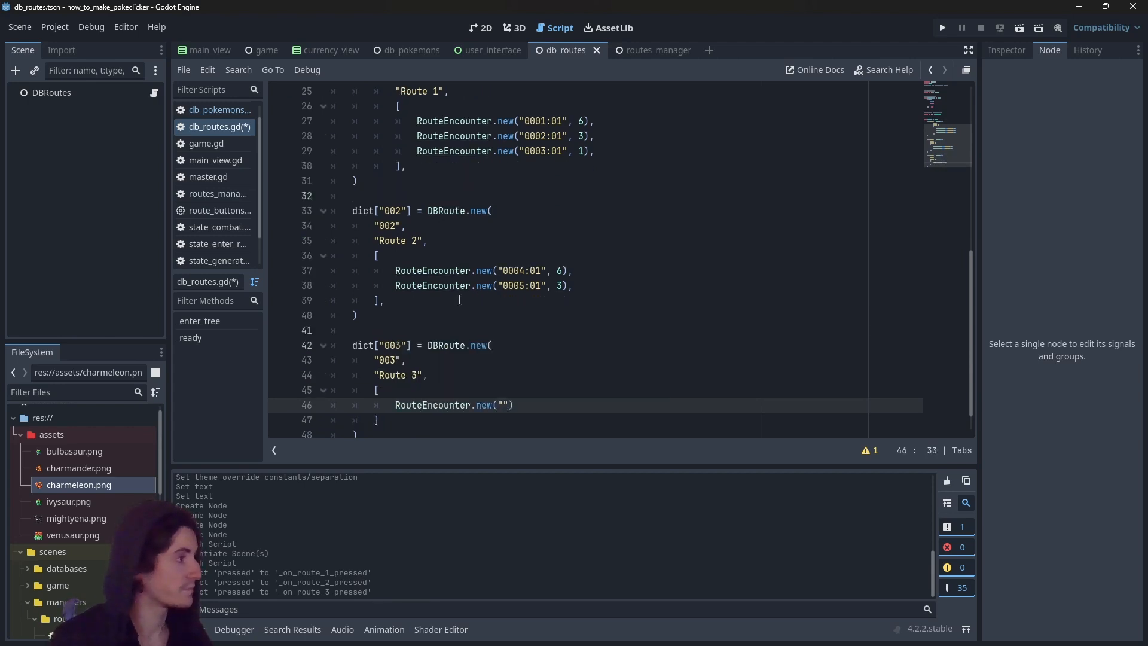
{"action": "type", "text": "0262:01\", 1),"}
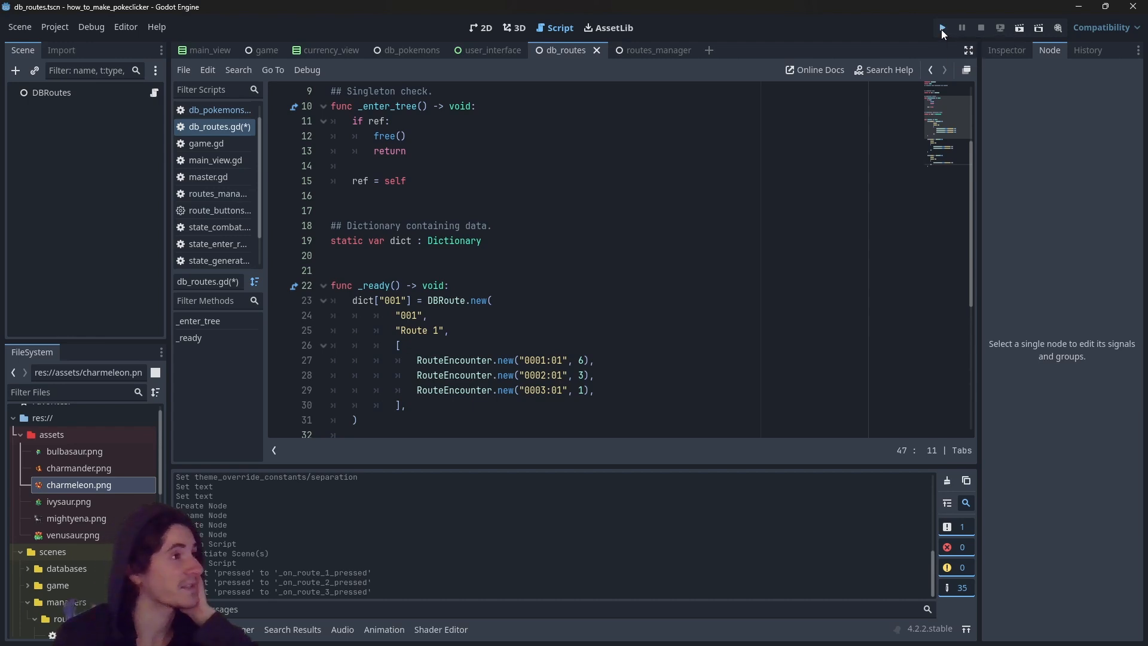
Run the project and attack the wild Pokémon on Route 1.
{"action": "left_click", "coordinate": [942, 26]}
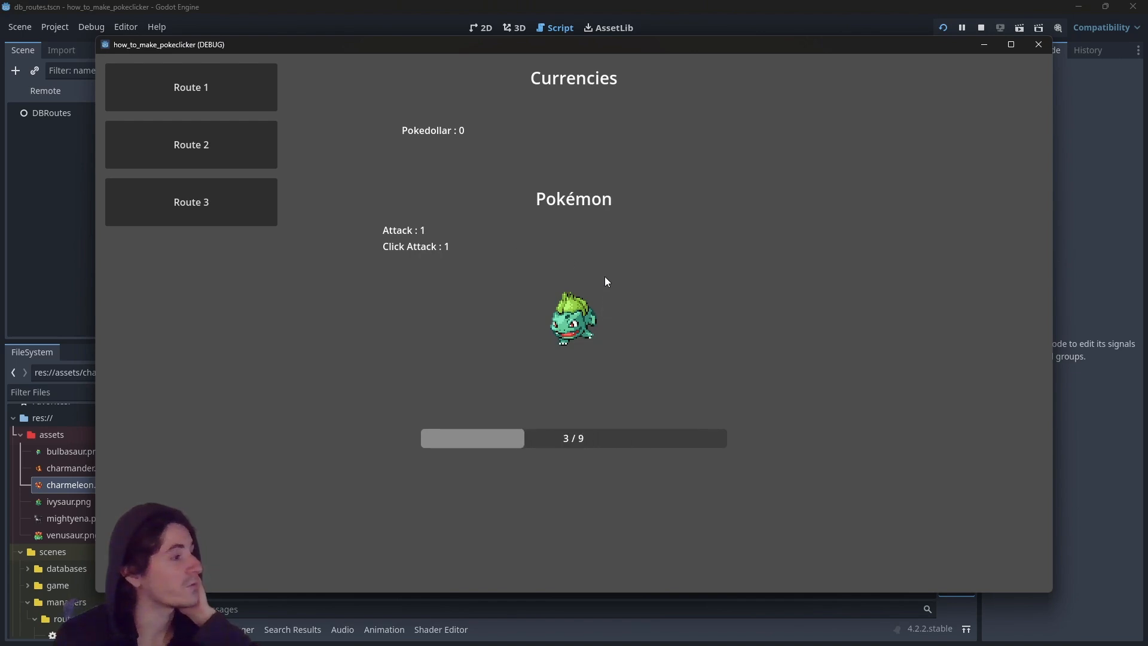
{"action": "left_click", "coordinate": [574, 321]}
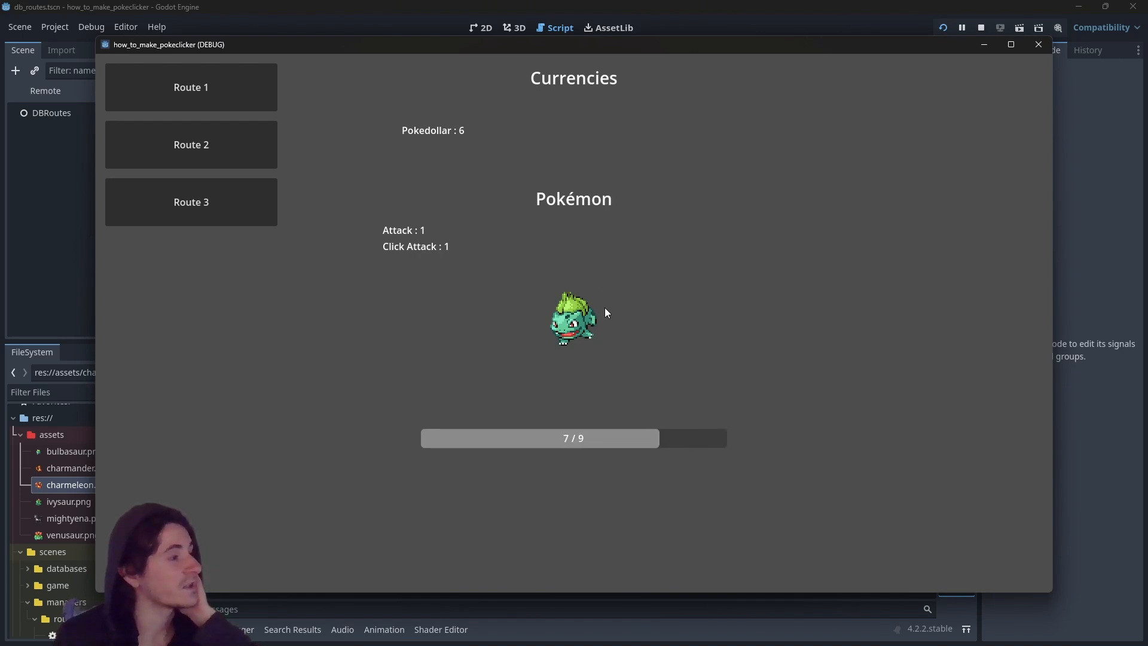
{"action": "left_click", "coordinate": [574, 320]}
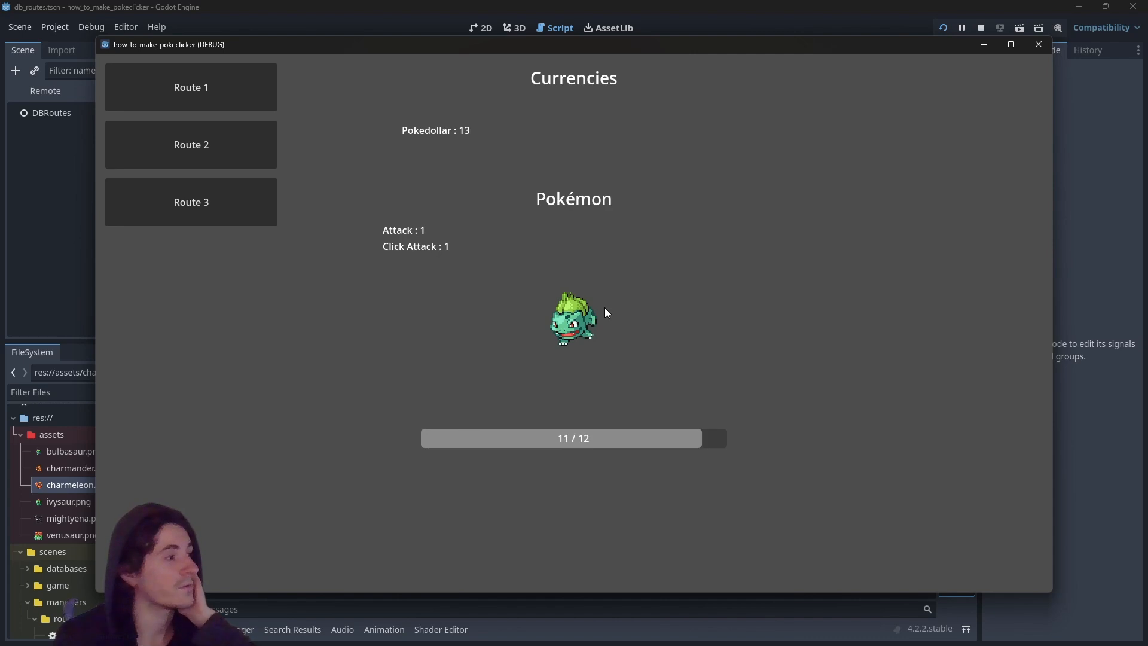
{"action": "left_click", "coordinate": [575, 324]}
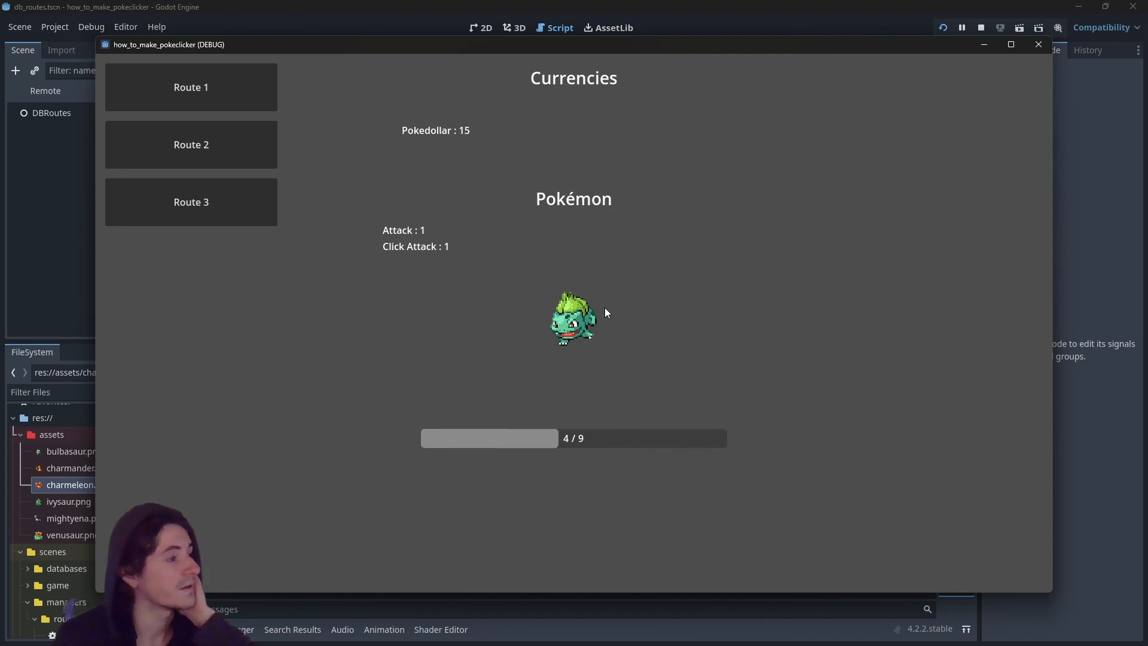
{"action": "left_click", "coordinate": [574, 324]}
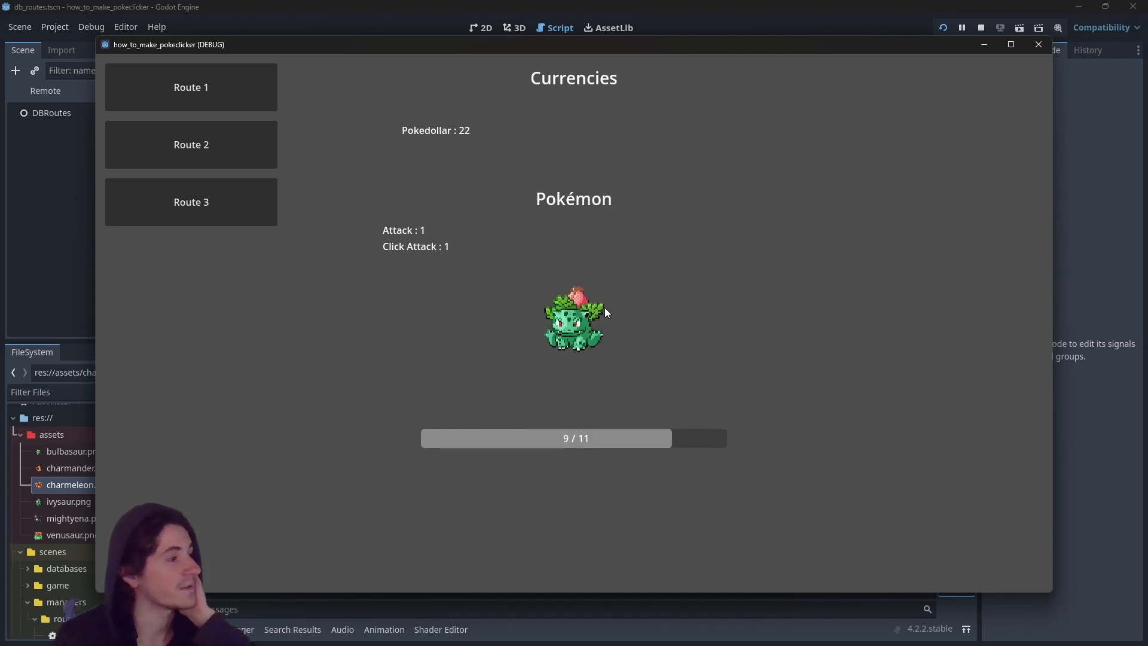
{"action": "left_click", "coordinate": [574, 323]}
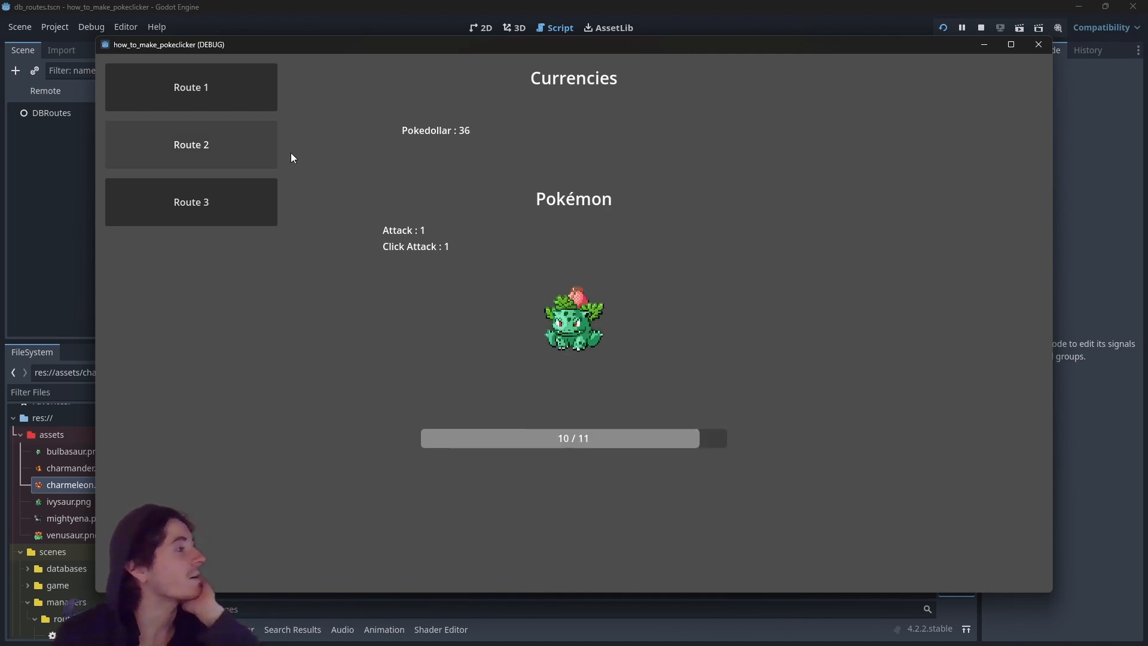
Switch to Route 2 to fight Charmander, then back to Route 1 and on to Route 3.
{"action": "left_click", "coordinate": [191, 143]}
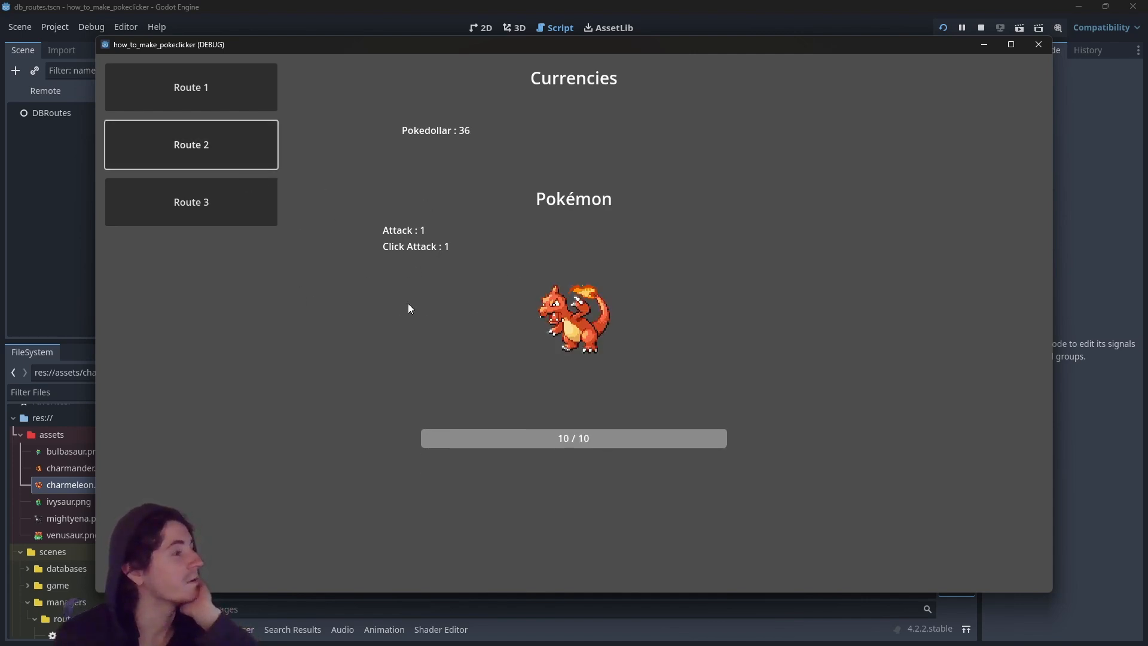
{"action": "left_click", "coordinate": [572, 323]}
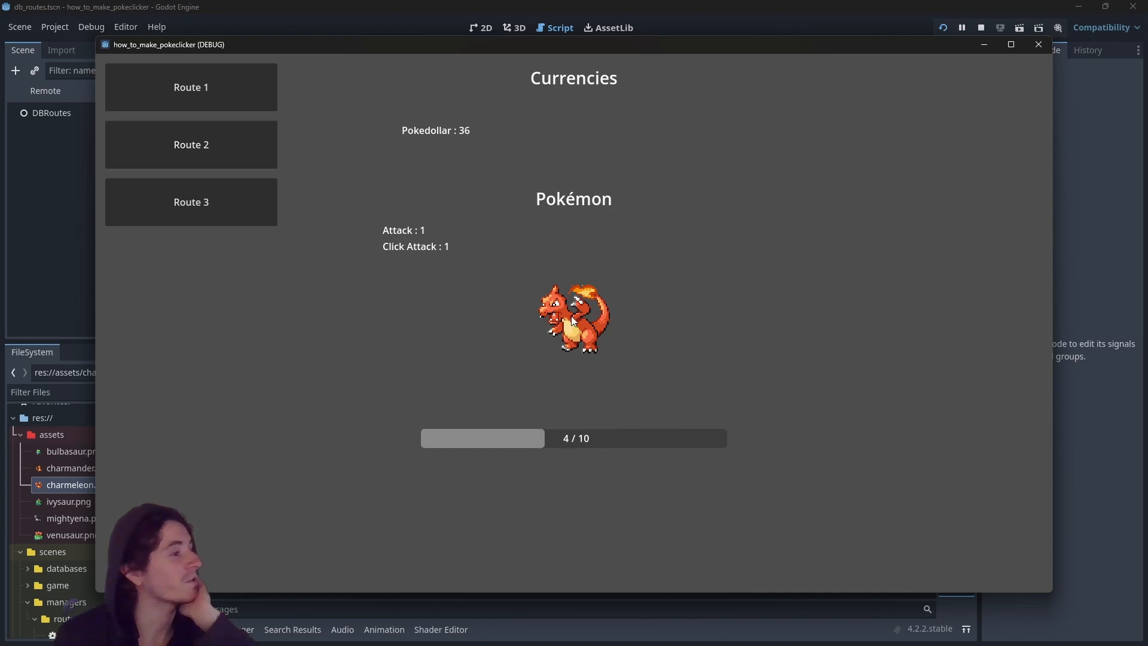
{"action": "left_click", "coordinate": [573, 320]}
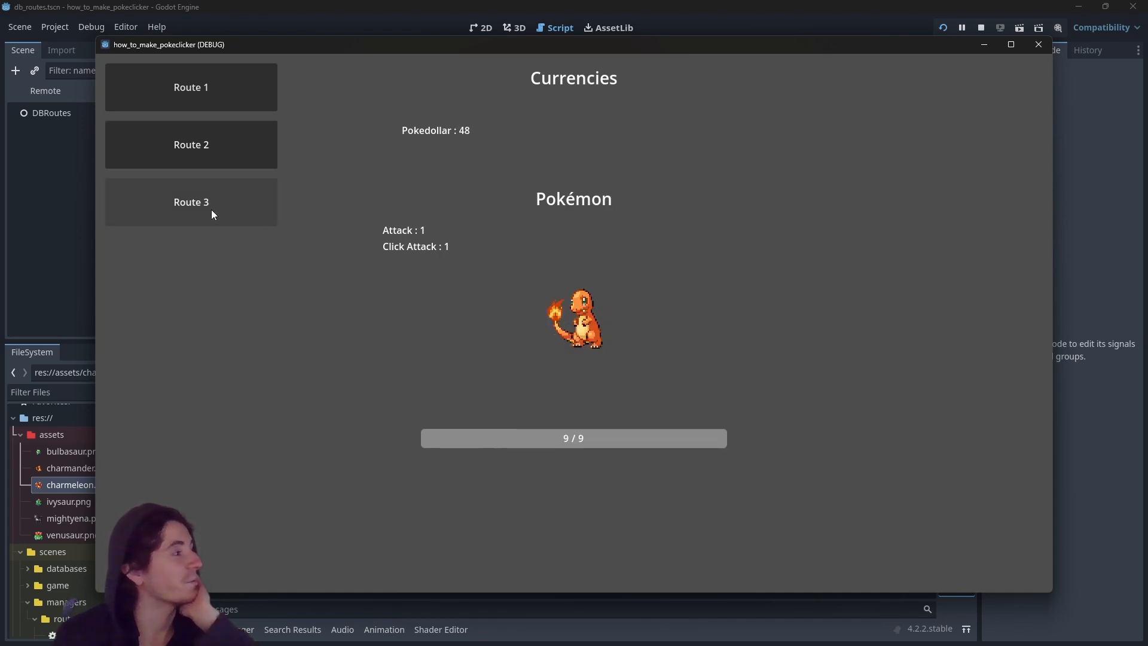
{"action": "left_click", "coordinate": [191, 201]}
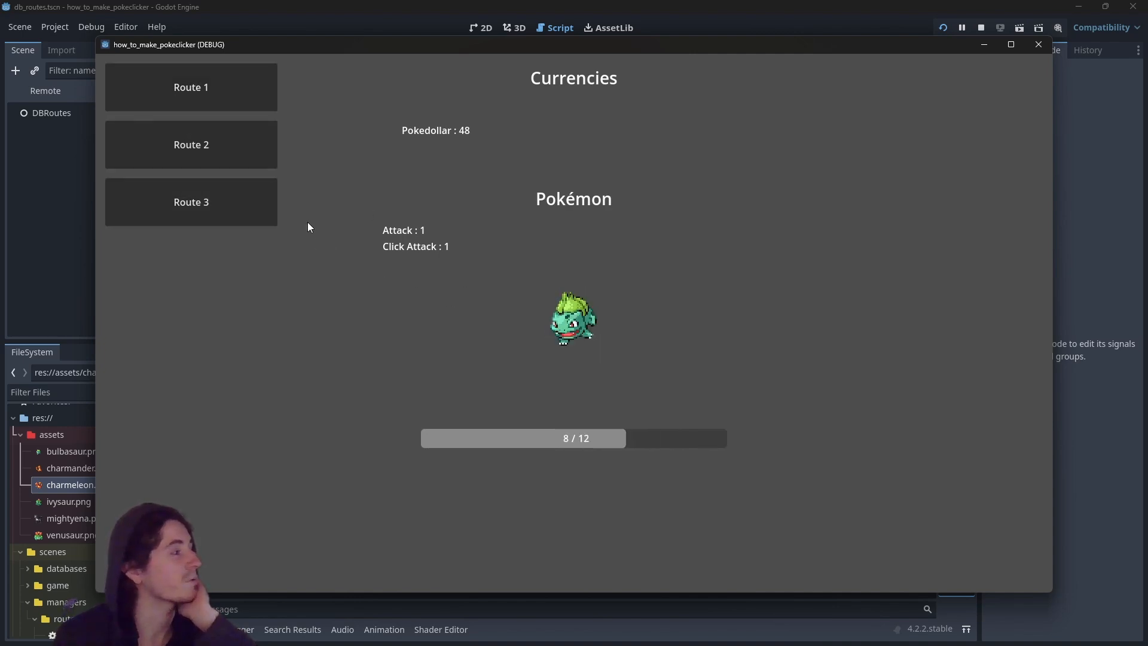
{"action": "left_click", "coordinate": [191, 201]}
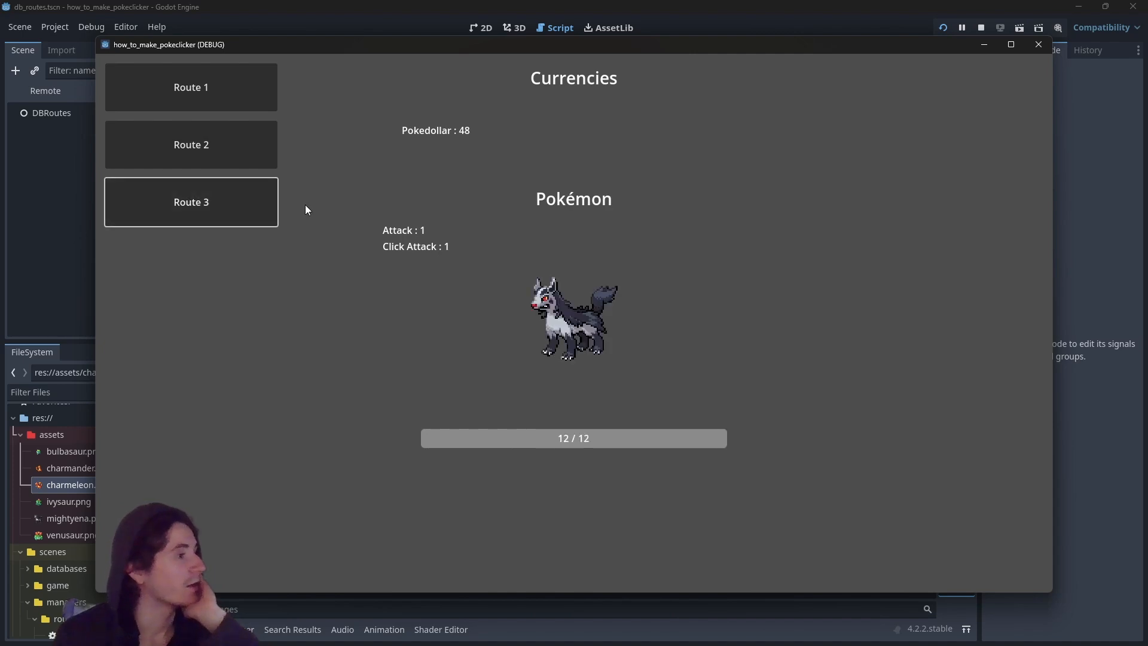